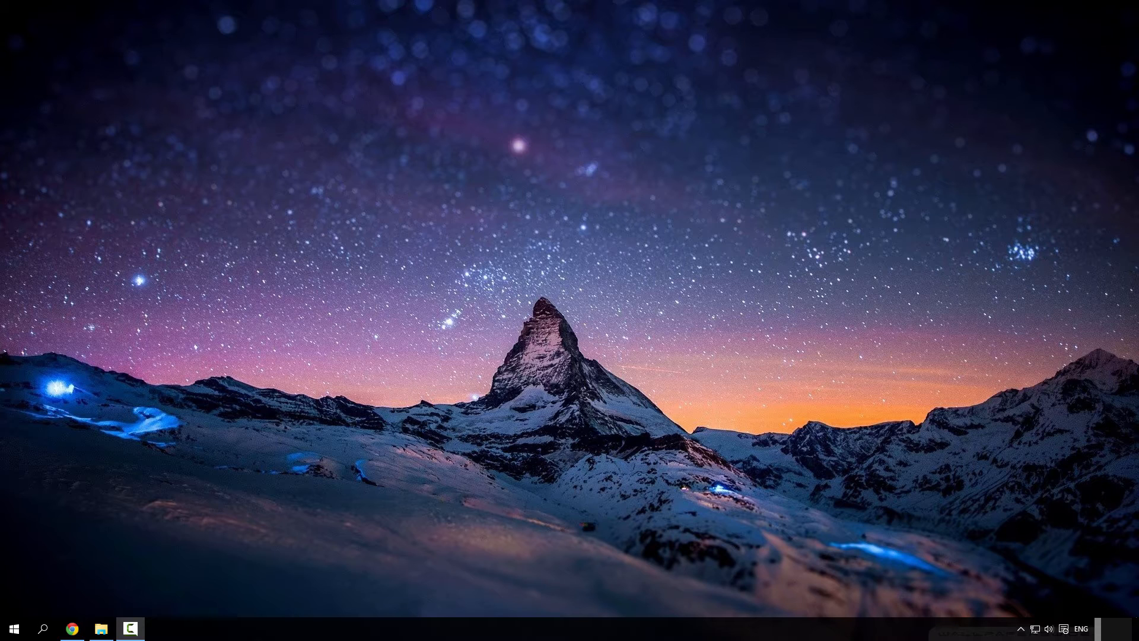
pyautogui.moveTo(10, 579)
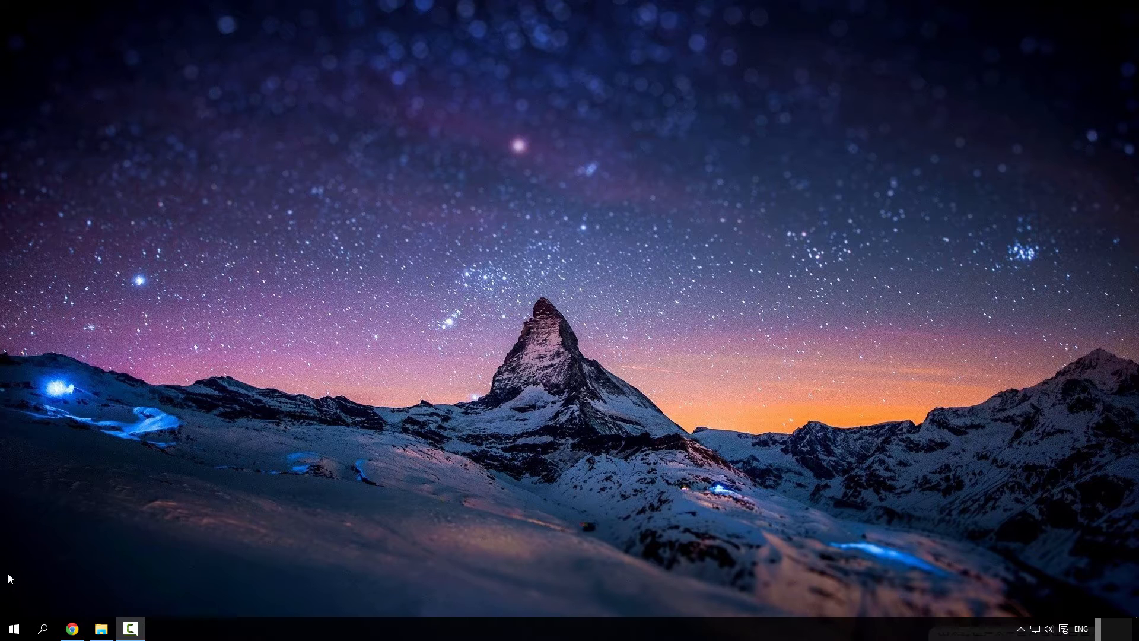
pyautogui.click(71, 628)
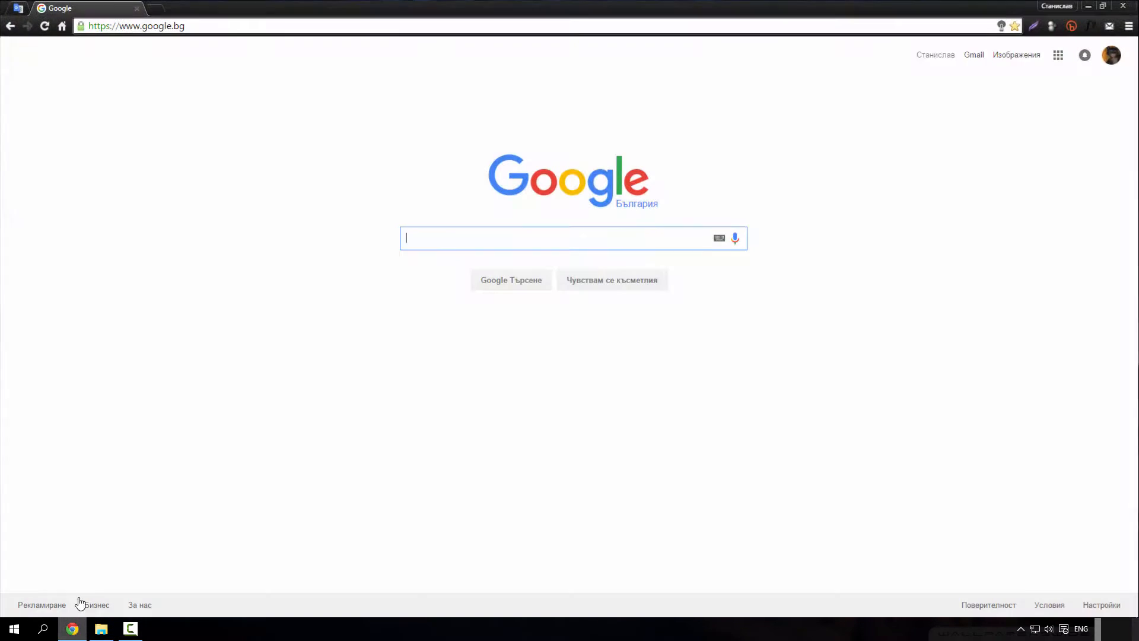
pyautogui.click(134, 25)
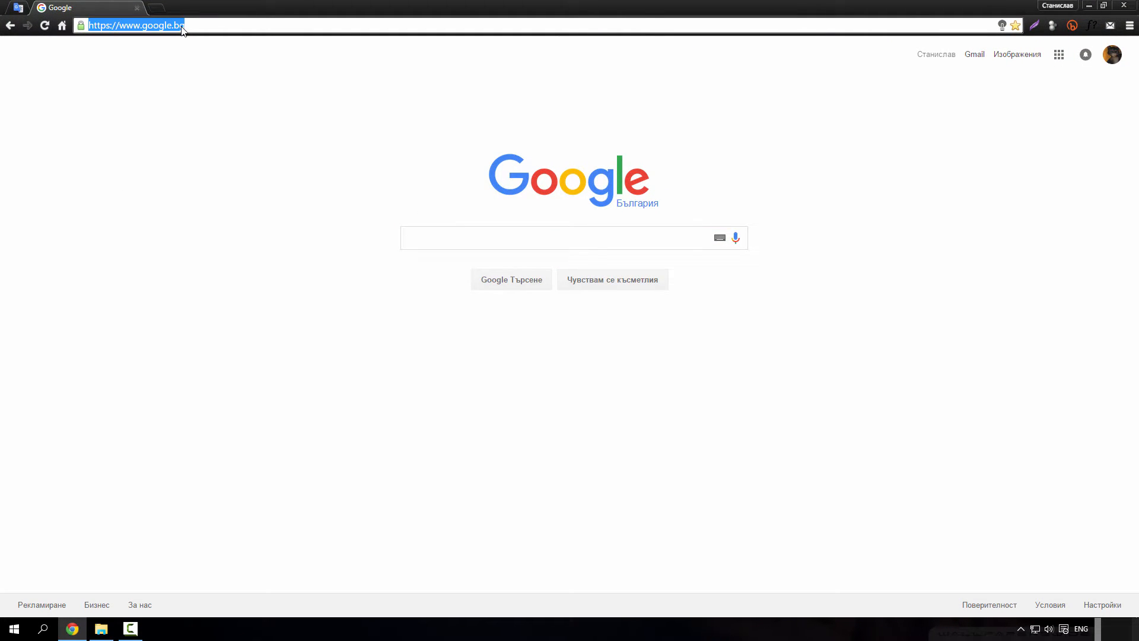
pyautogui.write('www.gamingchronicles.tk')
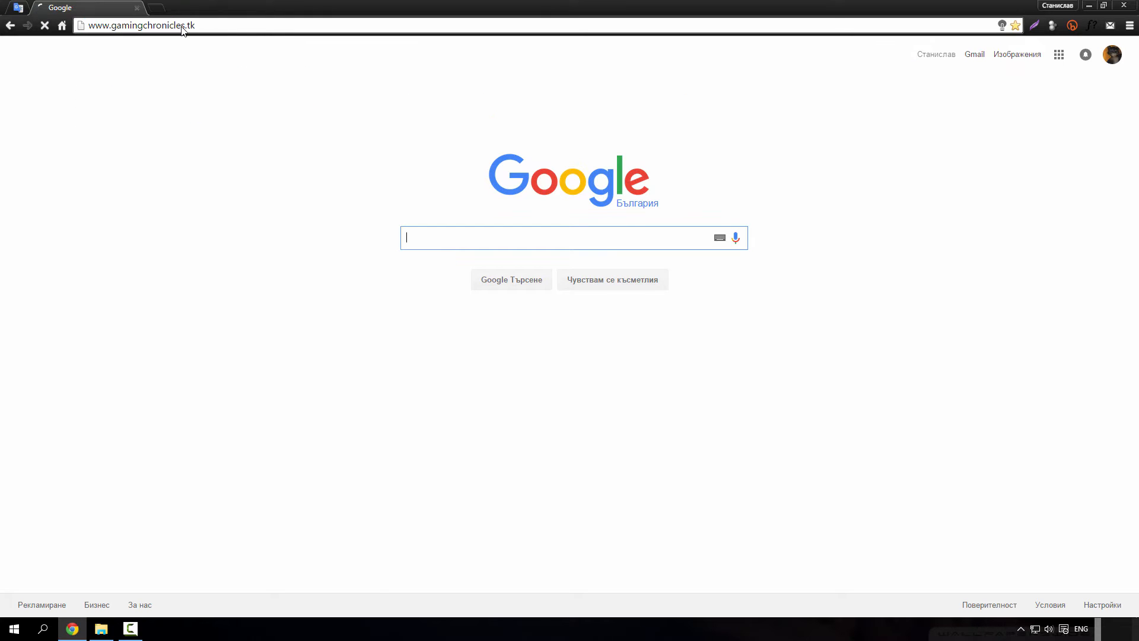
pyautogui.press('Return')
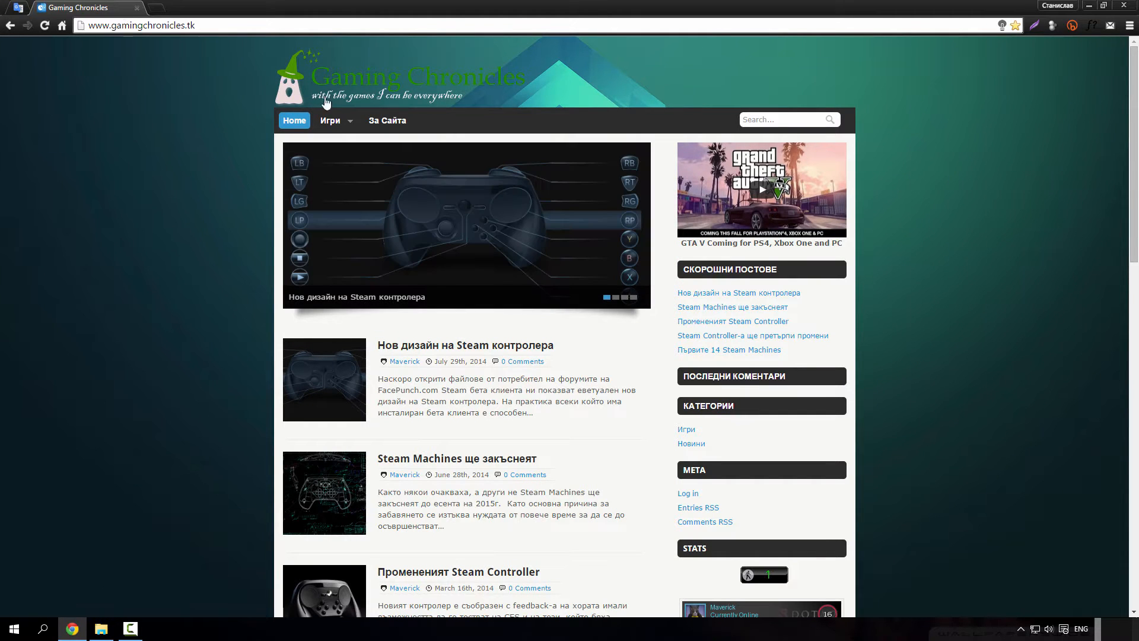
pyautogui.moveTo(1080, 159)
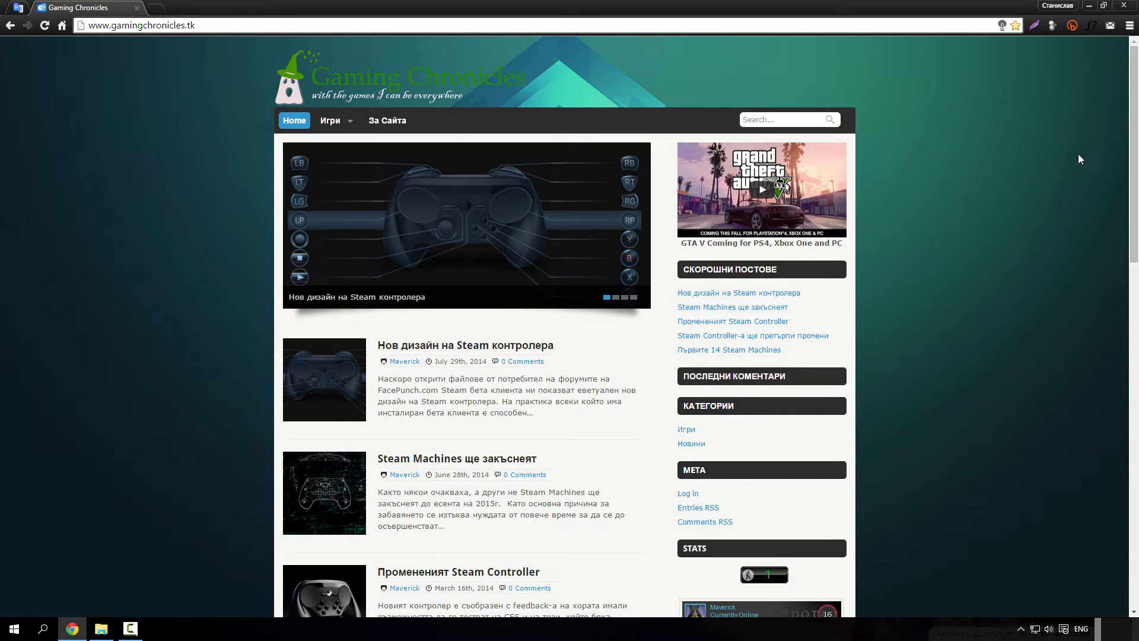
pyautogui.moveTo(1061, 202)
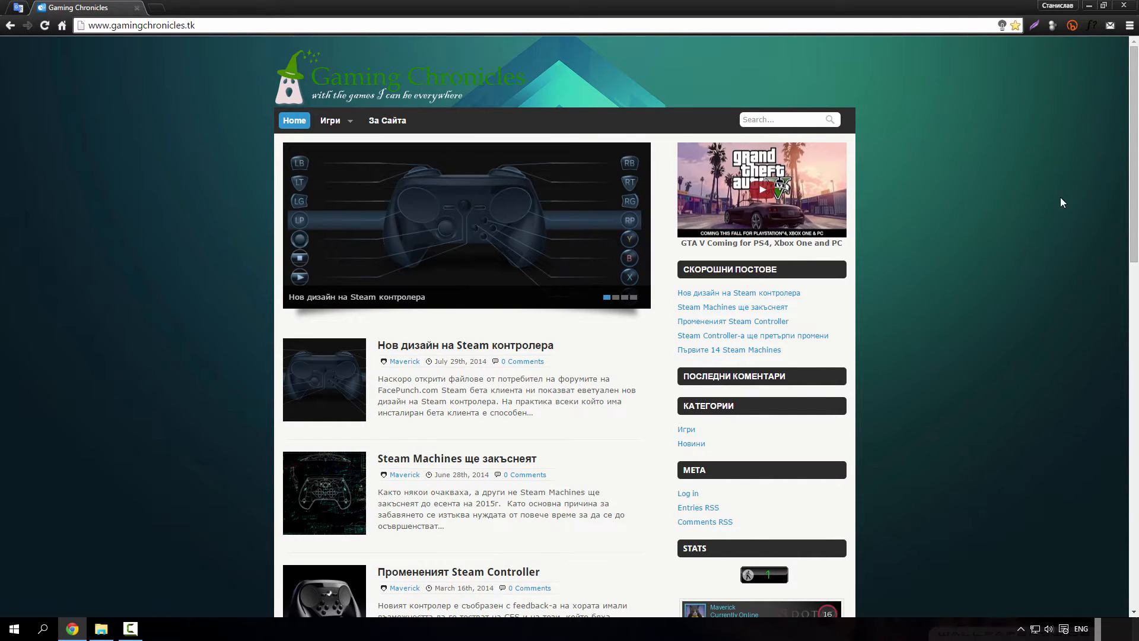
# Scroll through the Gaming Chronicles Steam Machines article list on the homepage
pyautogui.scroll(-3)
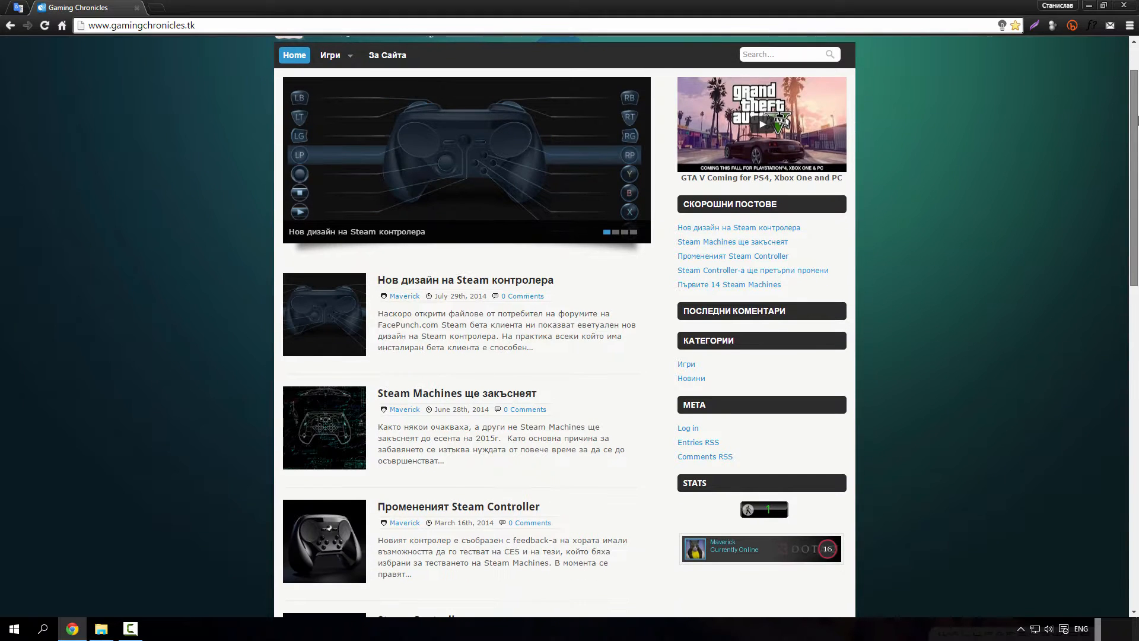
pyautogui.scroll(-3)
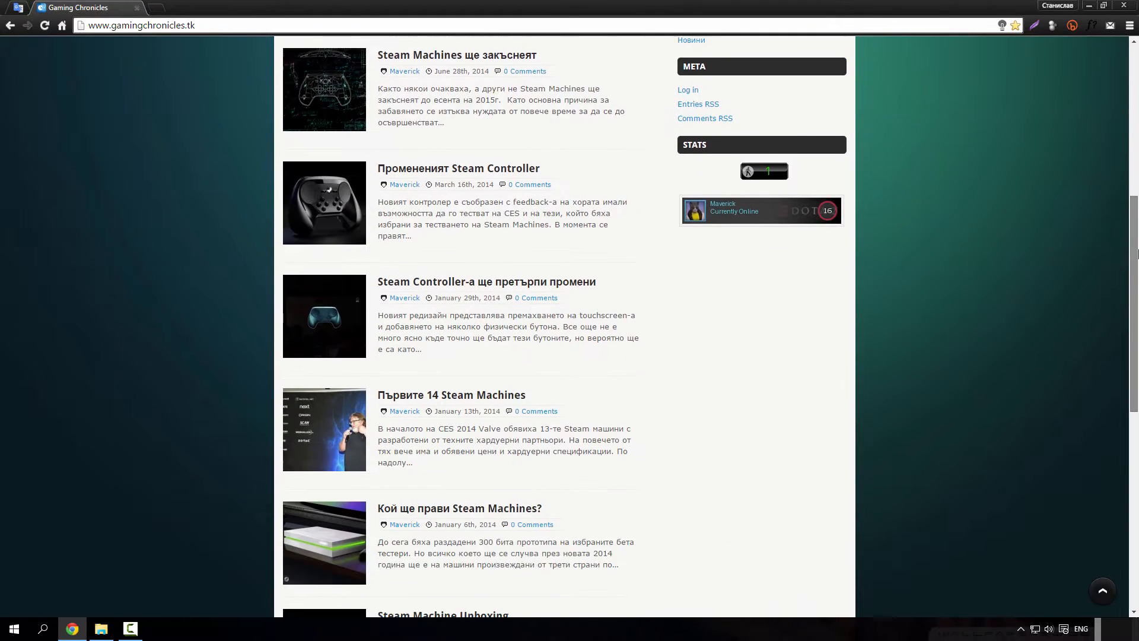
pyautogui.scroll(-3)
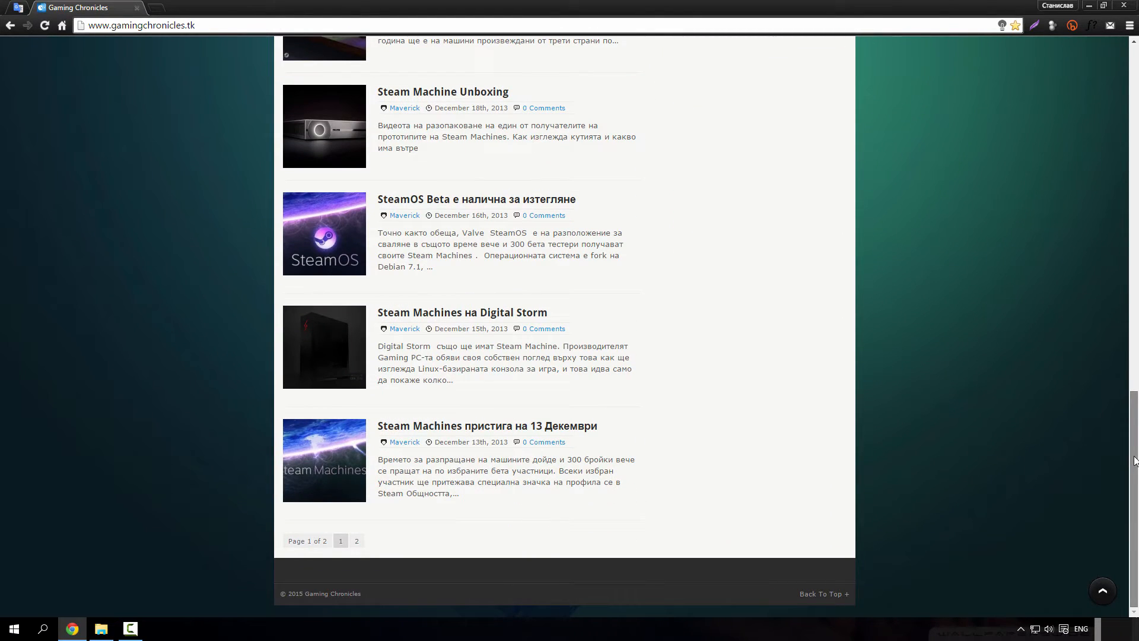
pyautogui.scroll(3)
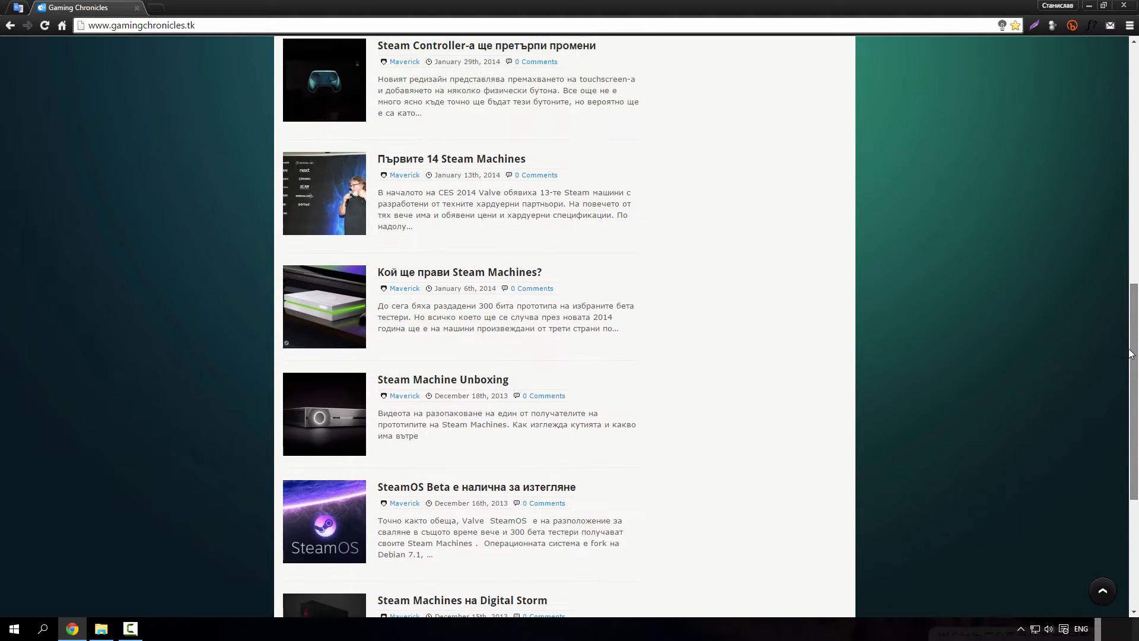
pyautogui.scroll(3)
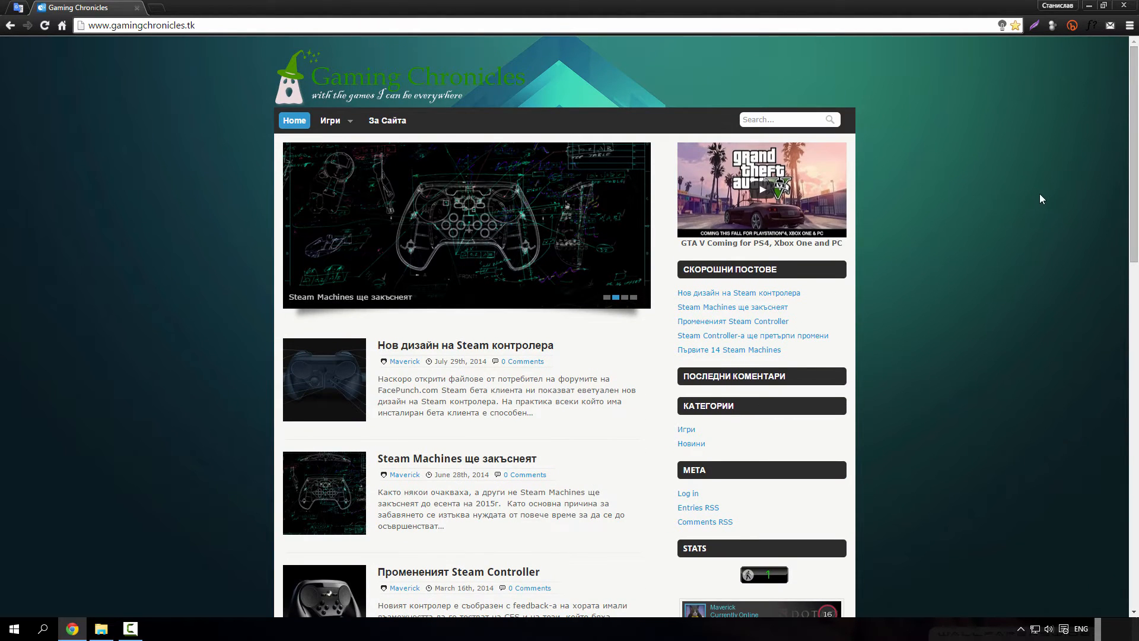
pyautogui.scroll(-3)
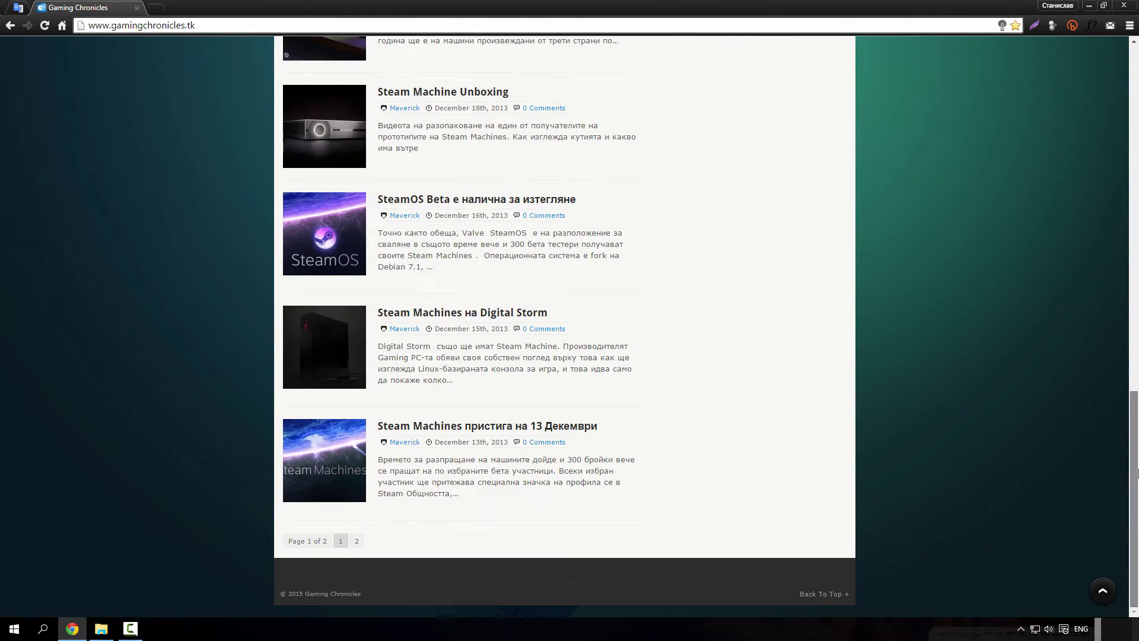
pyautogui.scroll(3)
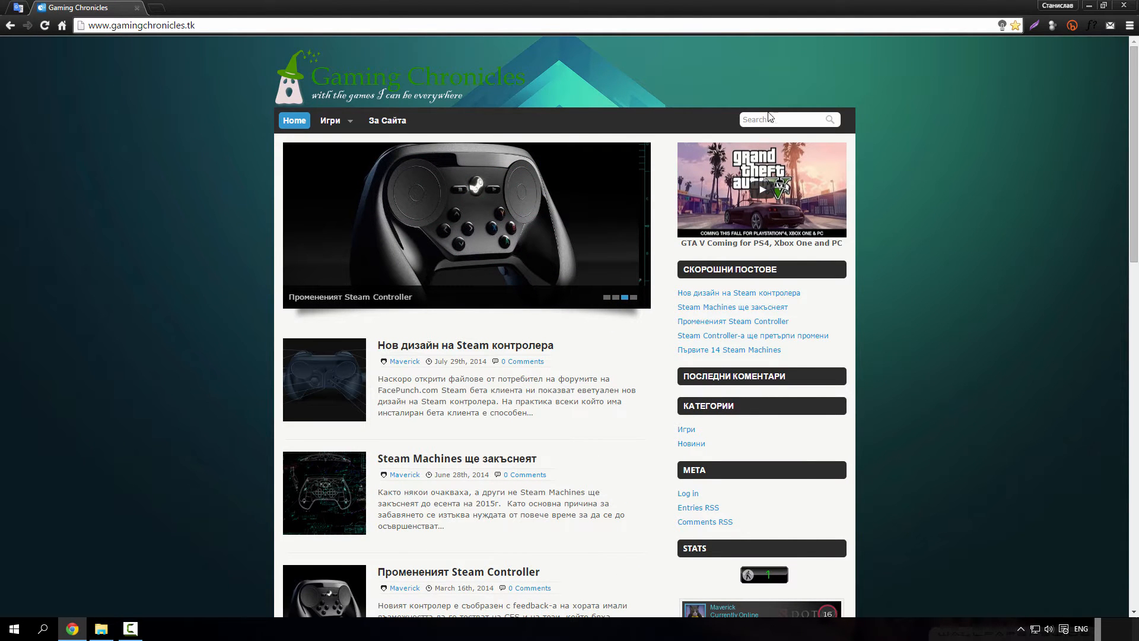
pyautogui.moveTo(664, 285)
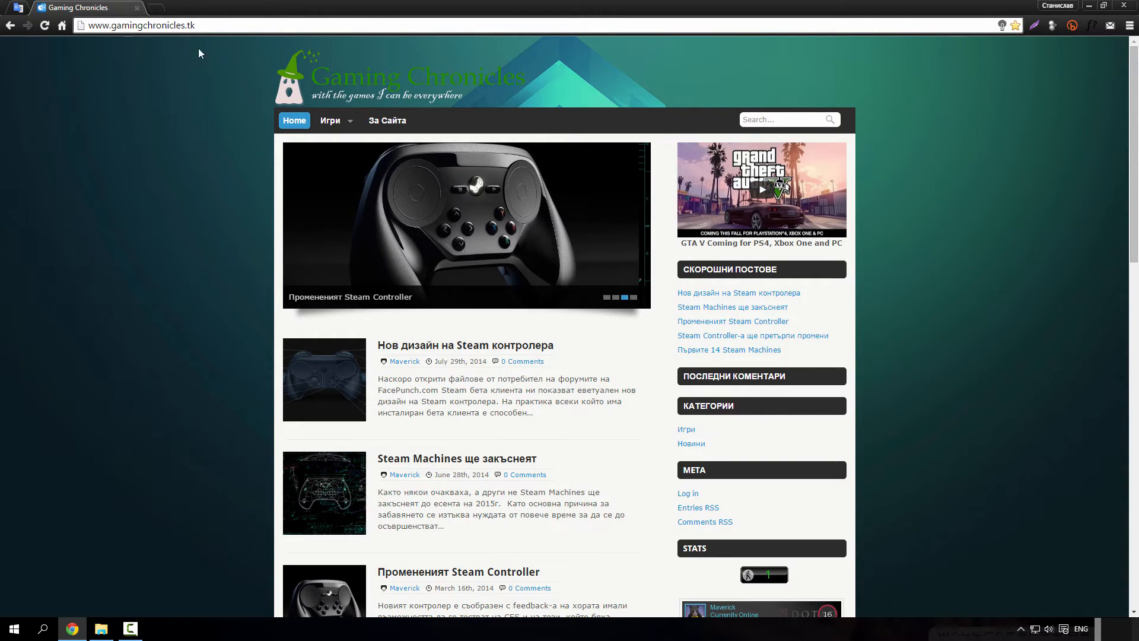
pyautogui.click(137, 25)
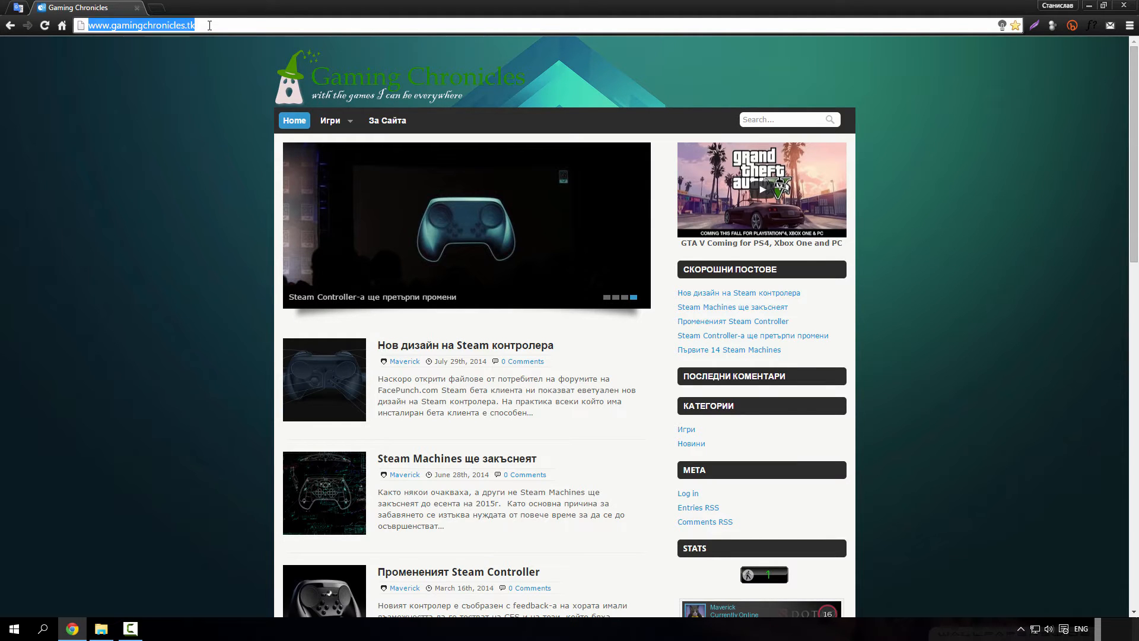
pyautogui.write('fre')
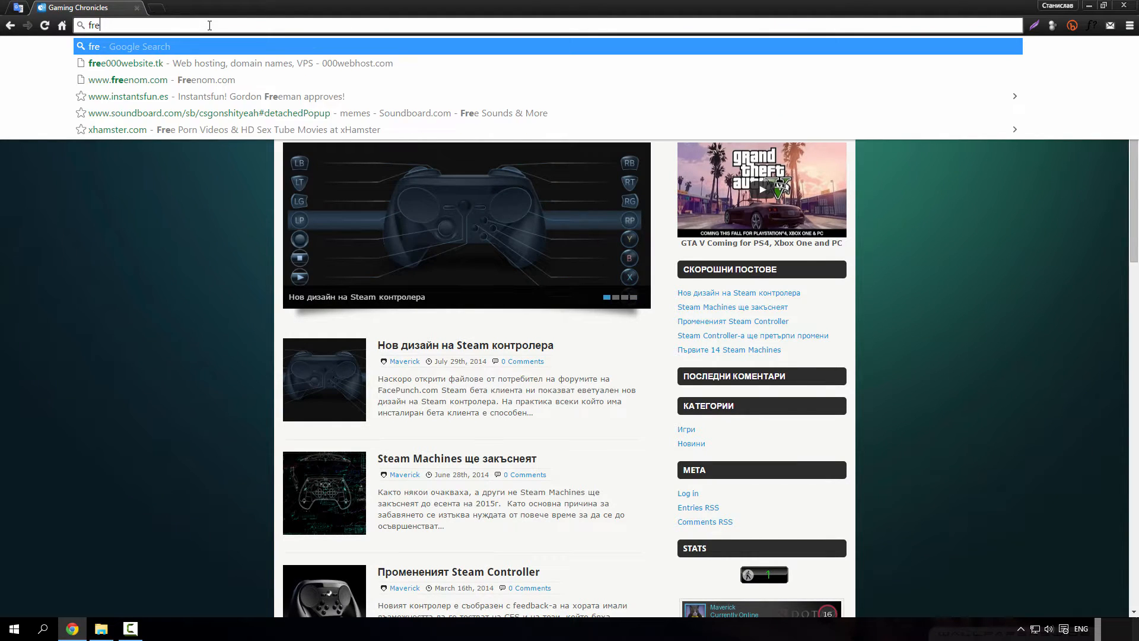
pyautogui.click(130, 80)
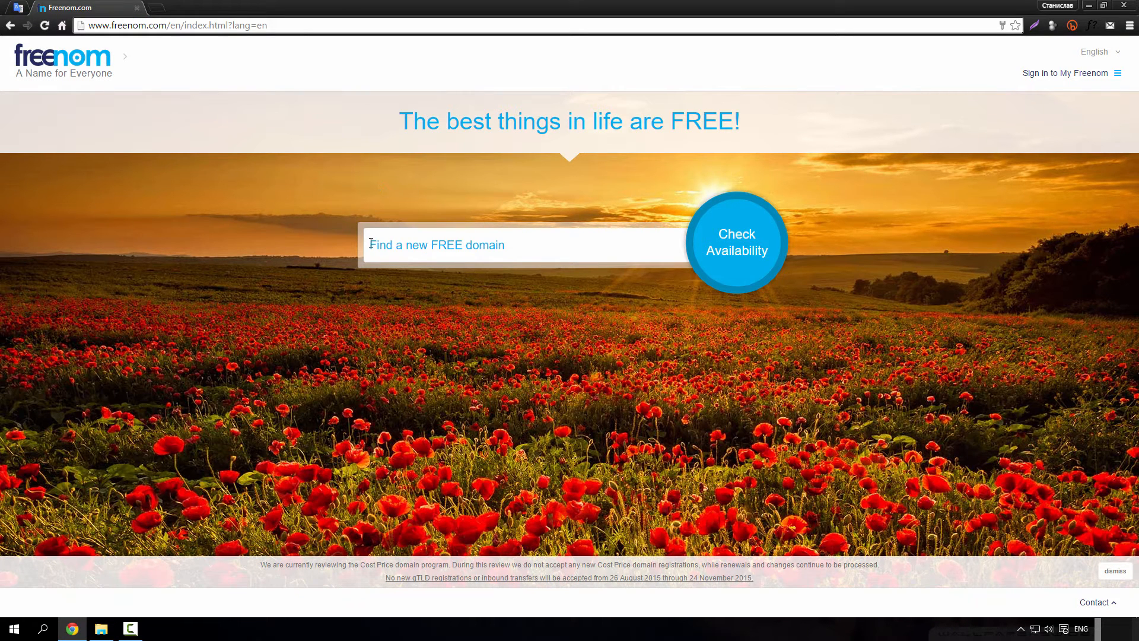
pyautogui.moveTo(439, 245)
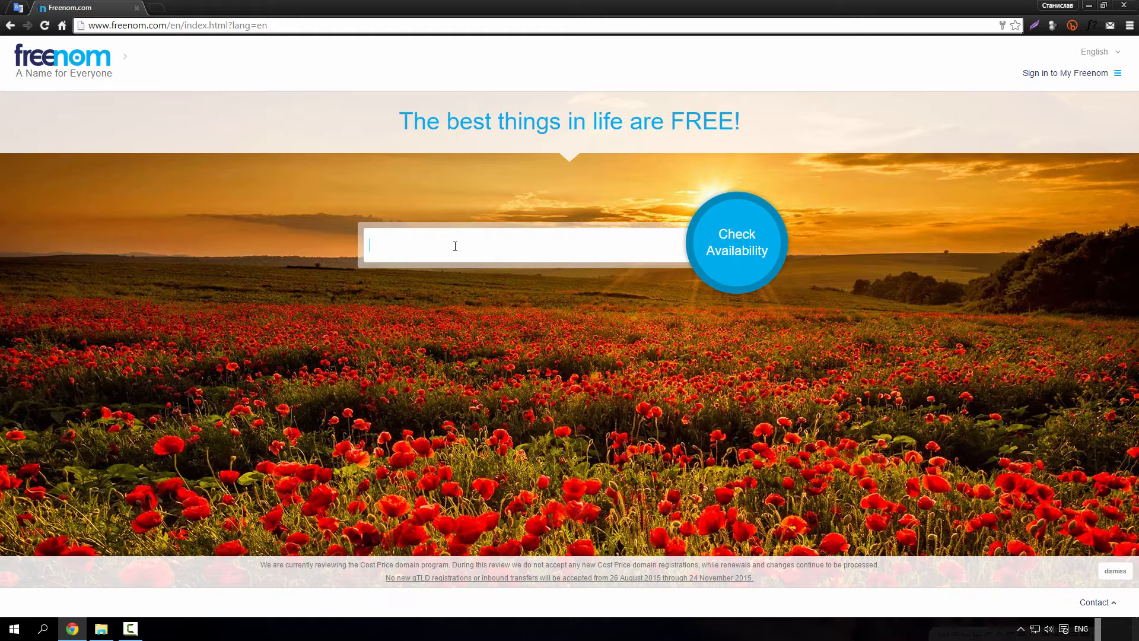
pyautogui.write('free')
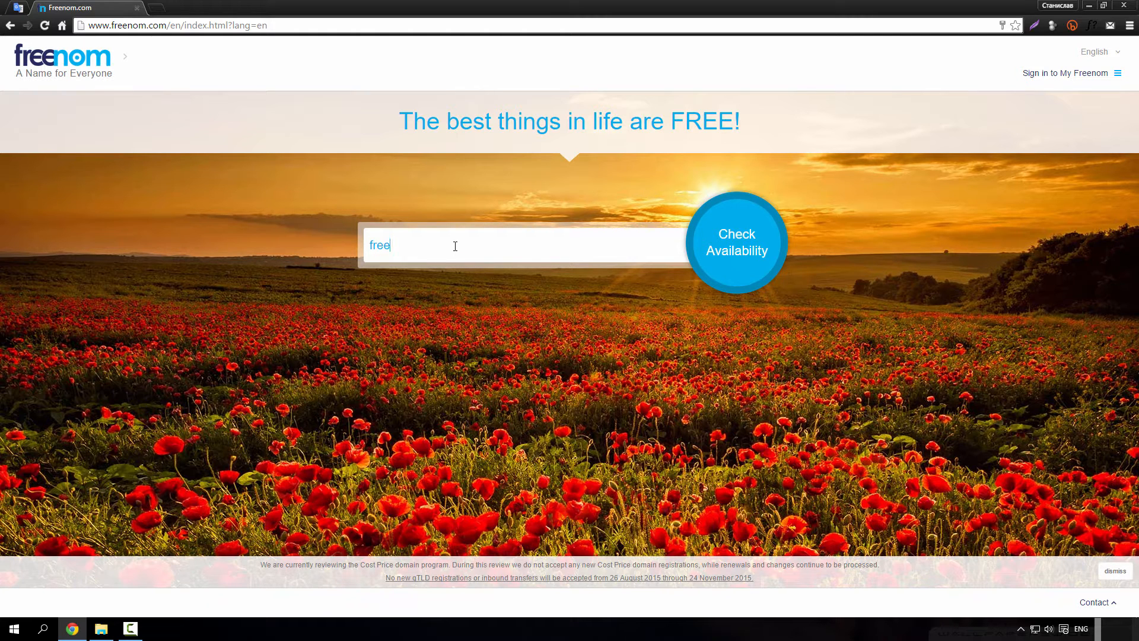
pyautogui.write('site12')
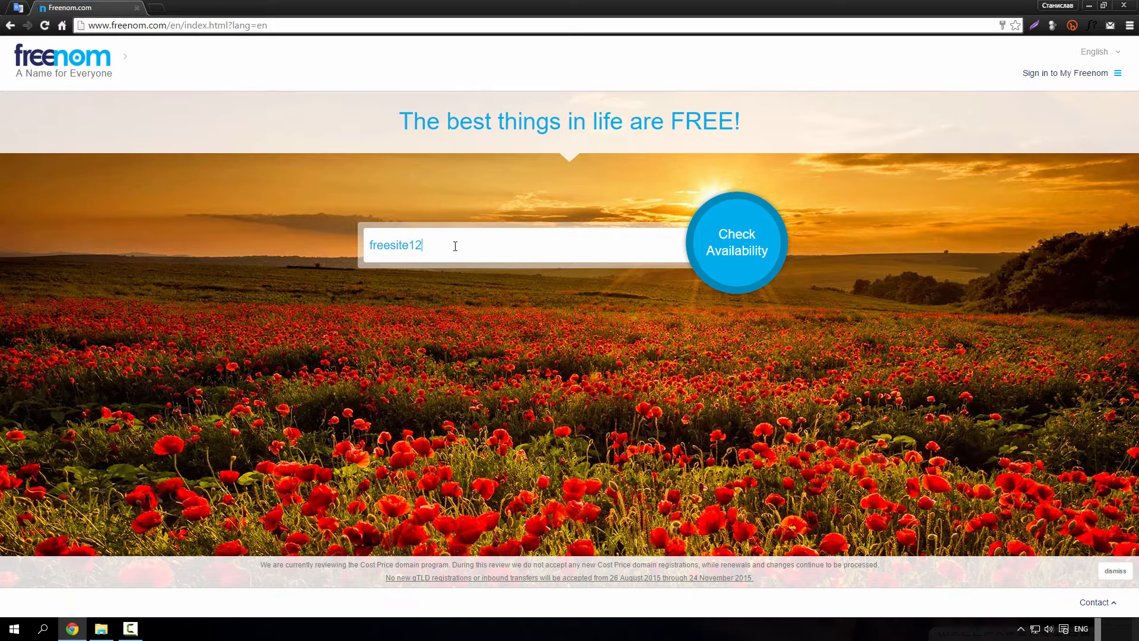
pyautogui.write('3')
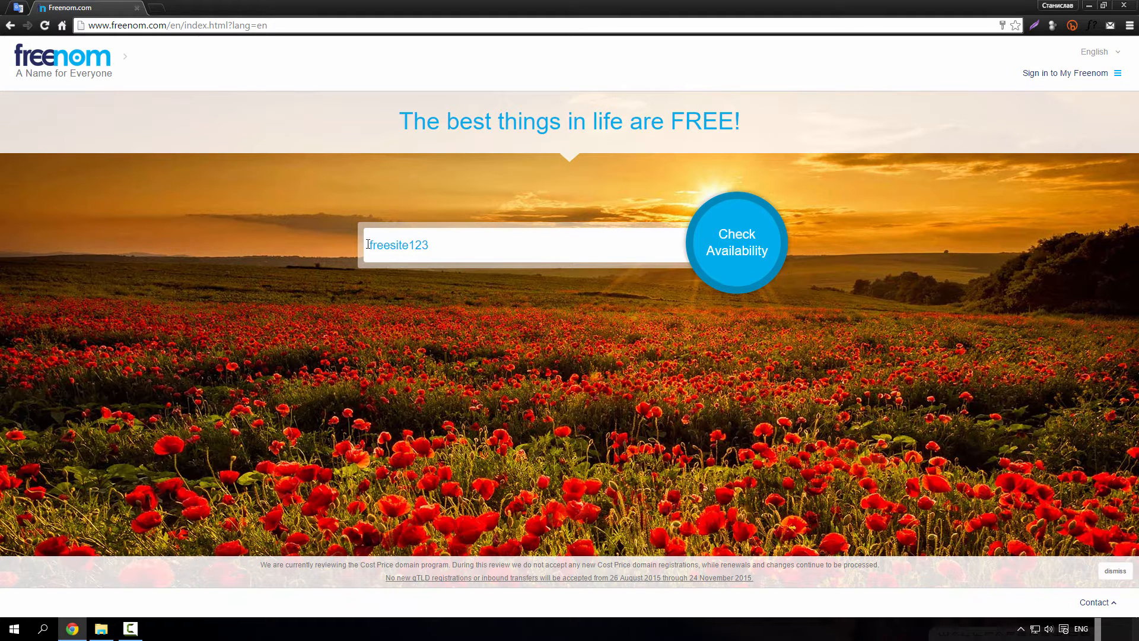
pyautogui.moveTo(731, 251)
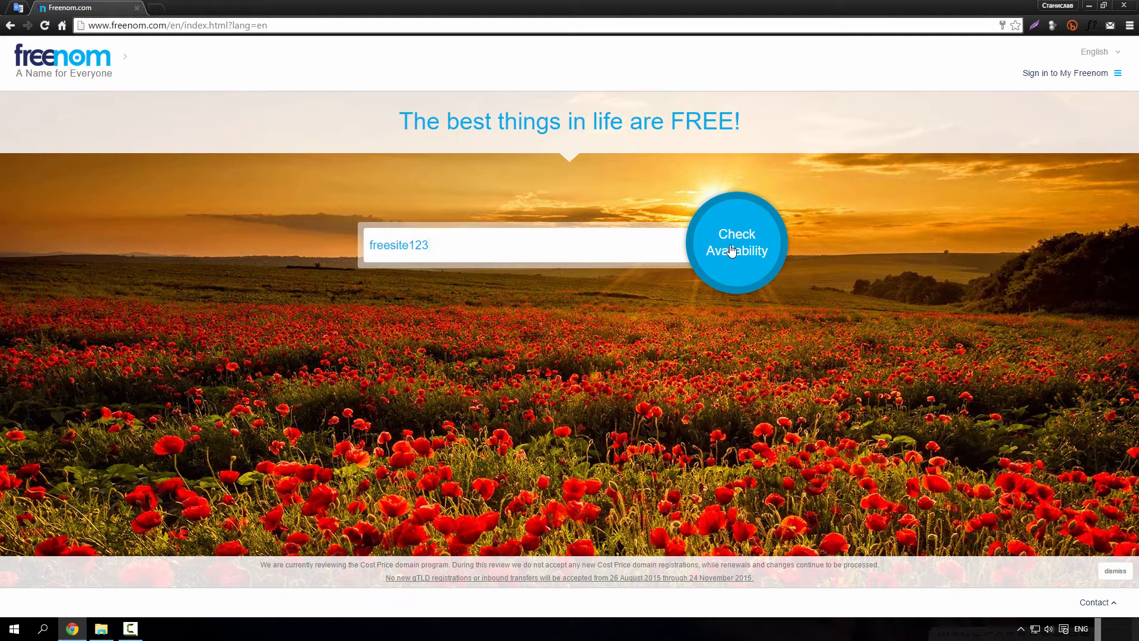
pyautogui.click(736, 242)
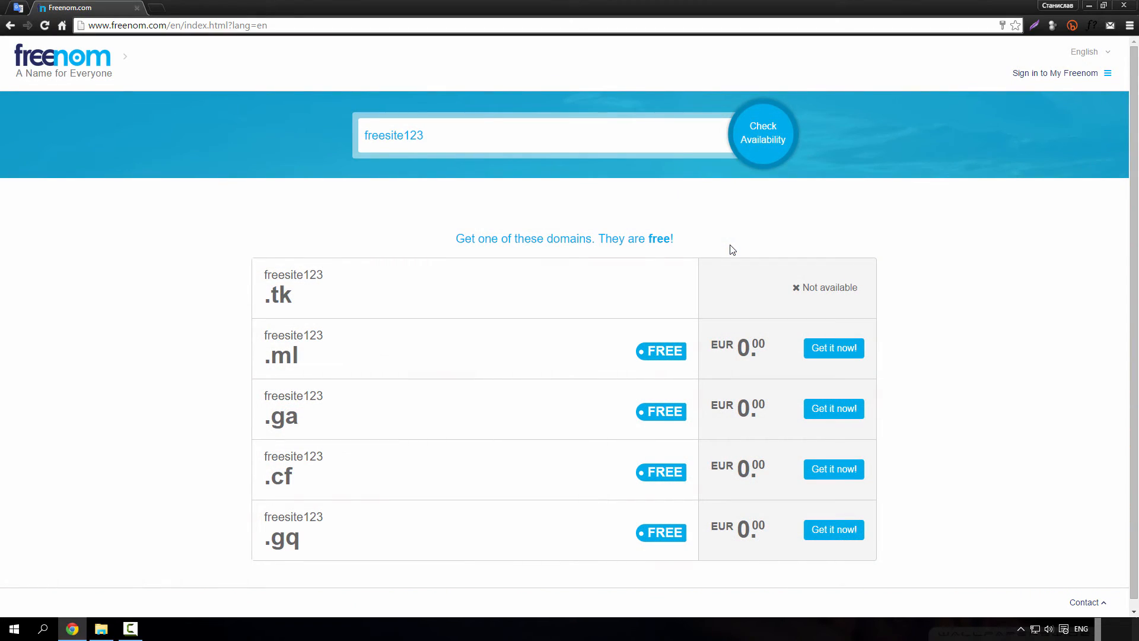
pyautogui.moveTo(2, 69)
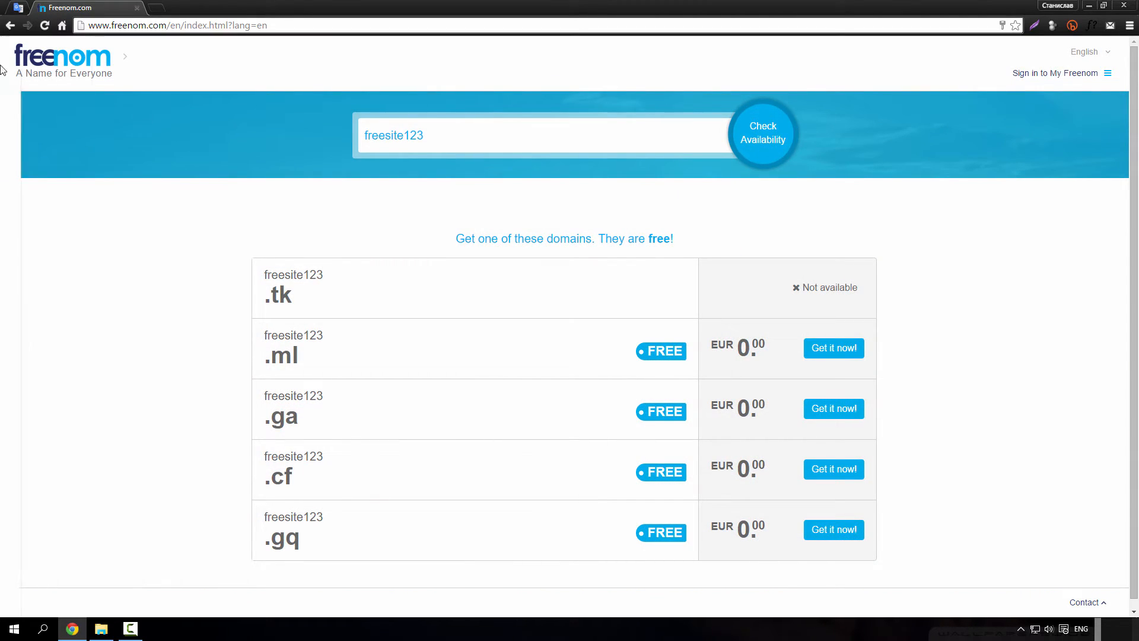
pyautogui.moveTo(262, 275)
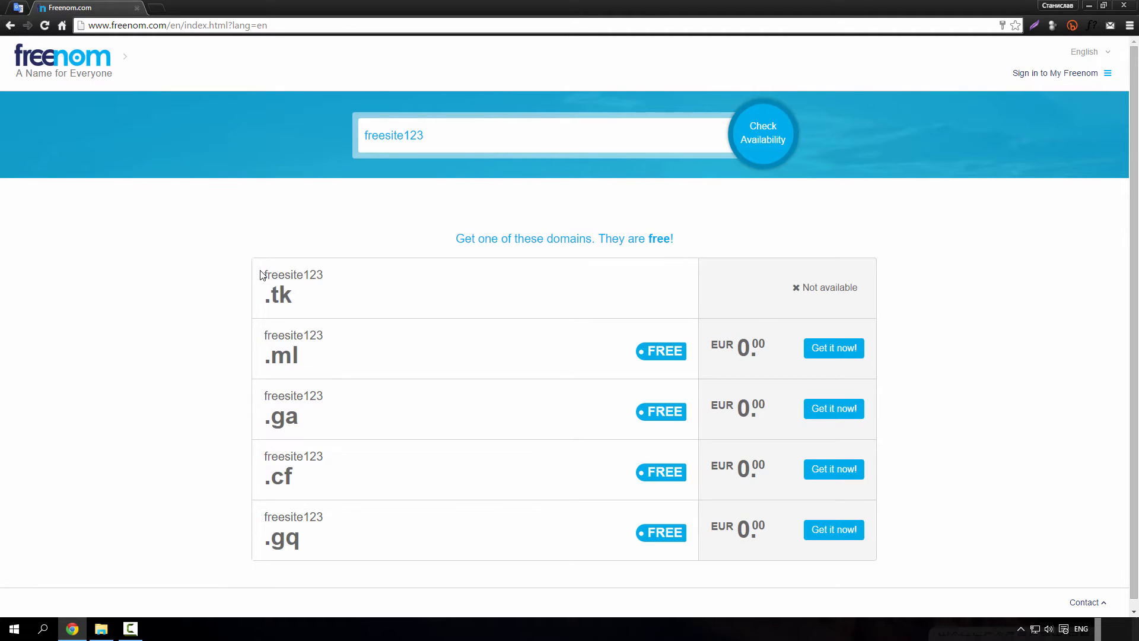
pyautogui.moveTo(527, 292)
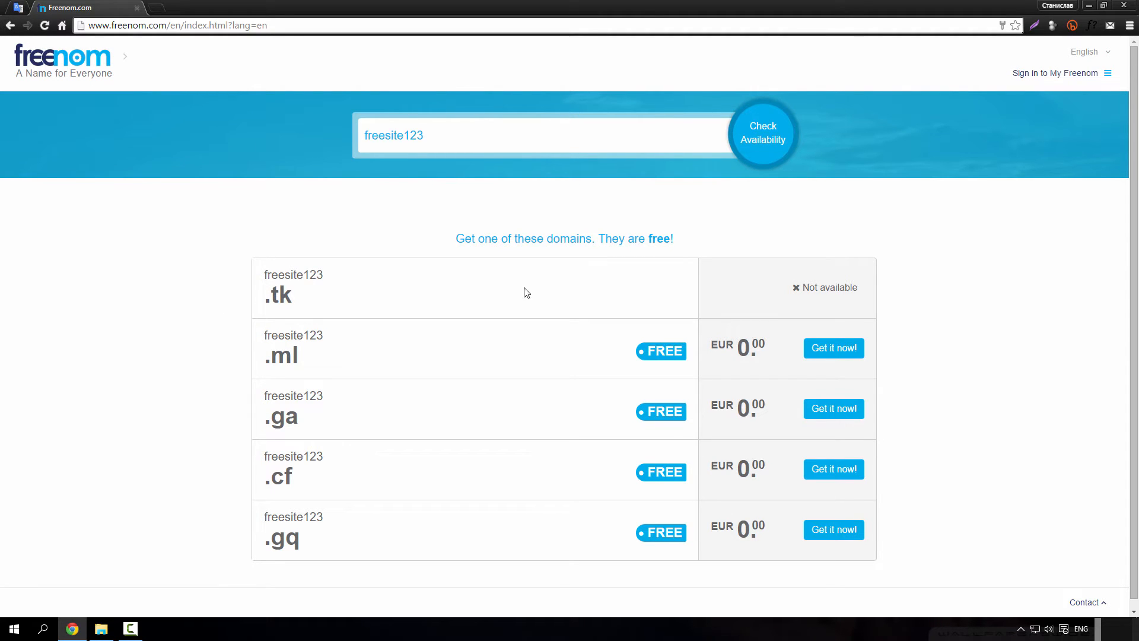
pyautogui.doubleClick(278, 287)
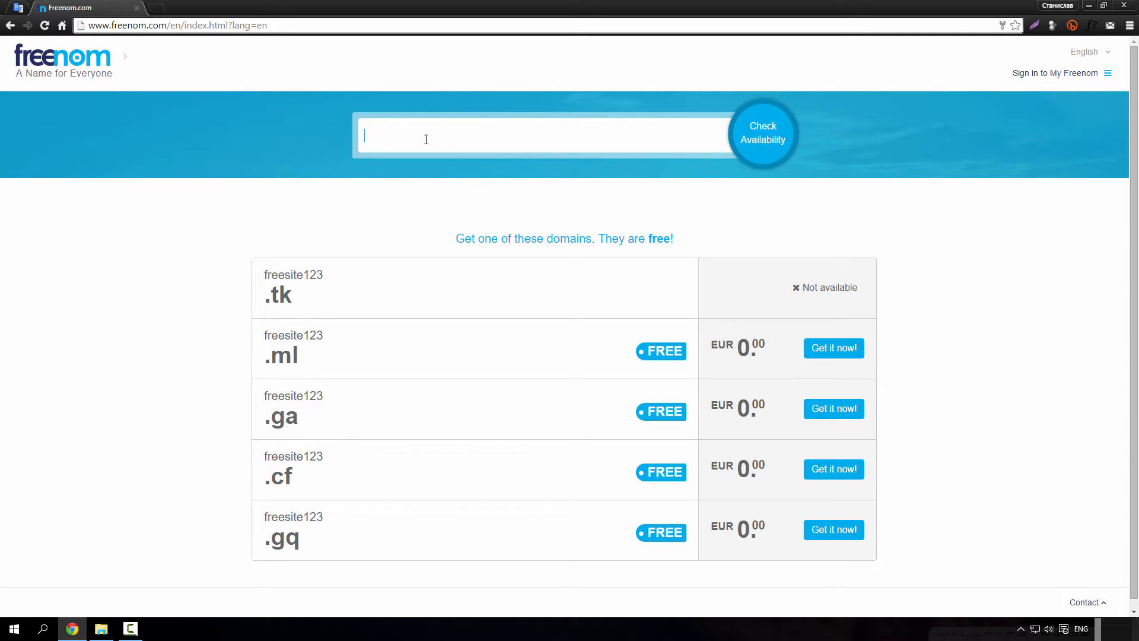
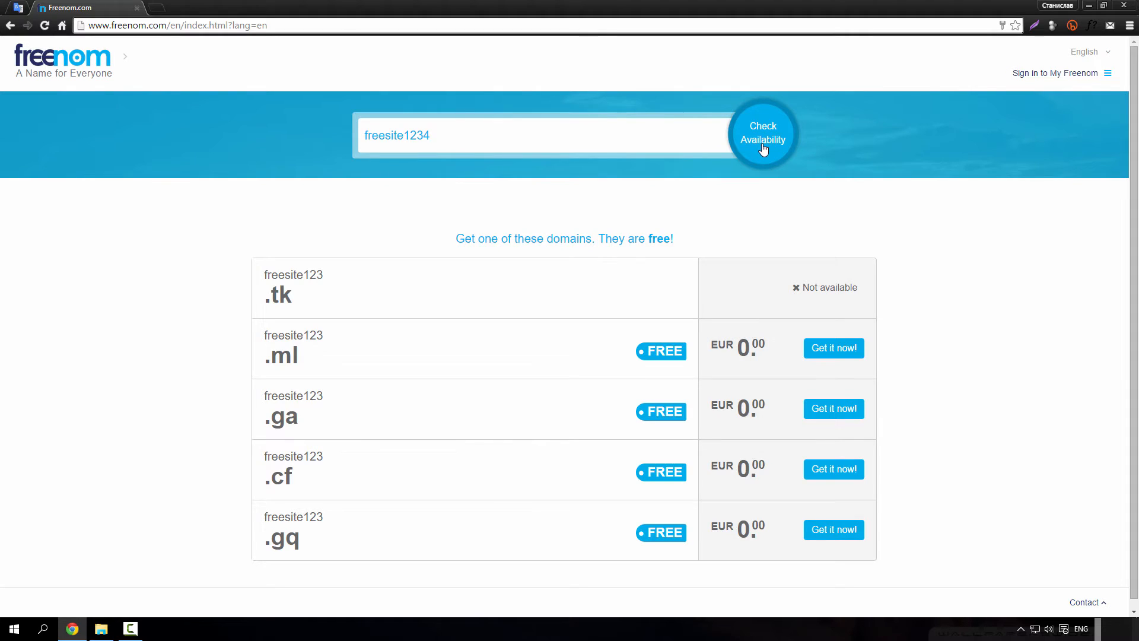
pyautogui.click(762, 133)
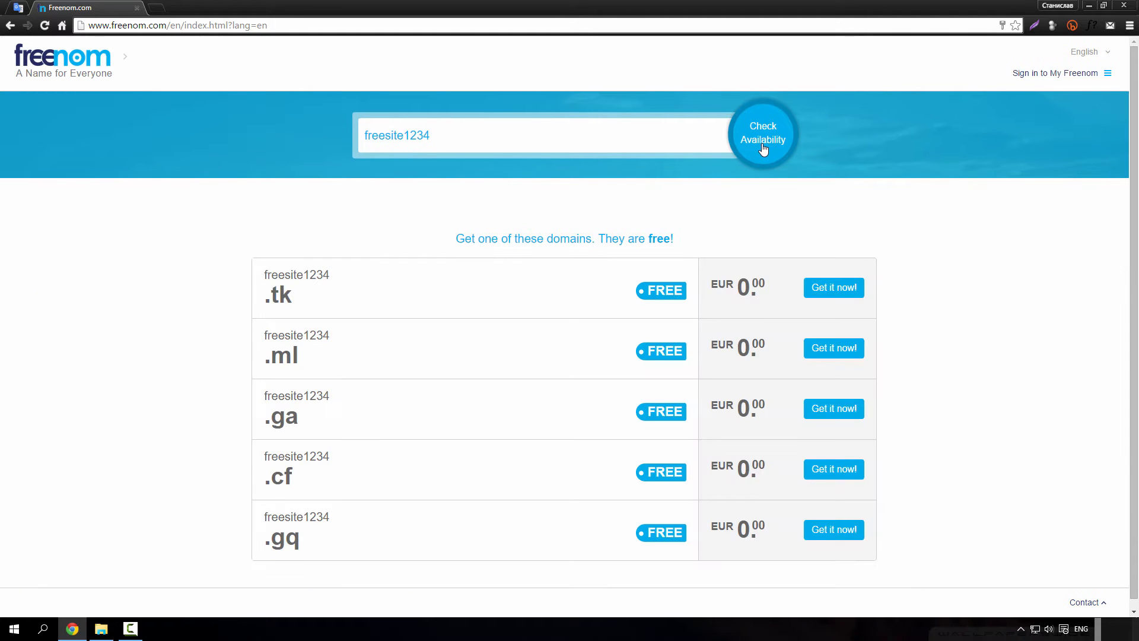
pyautogui.moveTo(262, 294)
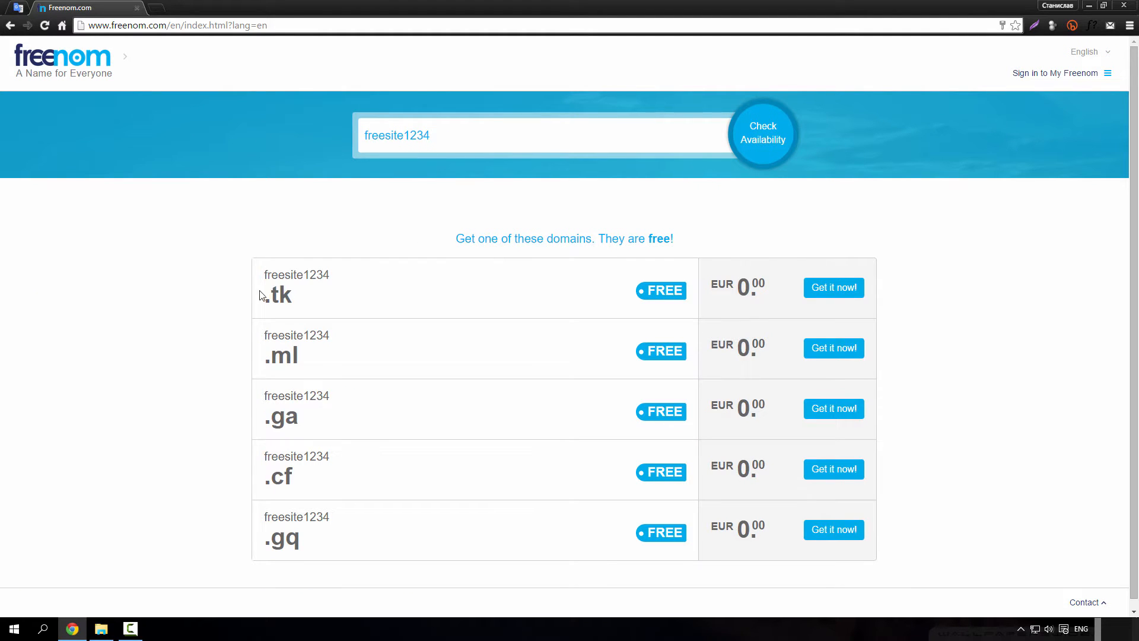
pyautogui.click(833, 288)
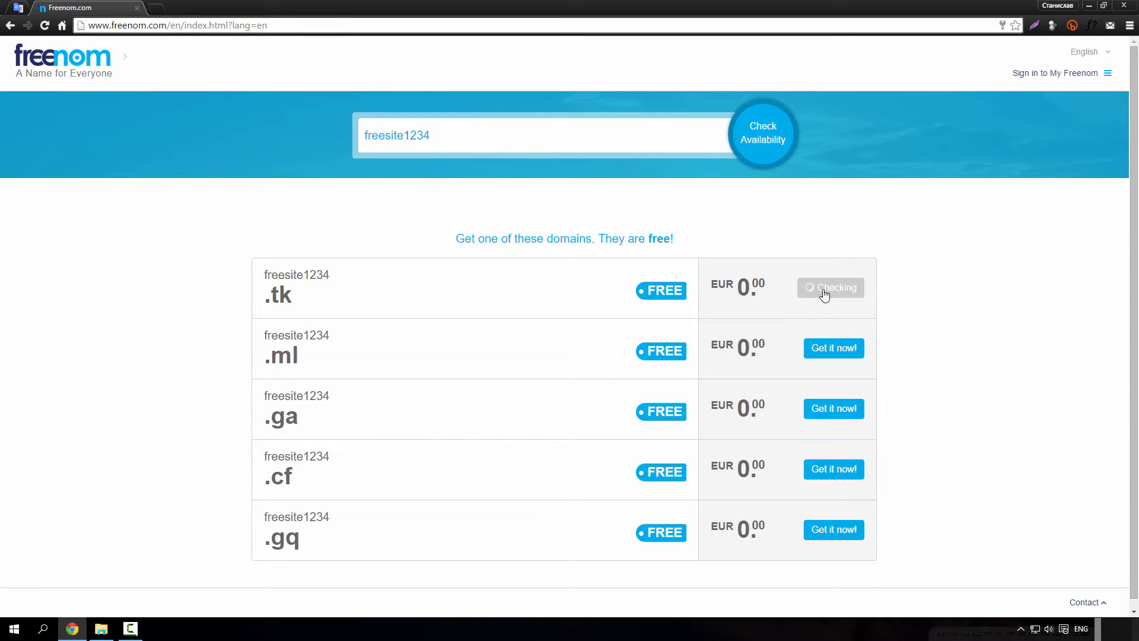
pyautogui.click(831, 287)
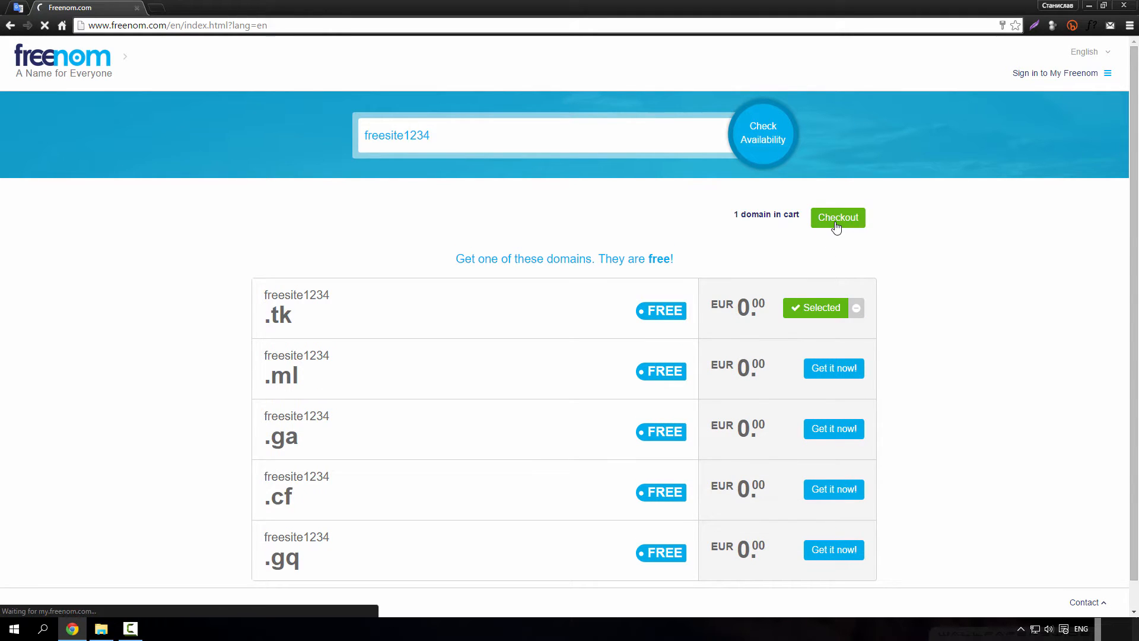
pyautogui.click(837, 217)
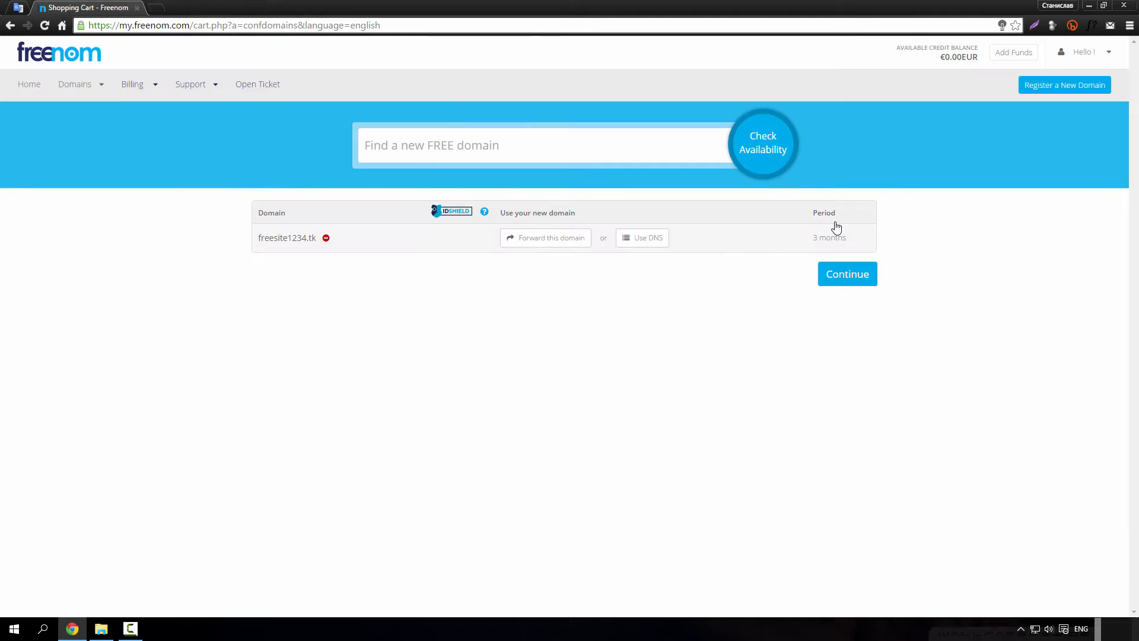
pyautogui.click(829, 238)
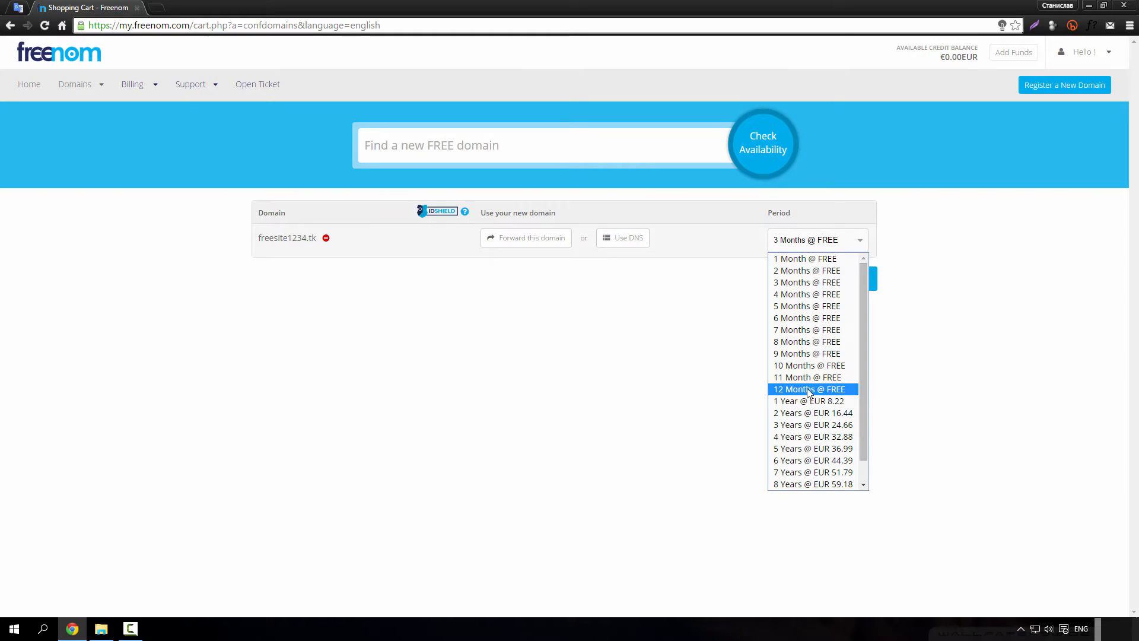
pyautogui.moveTo(805, 395)
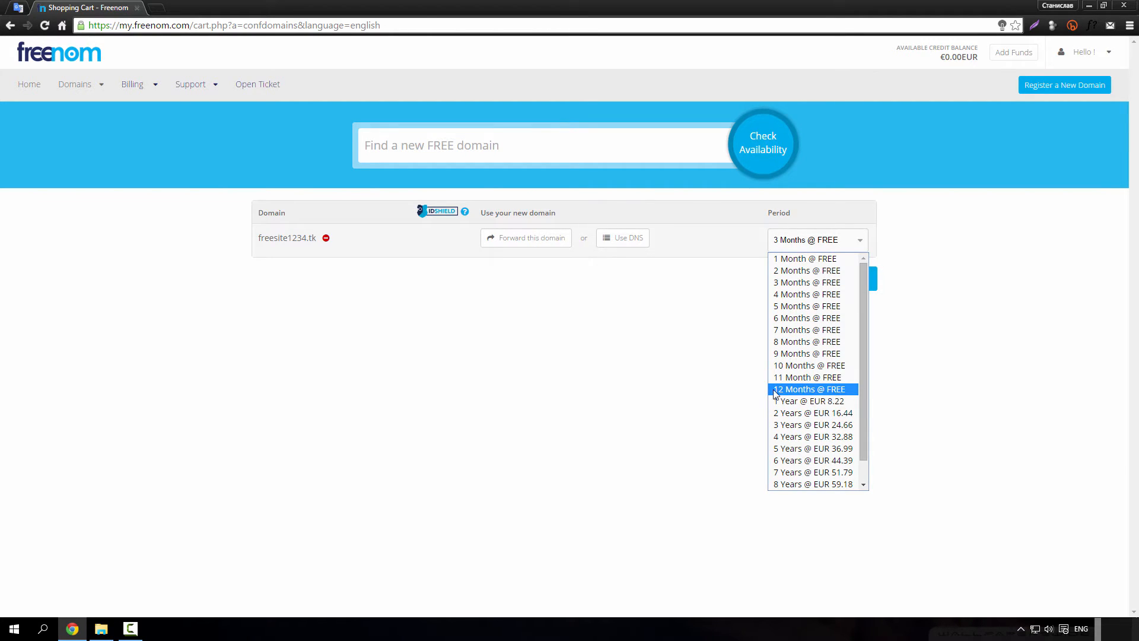
pyautogui.moveTo(668, 342)
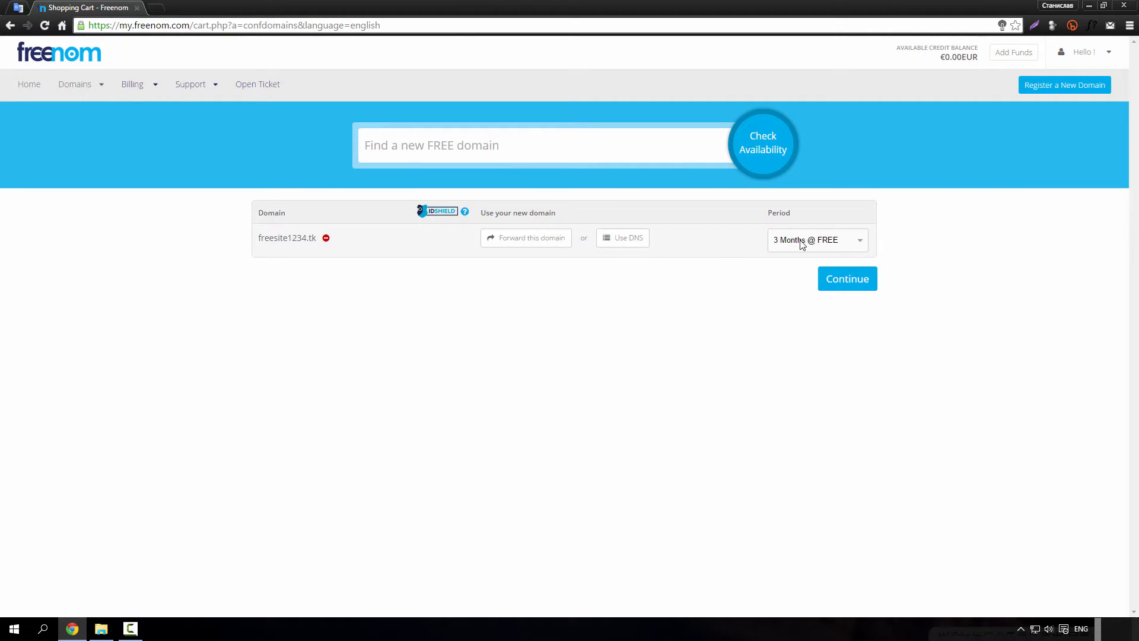
pyautogui.click(817, 240)
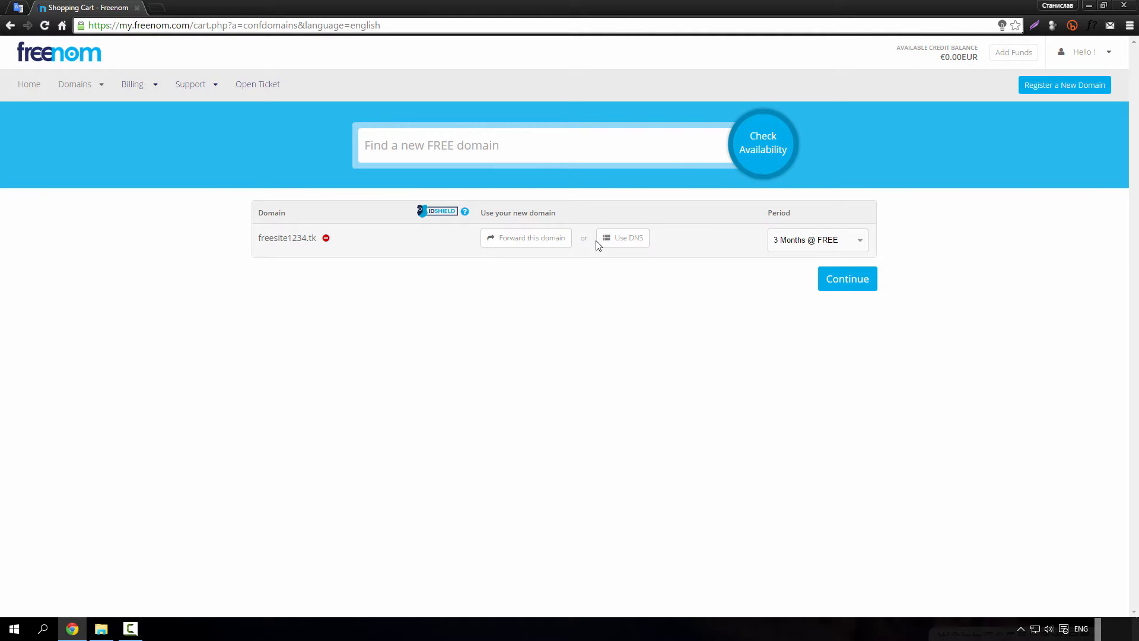
# Choose Use DNS, then 'Use your own DNS' to show the empty nameserver fields
pyautogui.click(622, 237)
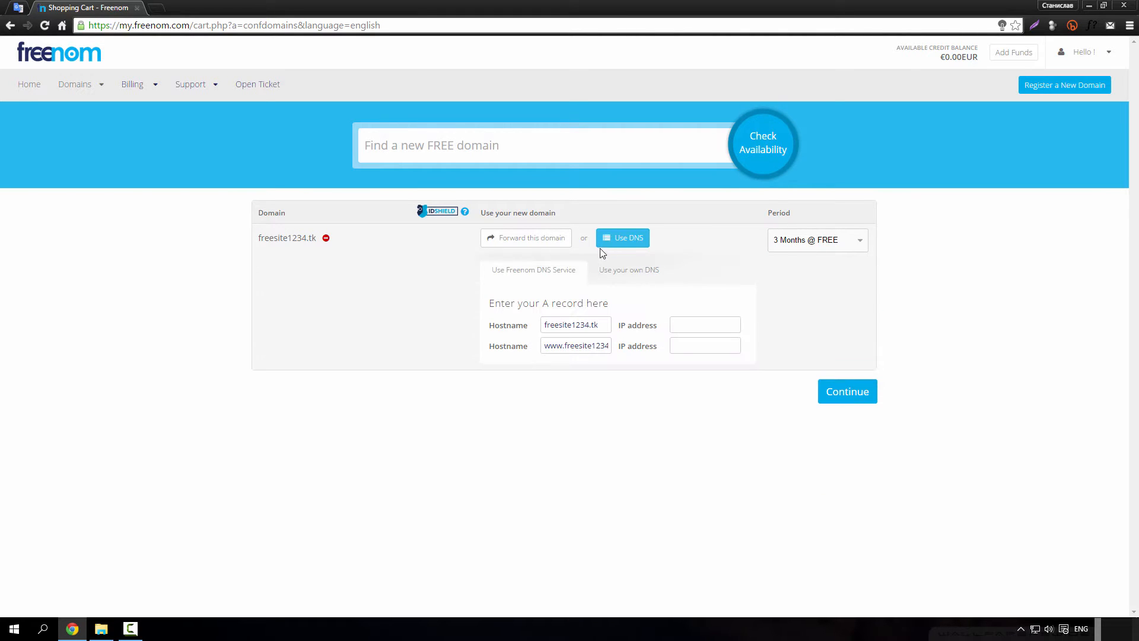
pyautogui.moveTo(632, 270)
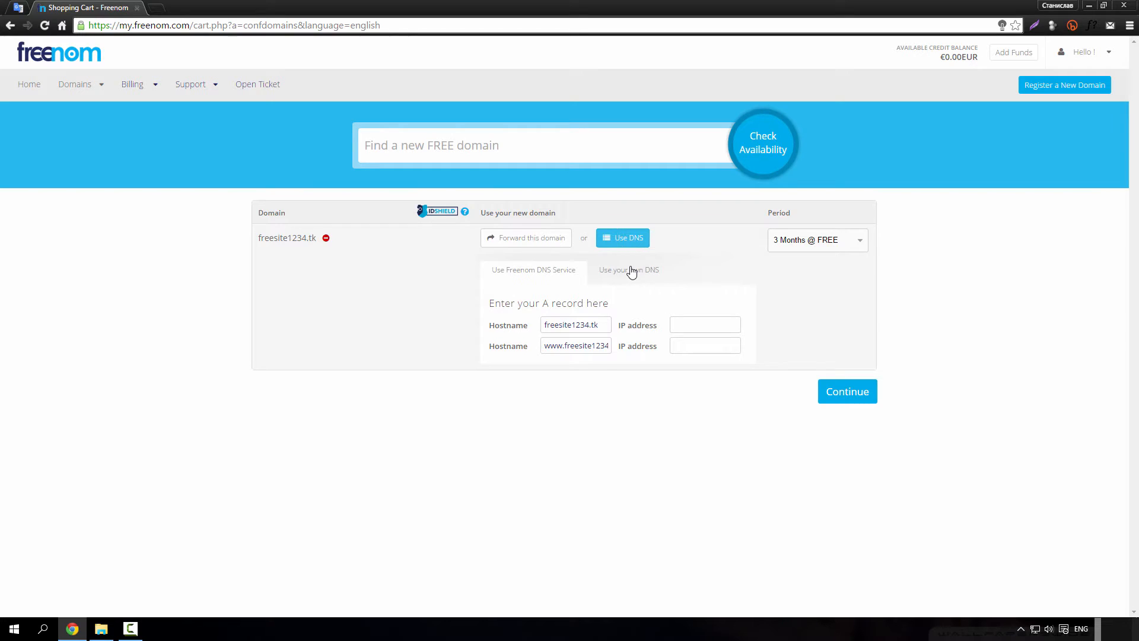
pyautogui.moveTo(628, 275)
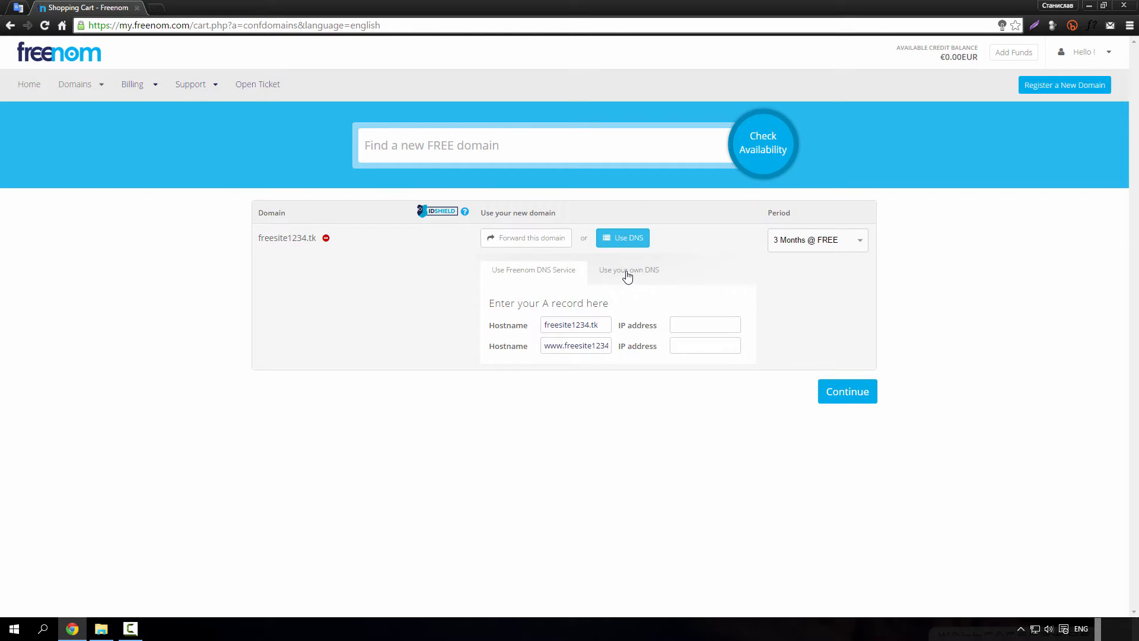
pyautogui.click(629, 270)
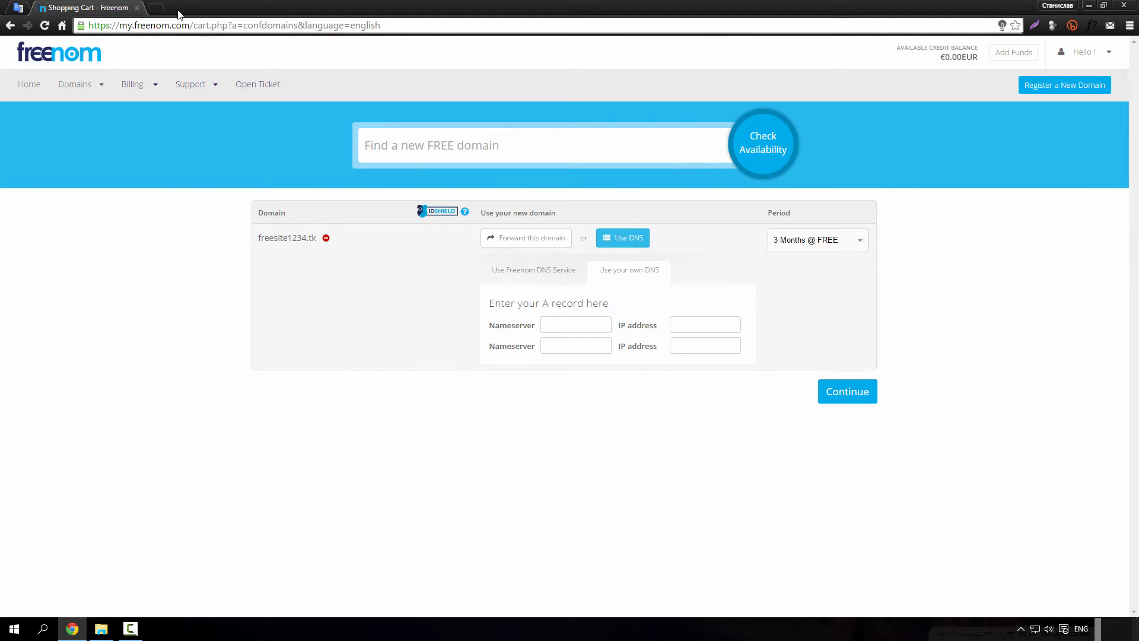
pyautogui.moveTo(623, 288)
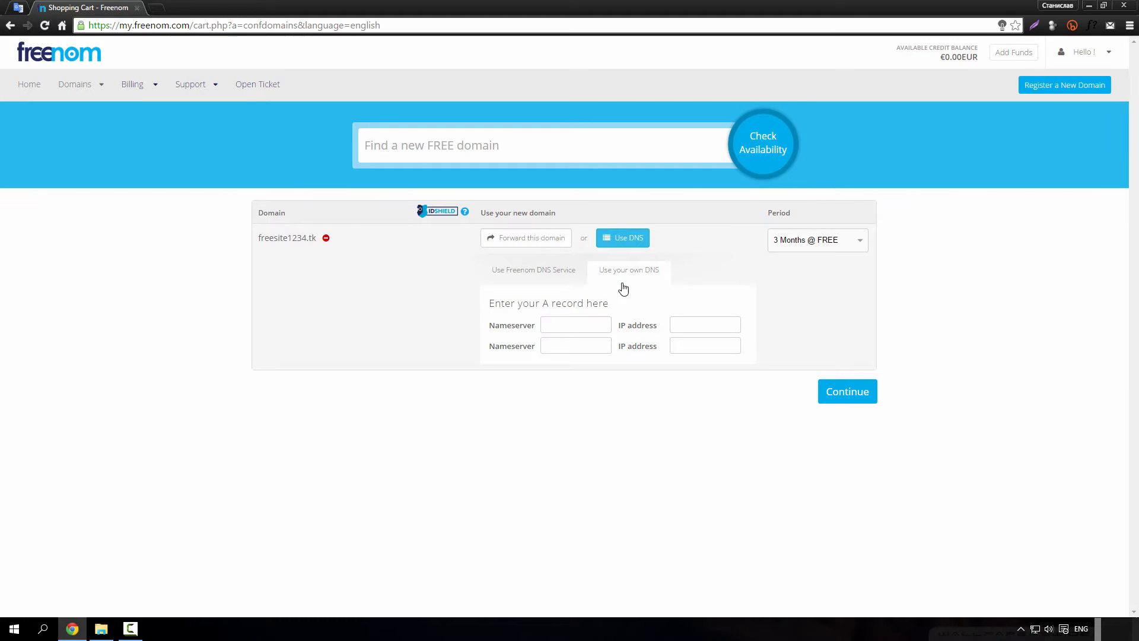
pyautogui.moveTo(575, 299)
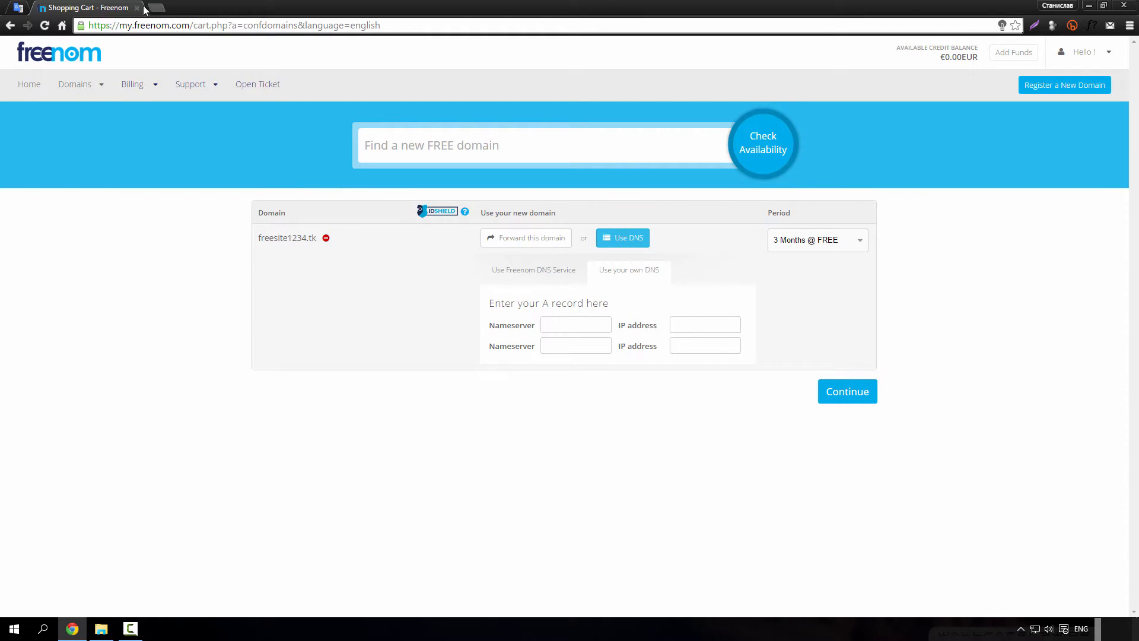
# In a new tab, open 000webhost's free hosting order form
pyautogui.click(268, 7)
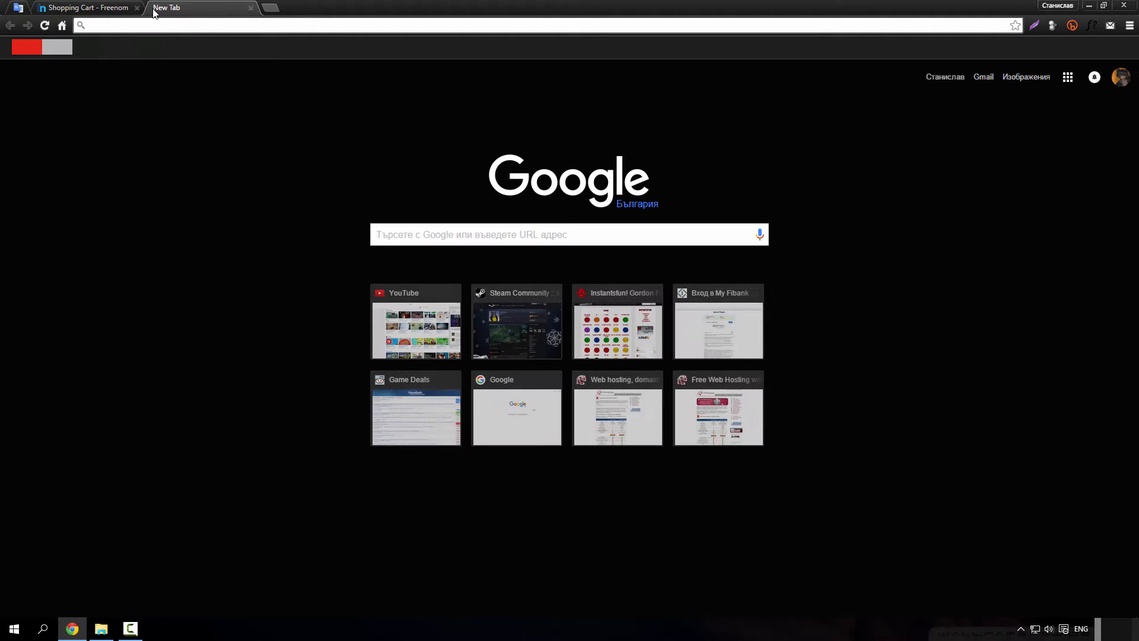
pyautogui.click(718, 416)
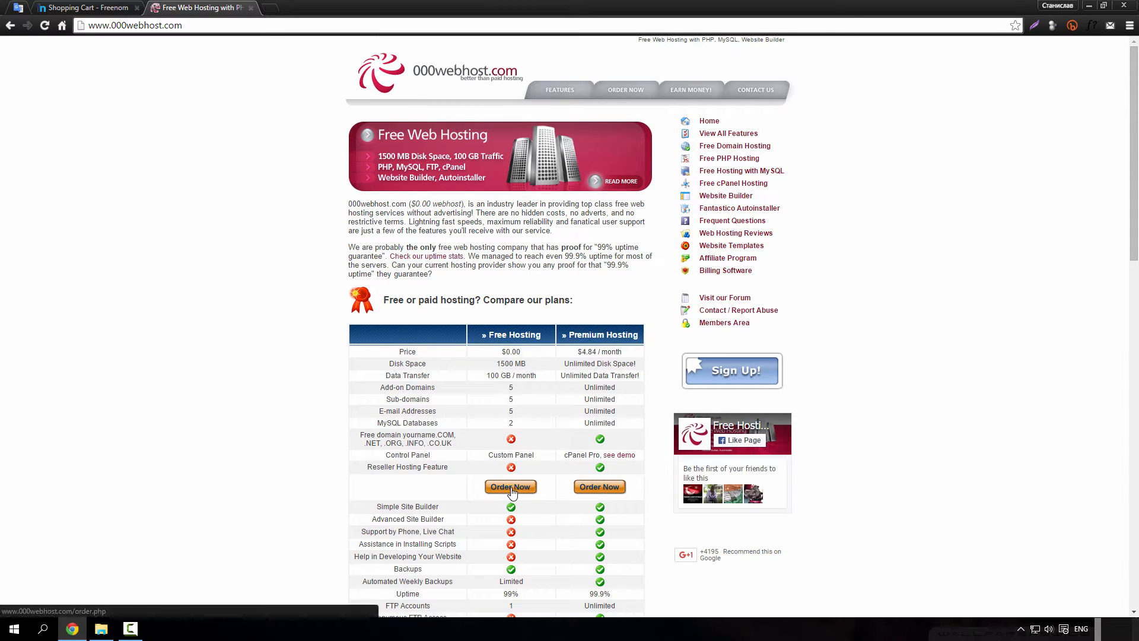
pyautogui.click(510, 486)
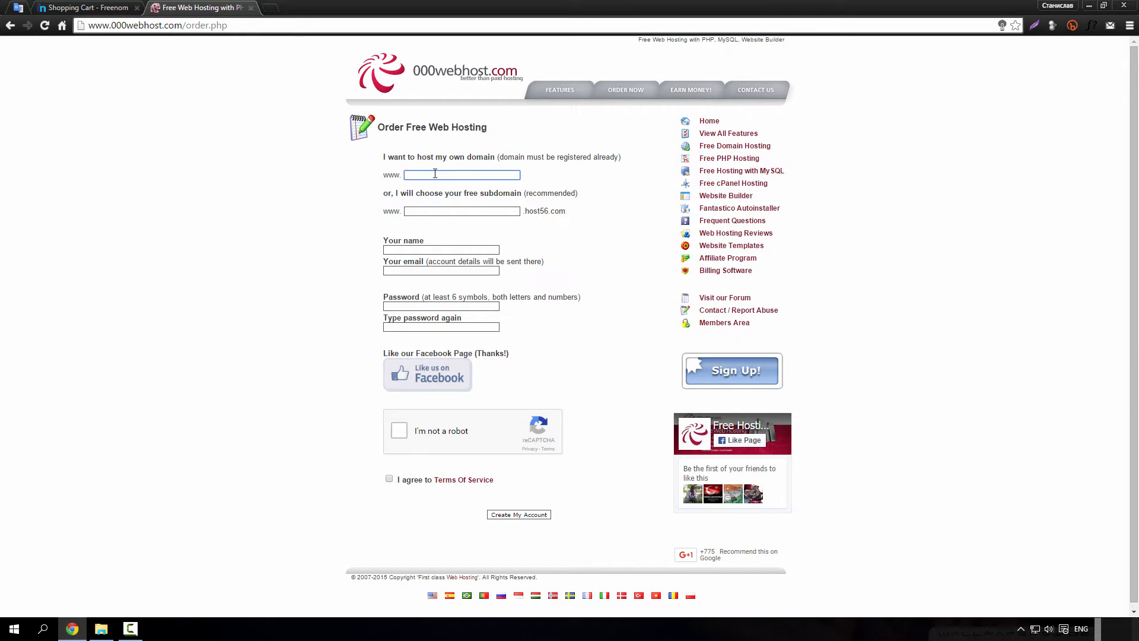
pyautogui.click(87, 8)
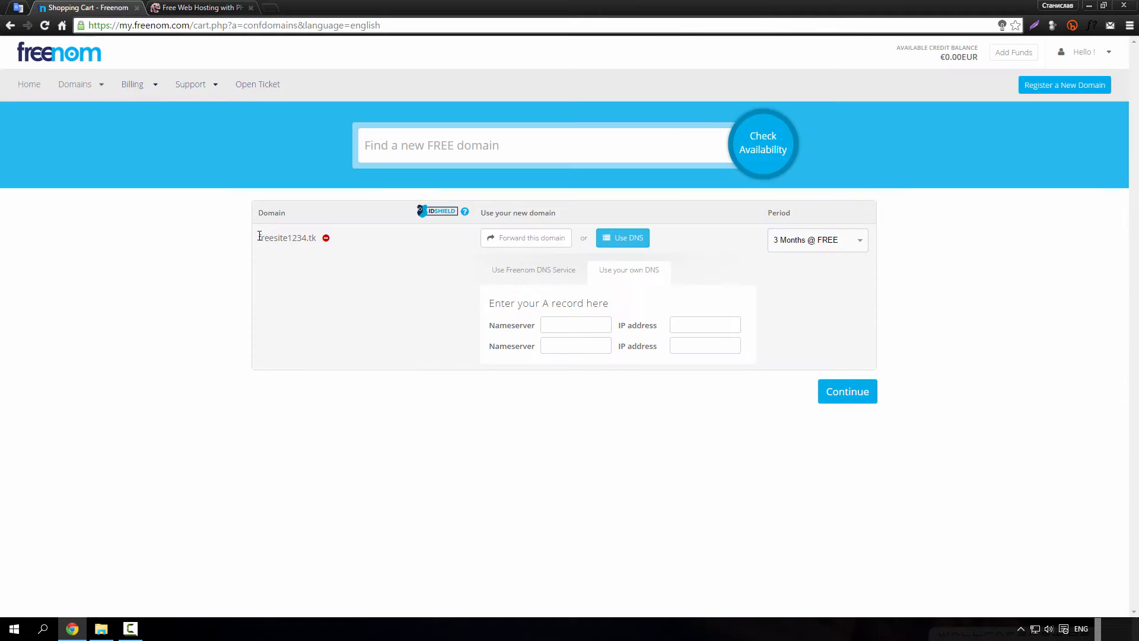
pyautogui.doubleClick(286, 238)
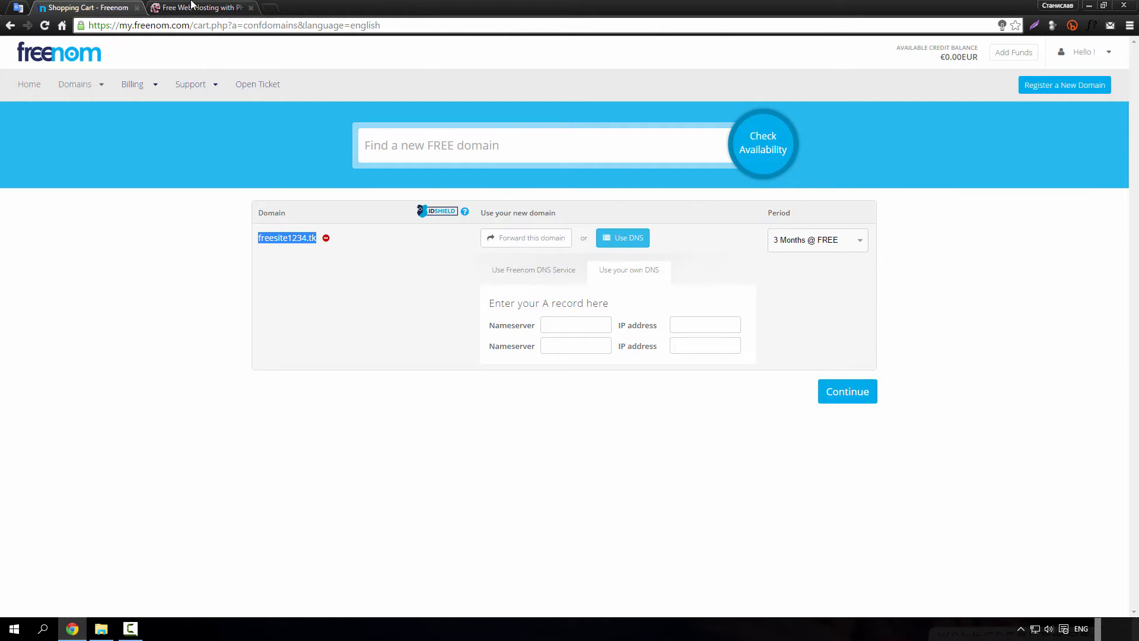
pyautogui.click(196, 8)
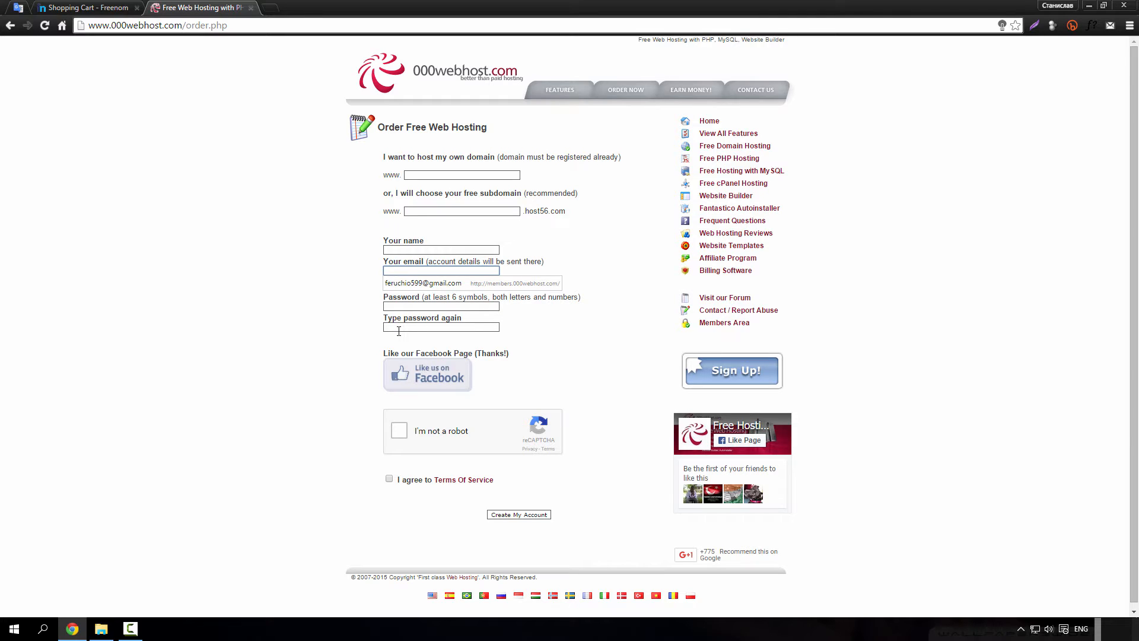
pyautogui.moveTo(728, 330)
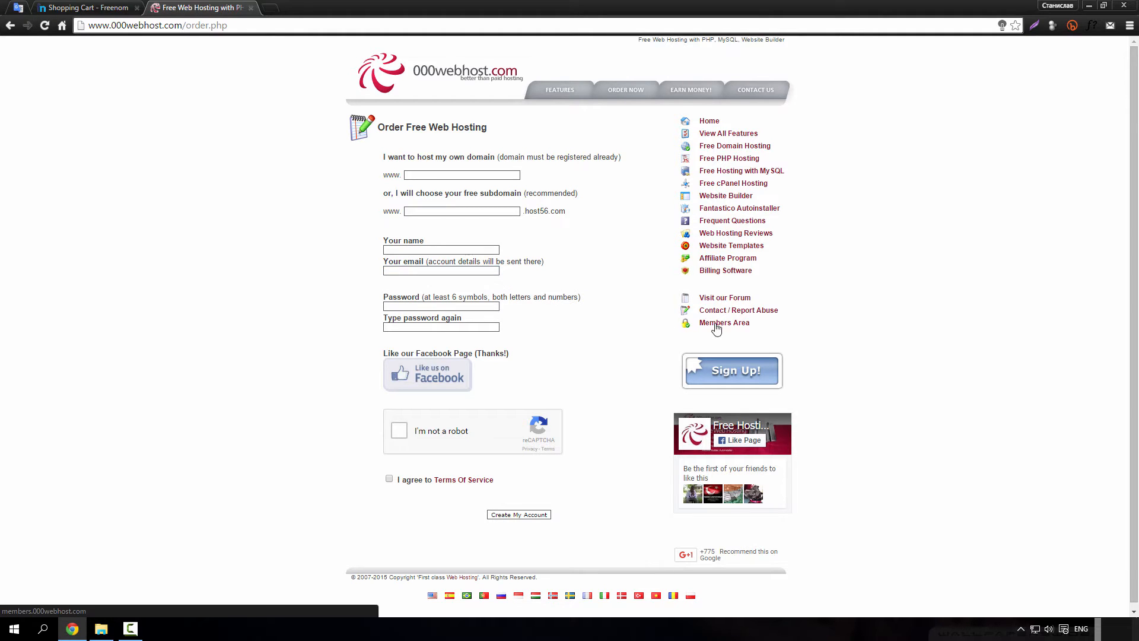
# Log into the 000webhost members area after passing the captcha check
pyautogui.click(725, 322)
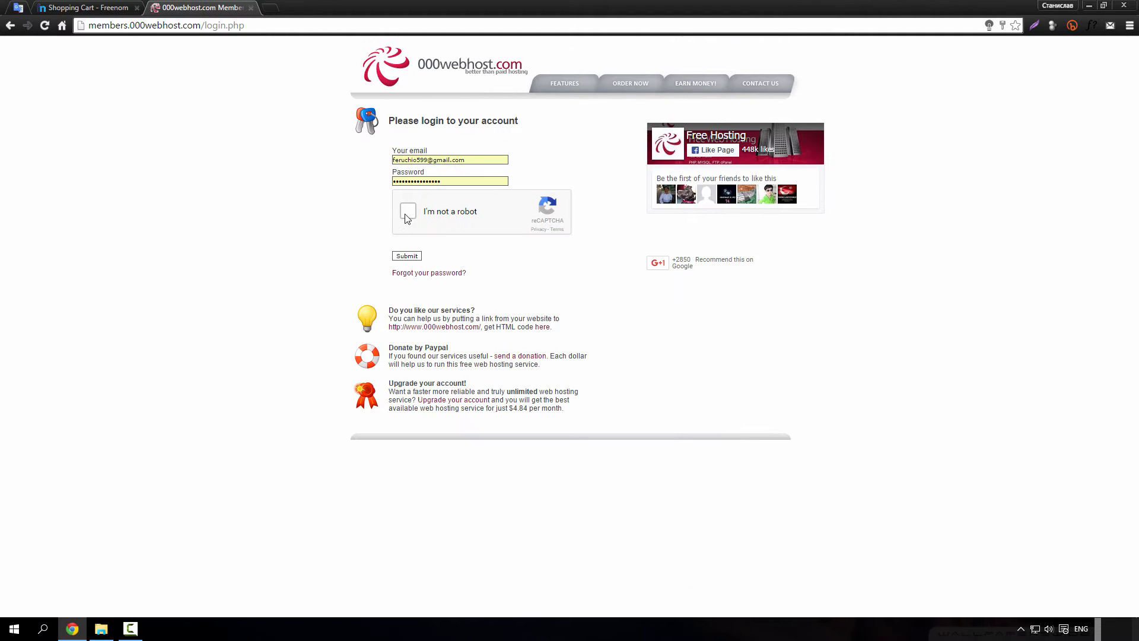
pyautogui.click(408, 211)
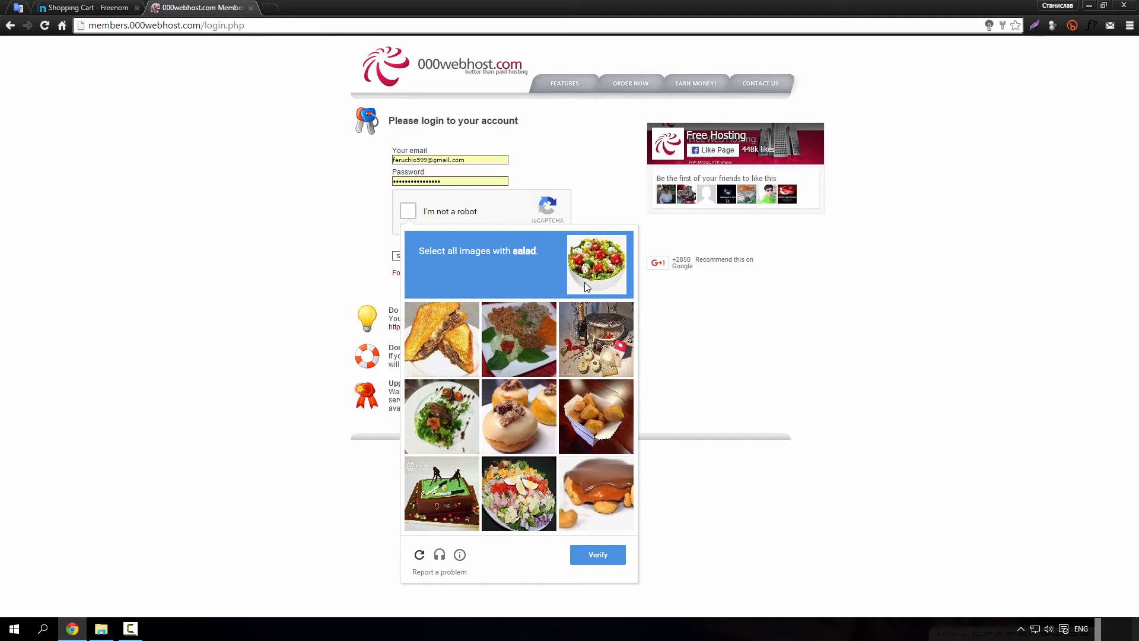
pyautogui.click(441, 415)
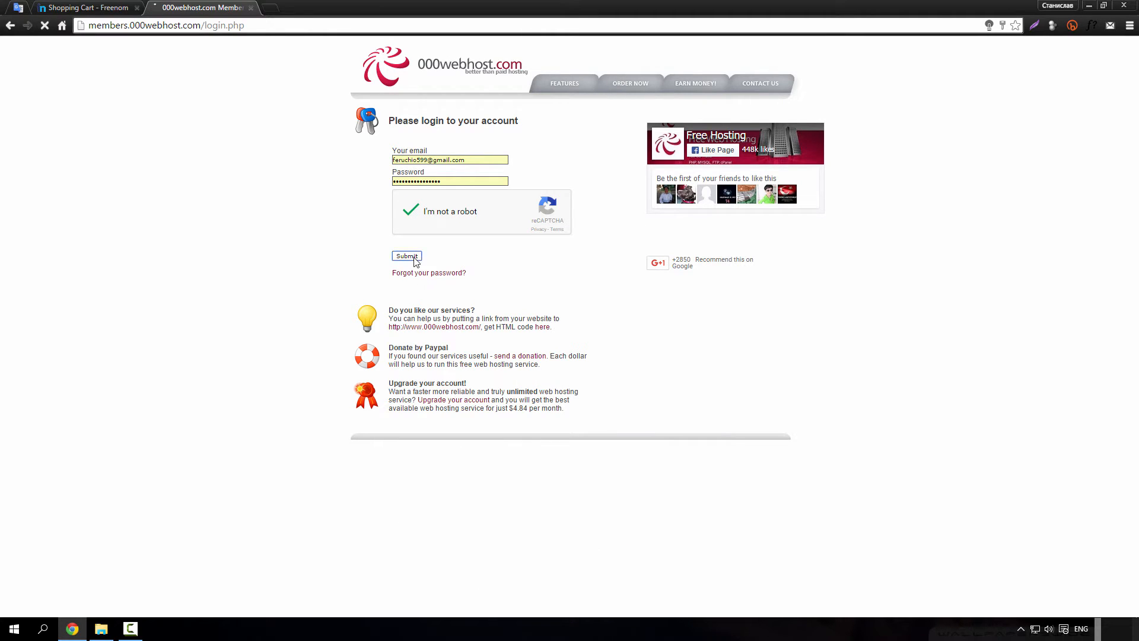
pyautogui.click(406, 255)
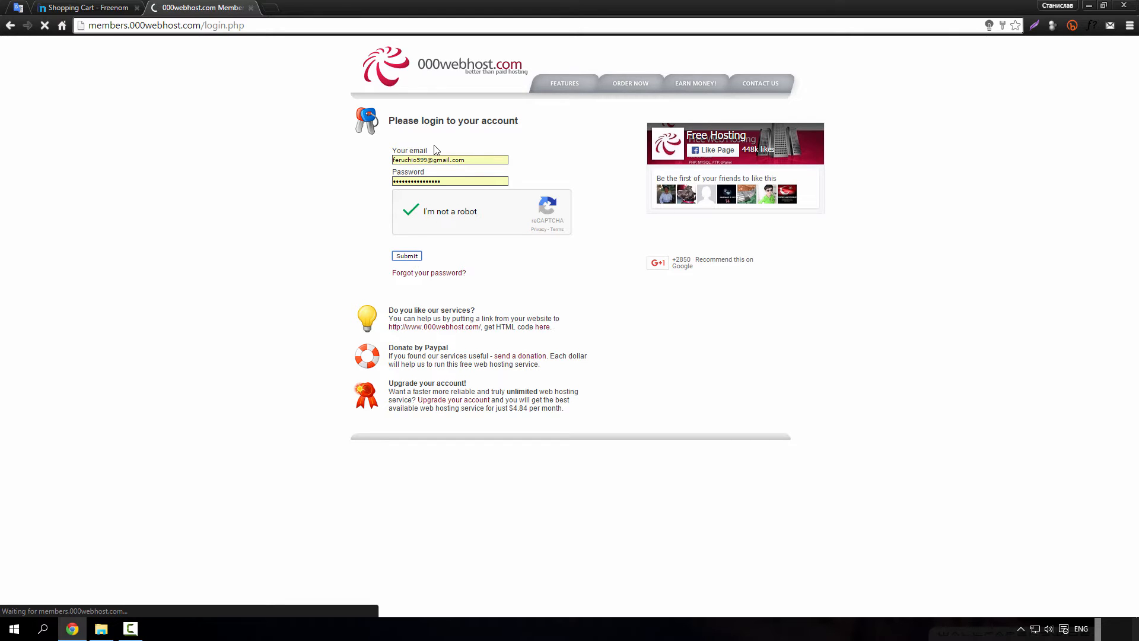
pyautogui.click(406, 255)
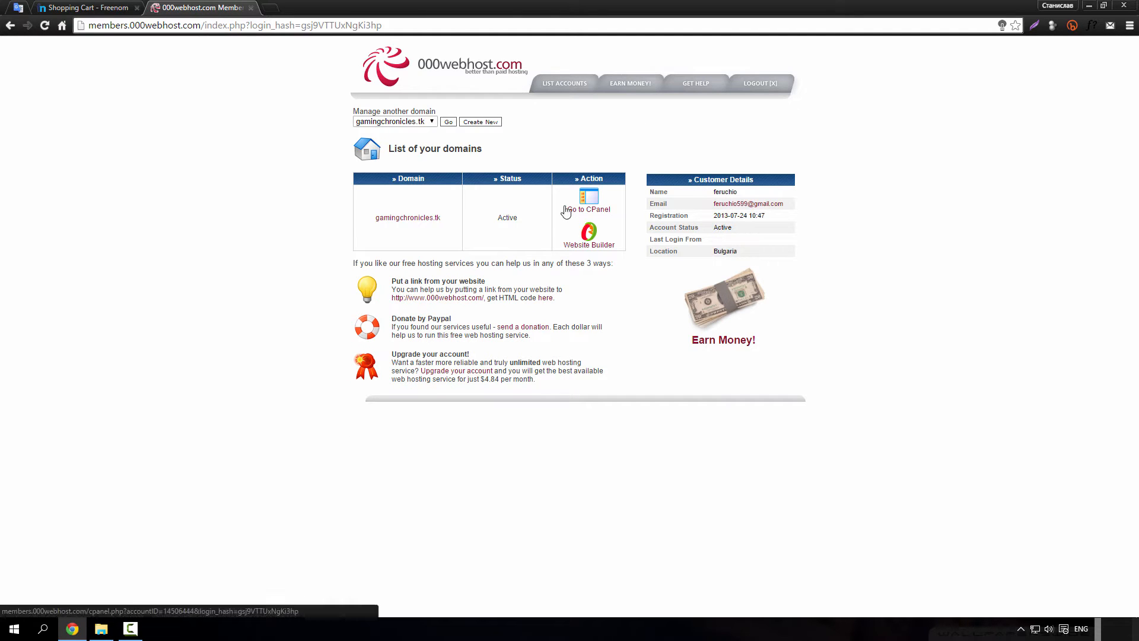
pyautogui.click(480, 121)
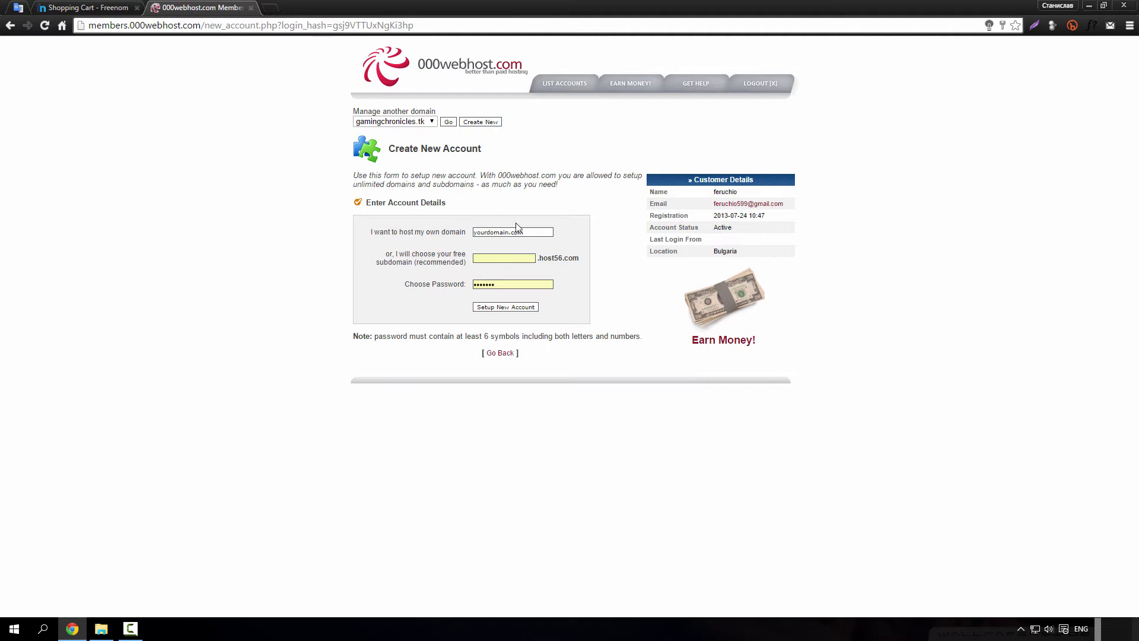
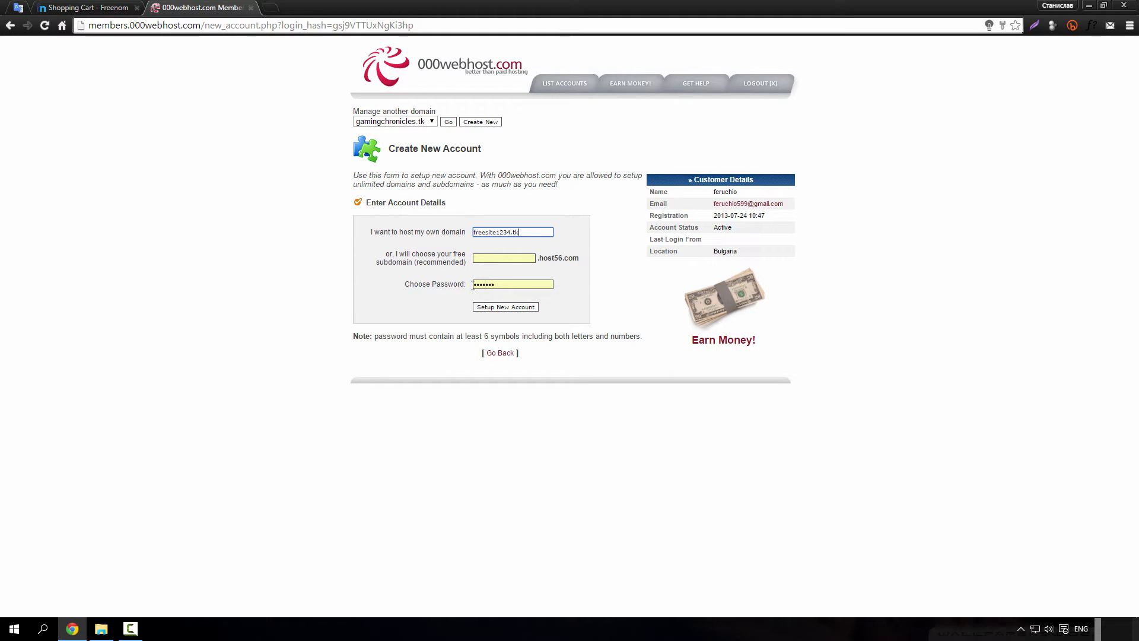
pyautogui.tripleClick(512, 284)
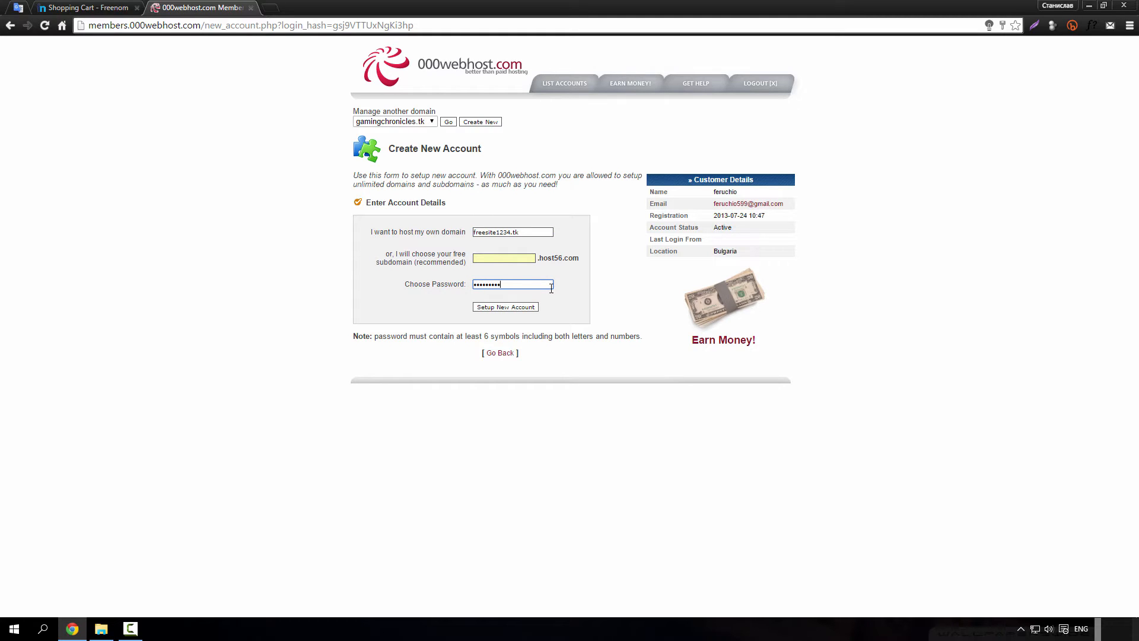
pyautogui.click(505, 307)
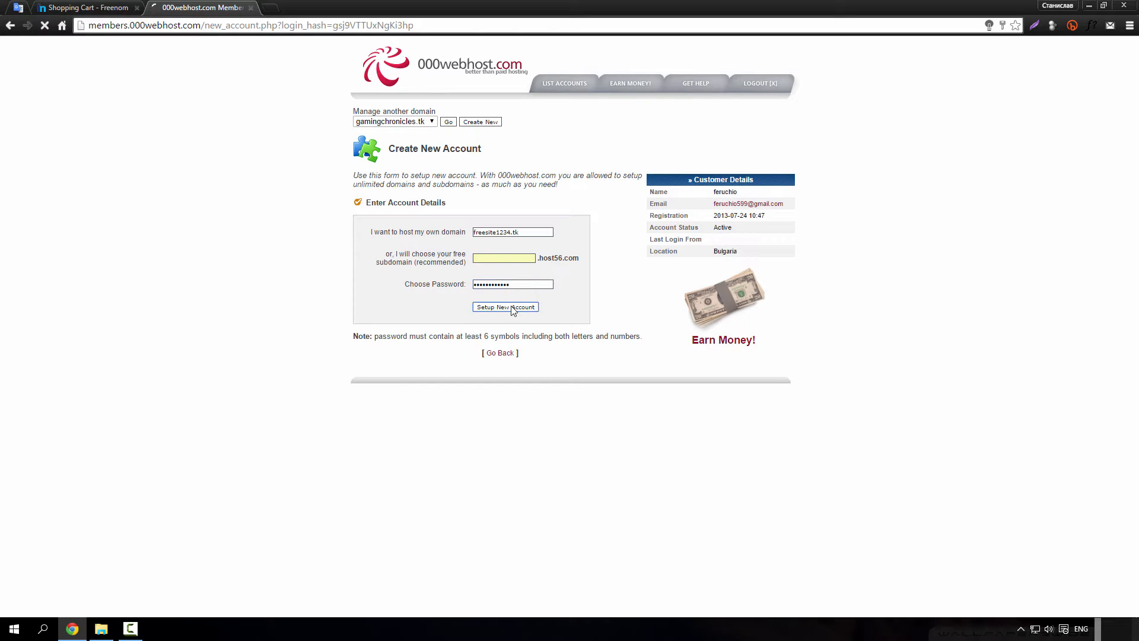
pyautogui.click(505, 306)
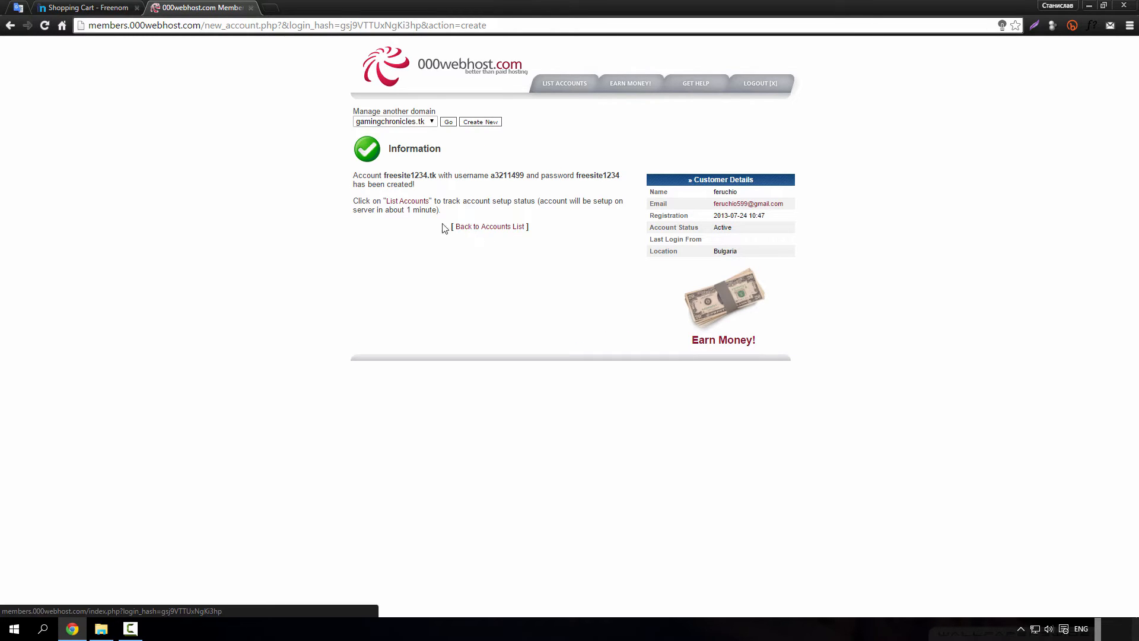
pyautogui.click(491, 227)
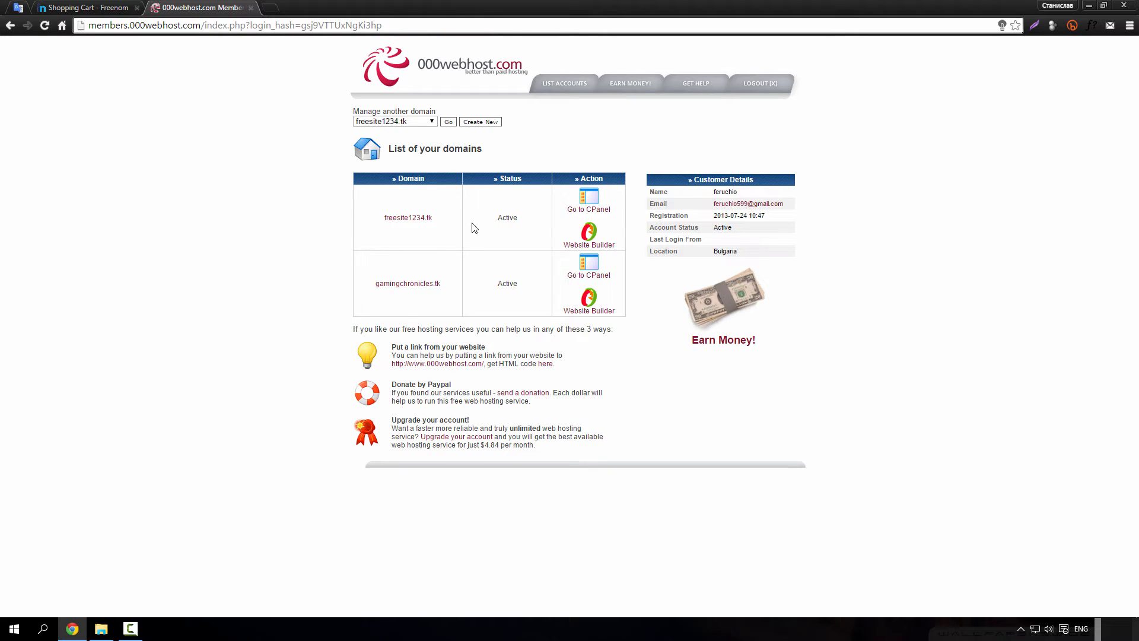
pyautogui.click(589, 200)
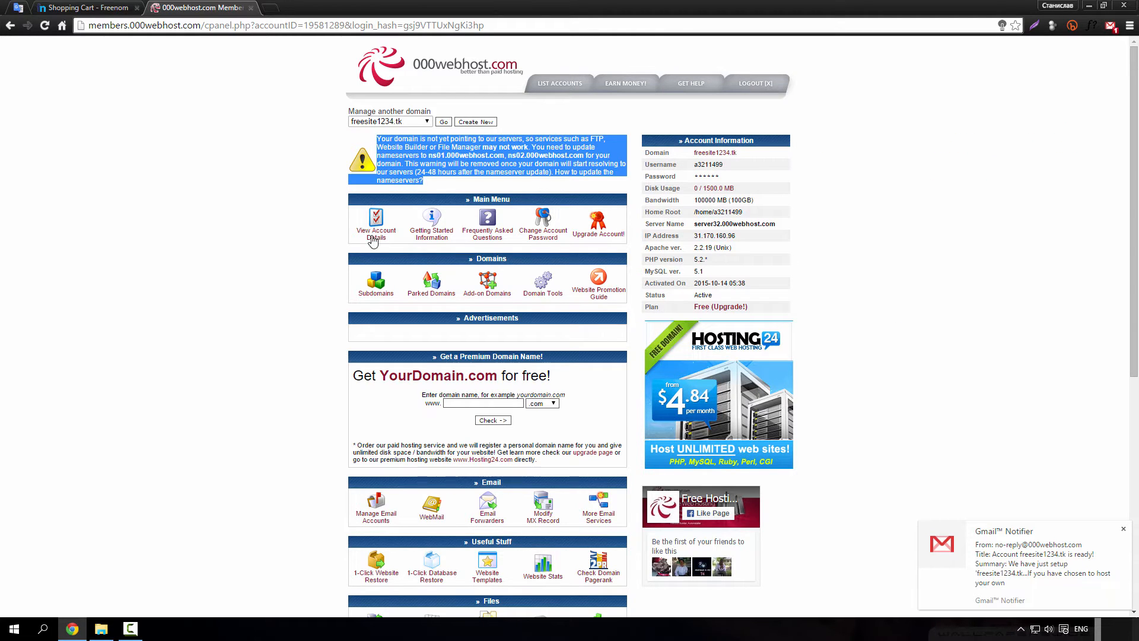
# Enter the first nameserver ns01.000webhost.com with IP 31.170.167.6 in Freenom
pyautogui.click(376, 223)
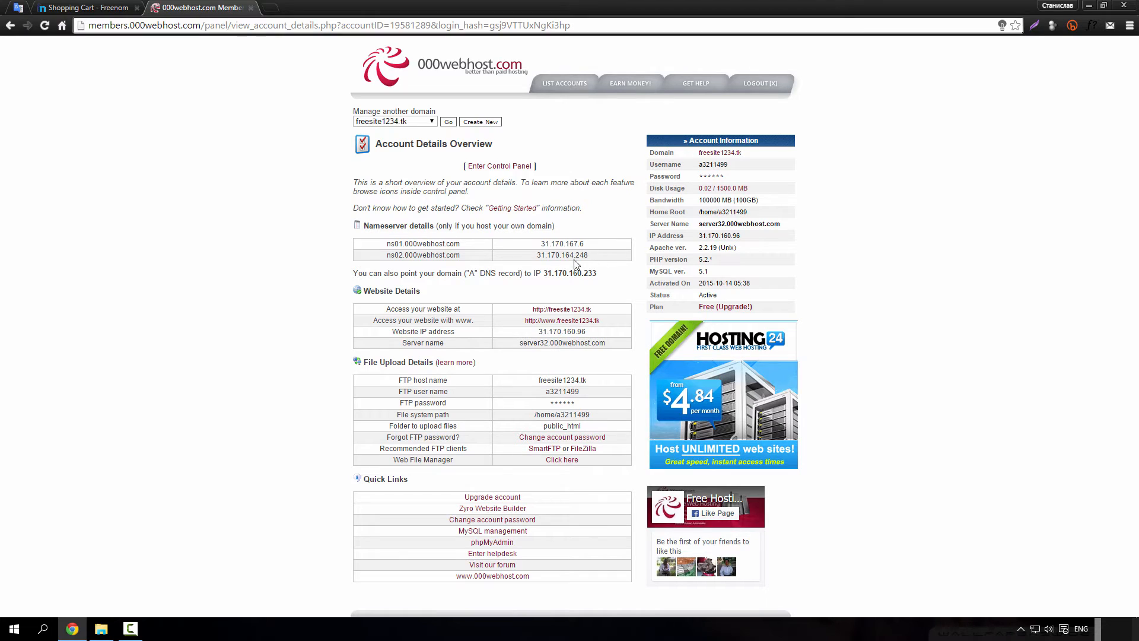
pyautogui.doubleClick(421, 243)
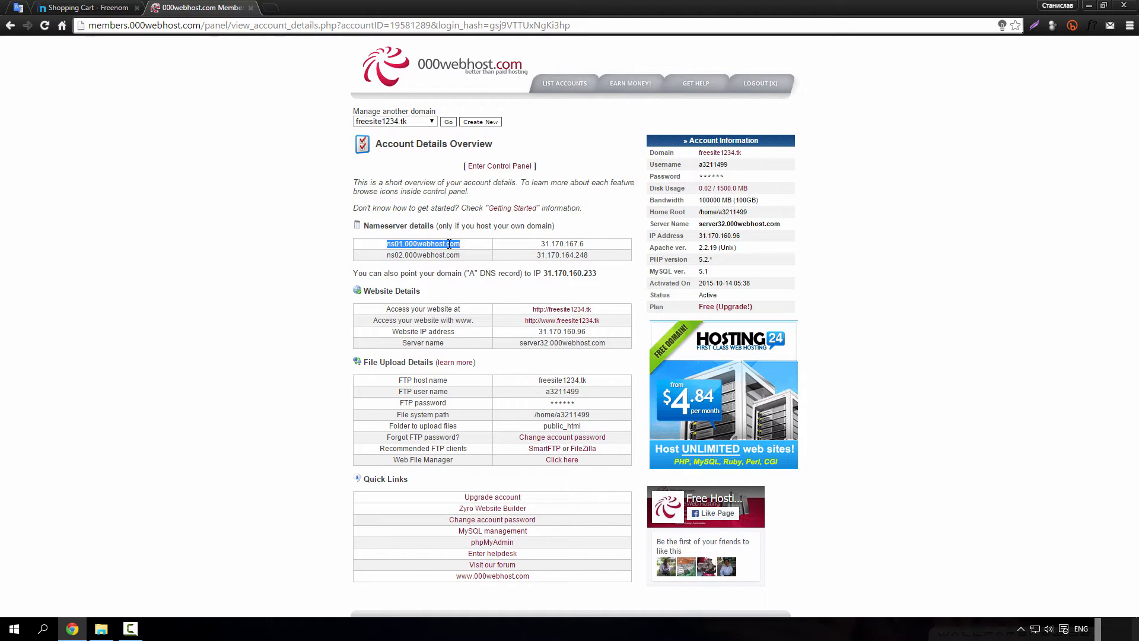
pyautogui.click(87, 7)
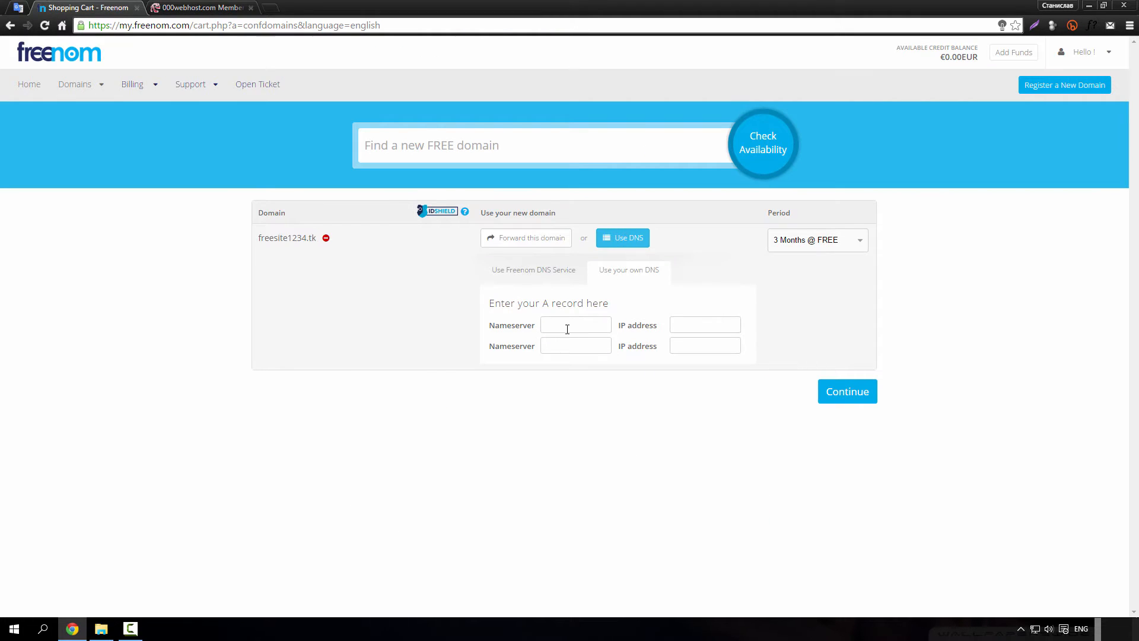
pyautogui.write('.000webhost.com')
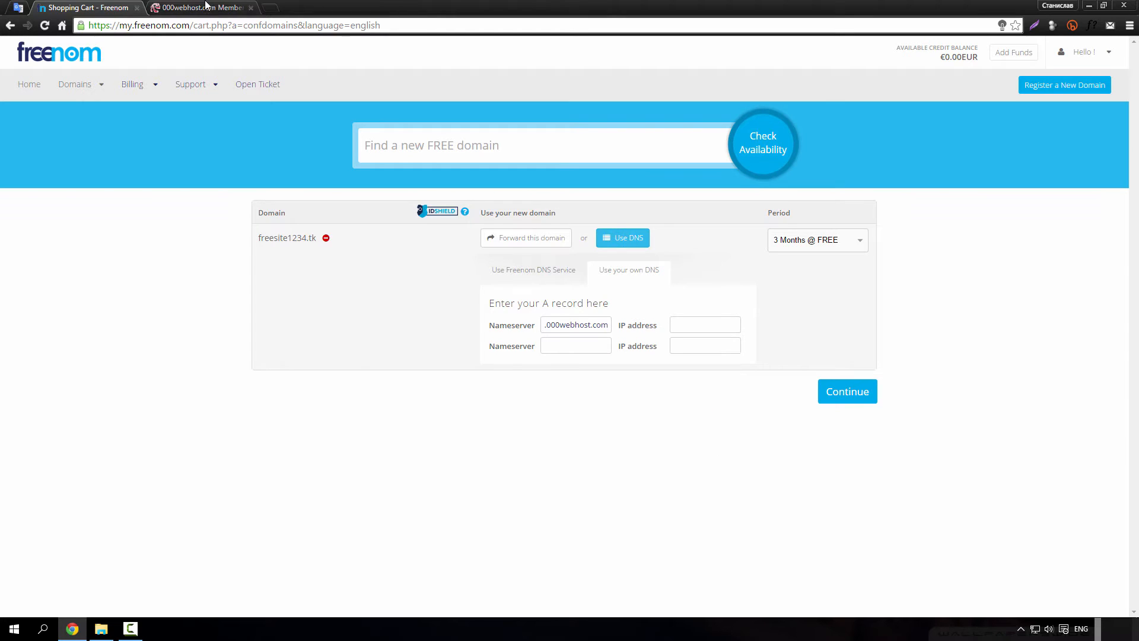
pyautogui.click(202, 7)
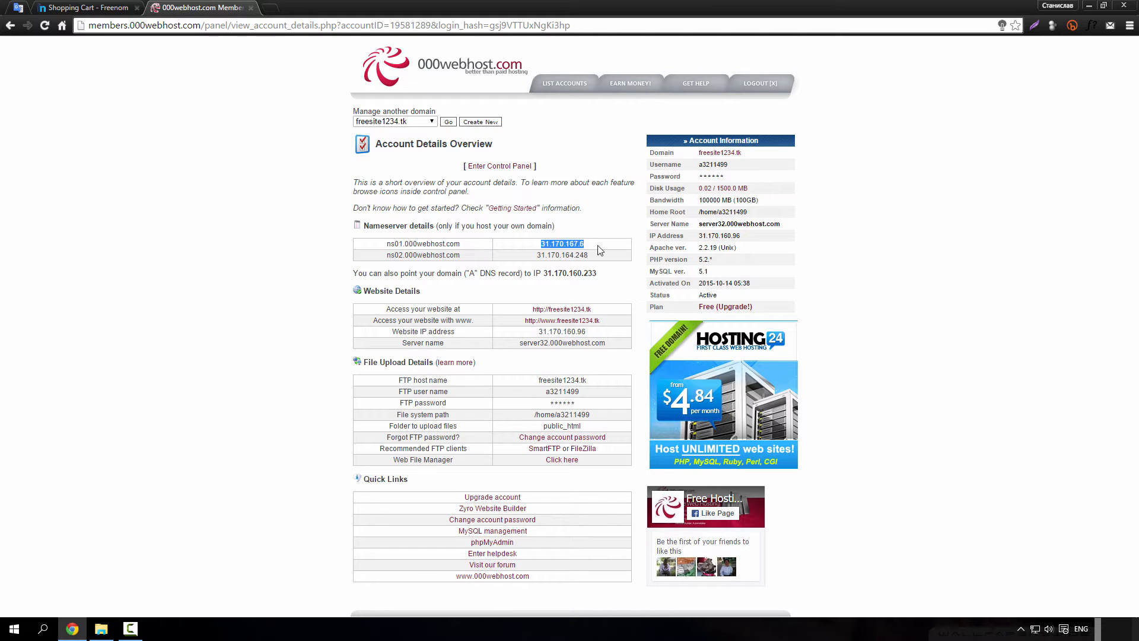
pyautogui.click(87, 7)
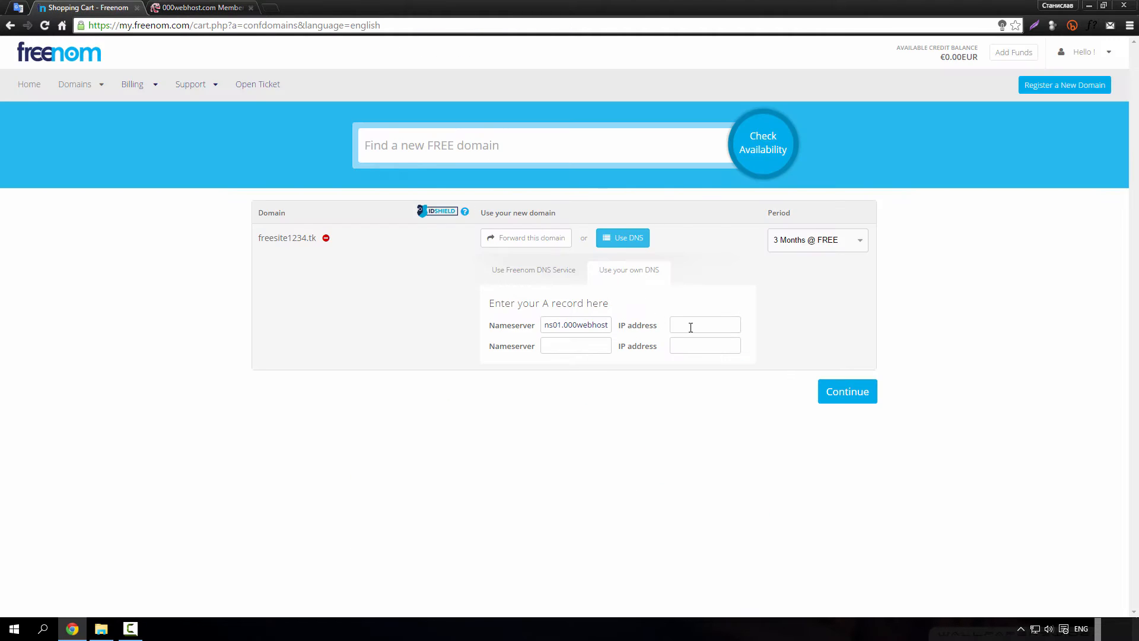
pyautogui.write('31.170.167.6')
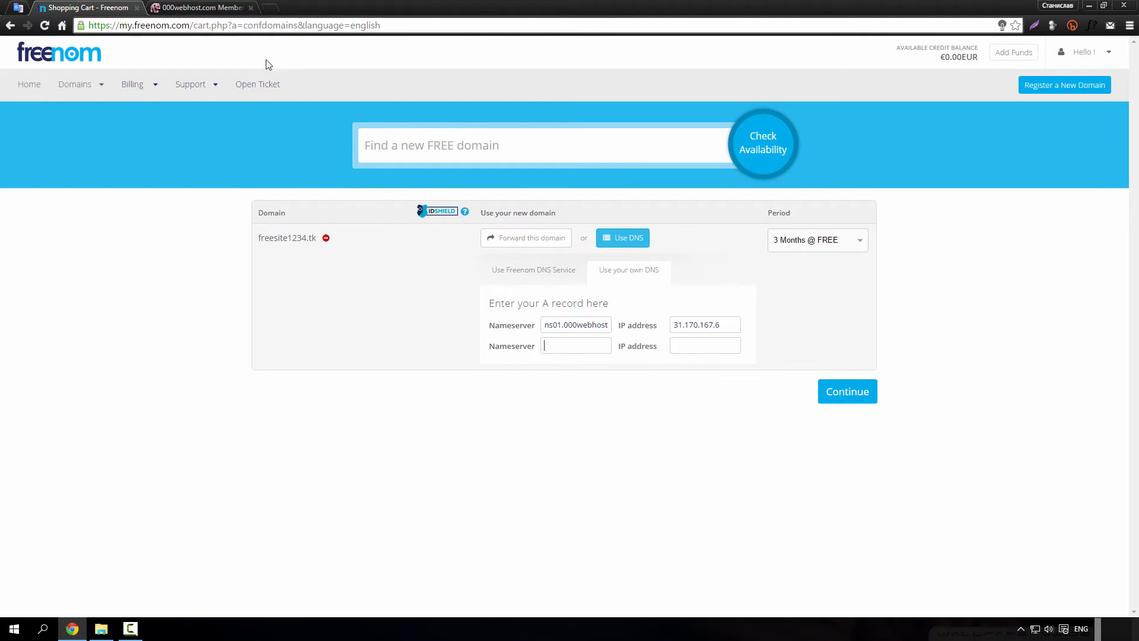
# Enter the second nameserver ns02 with IP 31.170.164.248, then continue
pyautogui.rightClick(413, 255)
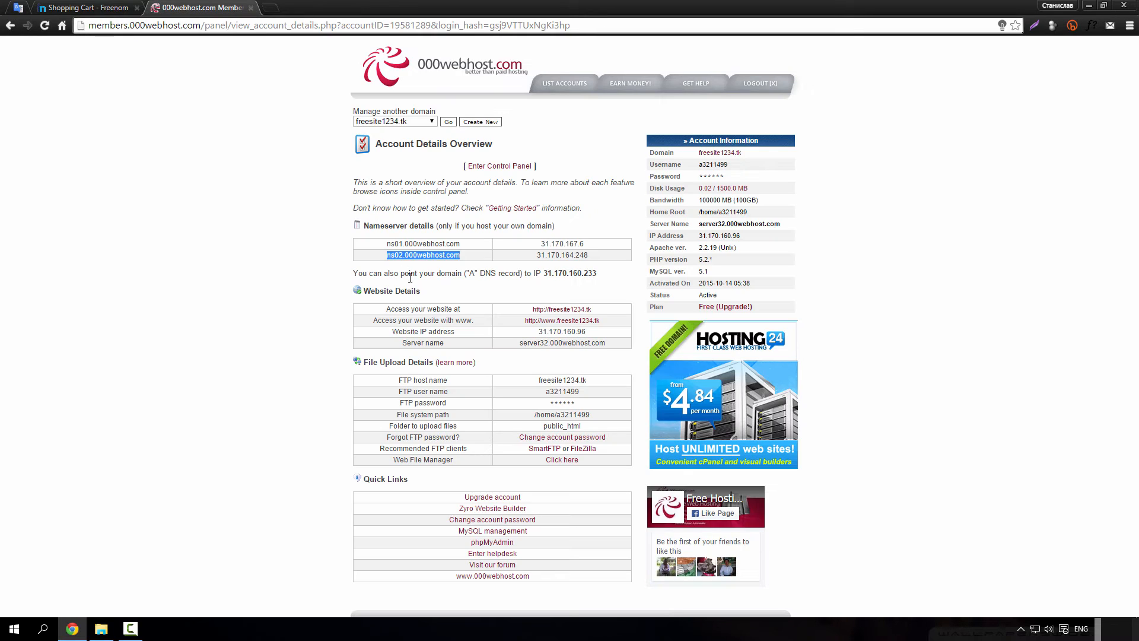
pyautogui.rightClick(18, 7)
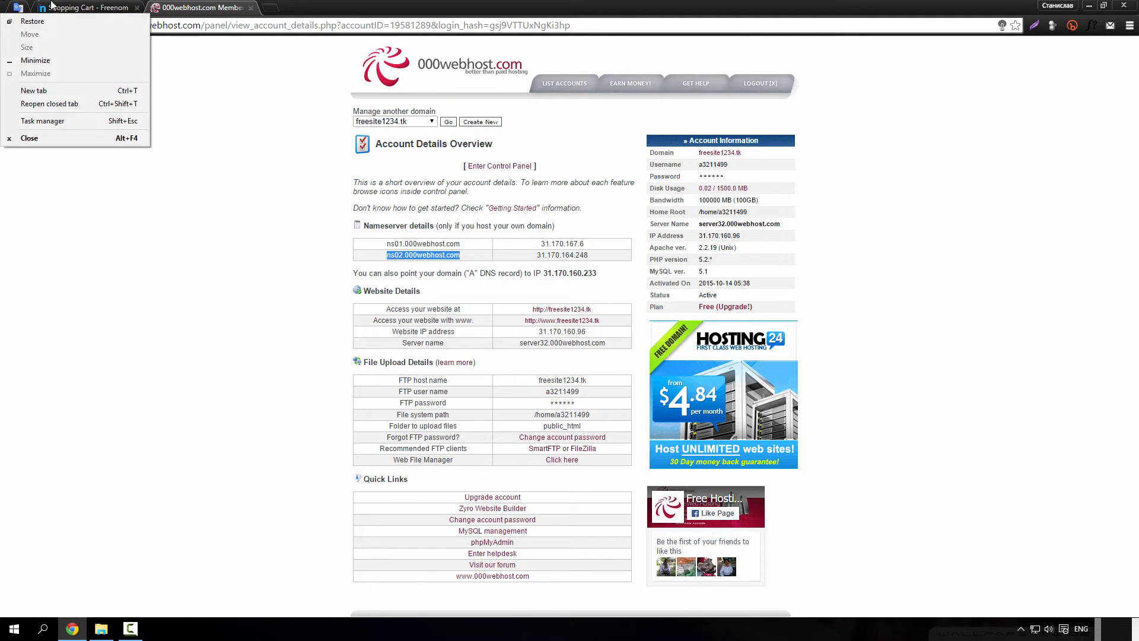
pyautogui.click(84, 7)
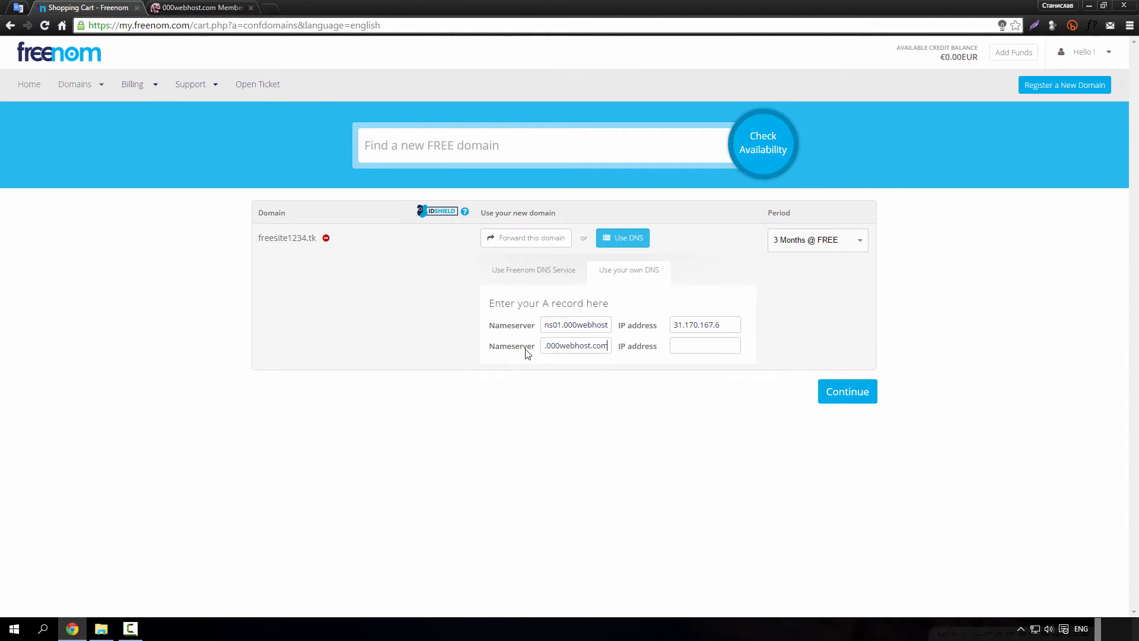
pyautogui.click(204, 7)
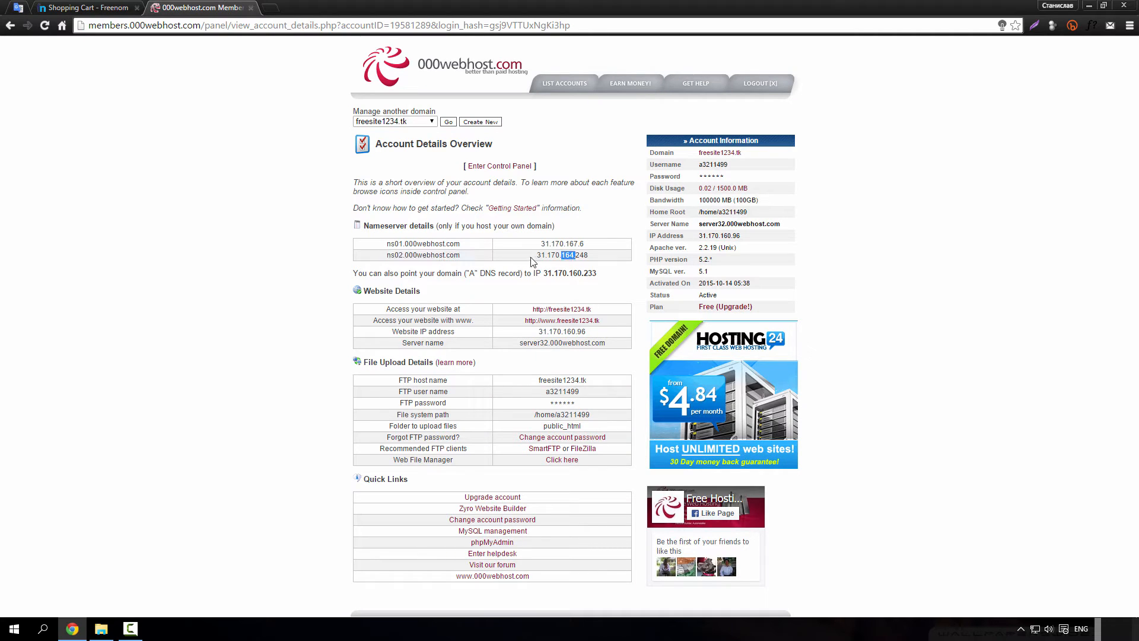
pyautogui.click(87, 7)
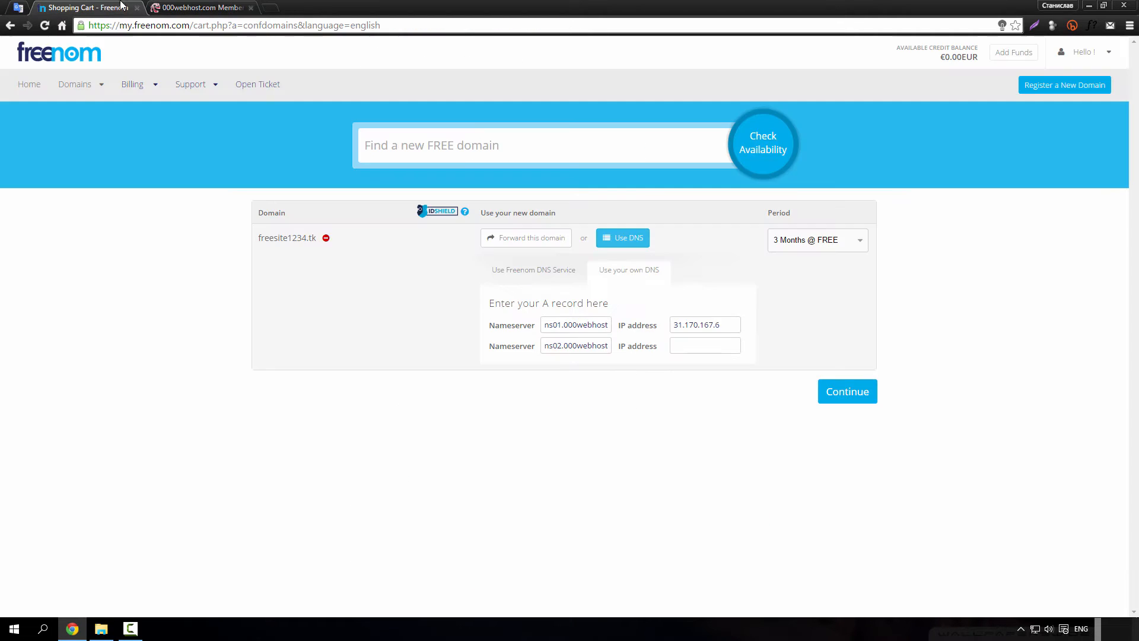
pyautogui.write('31.170.164.248')
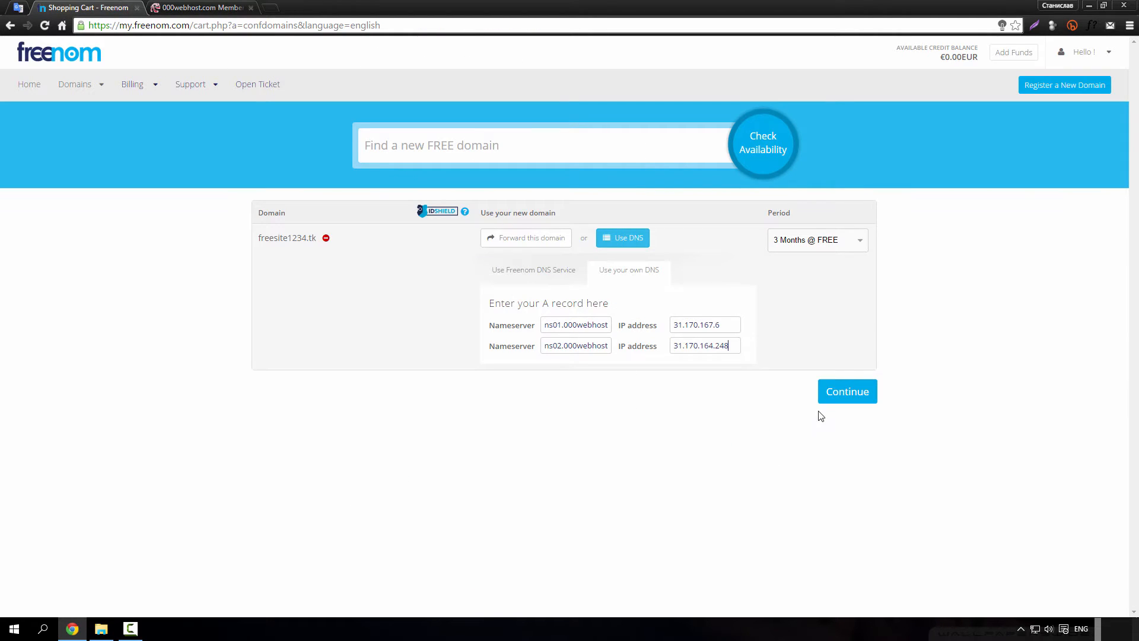
pyautogui.click(846, 391)
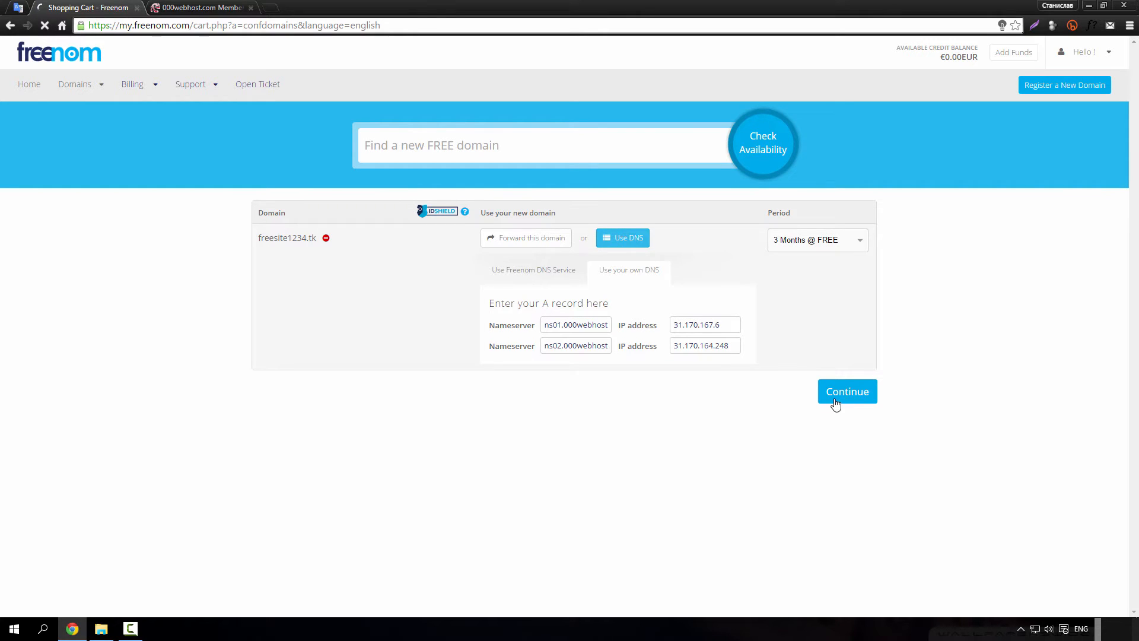
pyautogui.click(847, 391)
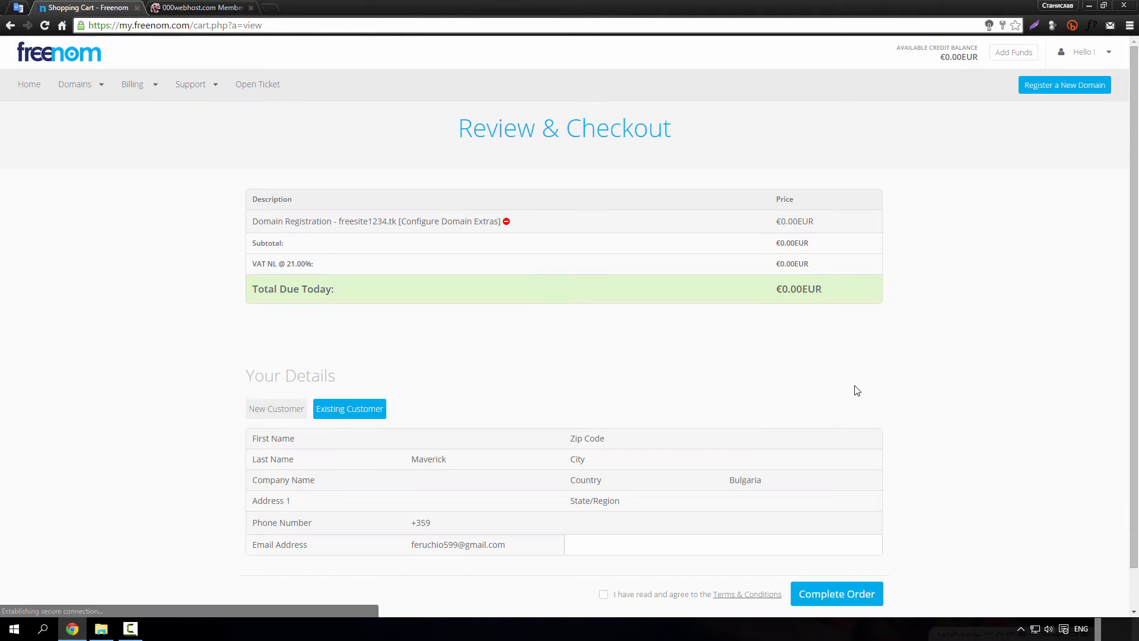
pyautogui.moveTo(619, 598)
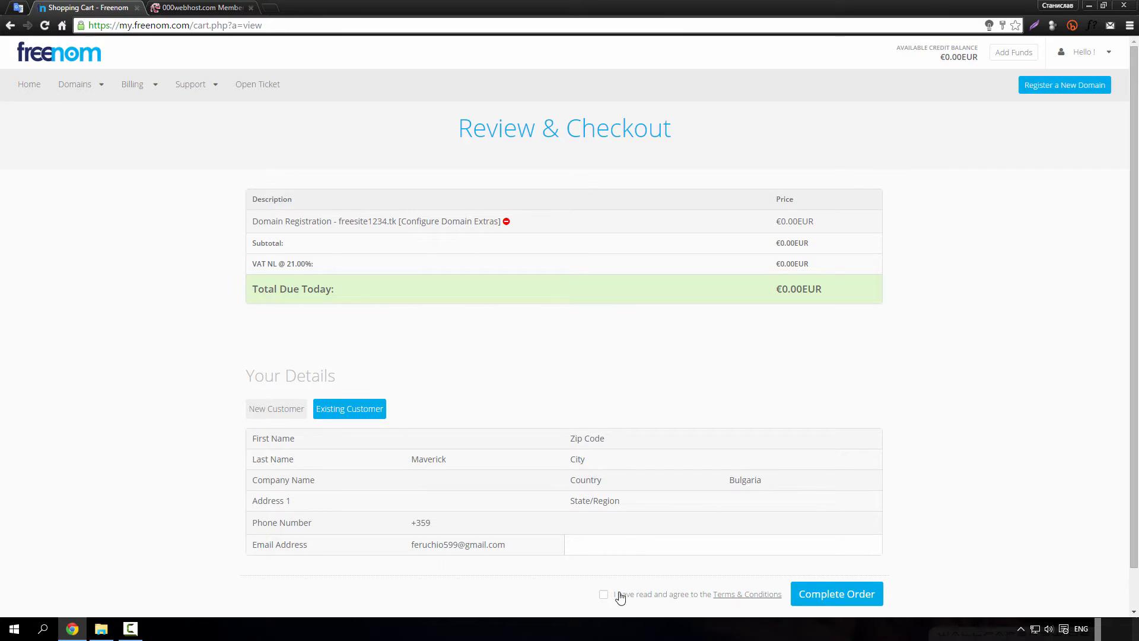
pyautogui.click(604, 594)
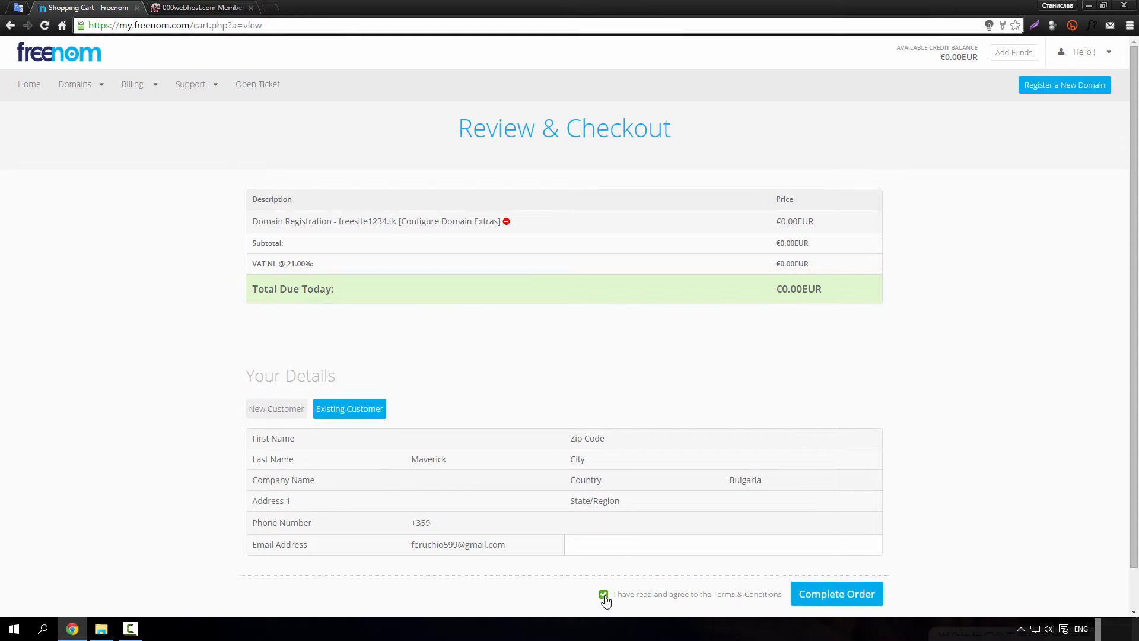
pyautogui.click(836, 594)
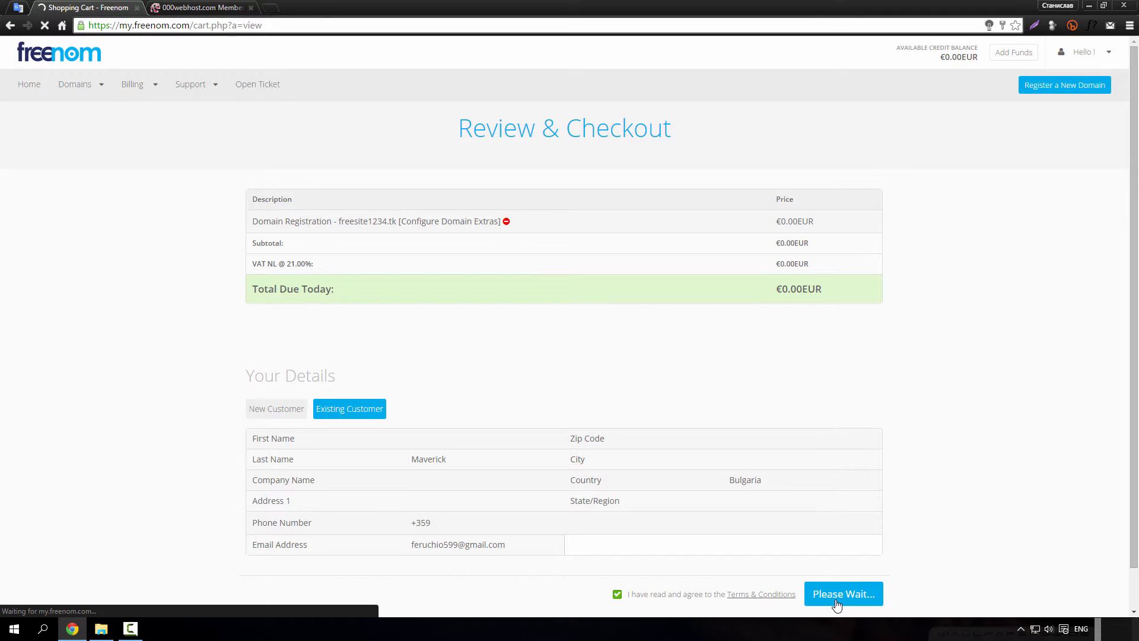
pyautogui.click(842, 593)
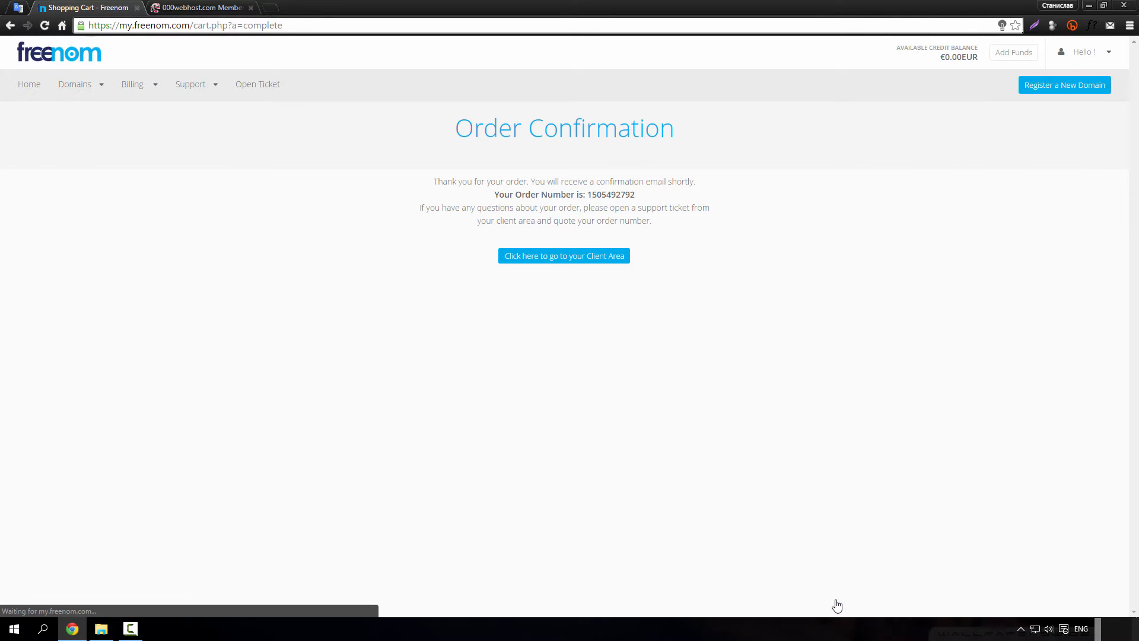
pyautogui.click(564, 255)
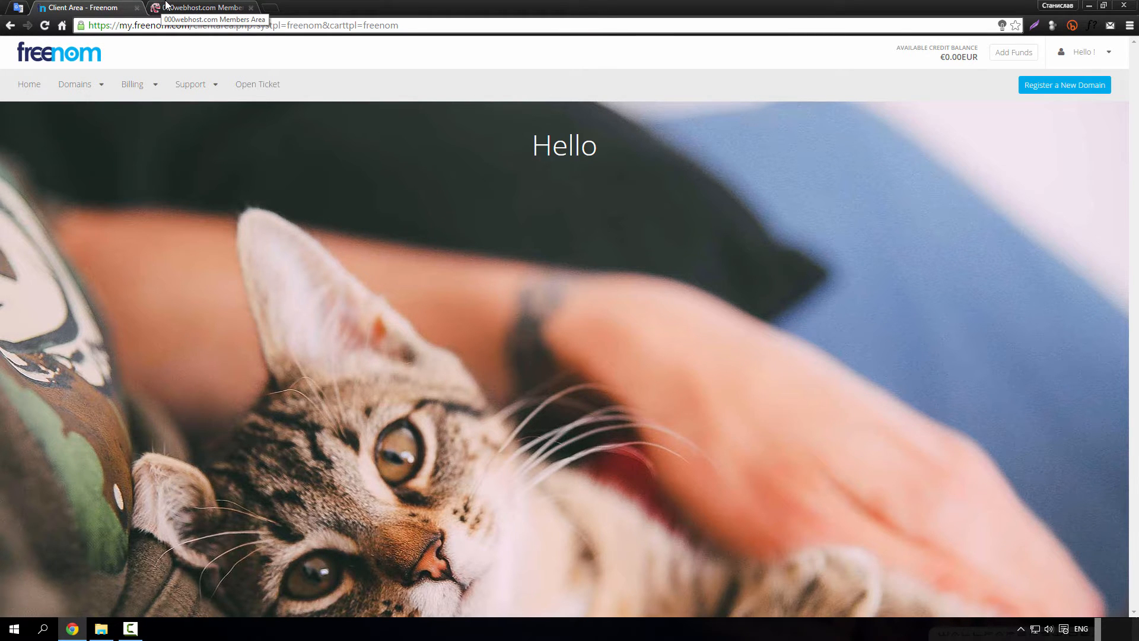
pyautogui.click(204, 8)
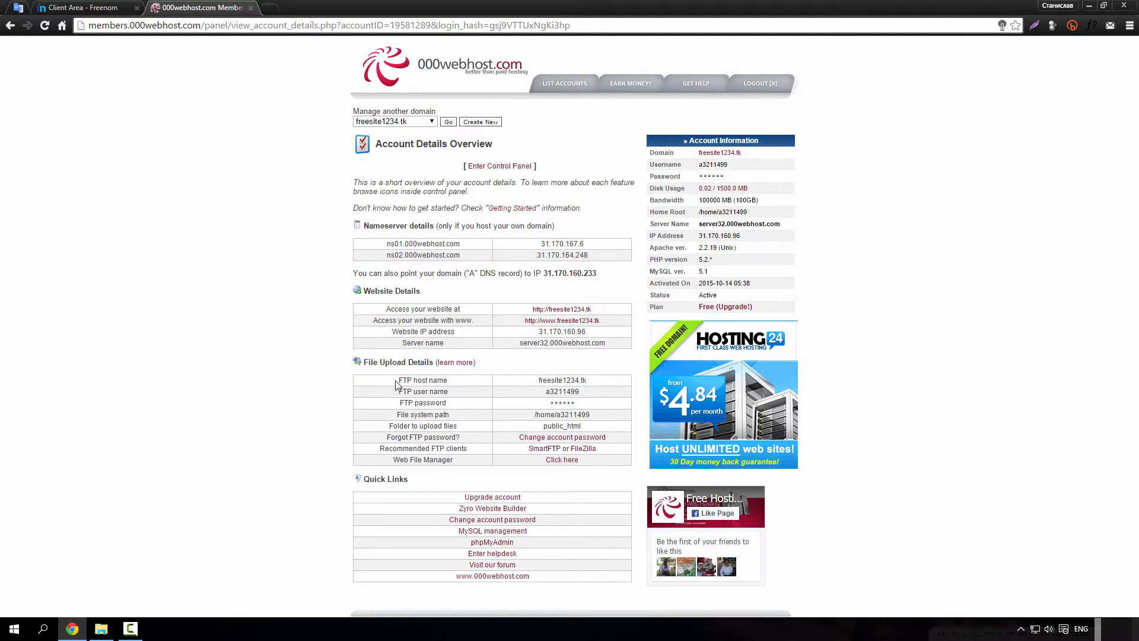
pyautogui.doubleClick(413, 391)
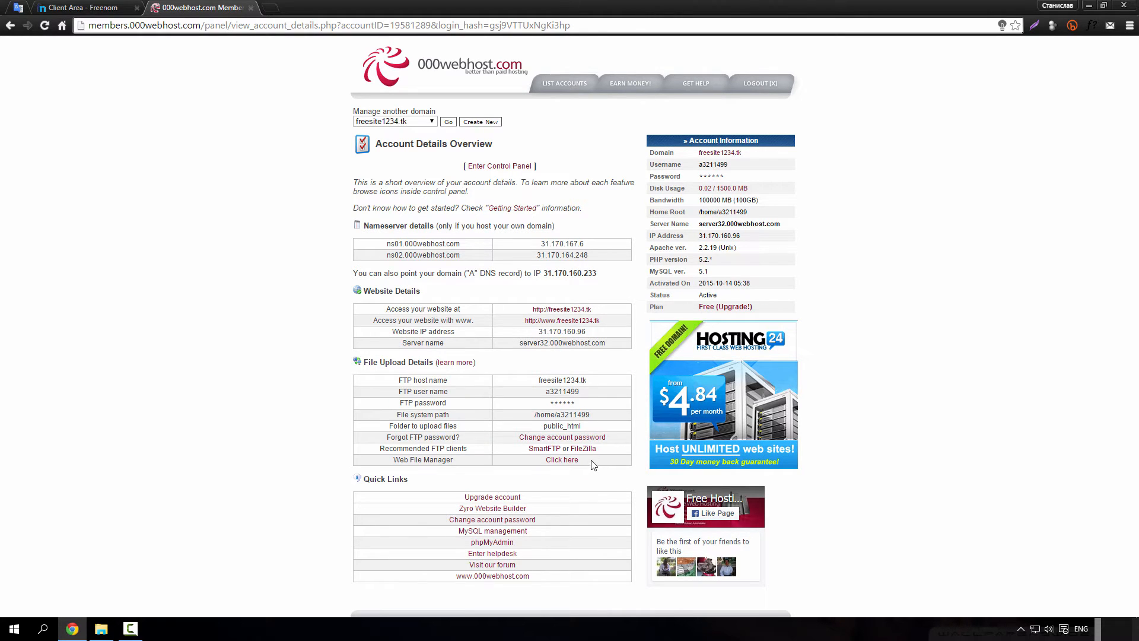
pyautogui.moveTo(551, 448)
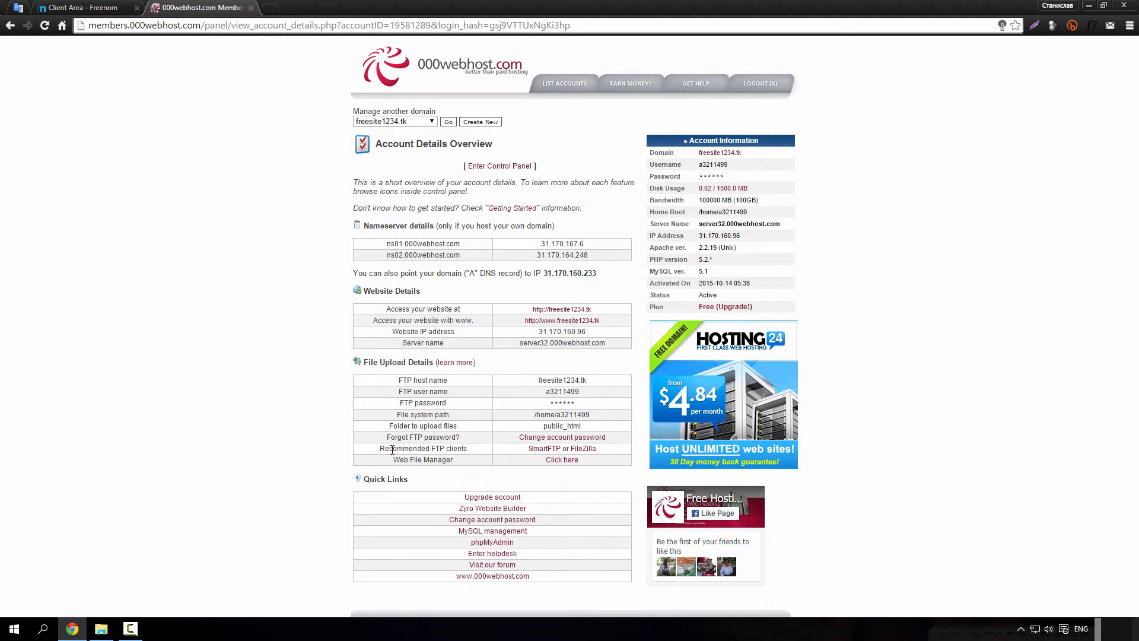
pyautogui.moveTo(466, 452)
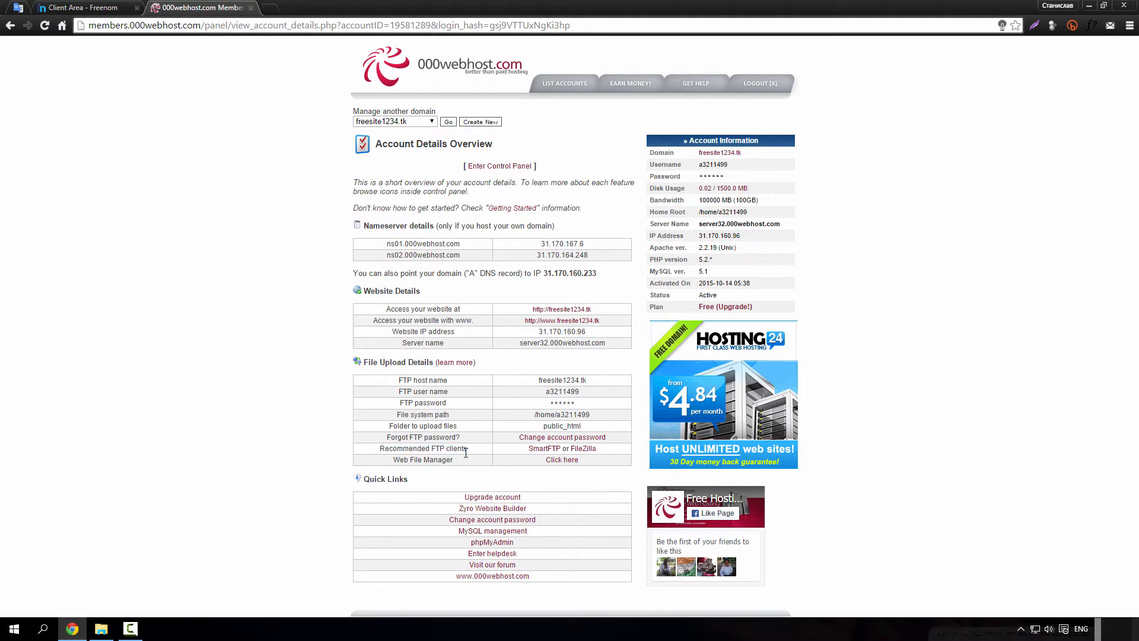
pyautogui.moveTo(582, 449)
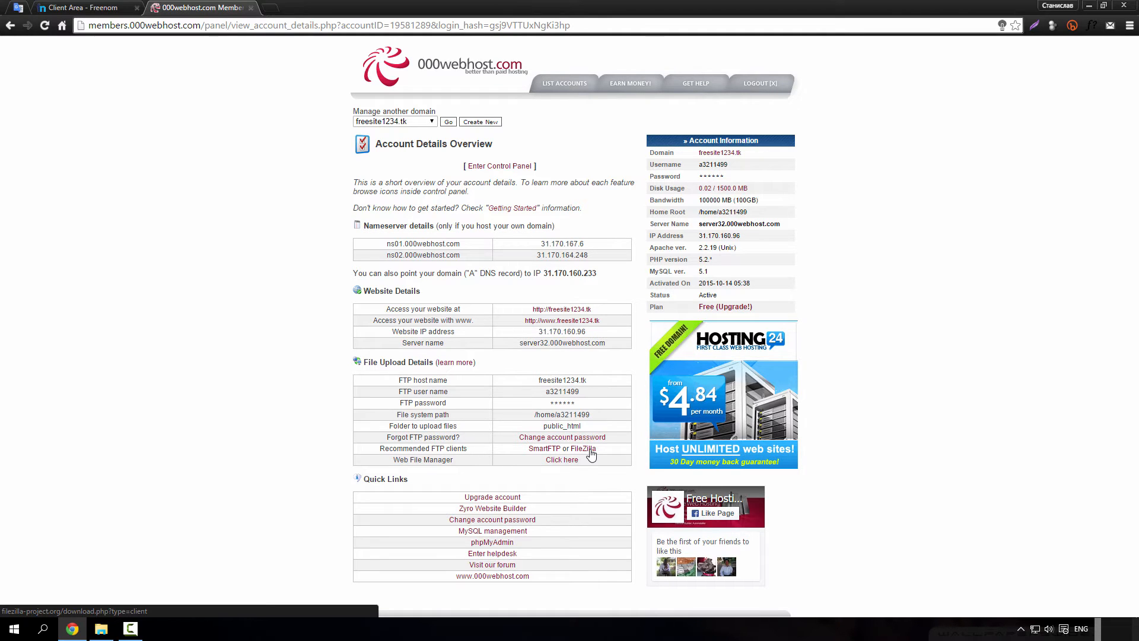
# Open the FileZilla Client download page for the Windows 64-bit installer
pyautogui.click(582, 449)
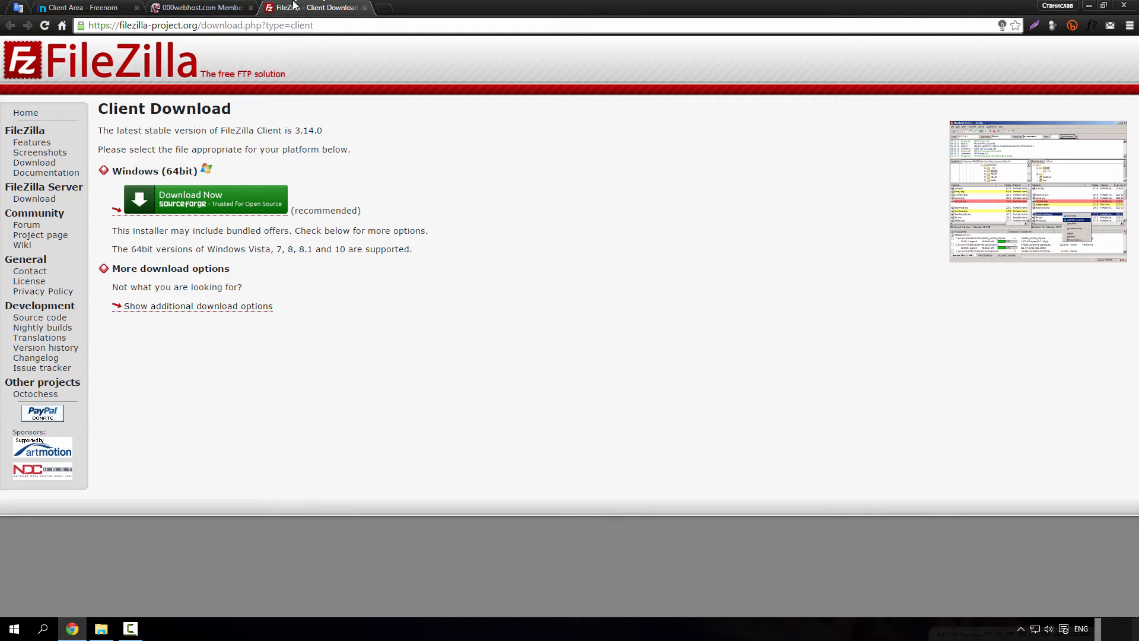
pyautogui.moveTo(365, 13)
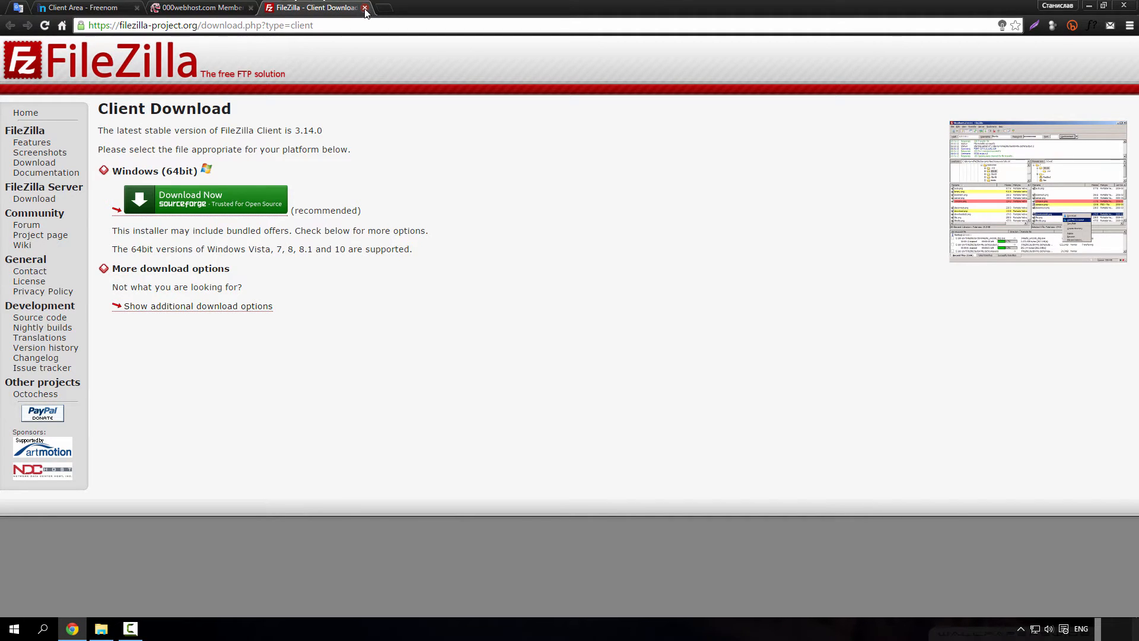
pyautogui.moveTo(357, 11)
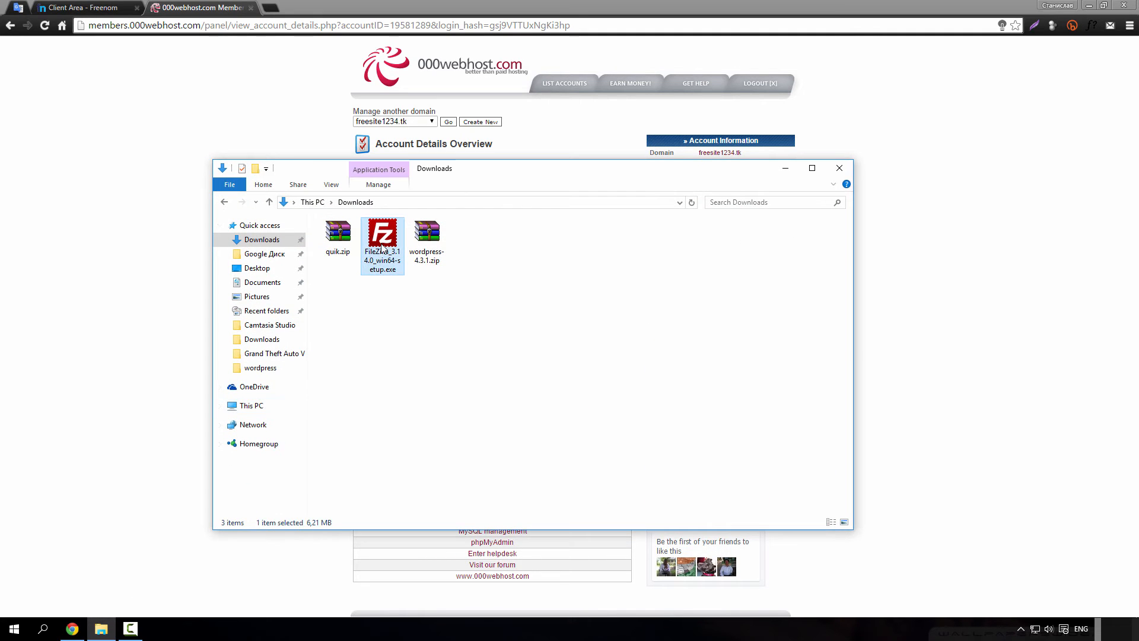
# Install FileZilla Client 3.14.0 for all users in the default folder and start it
pyautogui.doubleClick(382, 245)
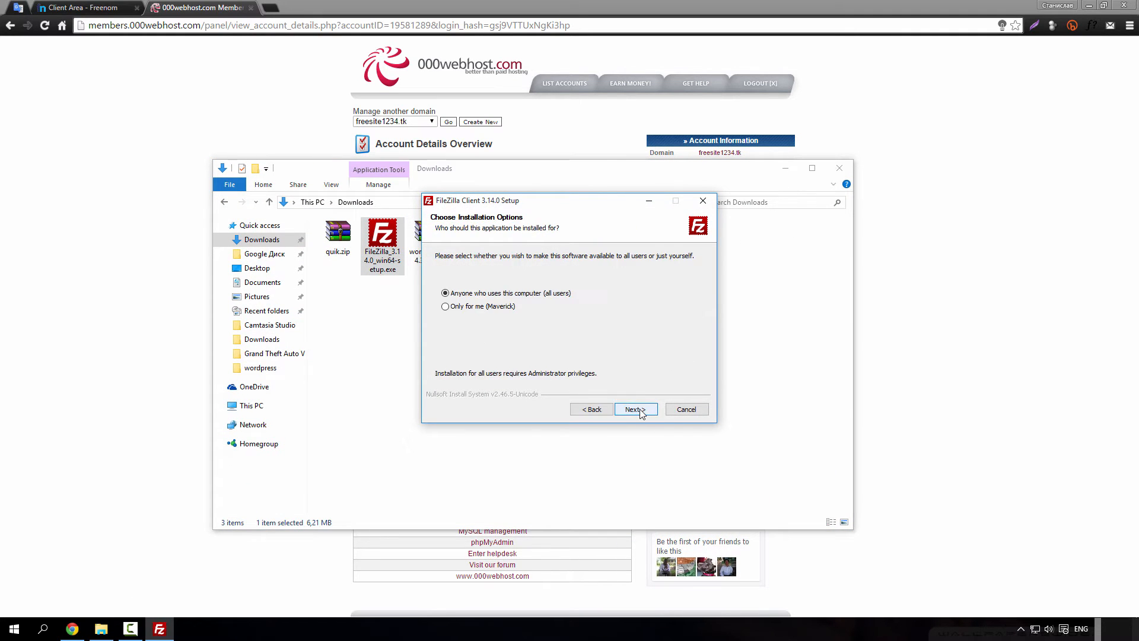
pyautogui.click(633, 409)
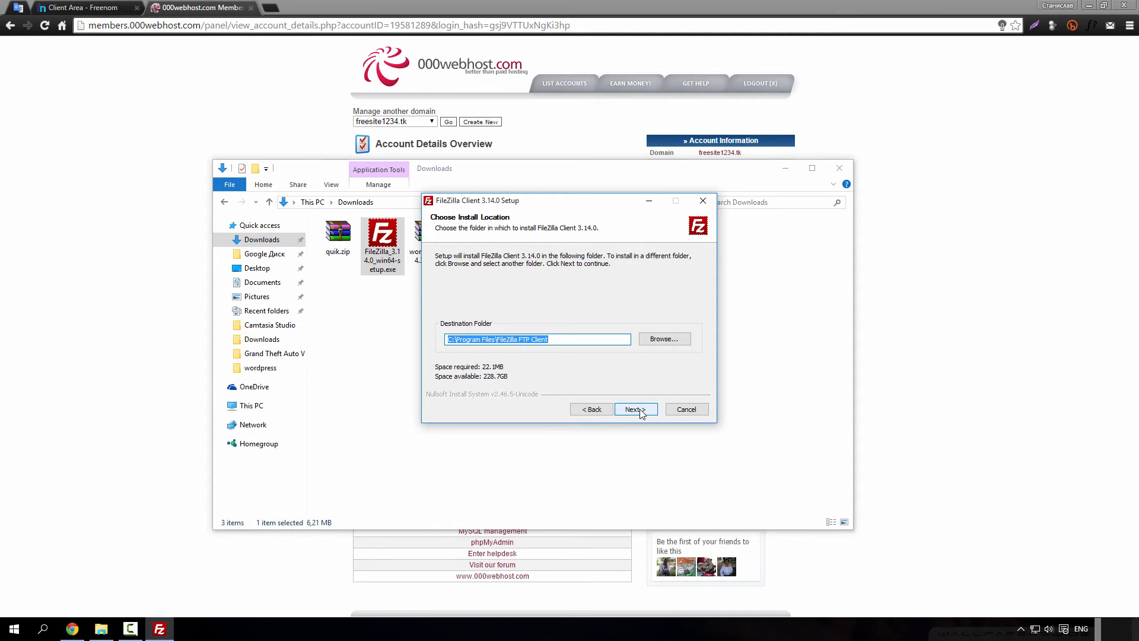
pyautogui.click(633, 409)
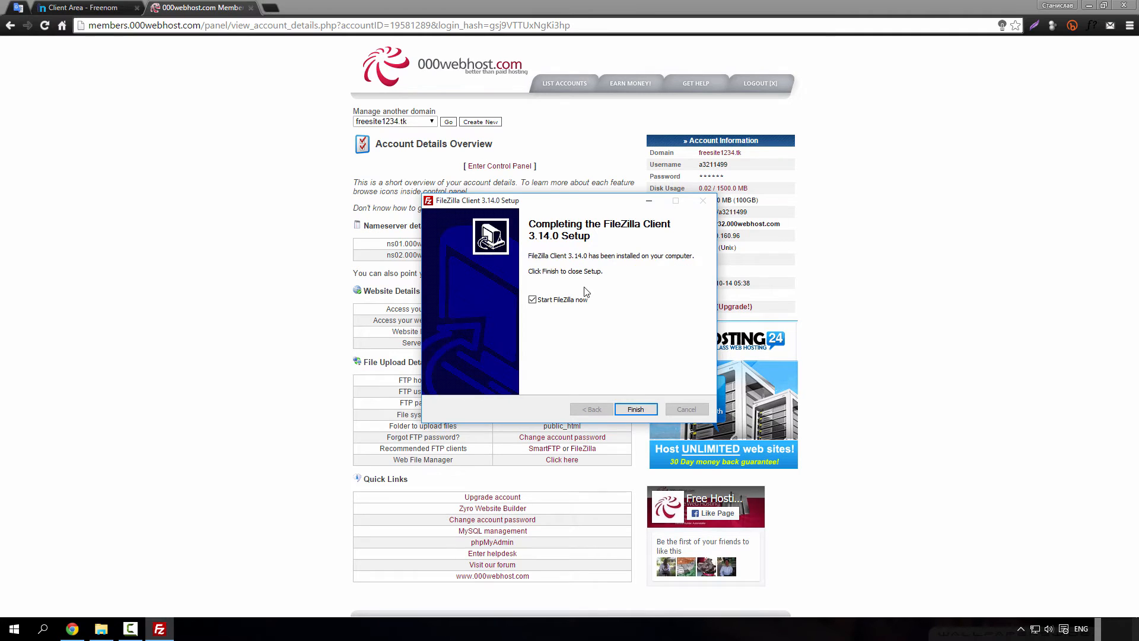
pyautogui.click(634, 409)
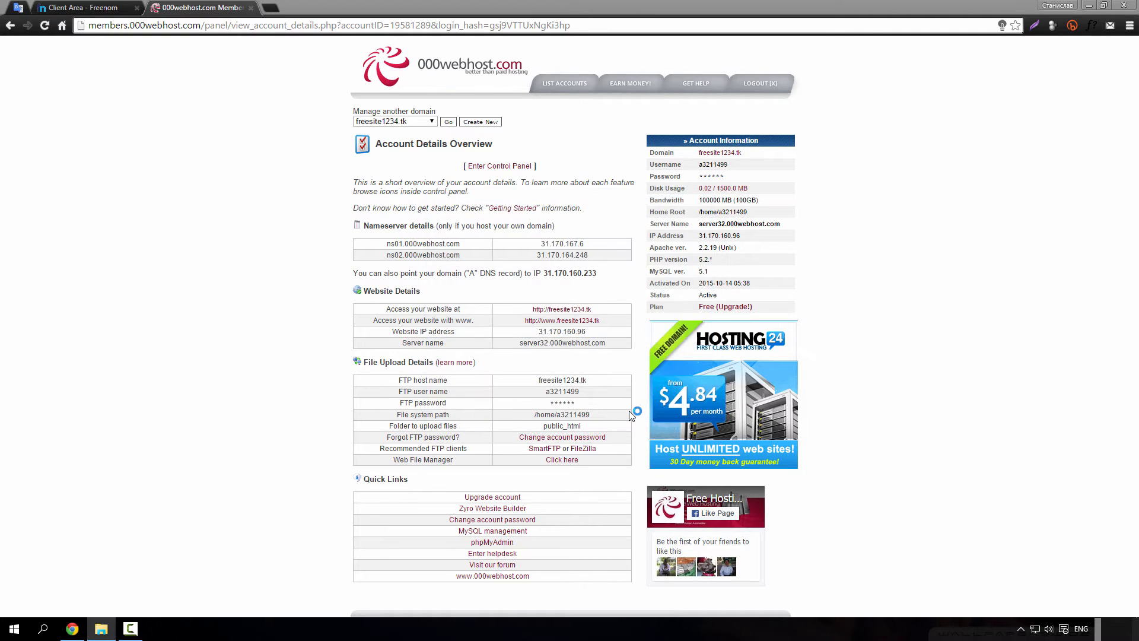
pyautogui.click(159, 628)
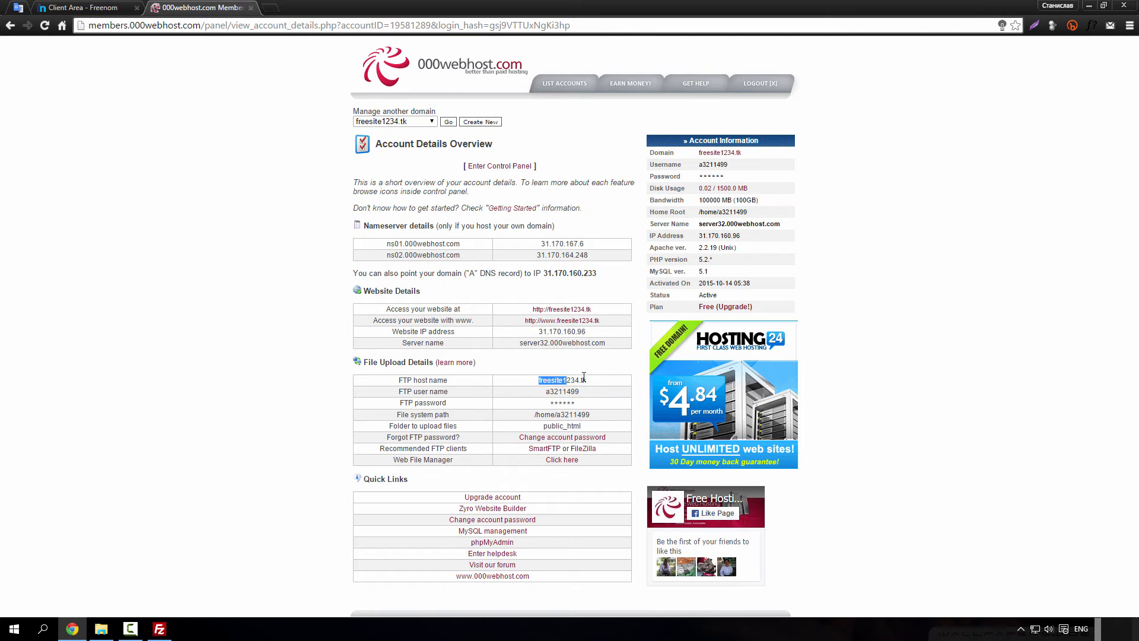
pyautogui.click(159, 628)
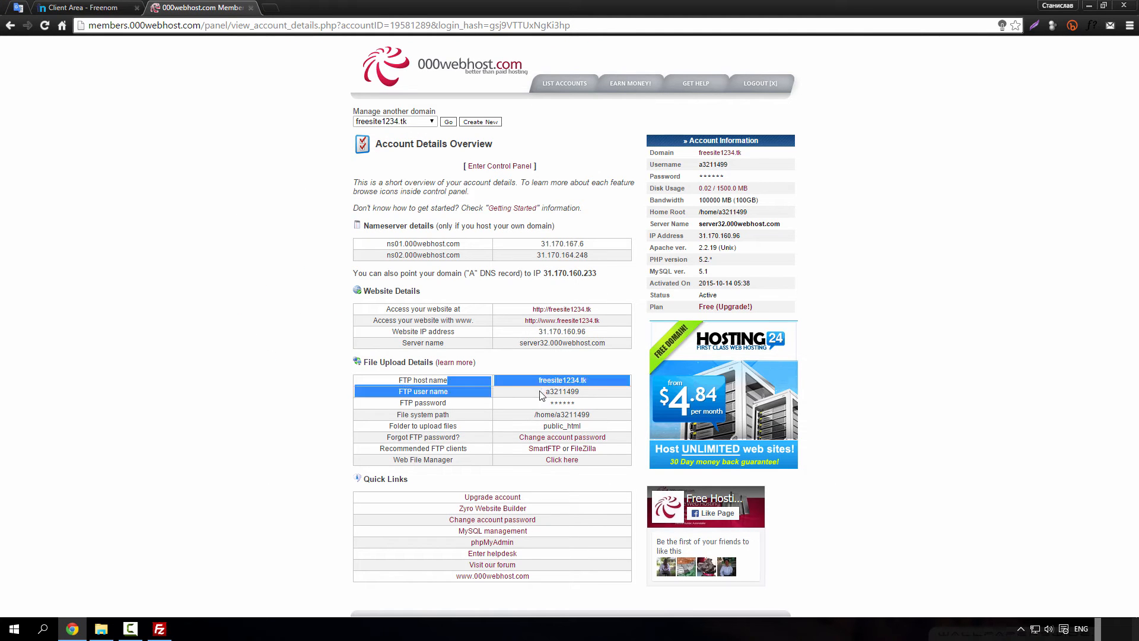
pyautogui.doubleClick(561, 391)
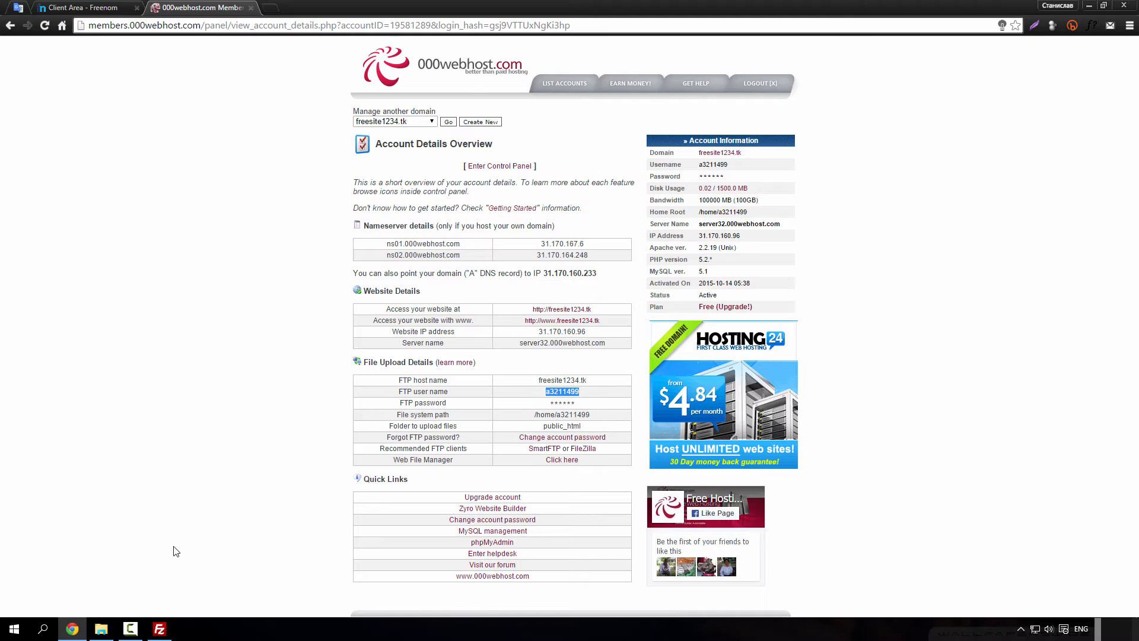
pyautogui.rightClick(373, 92)
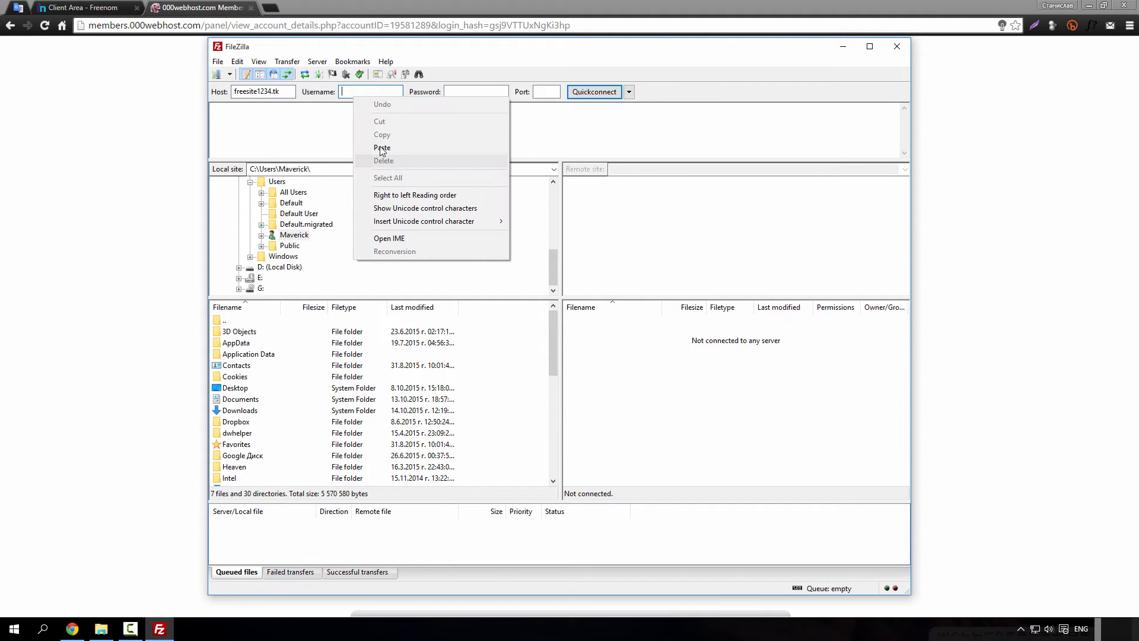
pyautogui.click(381, 148)
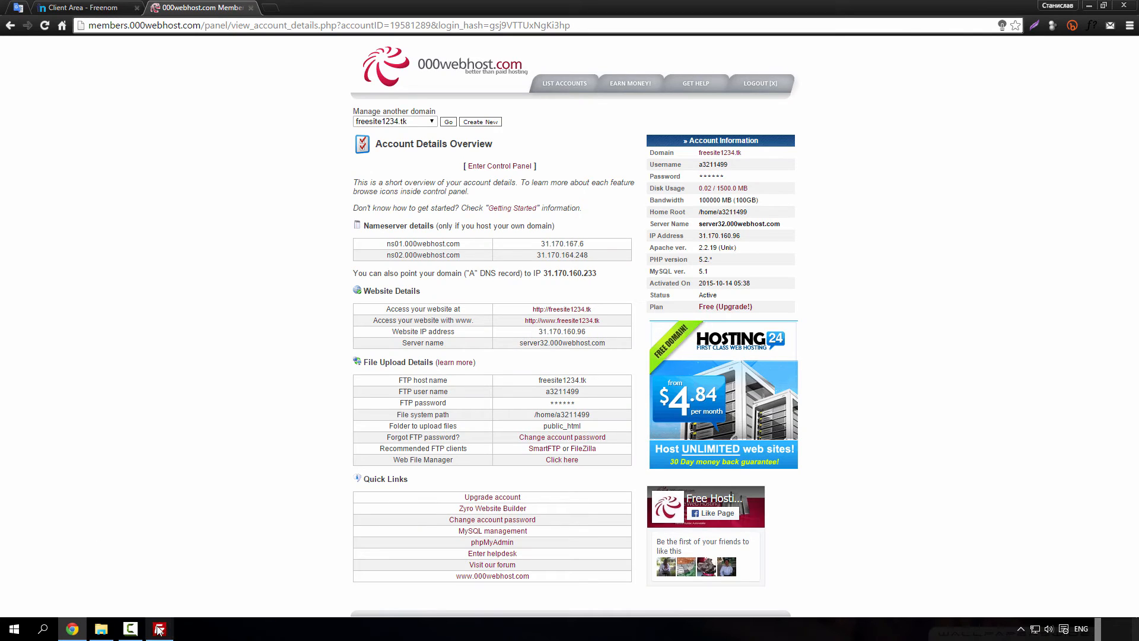
pyautogui.click(158, 628)
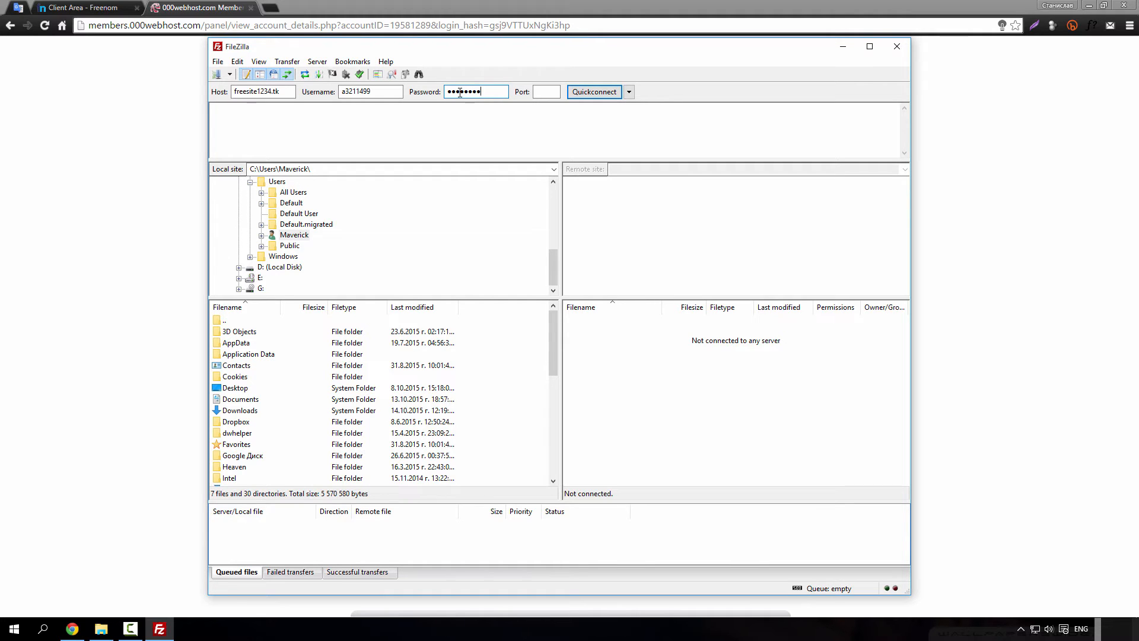
pyautogui.write('password')
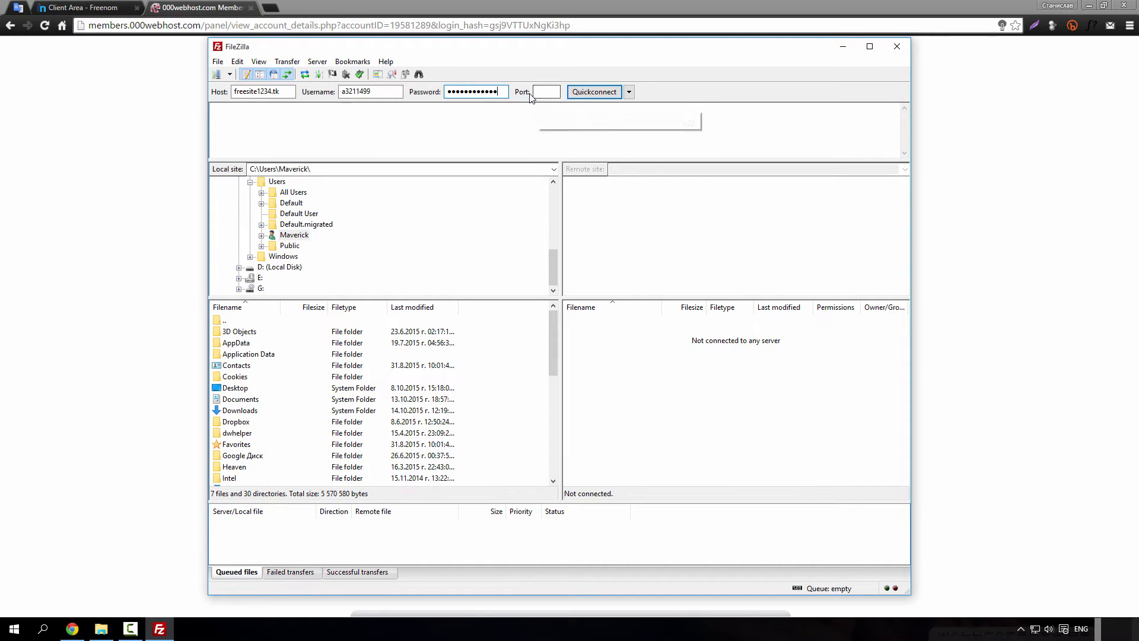
pyautogui.click(594, 92)
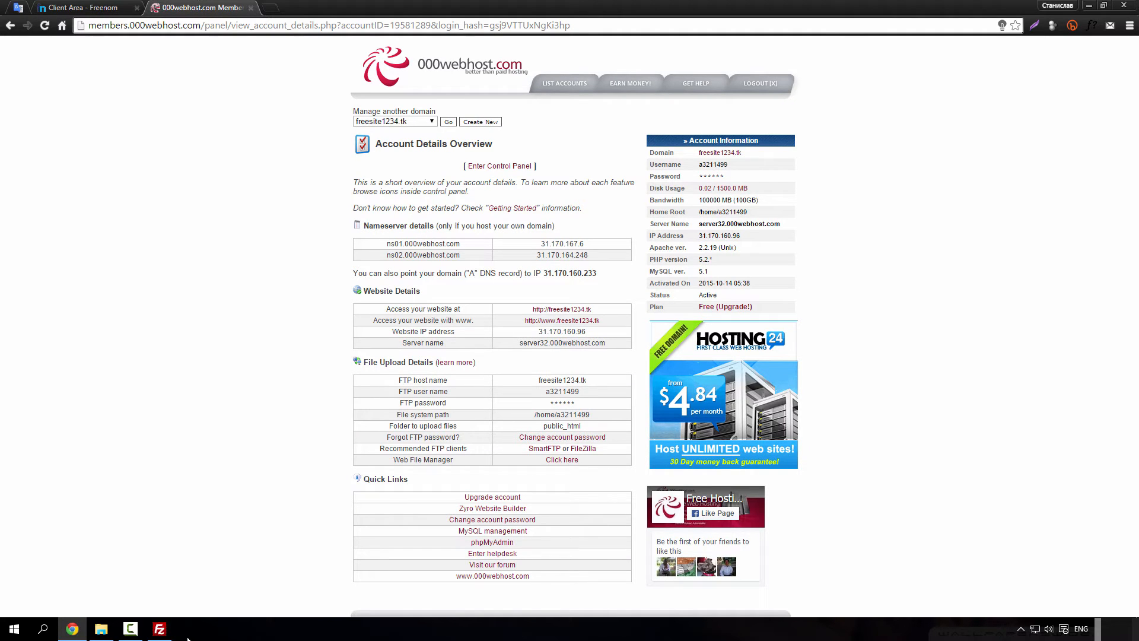
pyautogui.click(158, 628)
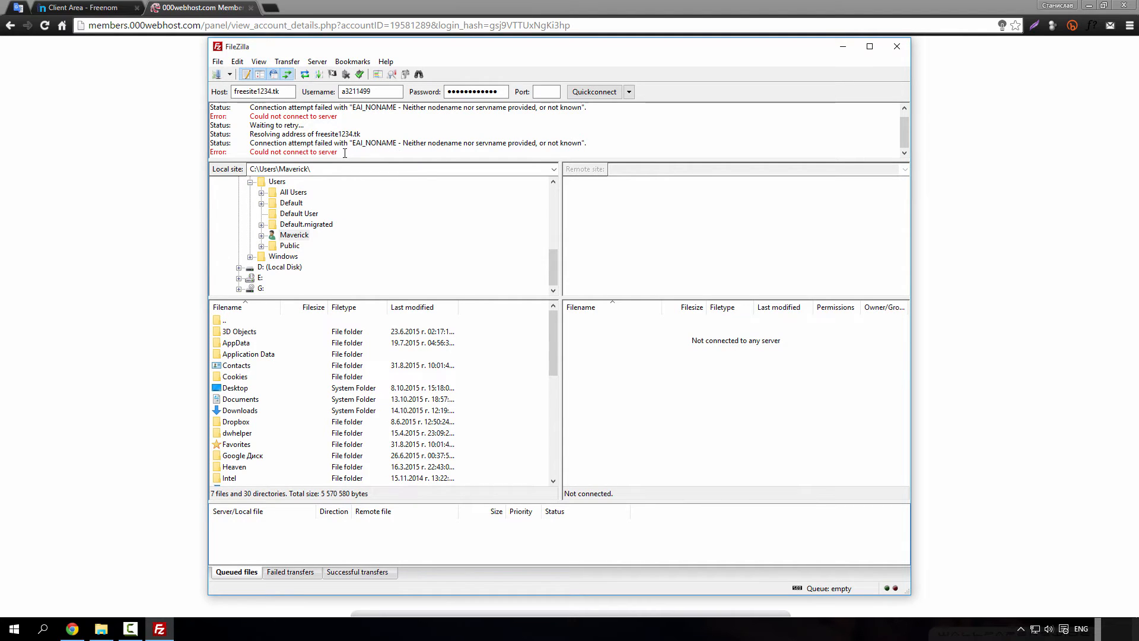
pyautogui.click(418, 107)
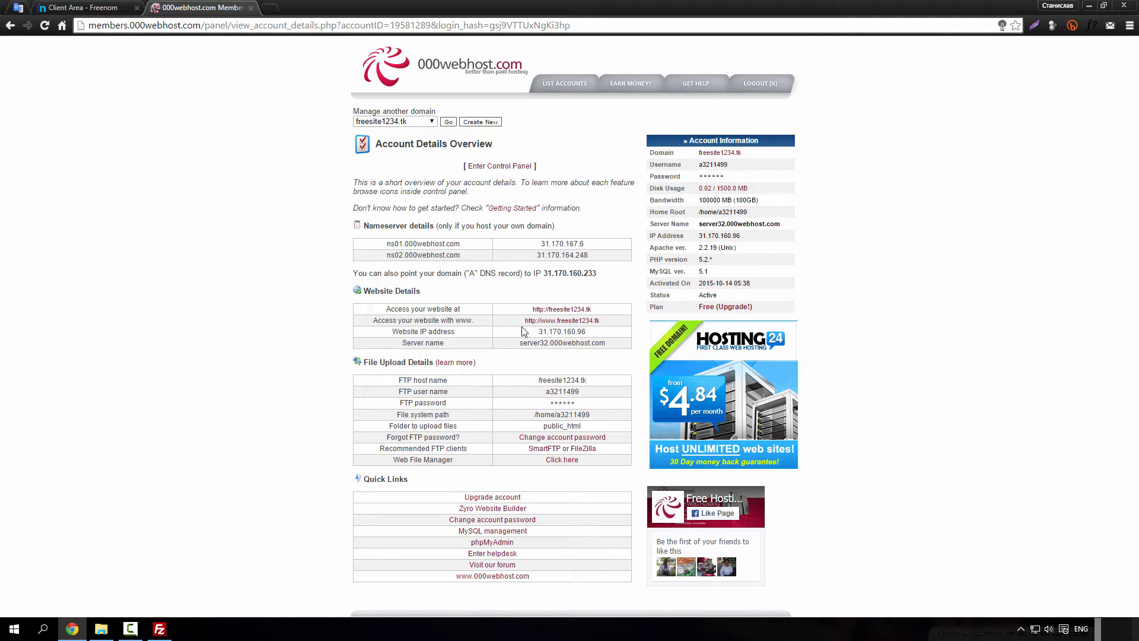
# Connect FileZilla to the server using IP address 31.170.160.96 as host
pyautogui.doubleClick(548, 331)
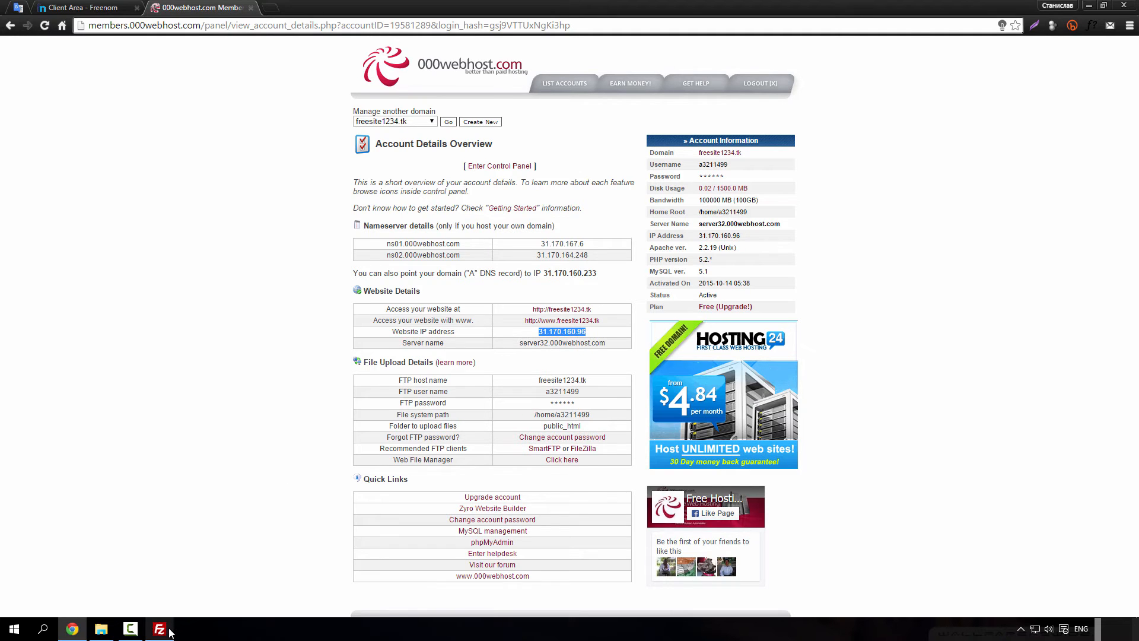
pyautogui.click(159, 628)
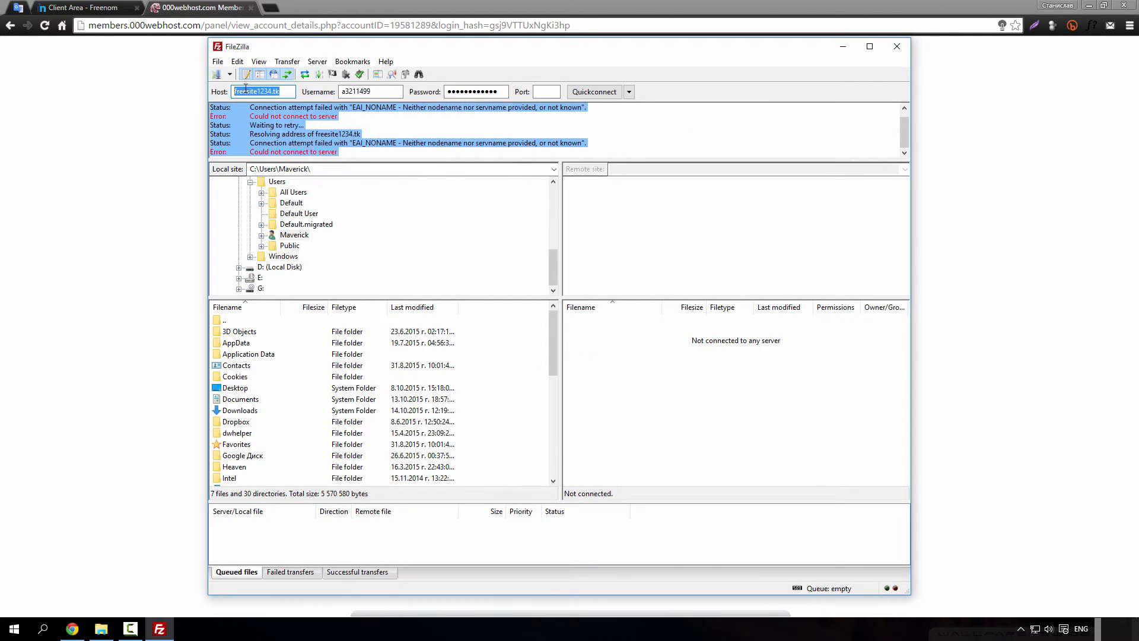
pyautogui.write('31.170.160.96')
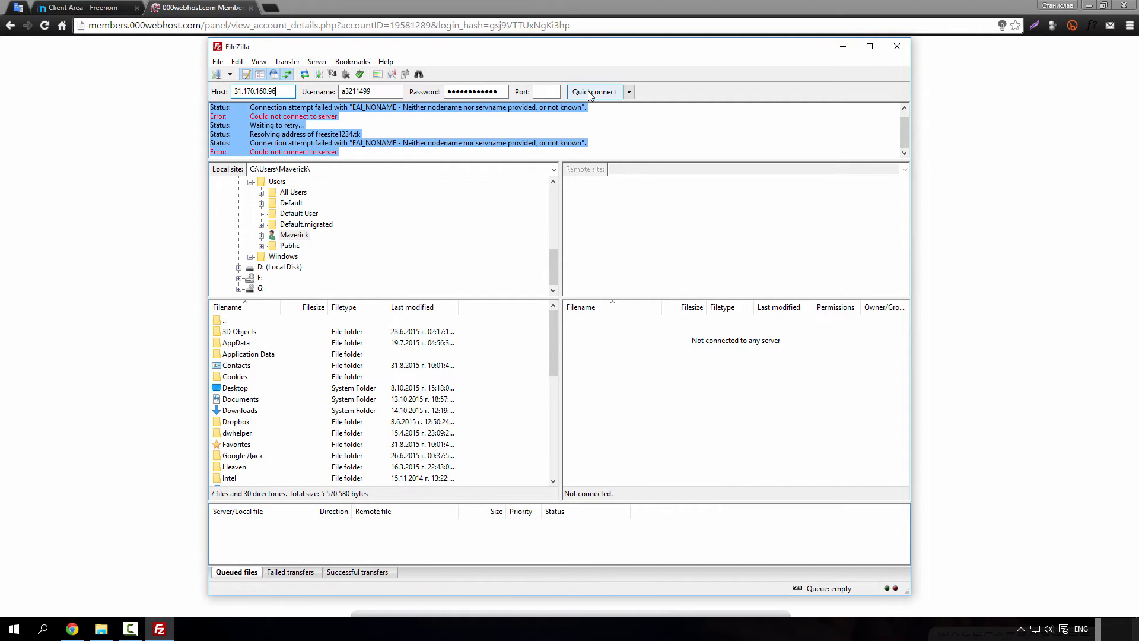
pyautogui.click(594, 91)
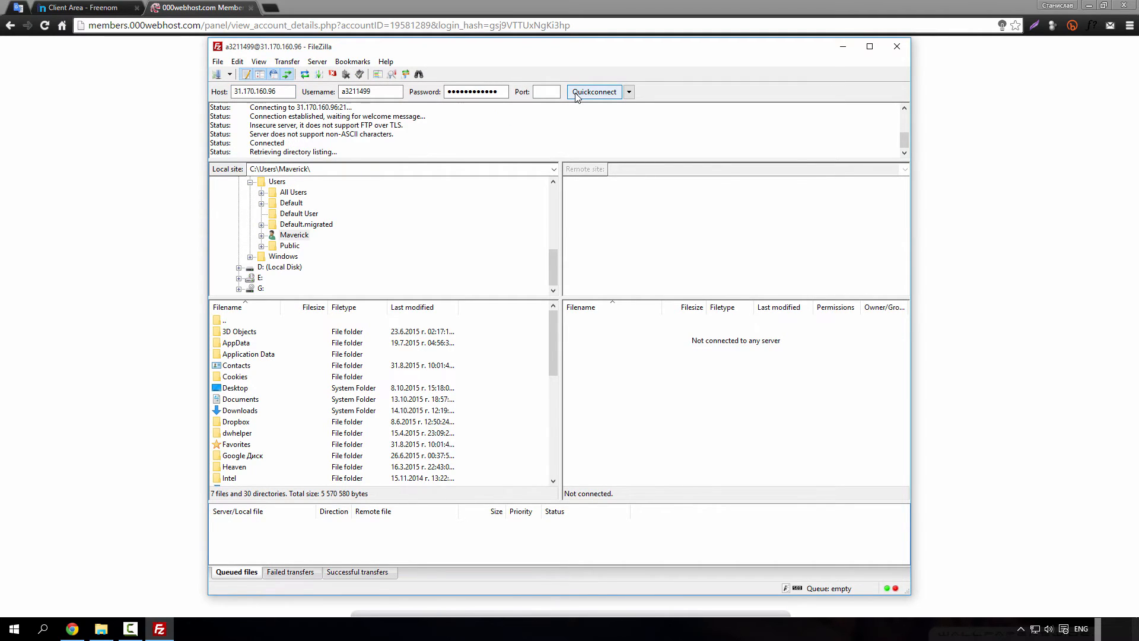
pyautogui.click(593, 92)
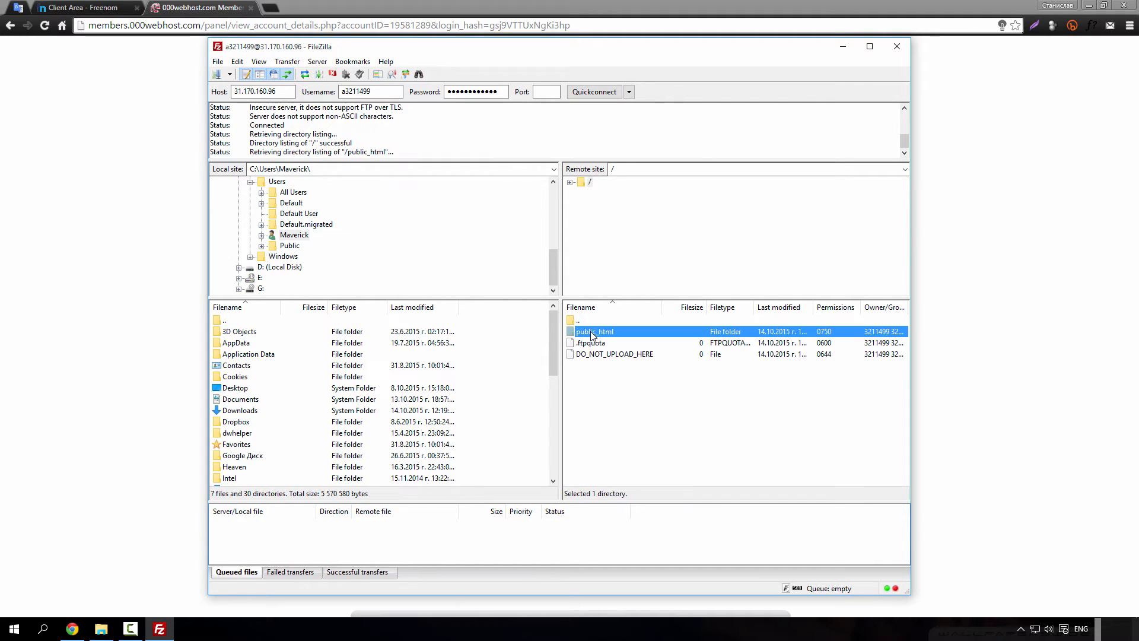
# Delete .htaccess and default.php from public_html on the server
pyautogui.doubleClick(593, 331)
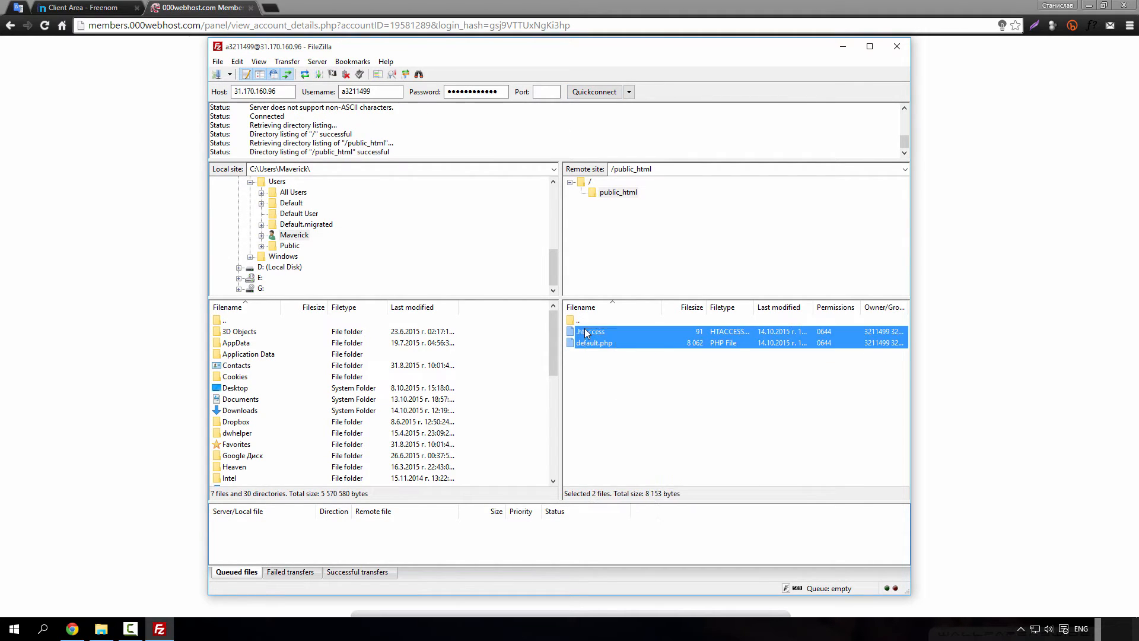
pyautogui.rightClick(588, 336)
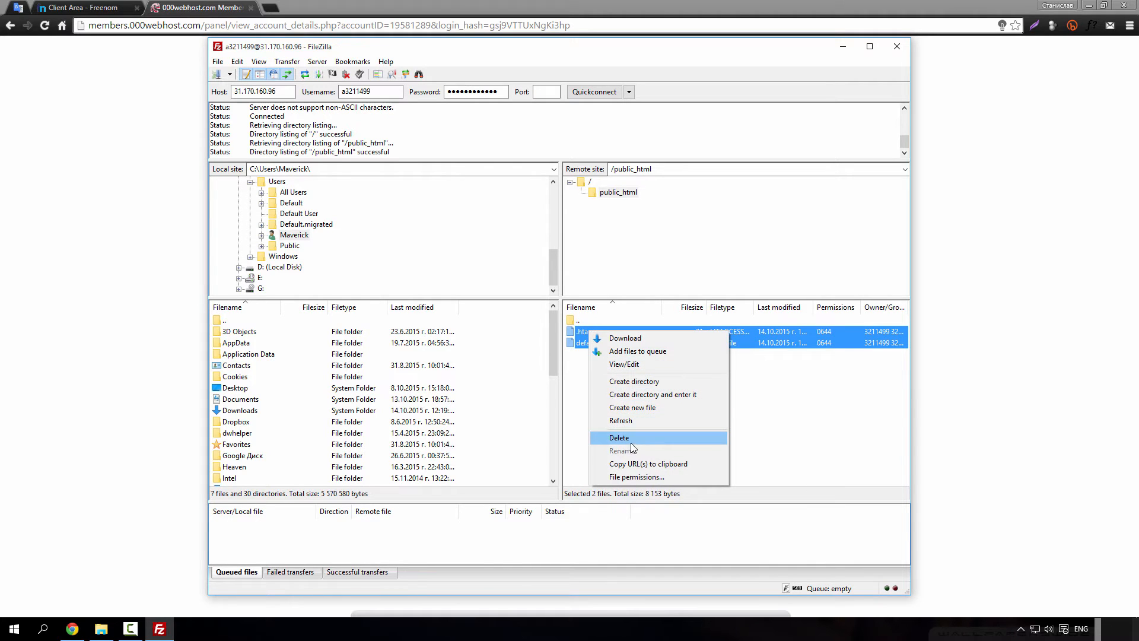
pyautogui.click(619, 437)
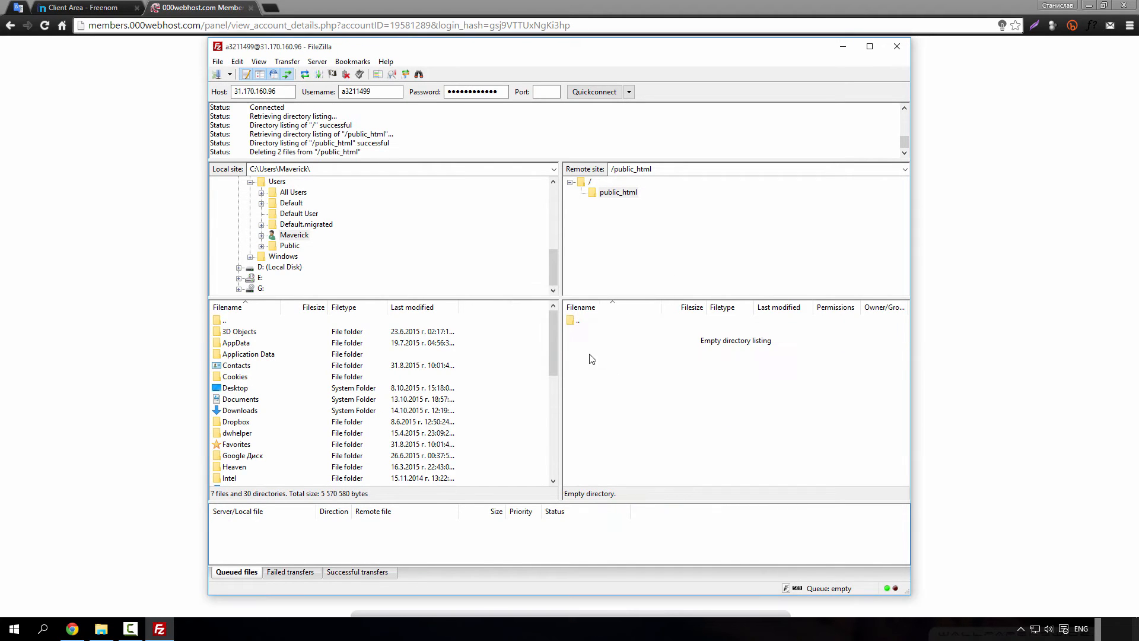
pyautogui.moveTo(607, 359)
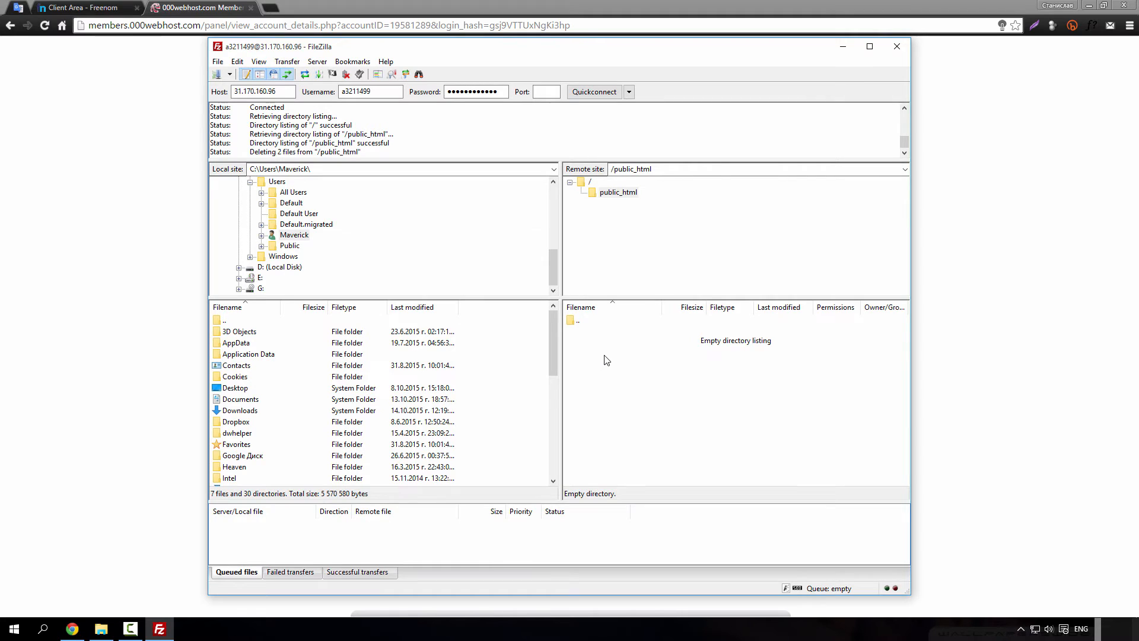
pyautogui.moveTo(653, 344)
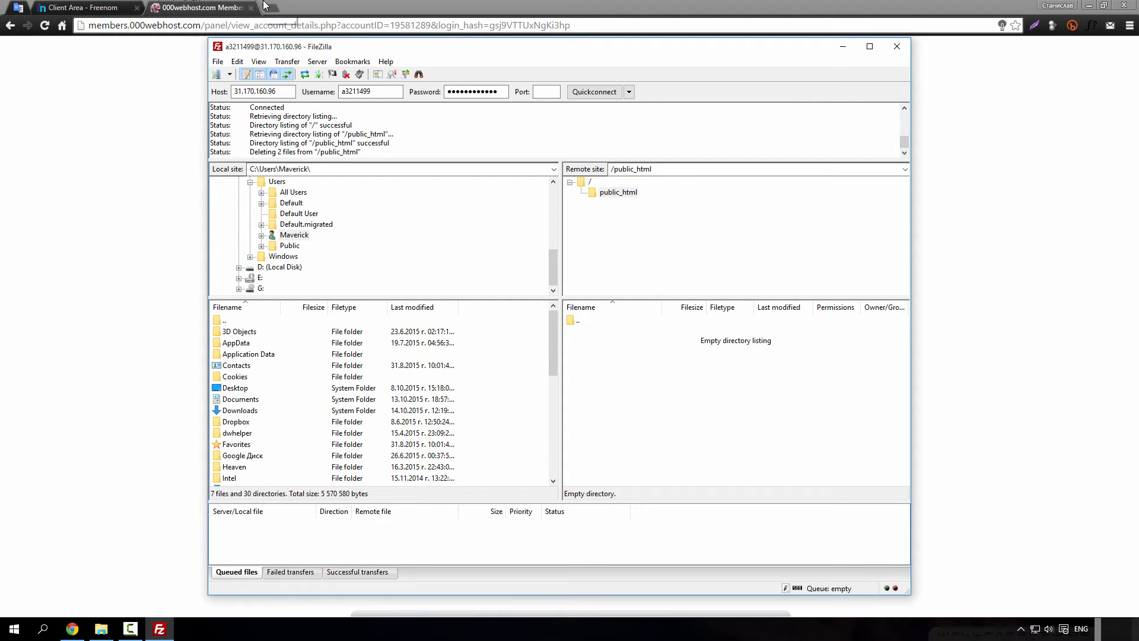
pyautogui.moveTo(286, 61)
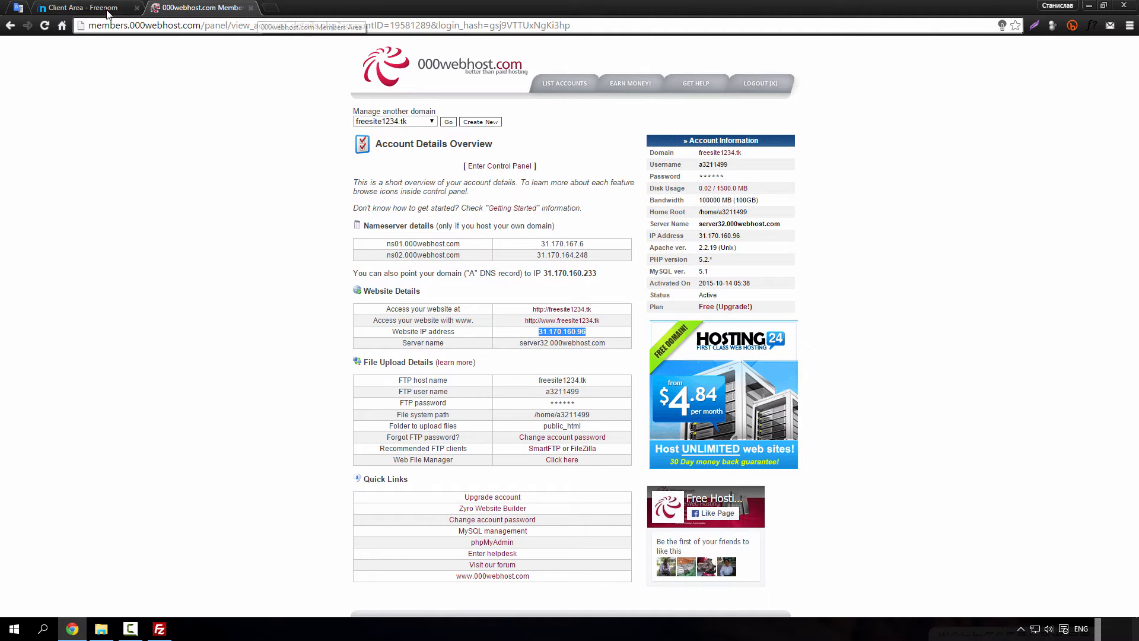
# Go to wordpress.org and open the Download WordPress page for version 4.3.1
pyautogui.write('wordres')
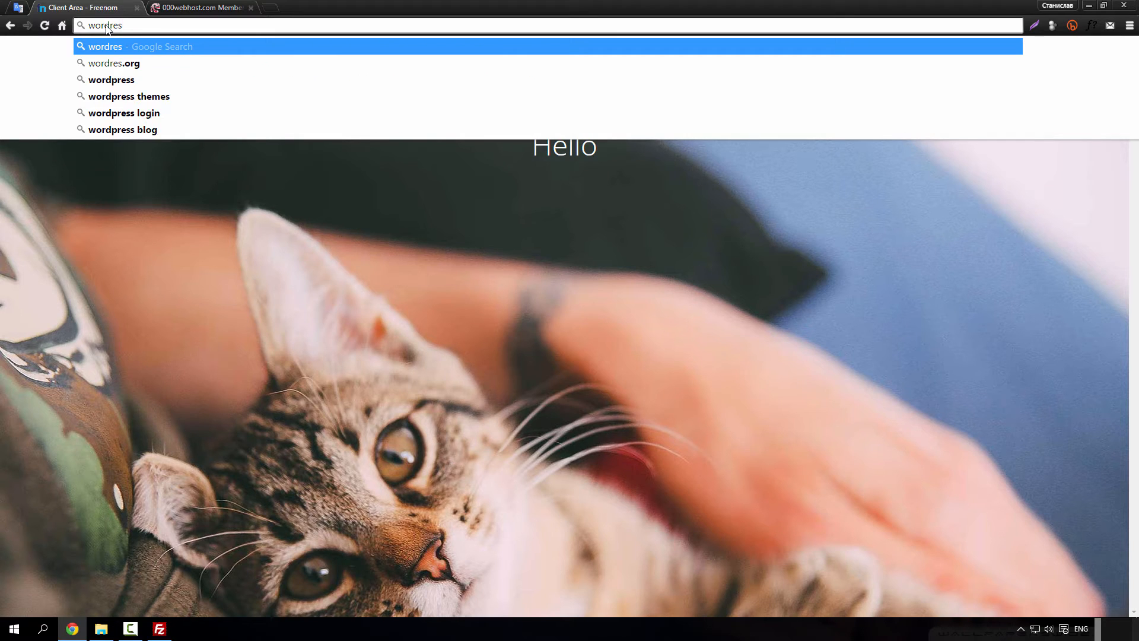
pyautogui.click(114, 64)
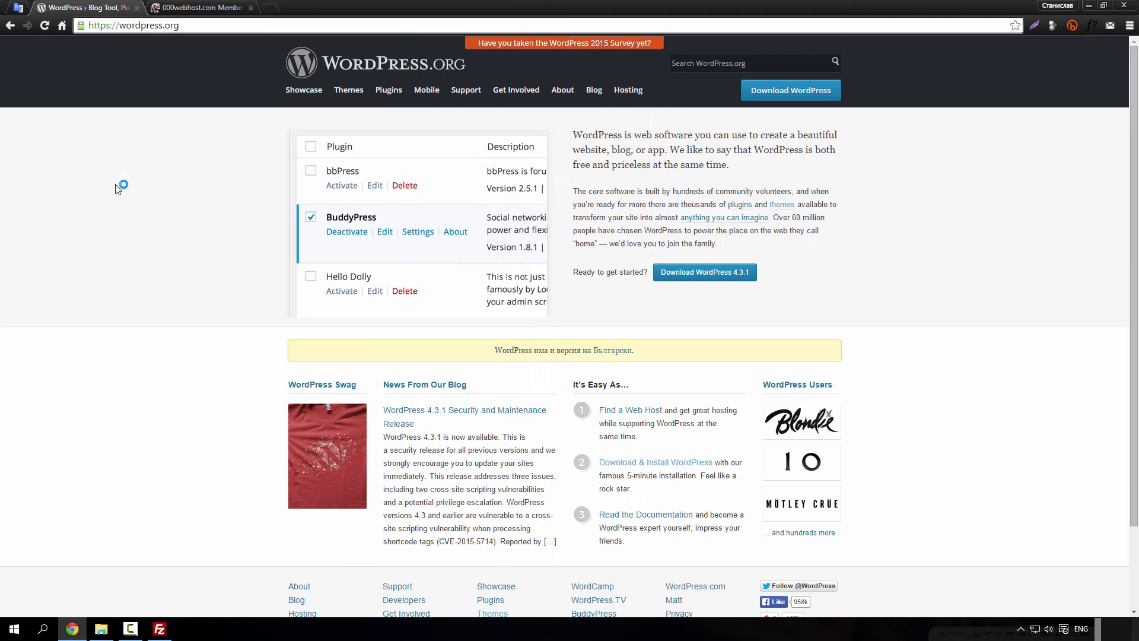
pyautogui.click(790, 90)
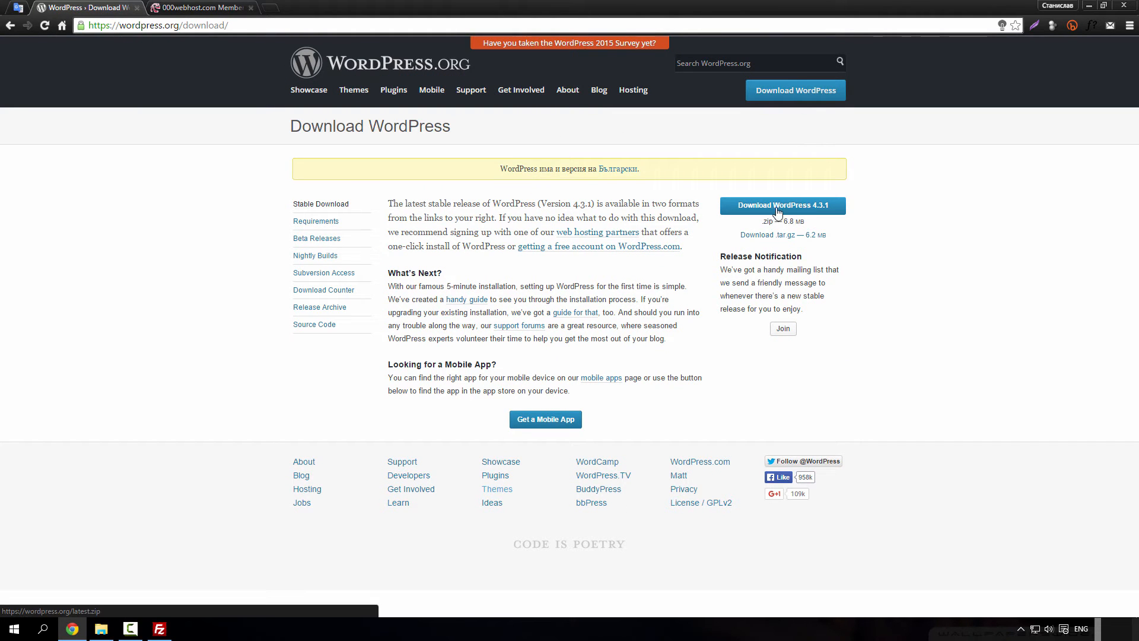
pyautogui.moveTo(132, 622)
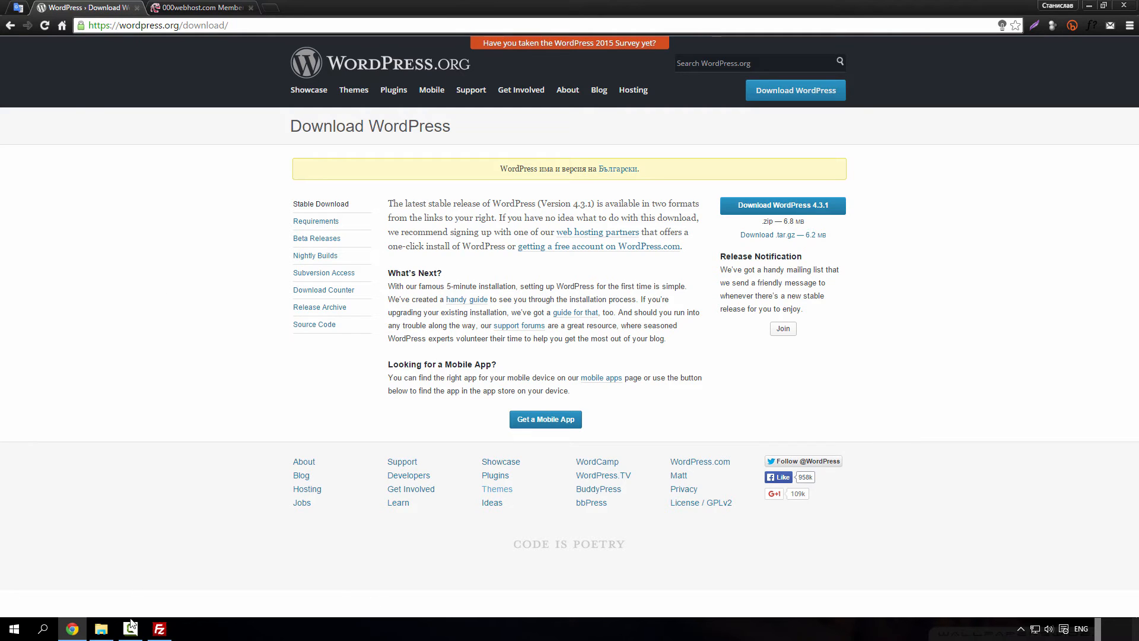
# Extract wordpress-4.3.1.zip into Downloads\wordpress-4.3.1, dismissing WinRAR's purchase reminder
pyautogui.click(101, 629)
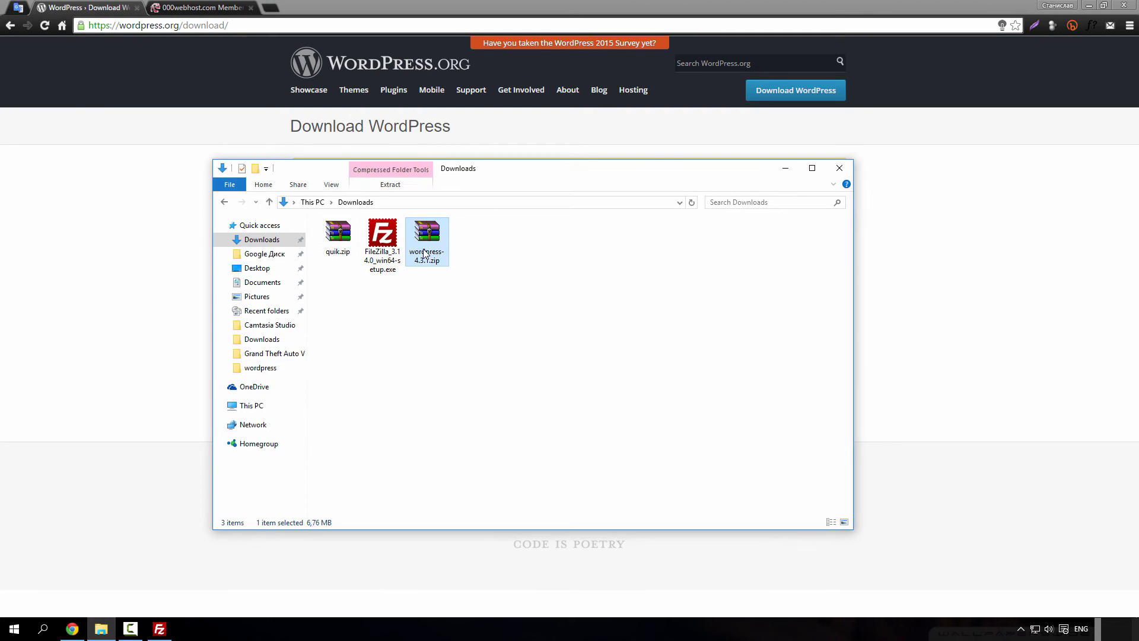
pyautogui.doubleClick(427, 233)
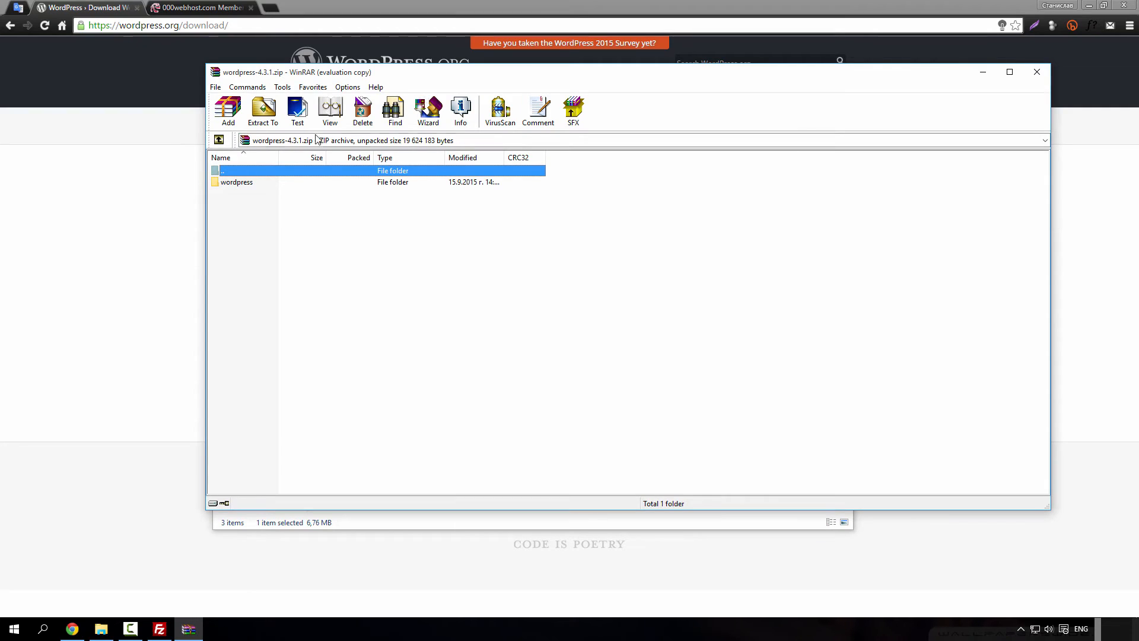
pyautogui.click(263, 109)
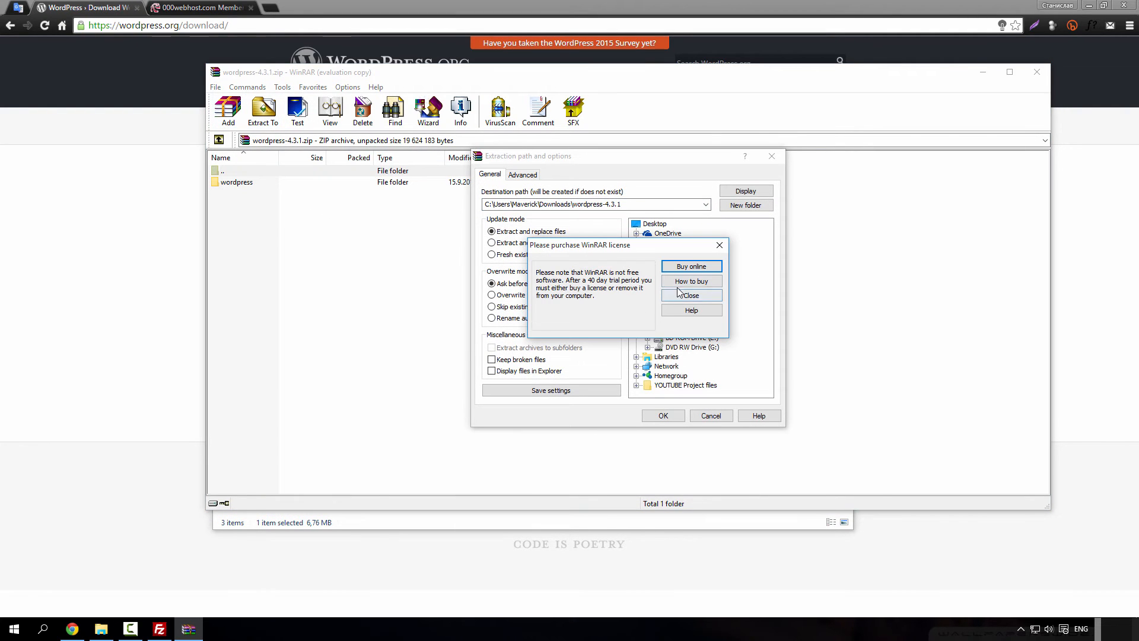
pyautogui.click(689, 295)
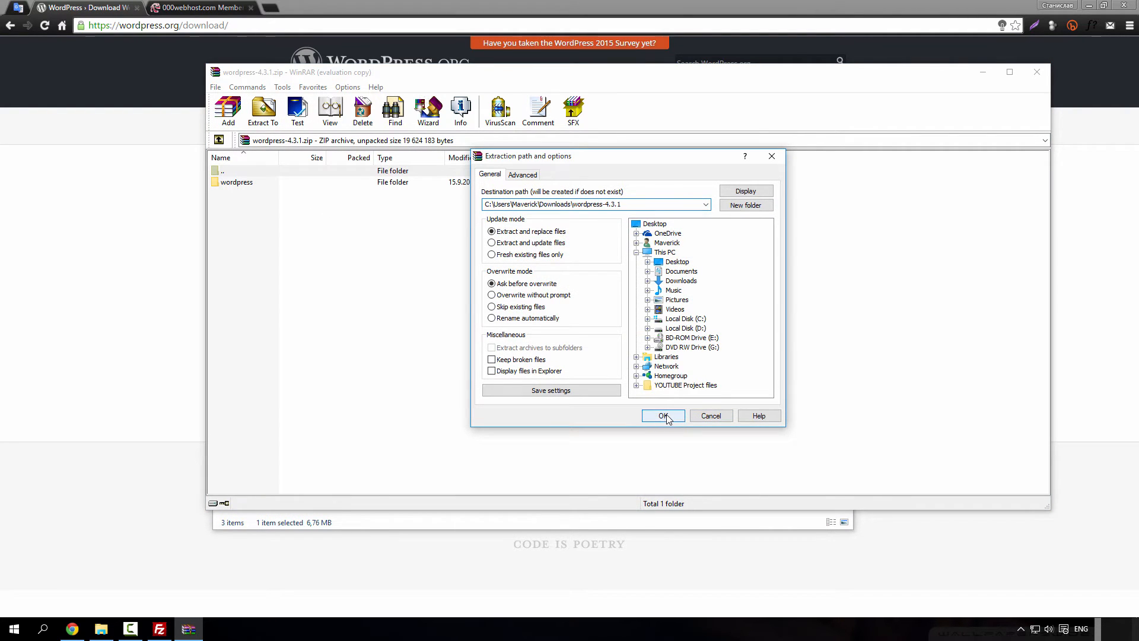
pyautogui.click(662, 415)
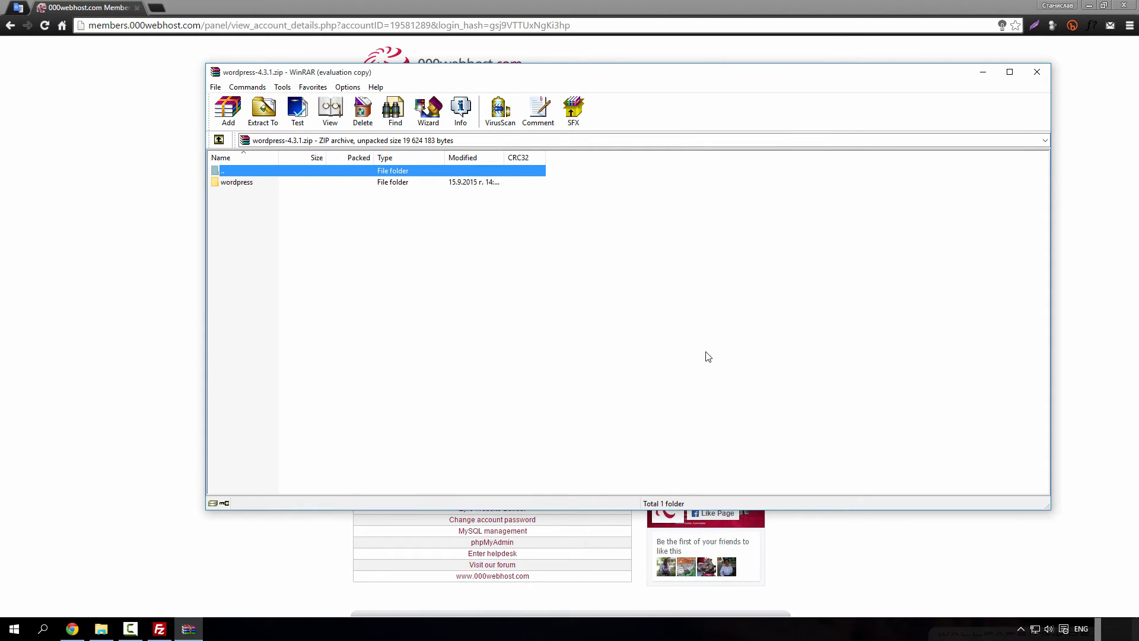
pyautogui.moveTo(904, 88)
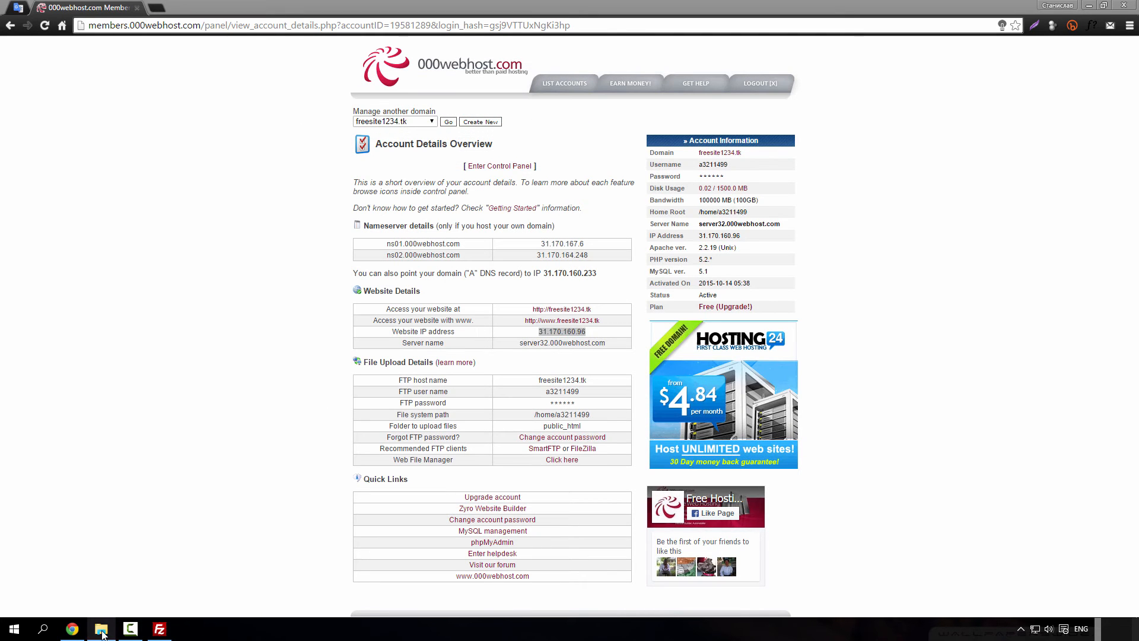
# Open the extracted wordpress folder in Downloads and clear the desktop view
pyautogui.click(101, 628)
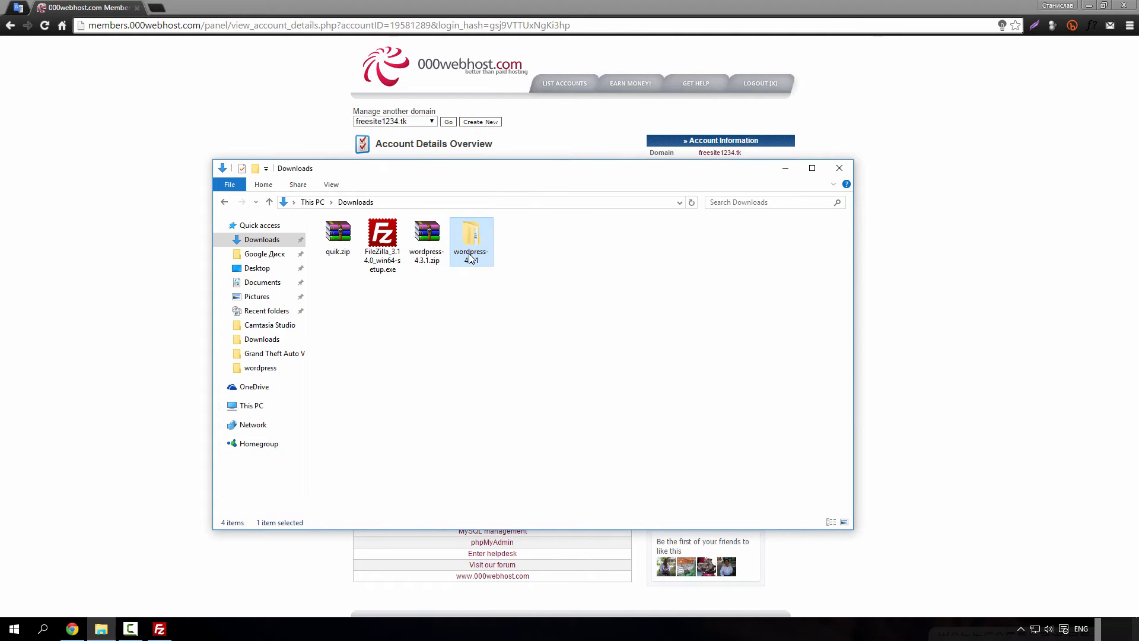
pyautogui.doubleClick(471, 237)
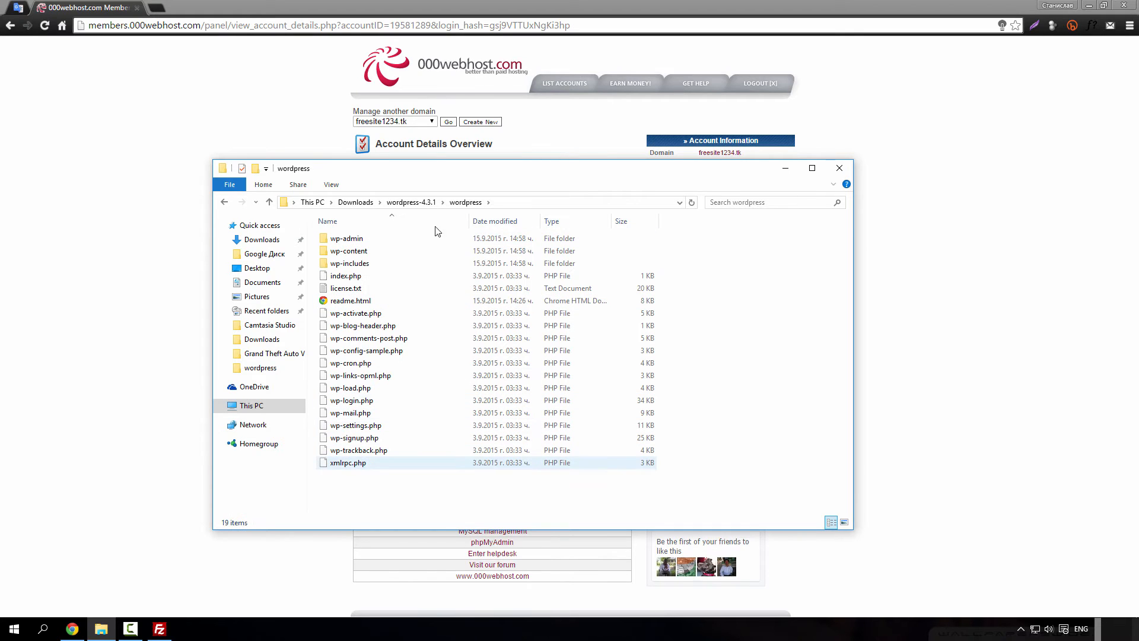
pyautogui.moveTo(509, 168); pyautogui.dragTo(574, 149)
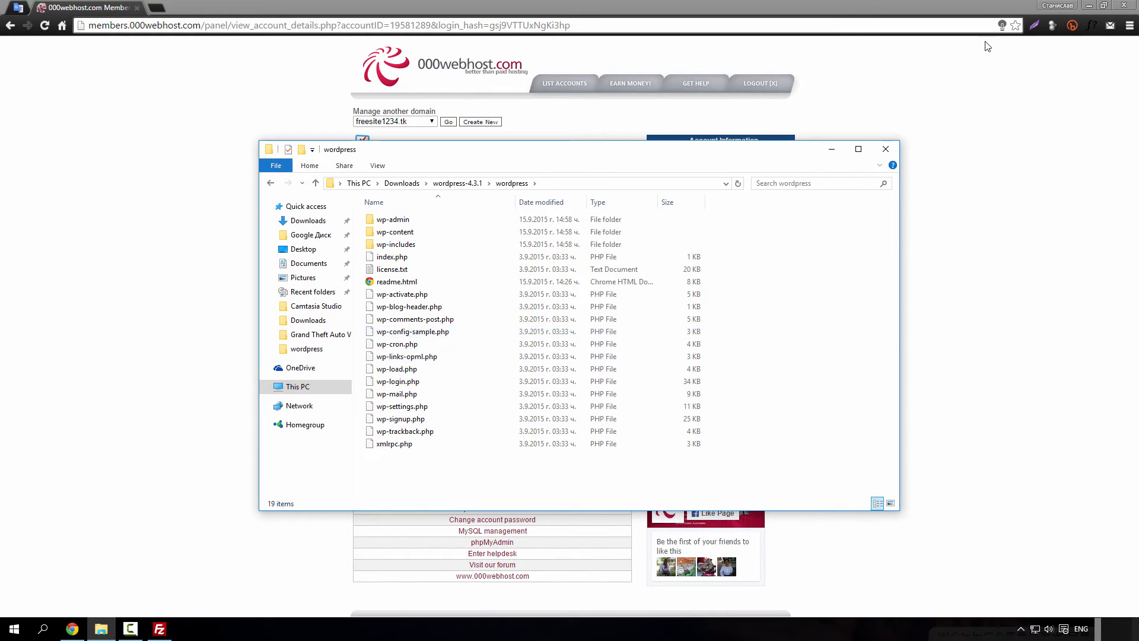
pyautogui.click(158, 628)
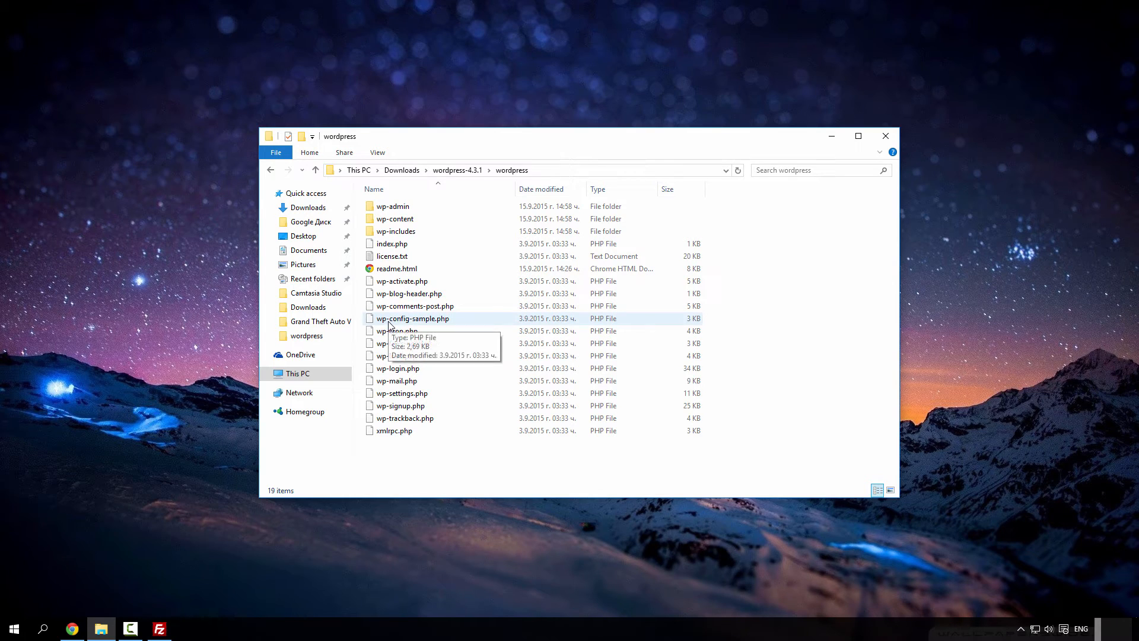
# Open wp-config-sample.php in WordPad without making it the default app
pyautogui.click(413, 318)
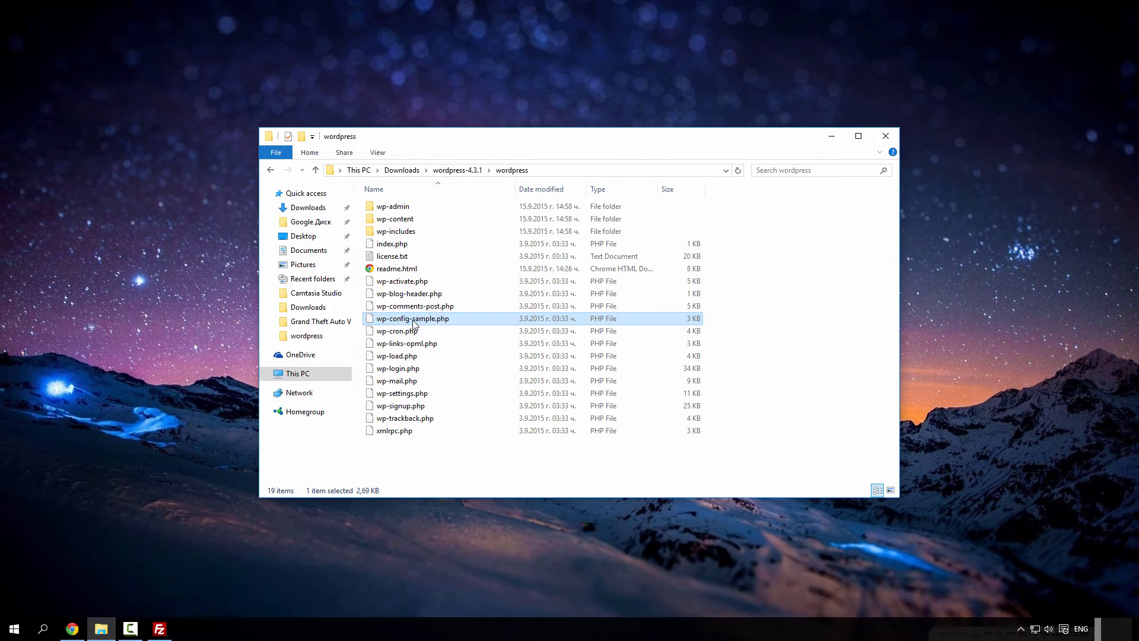
pyautogui.moveTo(446, 323)
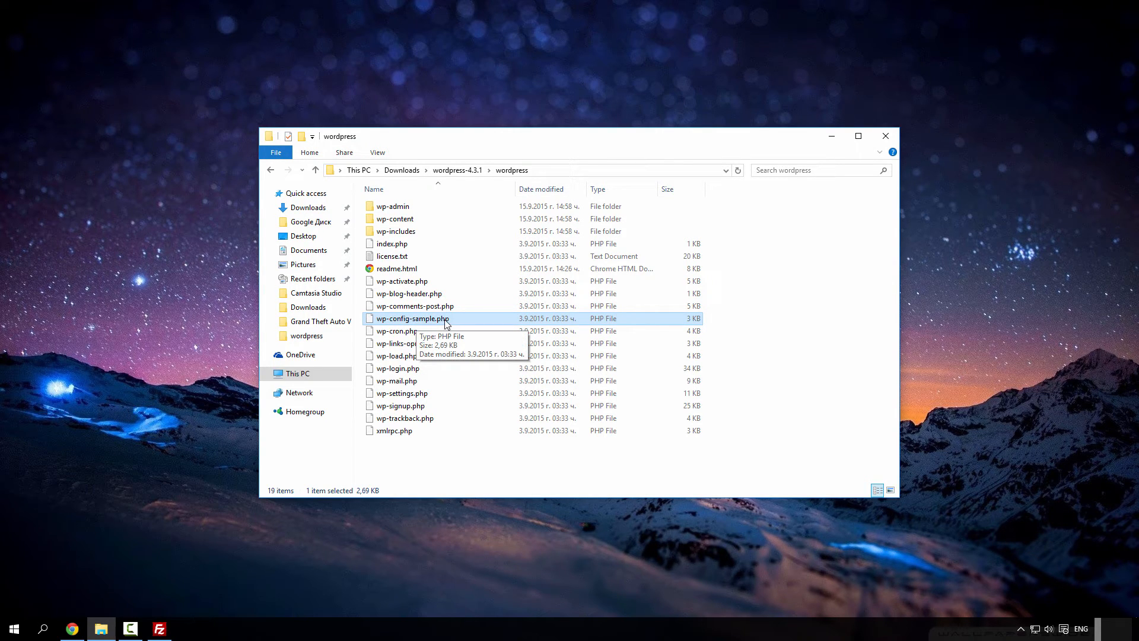
pyautogui.rightClick(412, 318)
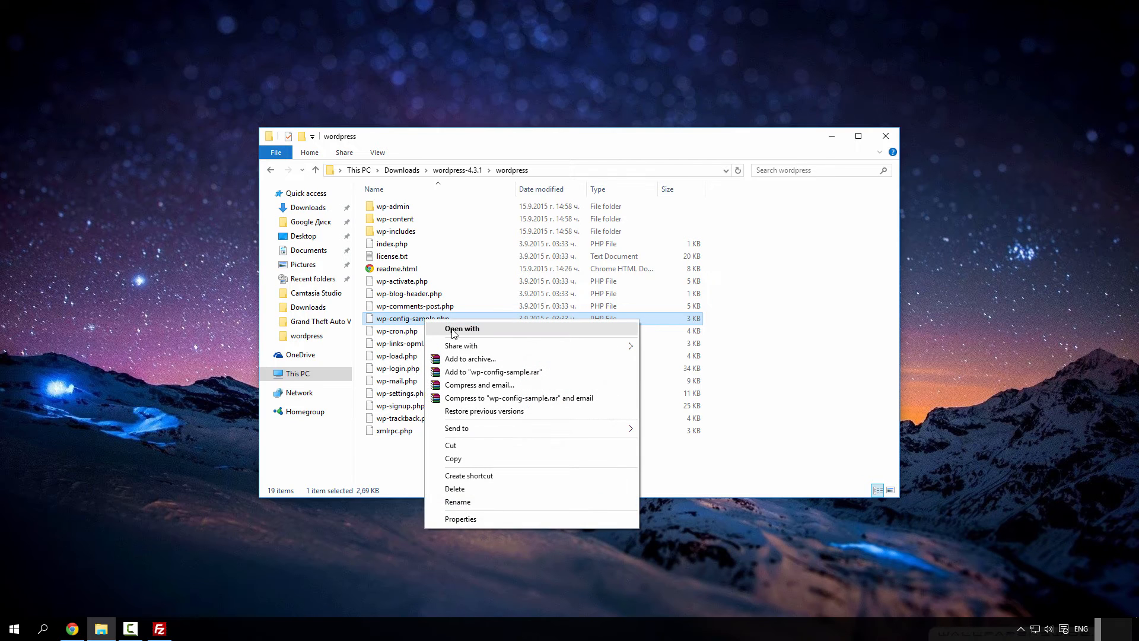
pyautogui.click(462, 328)
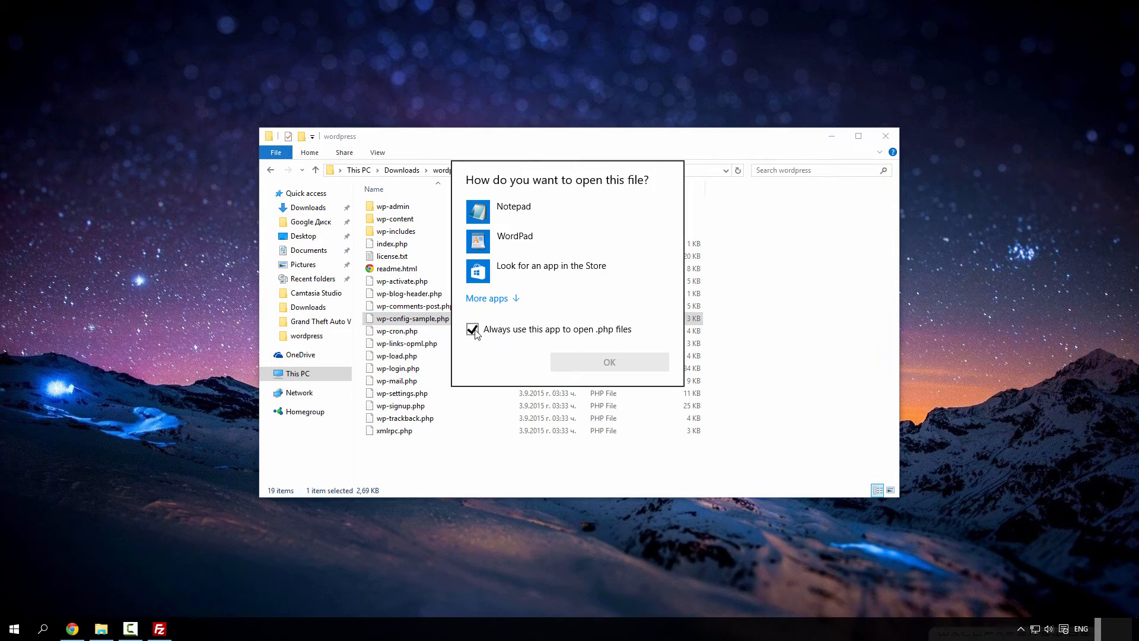
pyautogui.click(472, 329)
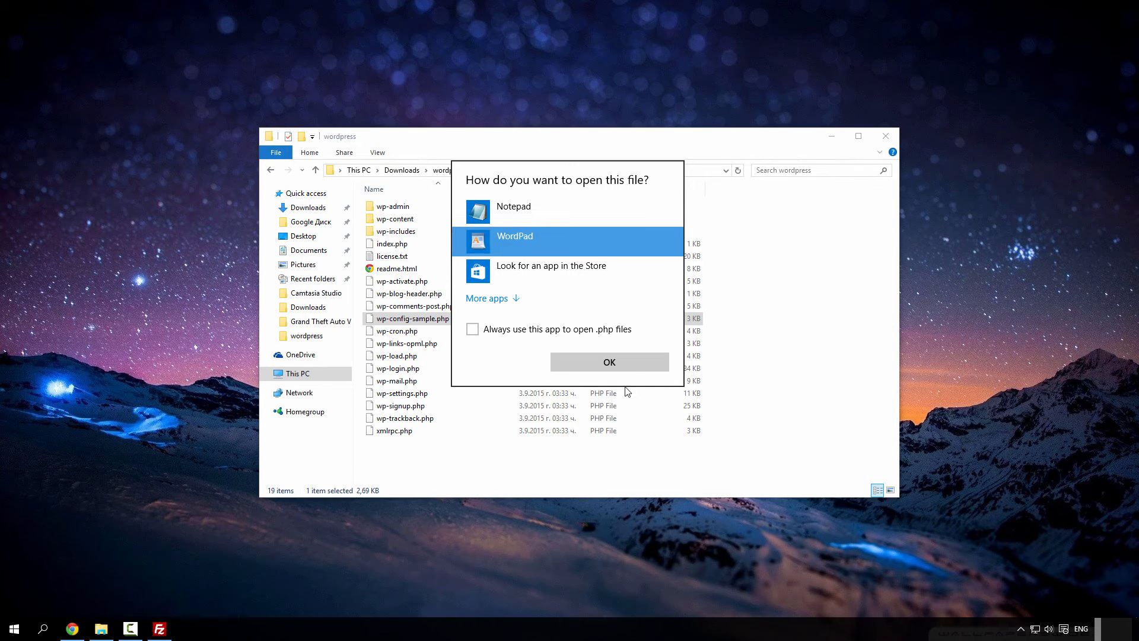
pyautogui.click(608, 362)
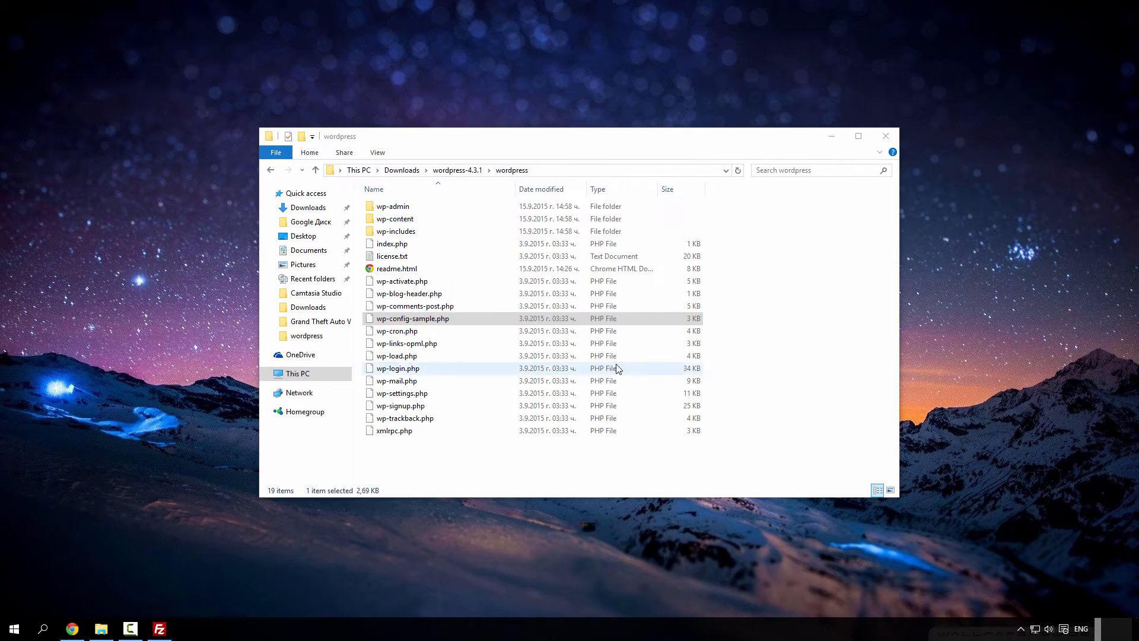
pyautogui.doubleClick(413, 318)
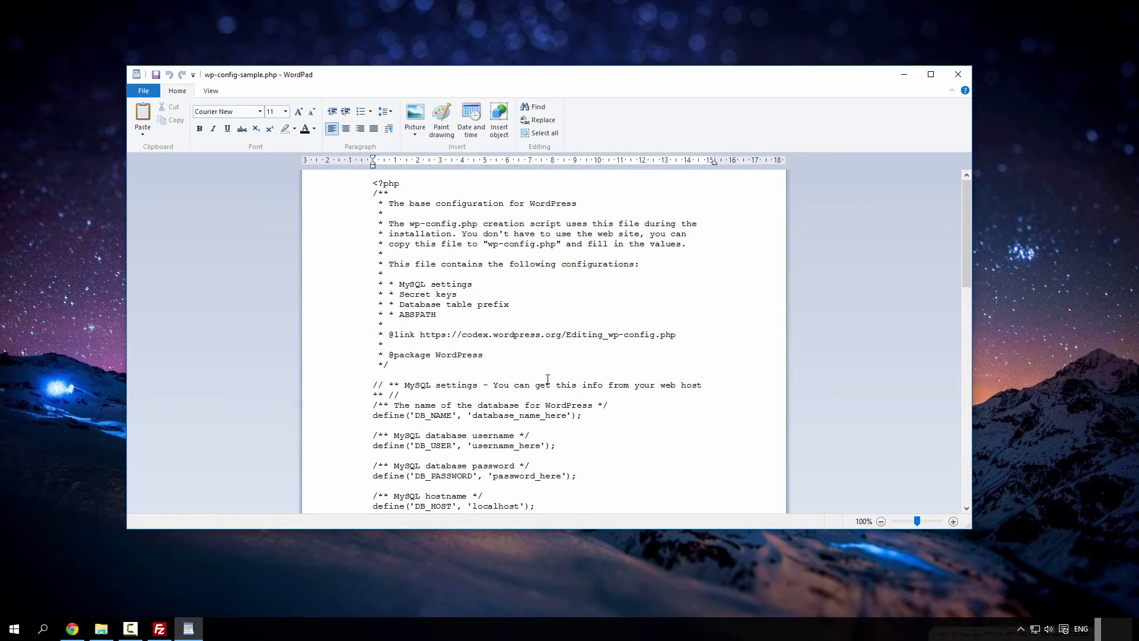
# Scroll to the MySQL settings and select the username_here placeholder
pyautogui.scroll(-3)
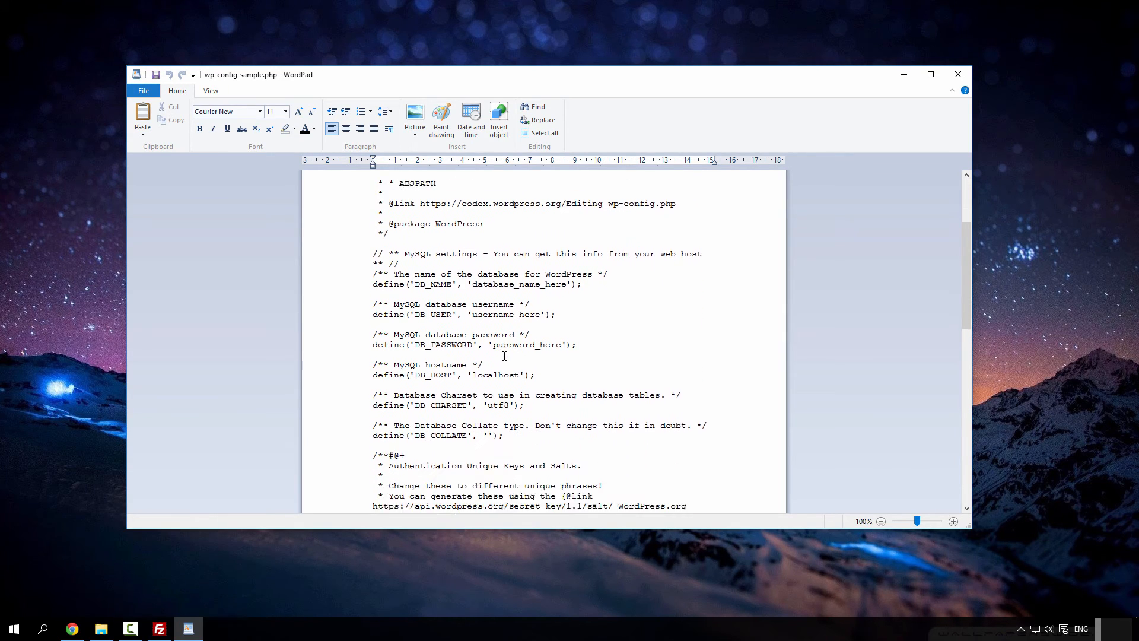
pyautogui.scroll(-3)
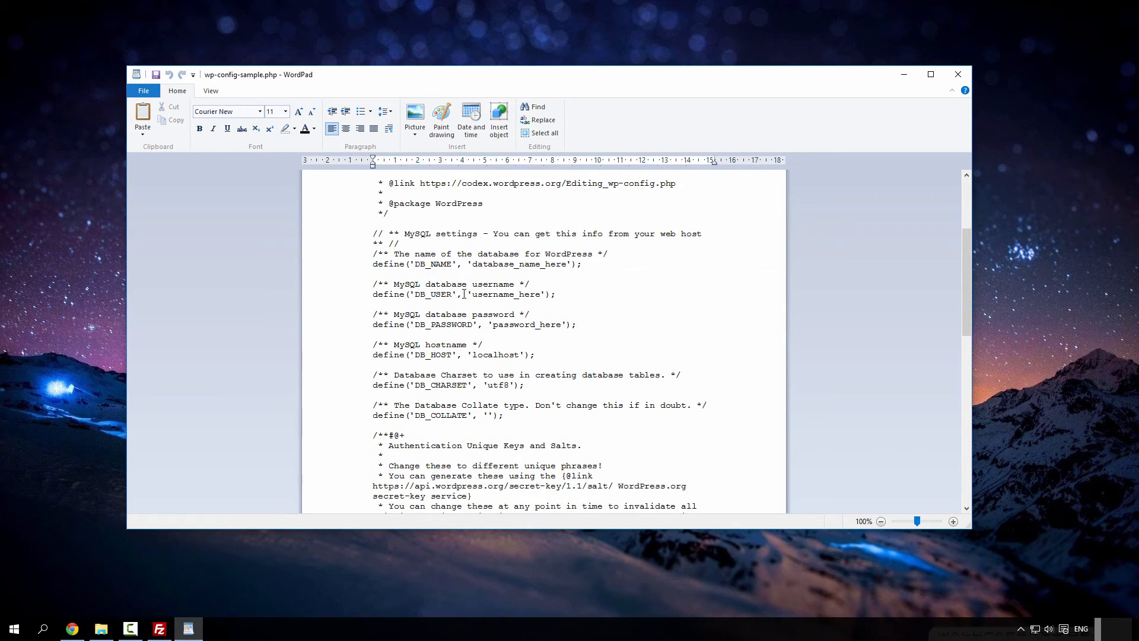
pyautogui.doubleClick(501, 294)
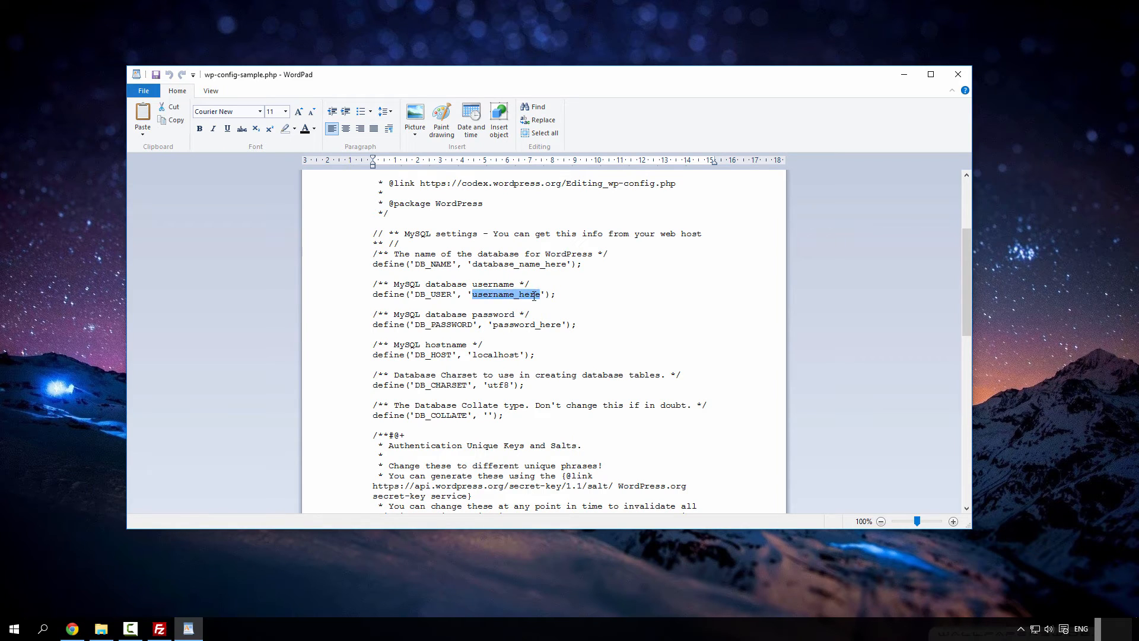
pyautogui.click(536, 294)
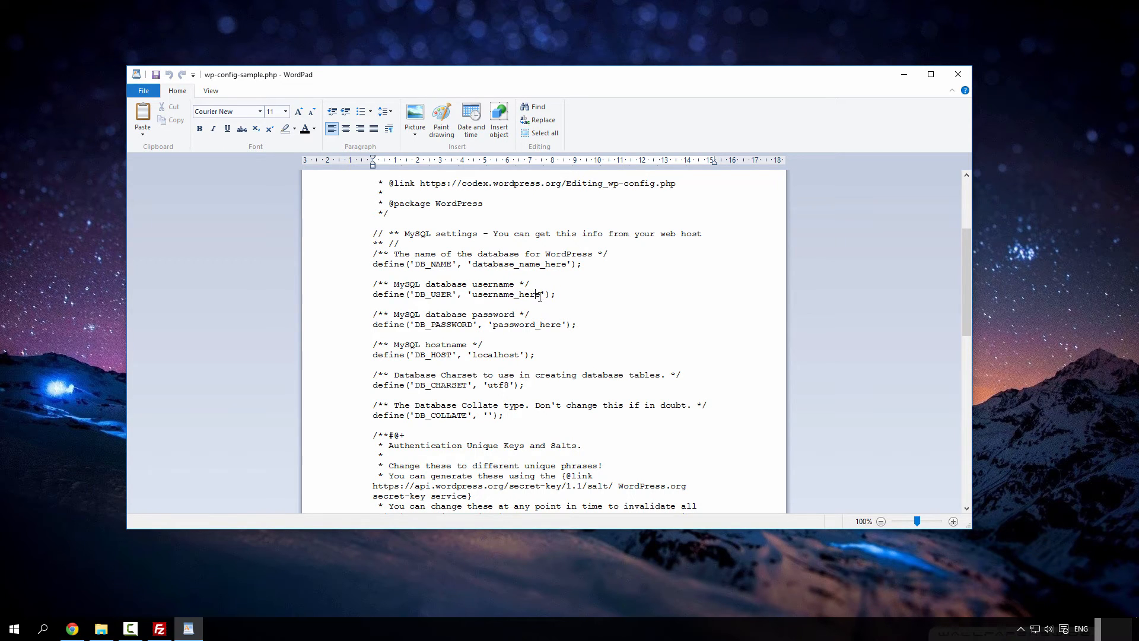
pyautogui.doubleClick(506, 294)
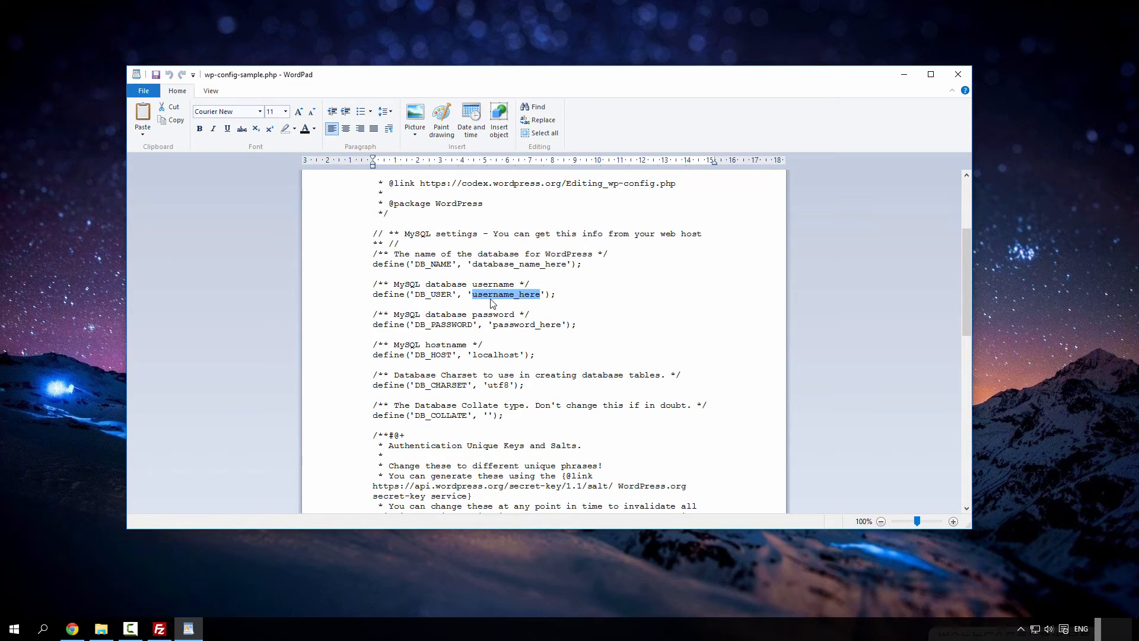
pyautogui.moveTo(72, 628)
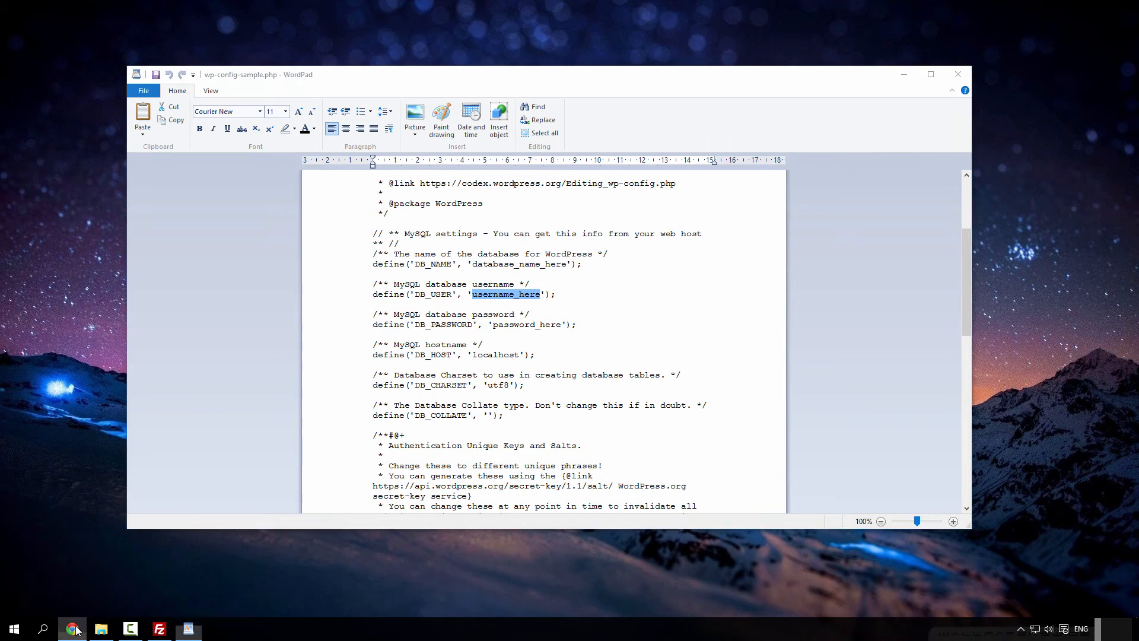
pyautogui.click(72, 628)
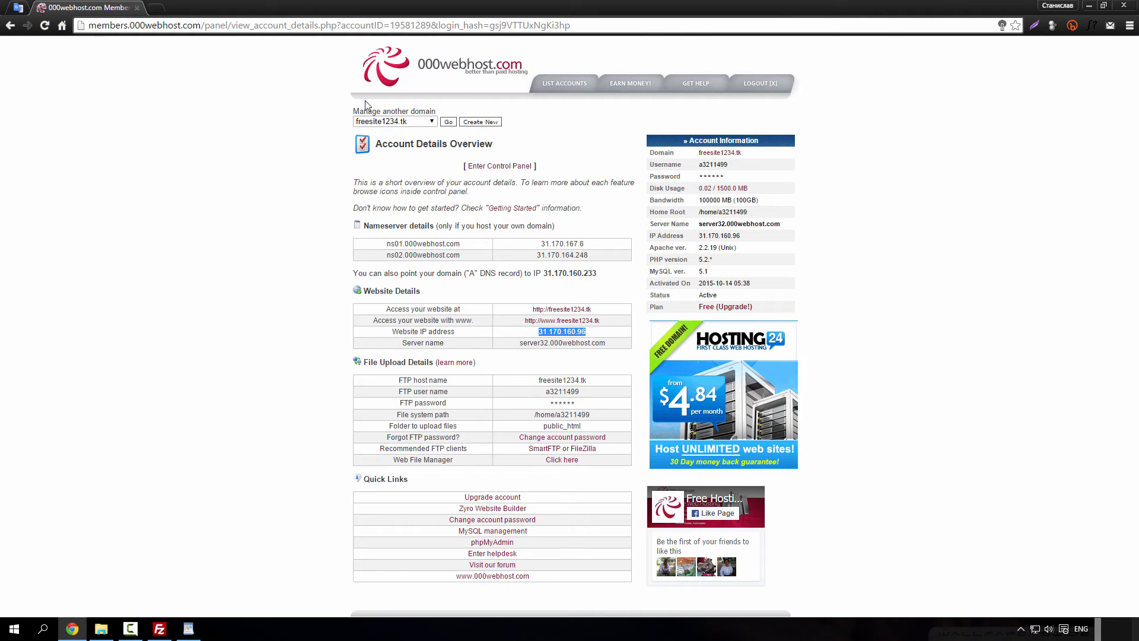
pyautogui.moveTo(315, 305)
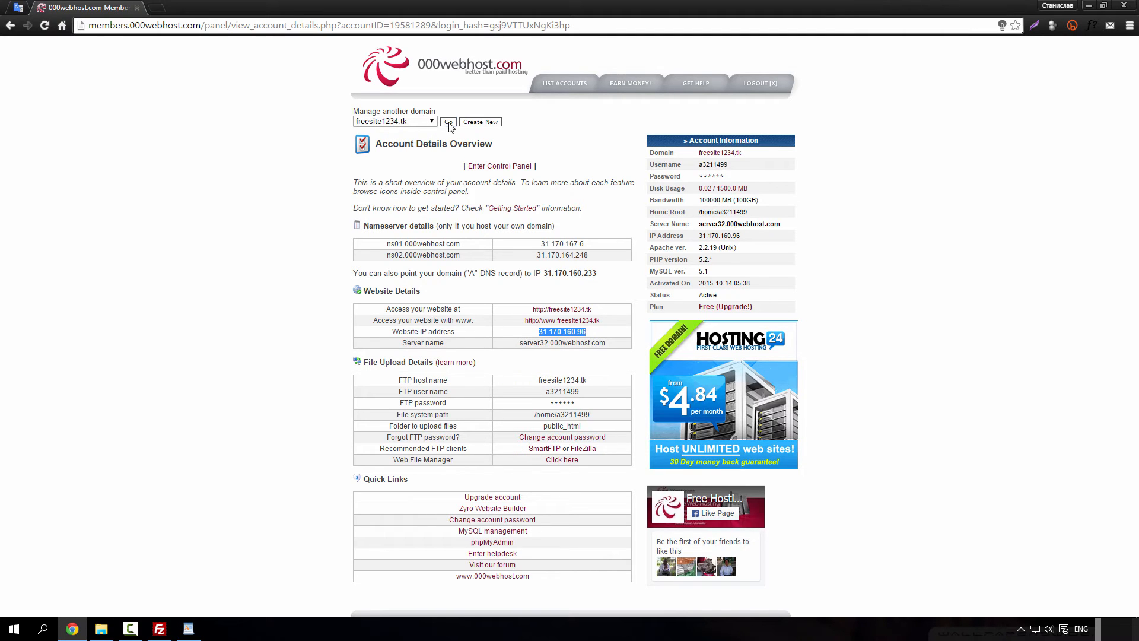
pyautogui.click(499, 166)
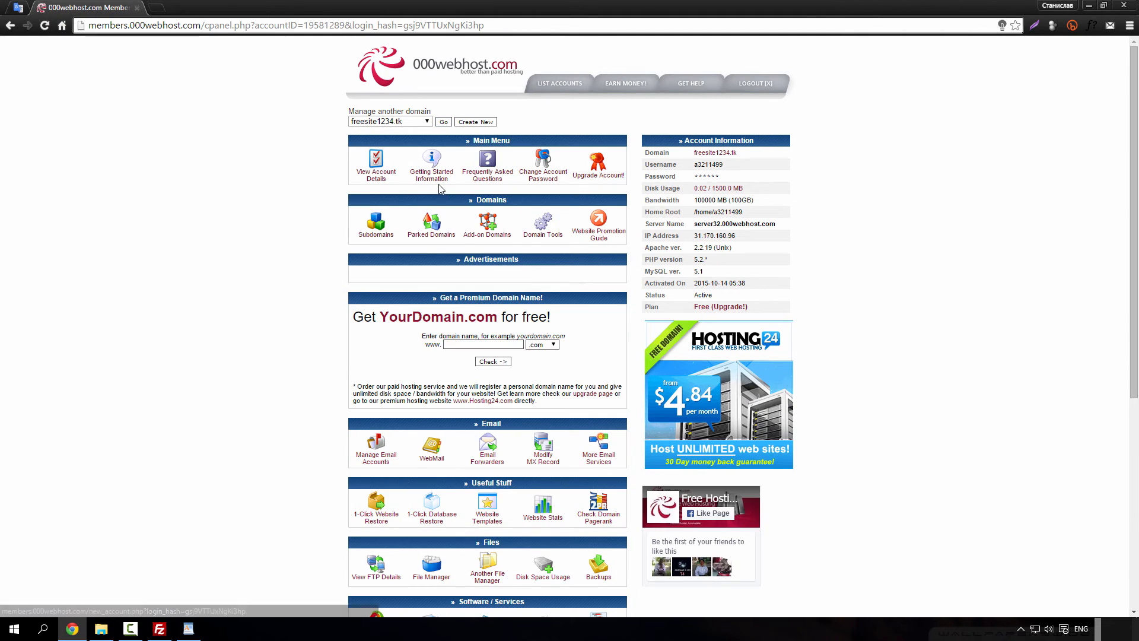
pyautogui.scroll(-3)
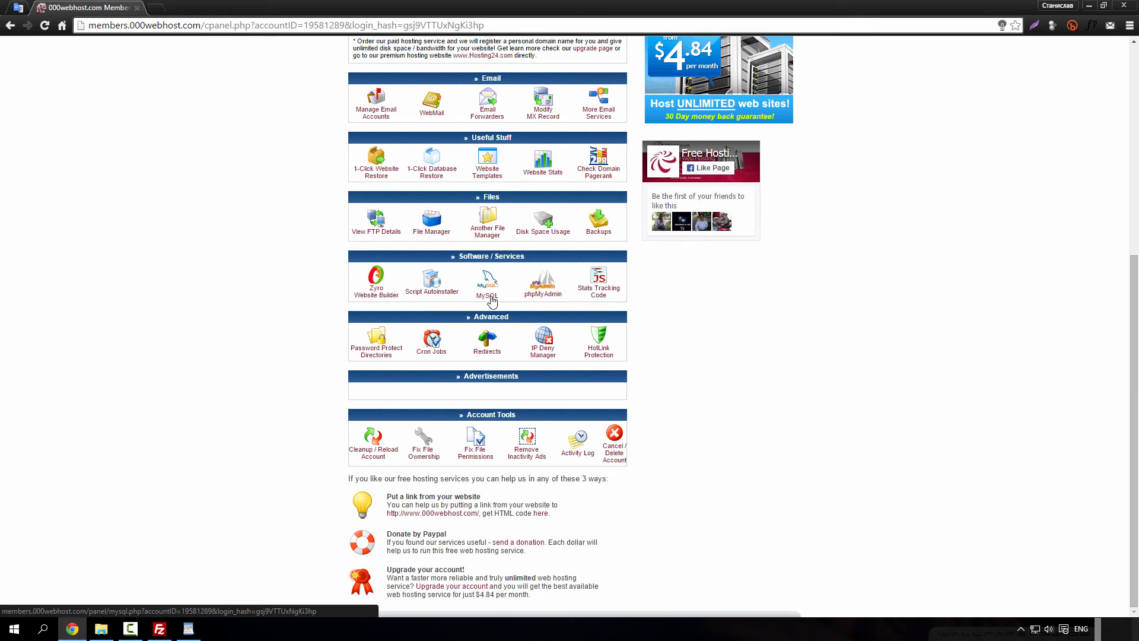
pyautogui.click(486, 282)
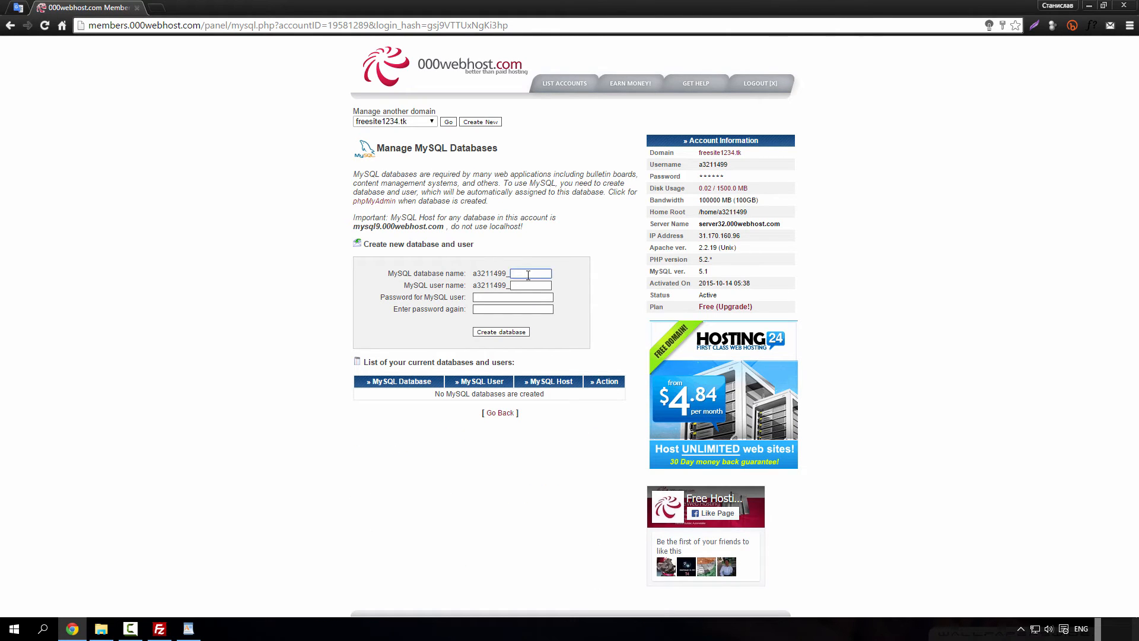
# Create database and user freesit with a password entered twice
pyautogui.write('freesit')
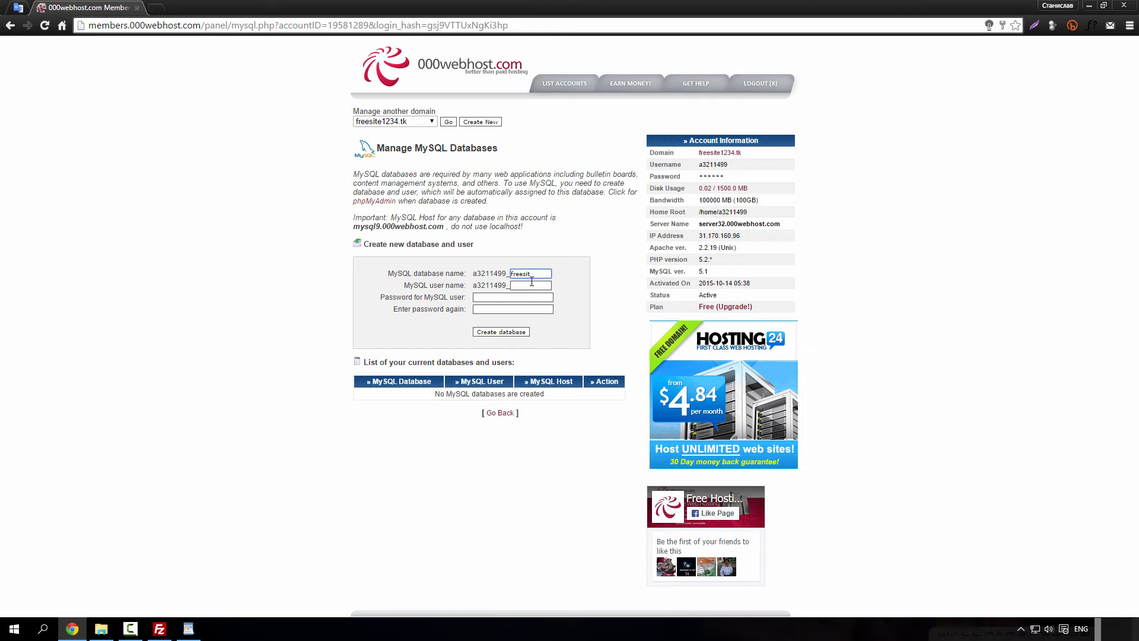
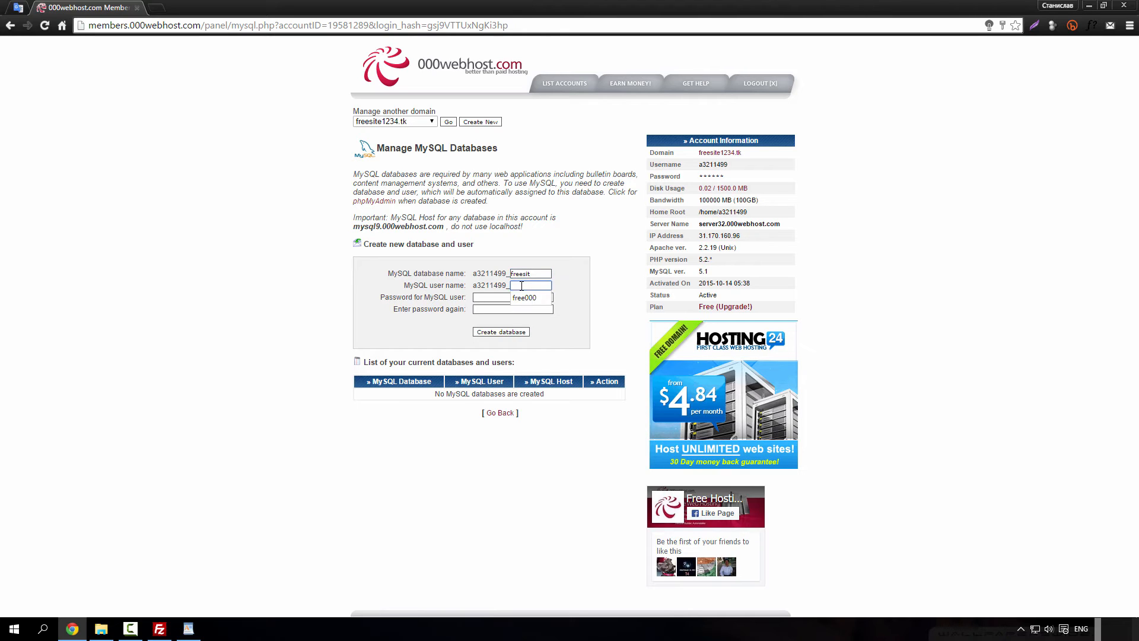
pyautogui.write('f')
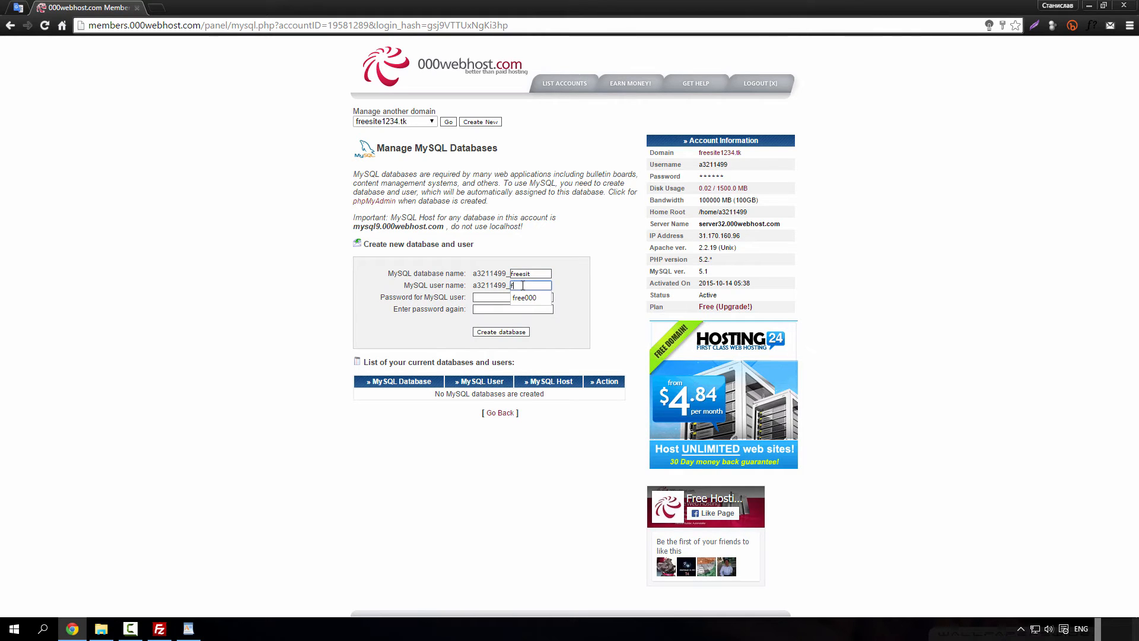
pyautogui.write('reesit')
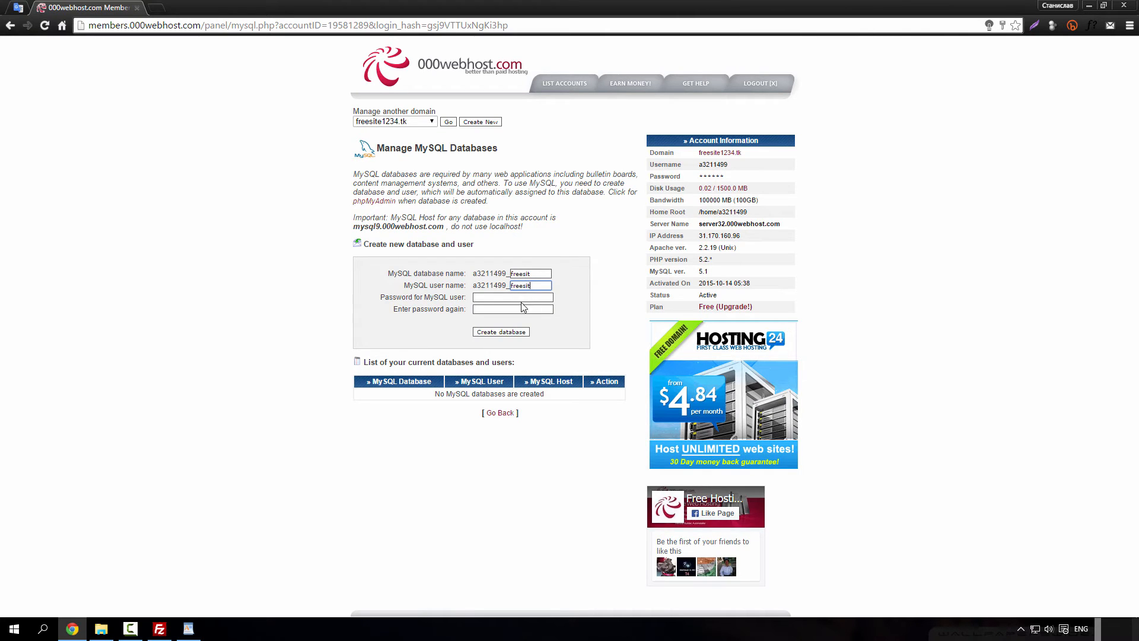
pyautogui.click(513, 297)
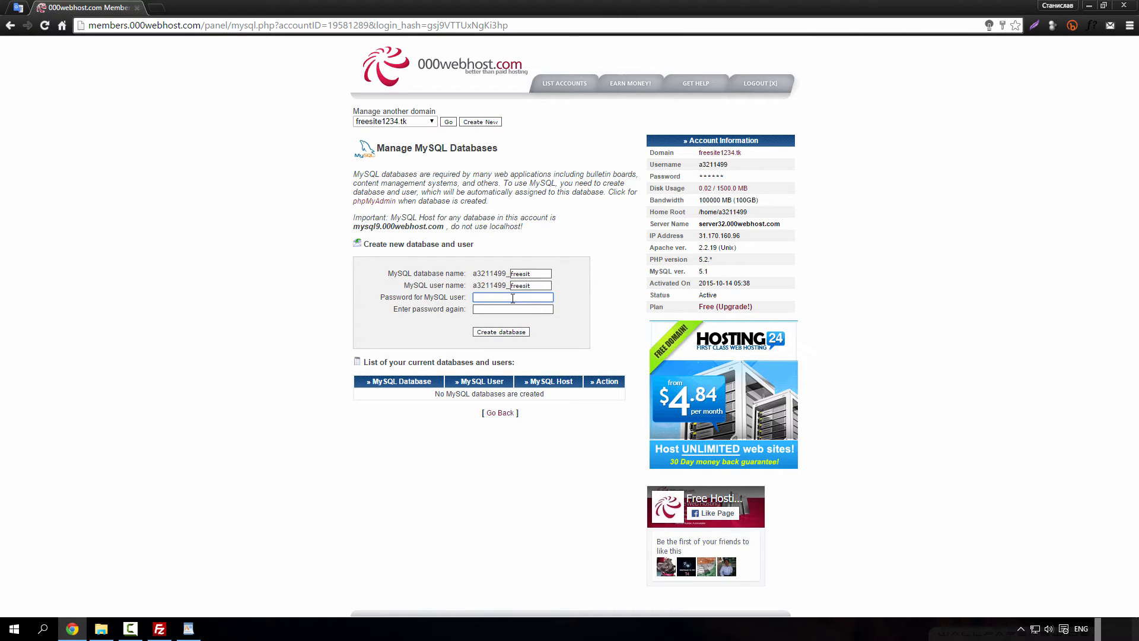
pyautogui.write('••')
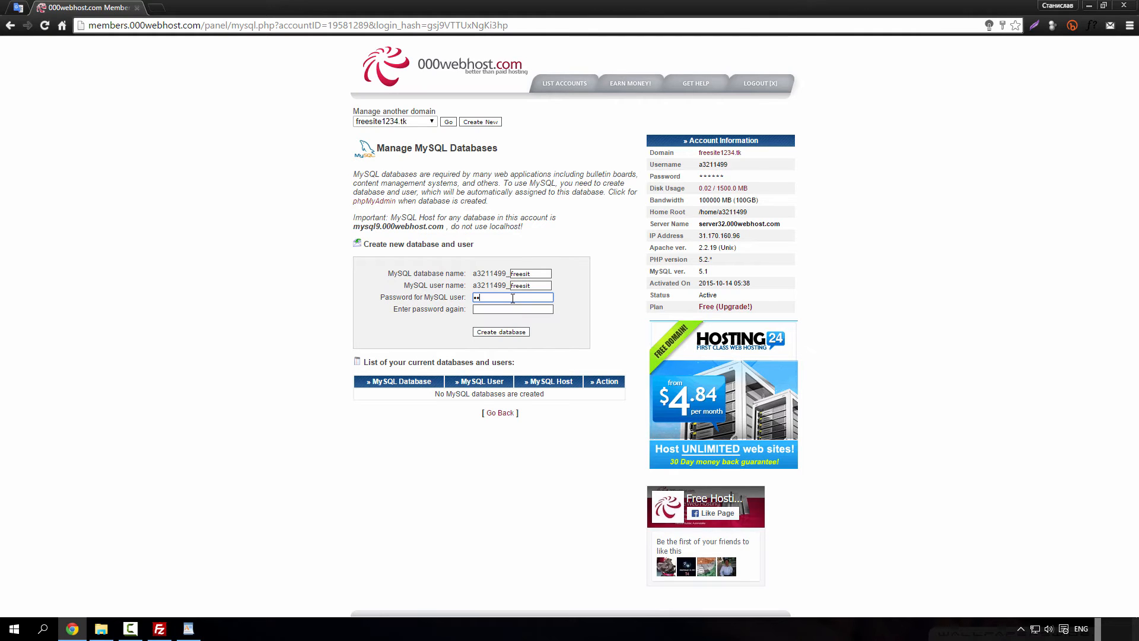
pyautogui.write('••')
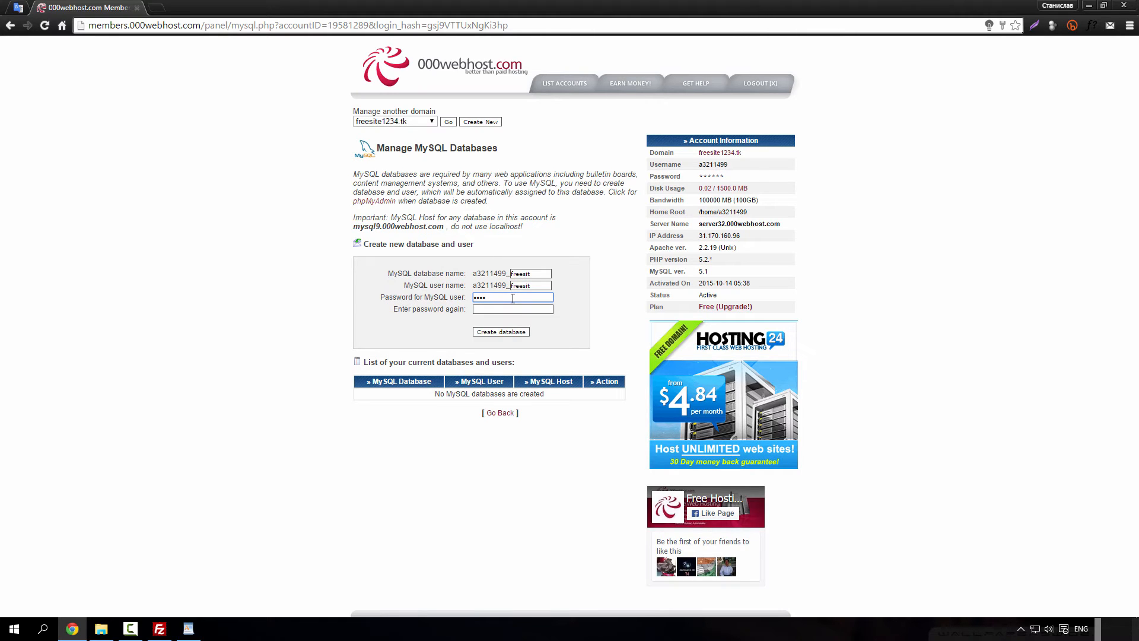
pyautogui.write('•••')
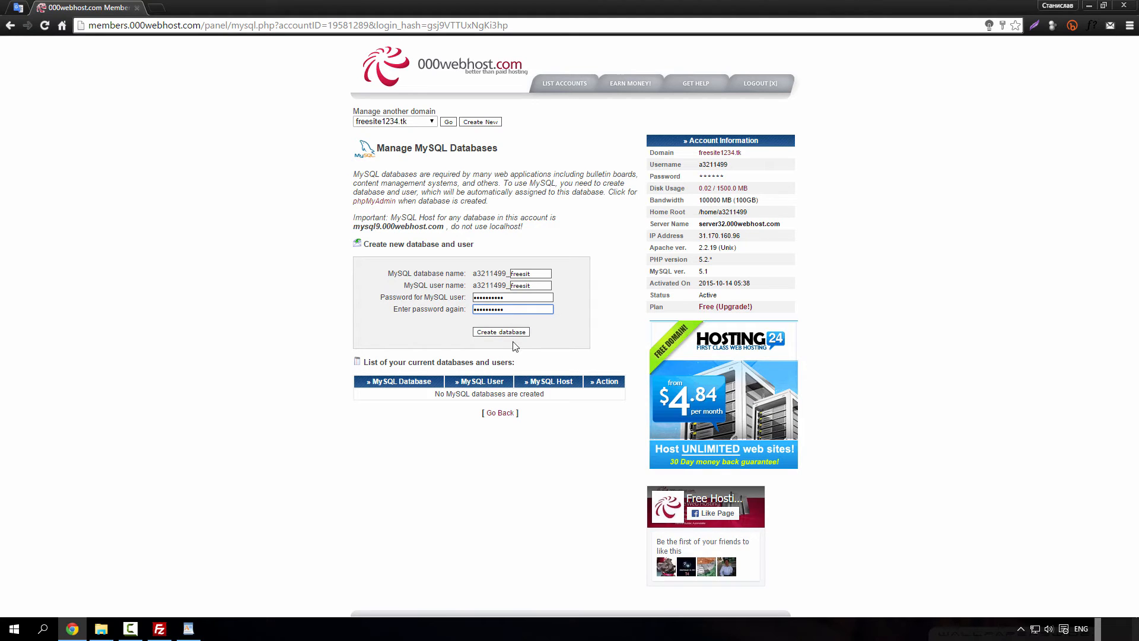
pyautogui.click(500, 331)
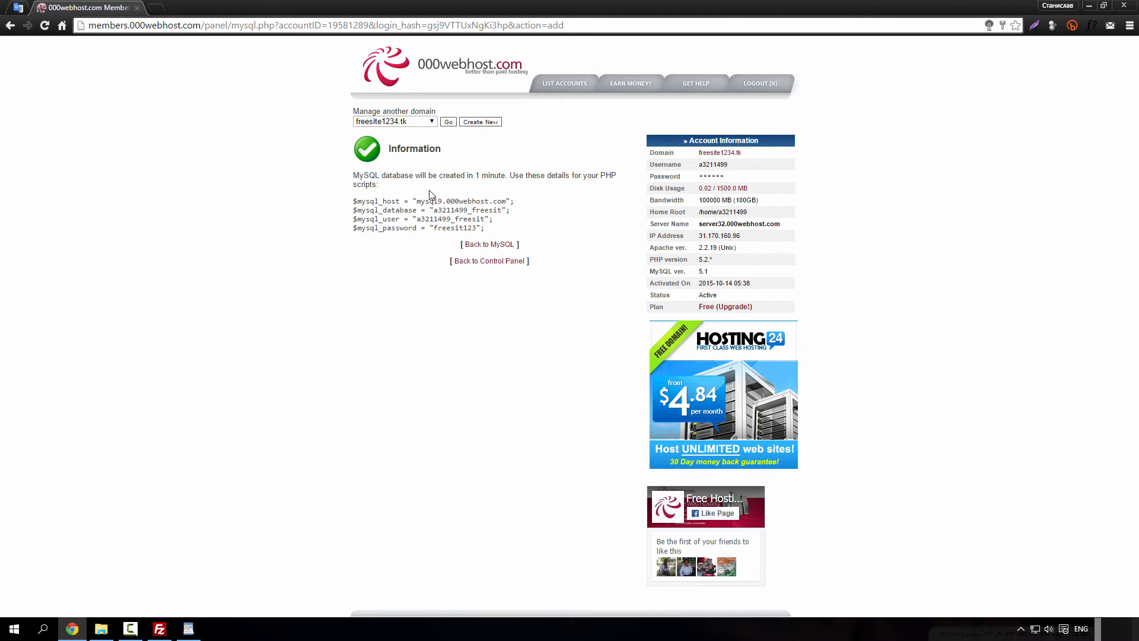
pyautogui.moveTo(383, 217)
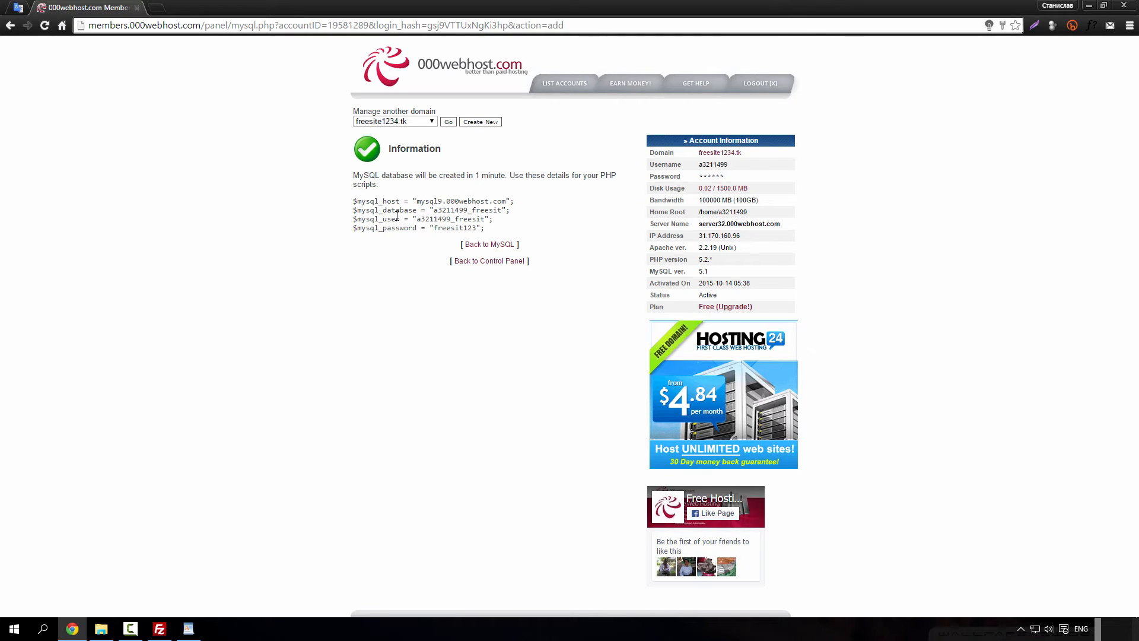
pyautogui.doubleClick(466, 210)
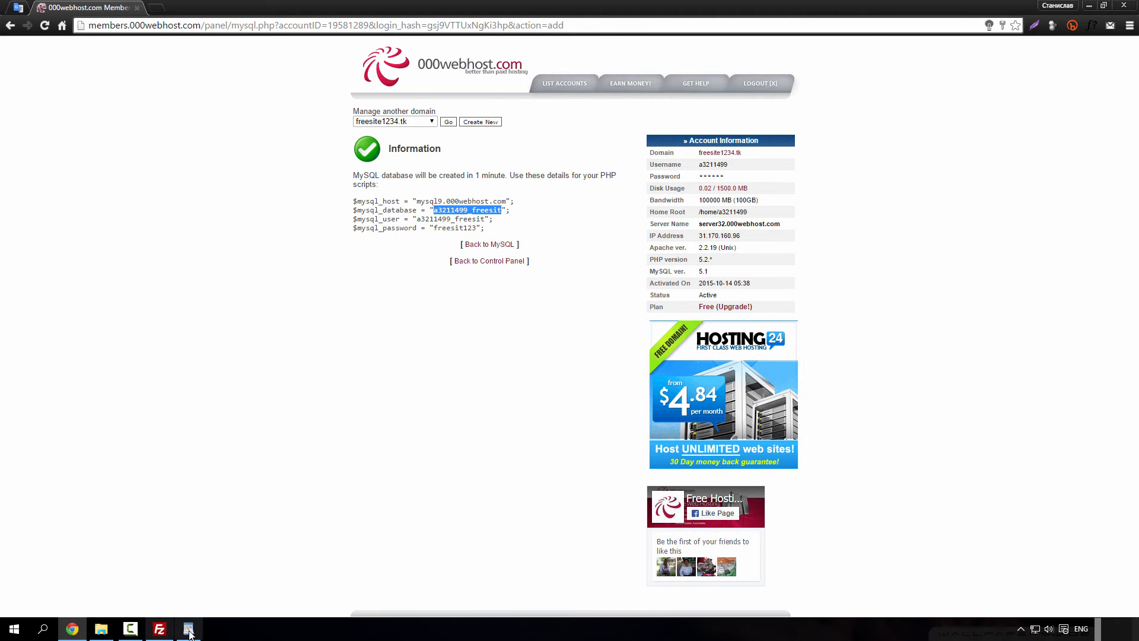
pyautogui.click(188, 629)
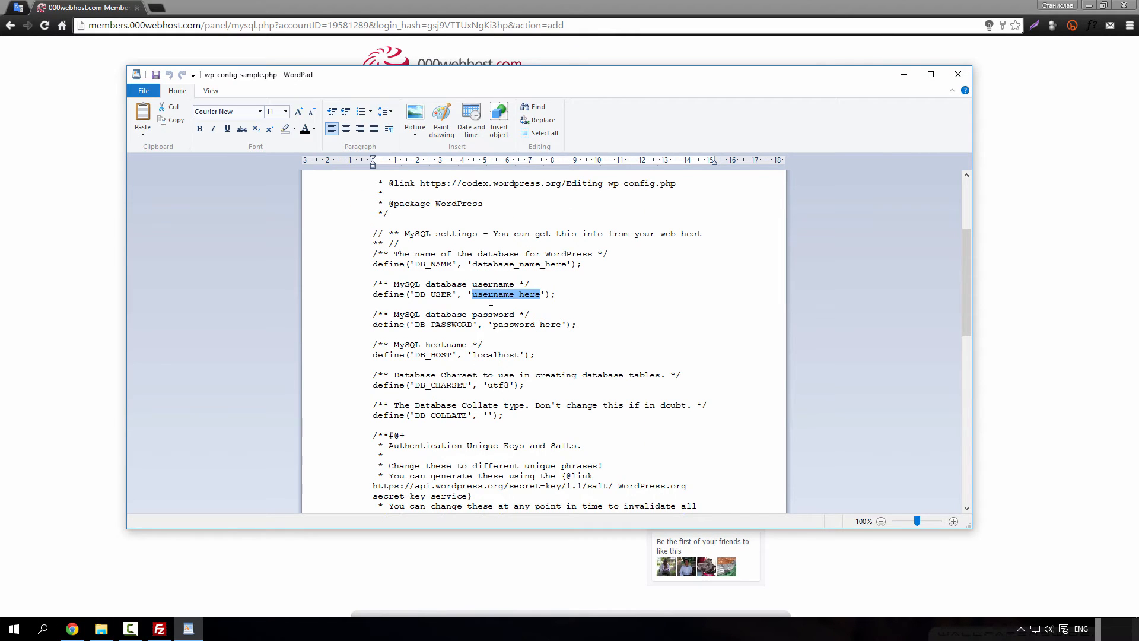
pyautogui.write('a3211499_freesit')
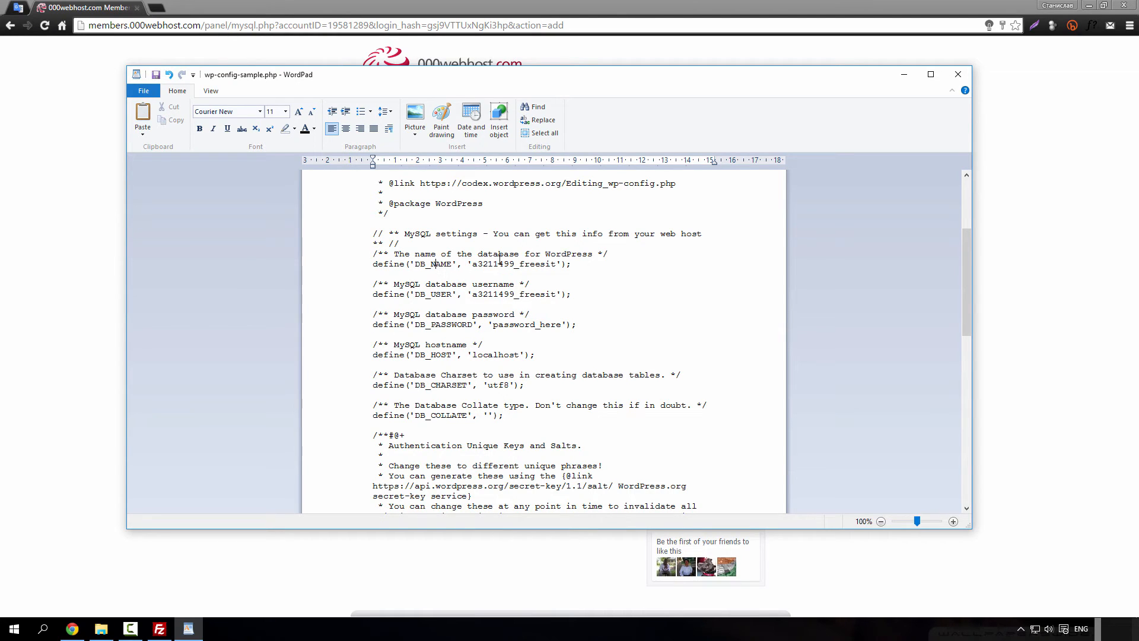
pyautogui.doubleClick(493, 263)
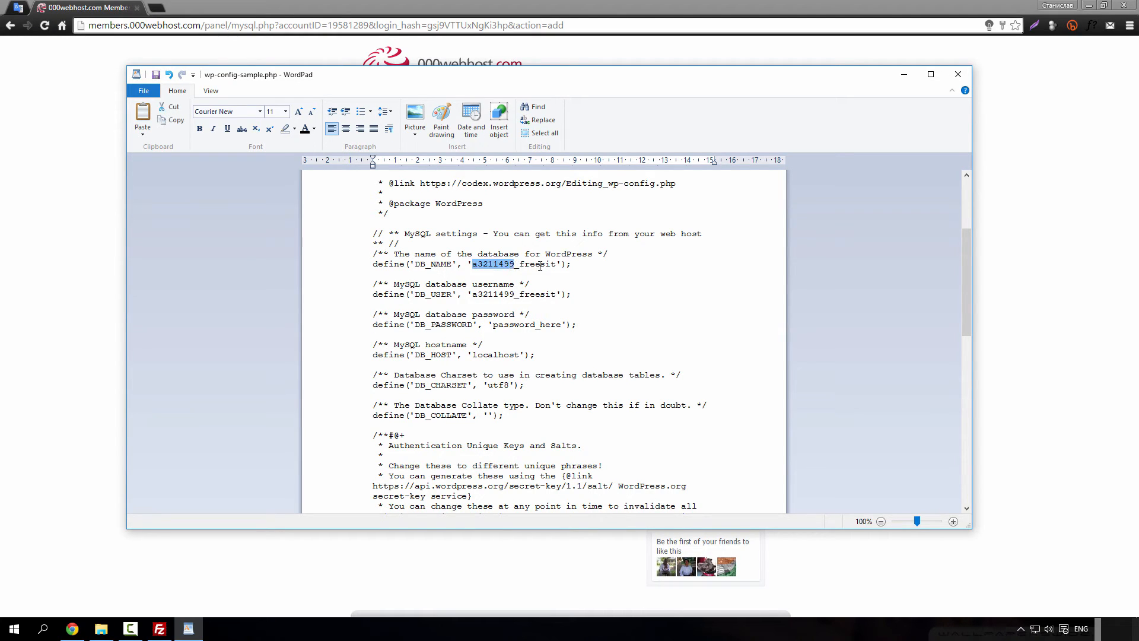
pyautogui.doubleClick(512, 294)
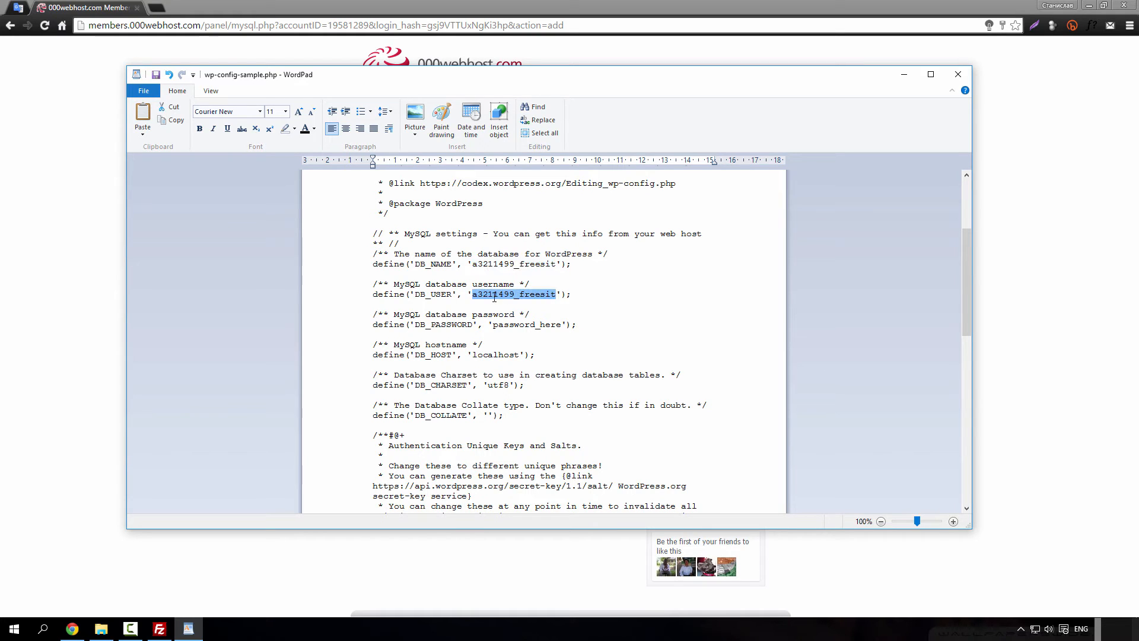
pyautogui.click(493, 328)
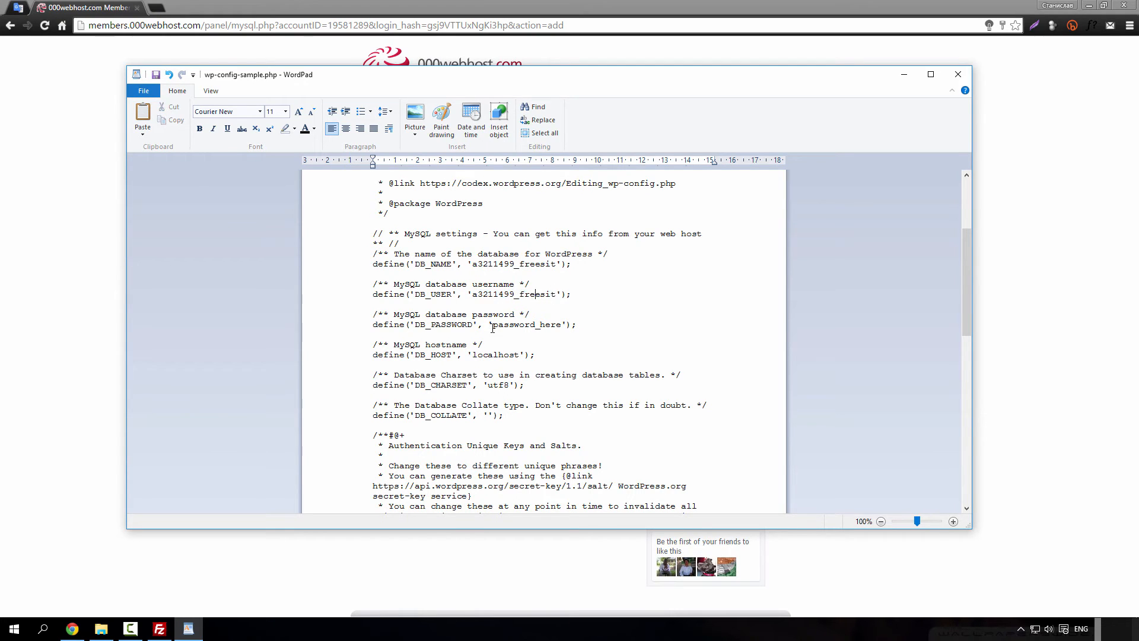
pyautogui.doubleClick(527, 324)
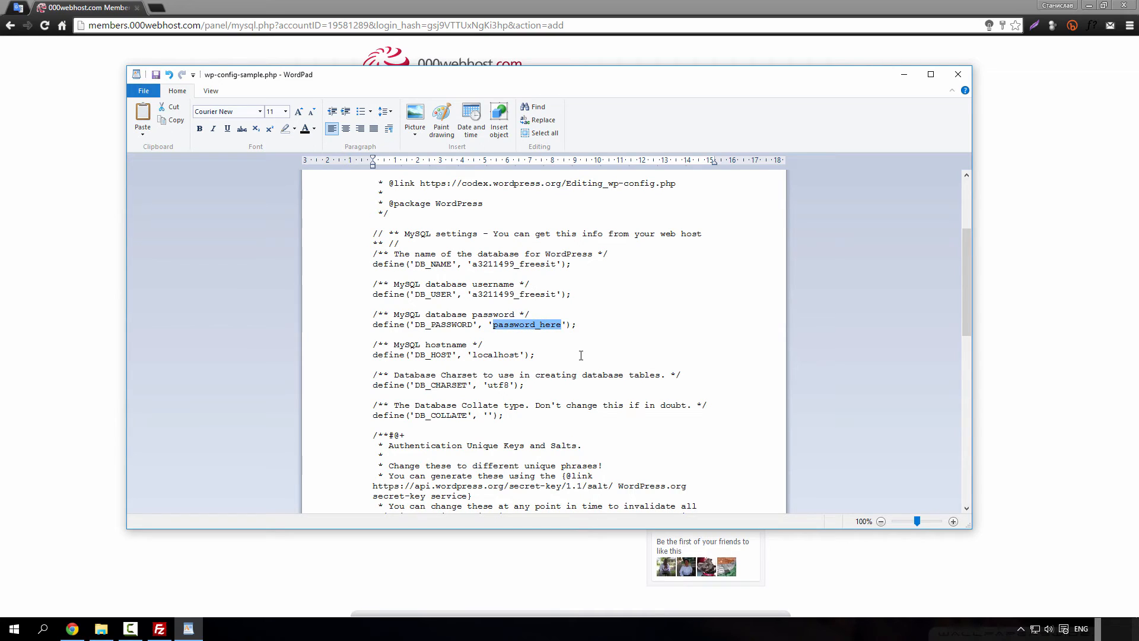
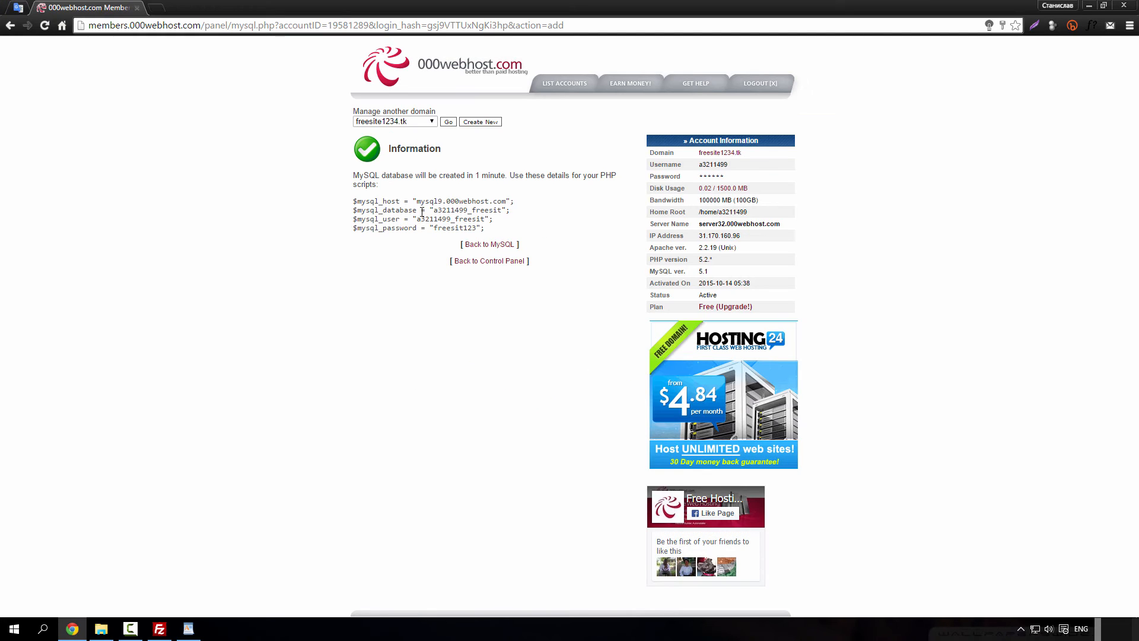
pyautogui.moveTo(434, 227)
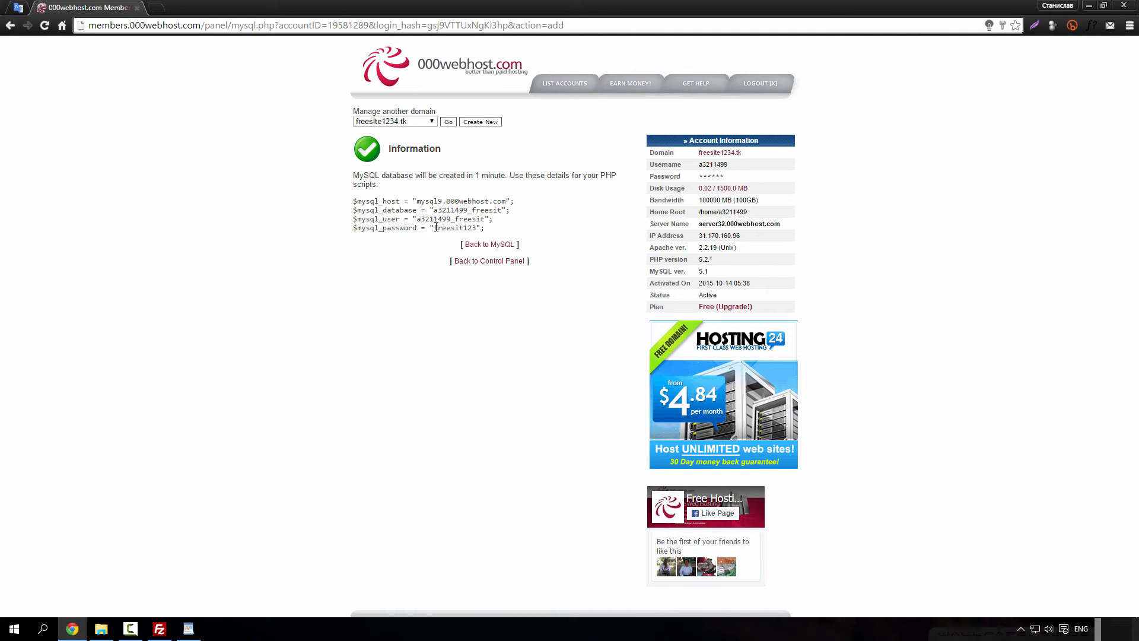
# Copy the database host and replace localhost with mysql9.000webhost.com
pyautogui.doubleClick(444, 228)
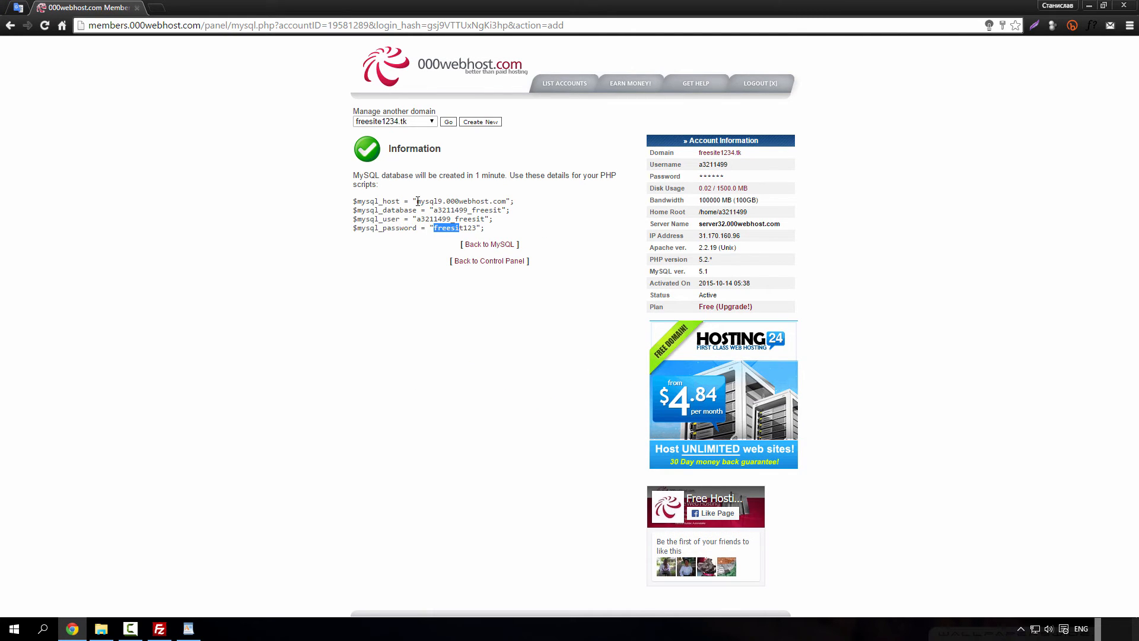
pyautogui.rightClick(462, 201)
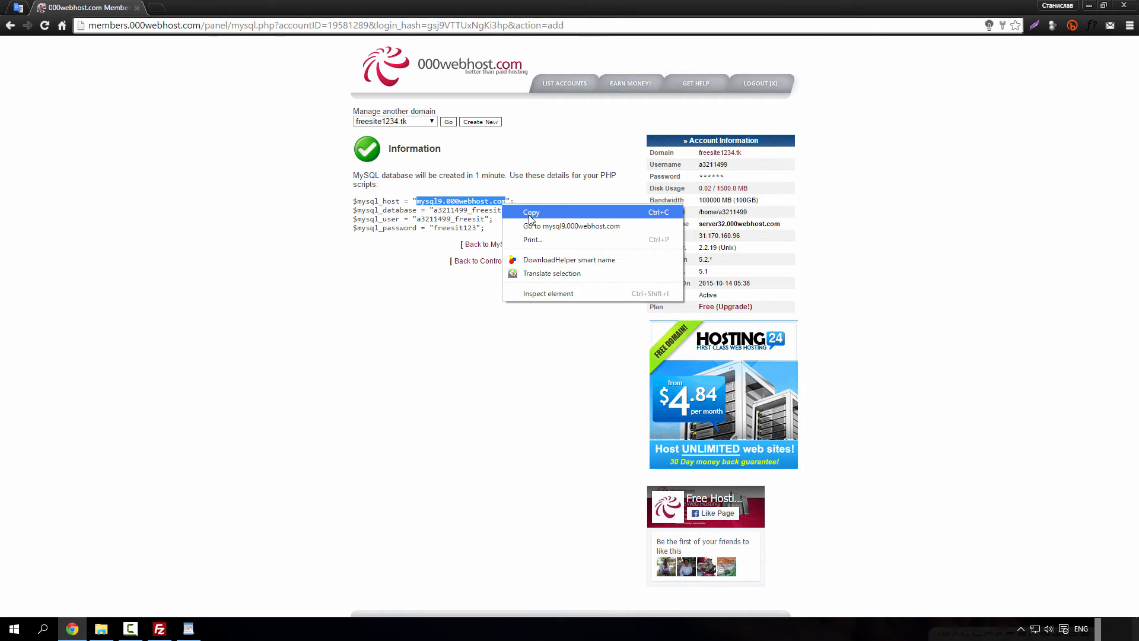
pyautogui.click(531, 212)
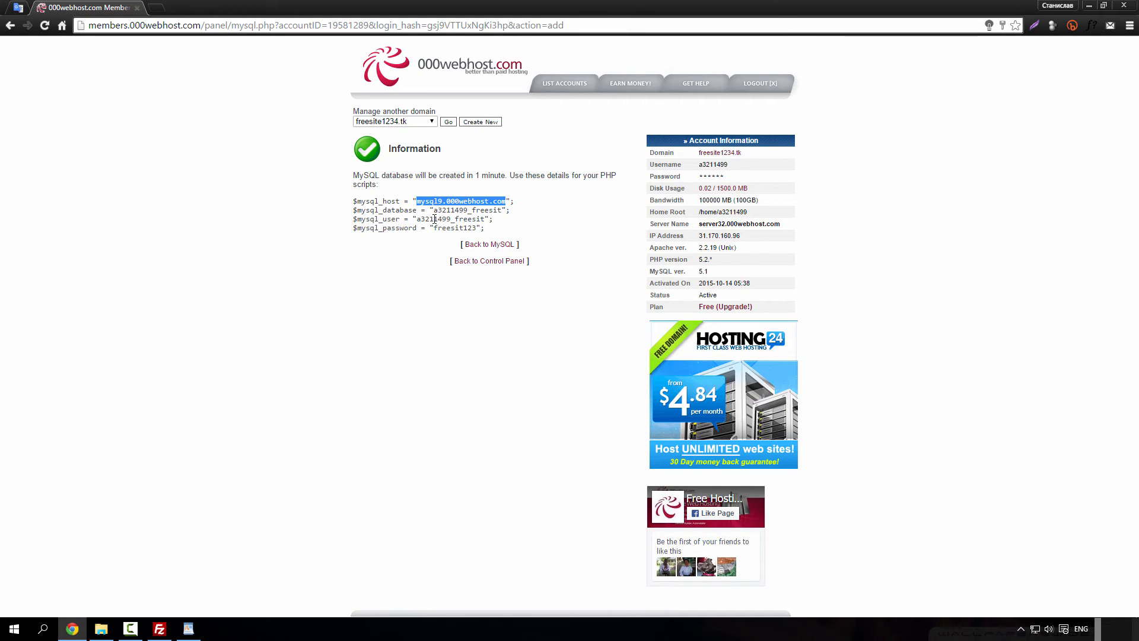
pyautogui.moveTo(414, 252)
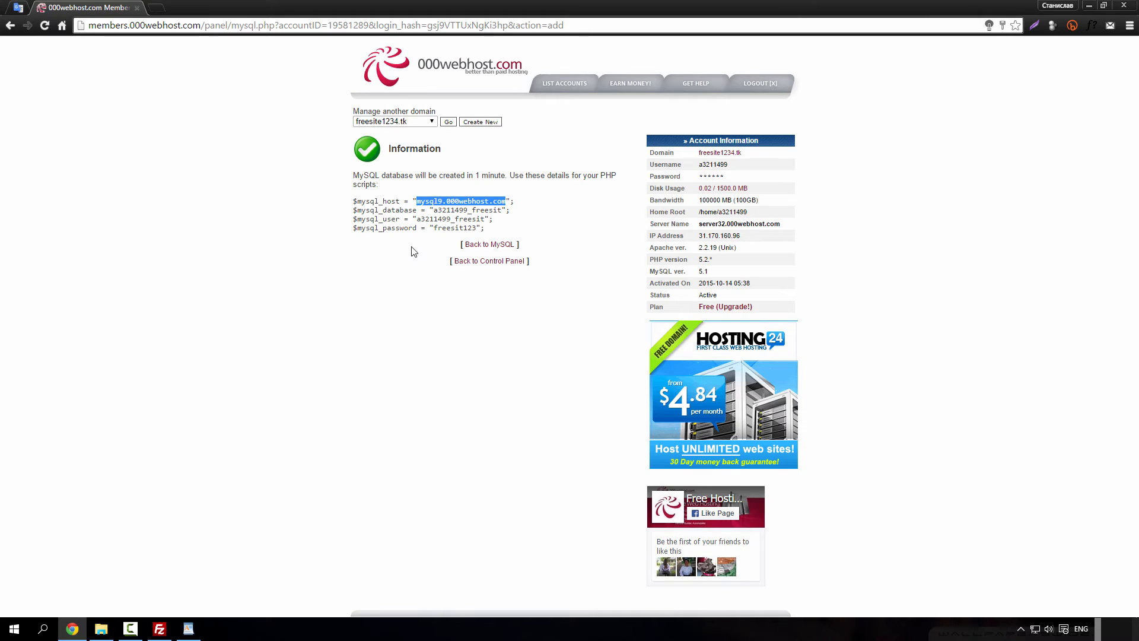
pyautogui.click(188, 628)
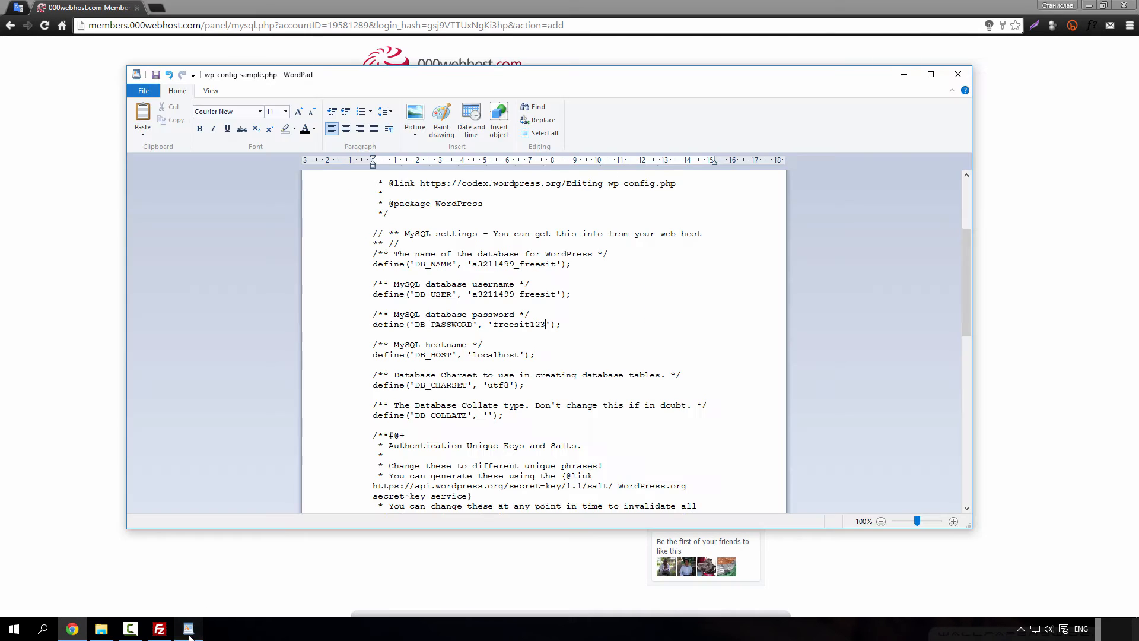
pyautogui.doubleClick(485, 354)
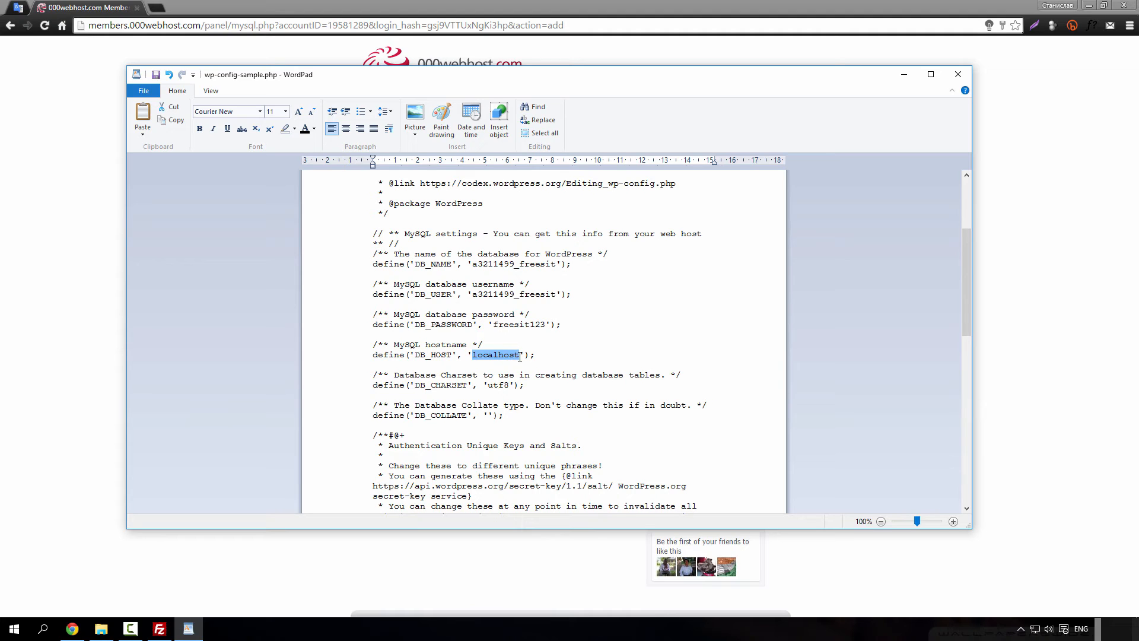
pyautogui.write('mysql9.000webhost.com')
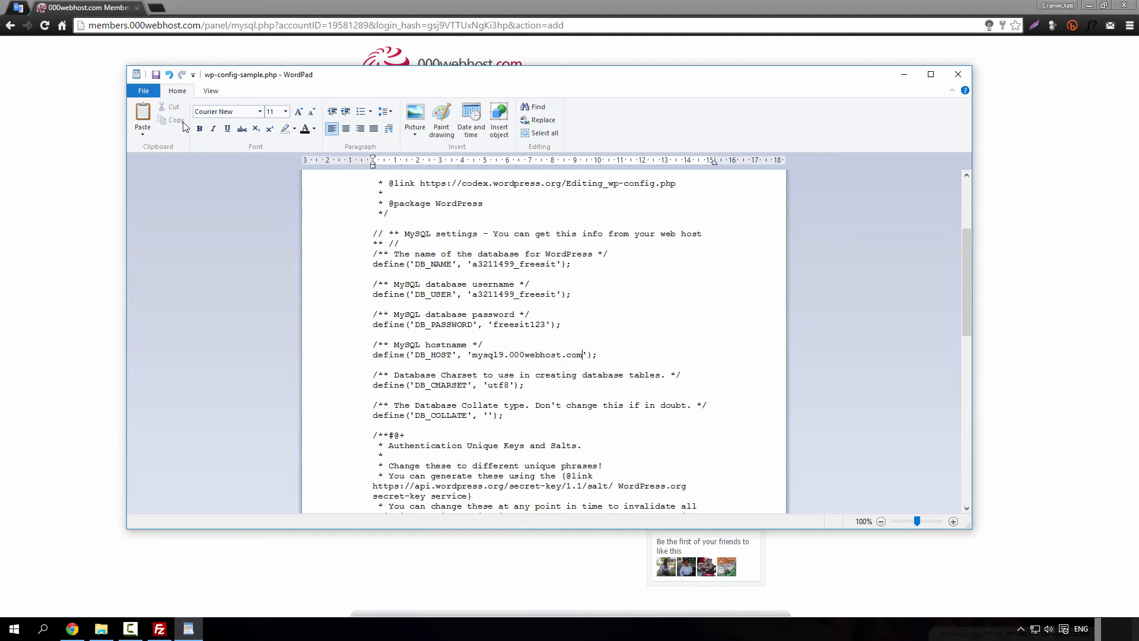
# Save the edited WordPad config as wp-config.php.txt, Text Document type, in the wordpress folder
pyautogui.click(142, 90)
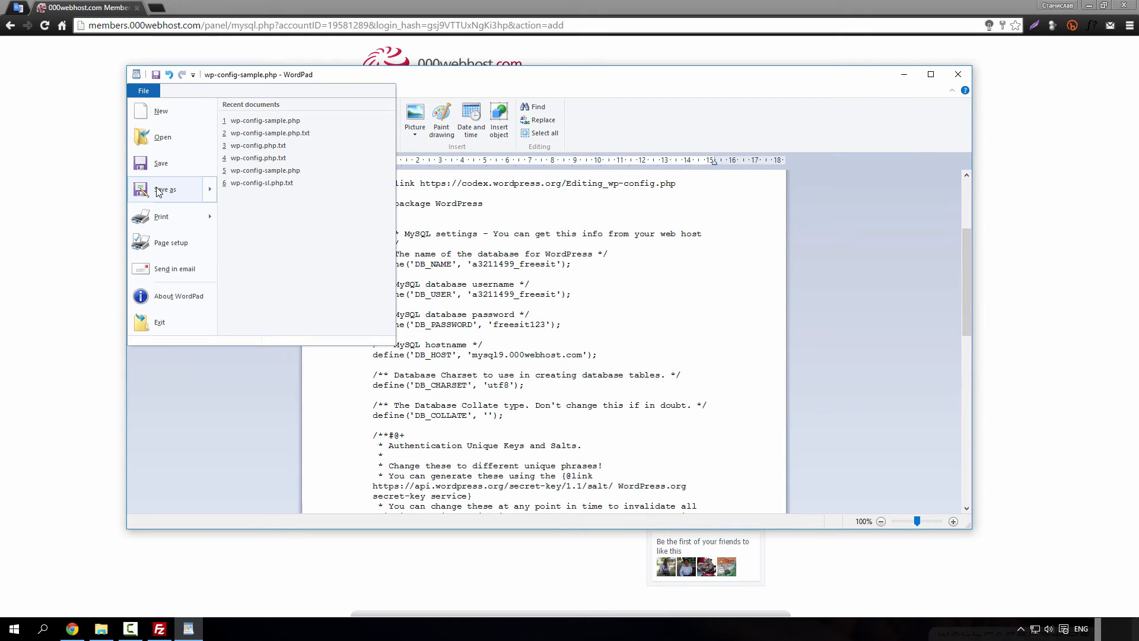
pyautogui.click(164, 190)
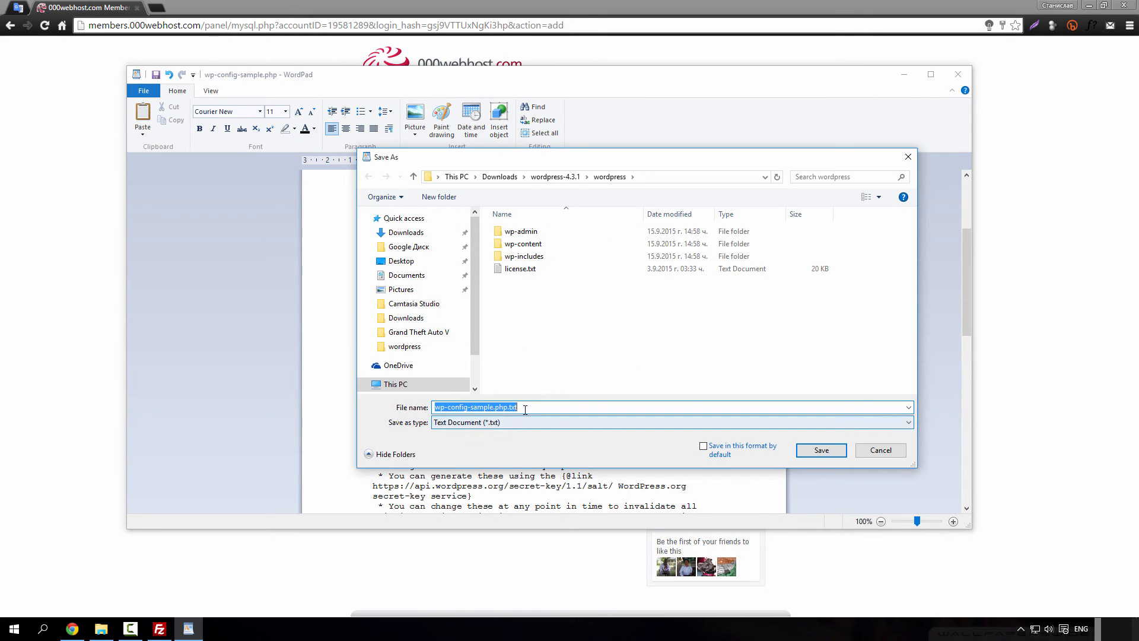
pyautogui.click(907, 422)
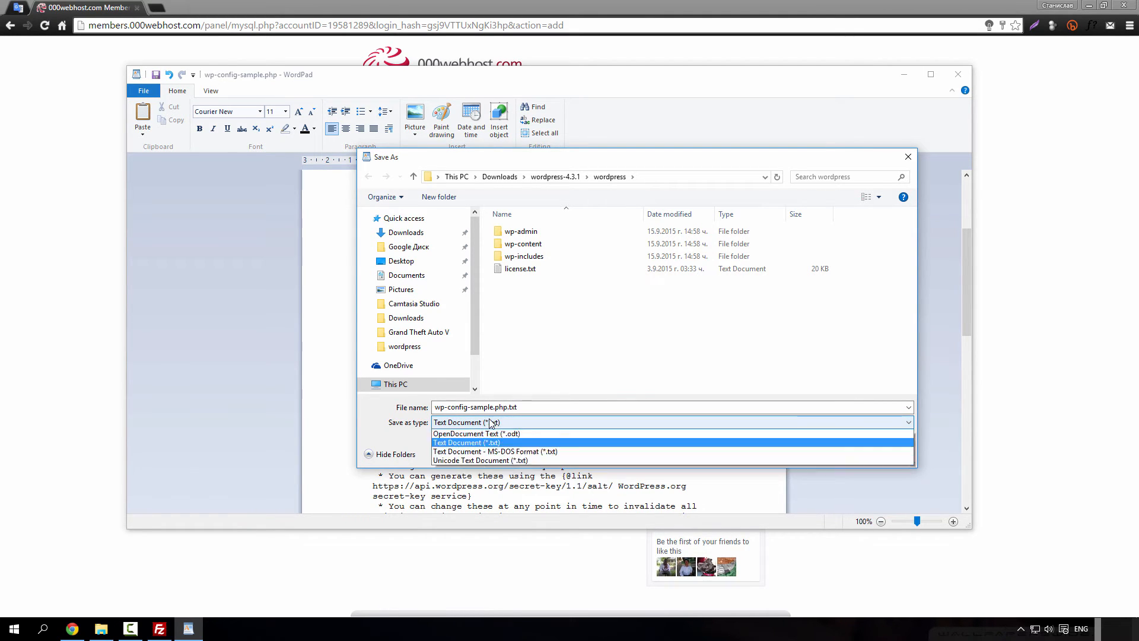
pyautogui.click(466, 443)
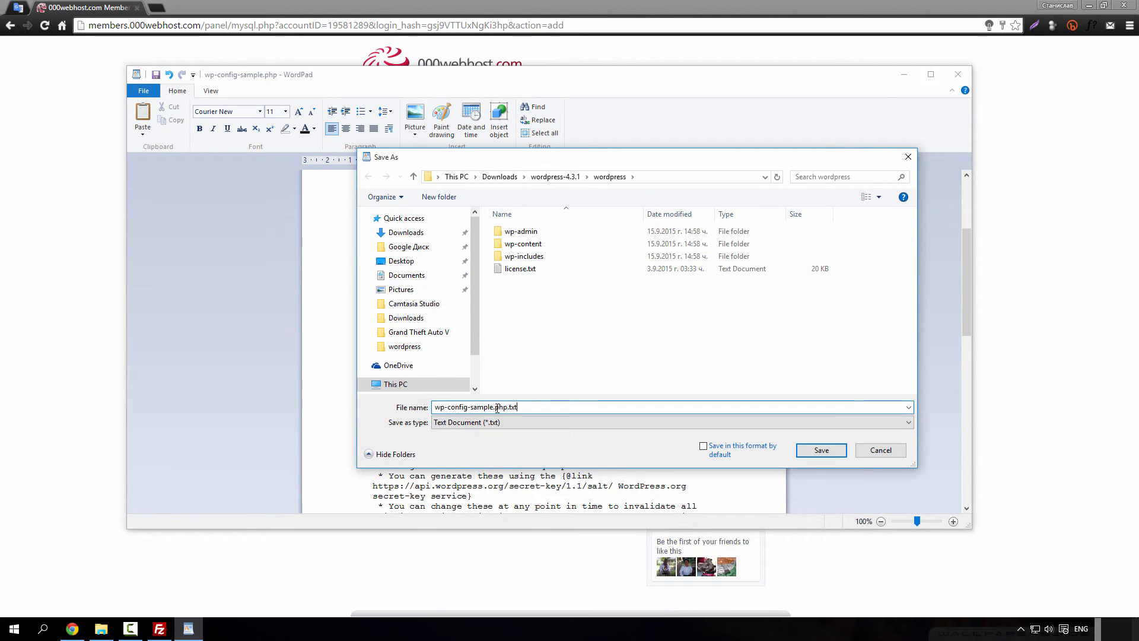
pyautogui.doubleClick(482, 407)
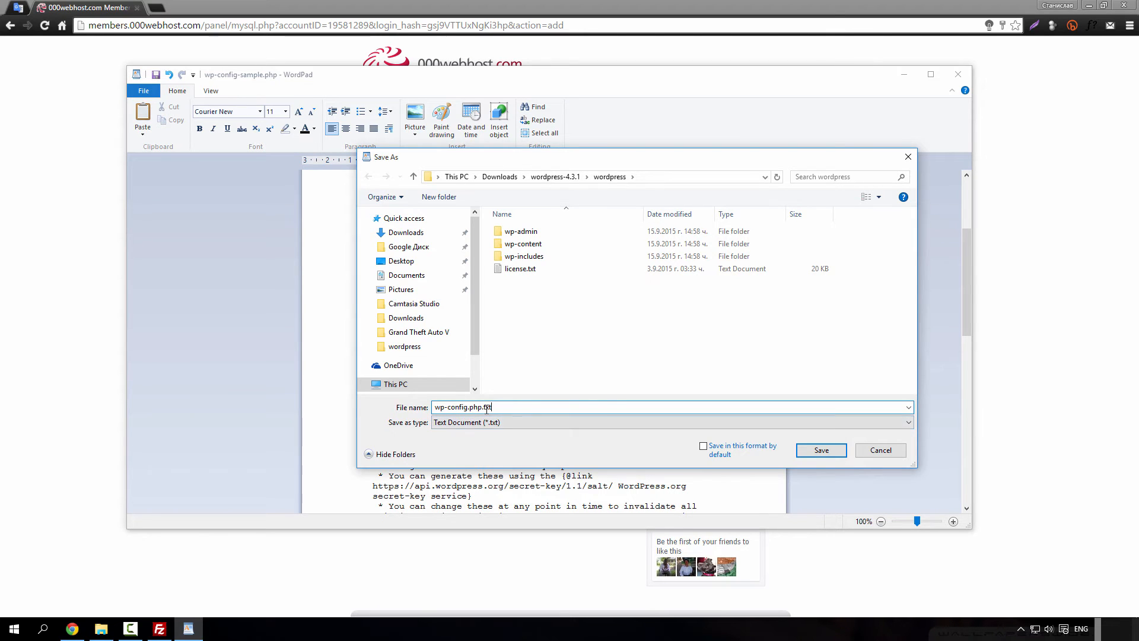
pyautogui.moveTo(821, 449)
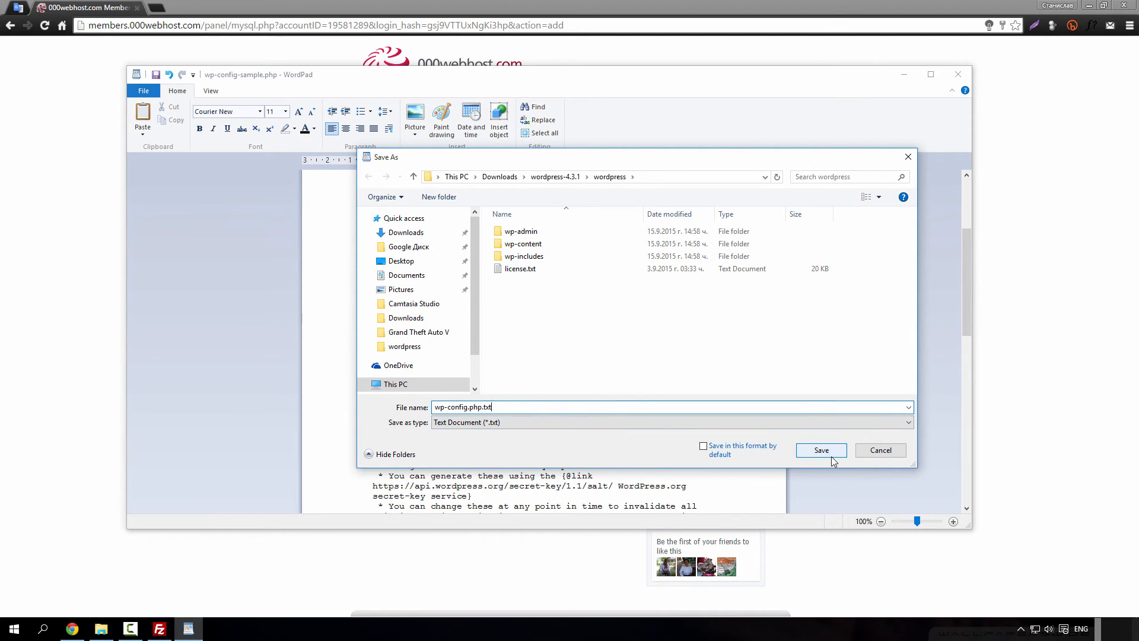
pyautogui.click(821, 450)
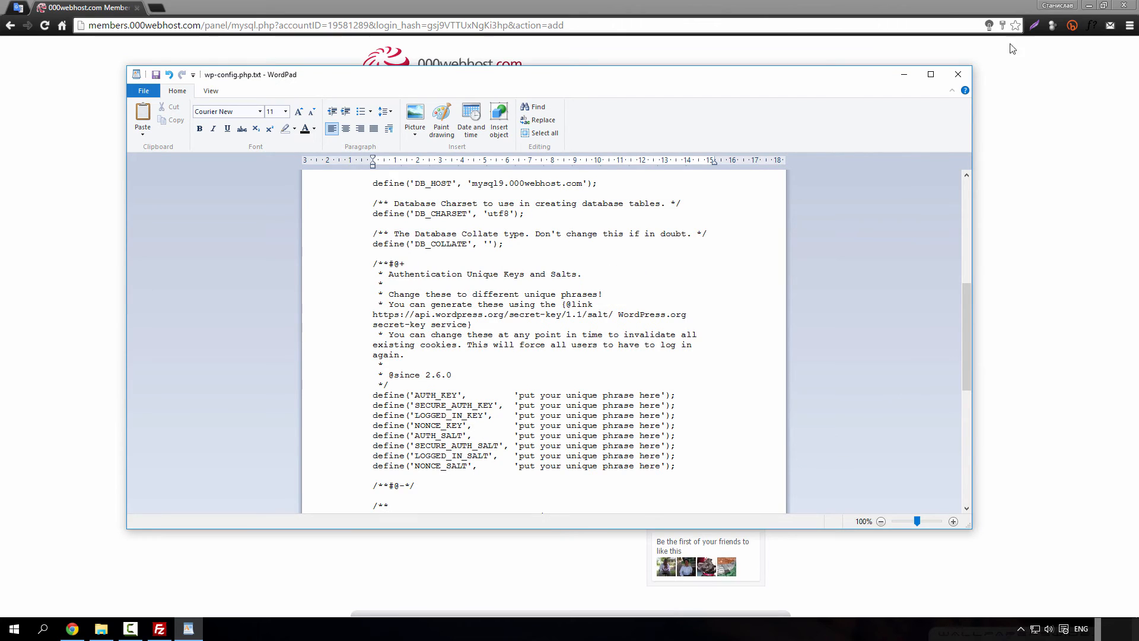
# Open wp-config.php.txt in Notepad and review the database name, user, password and host
pyautogui.rightClick(393, 318)
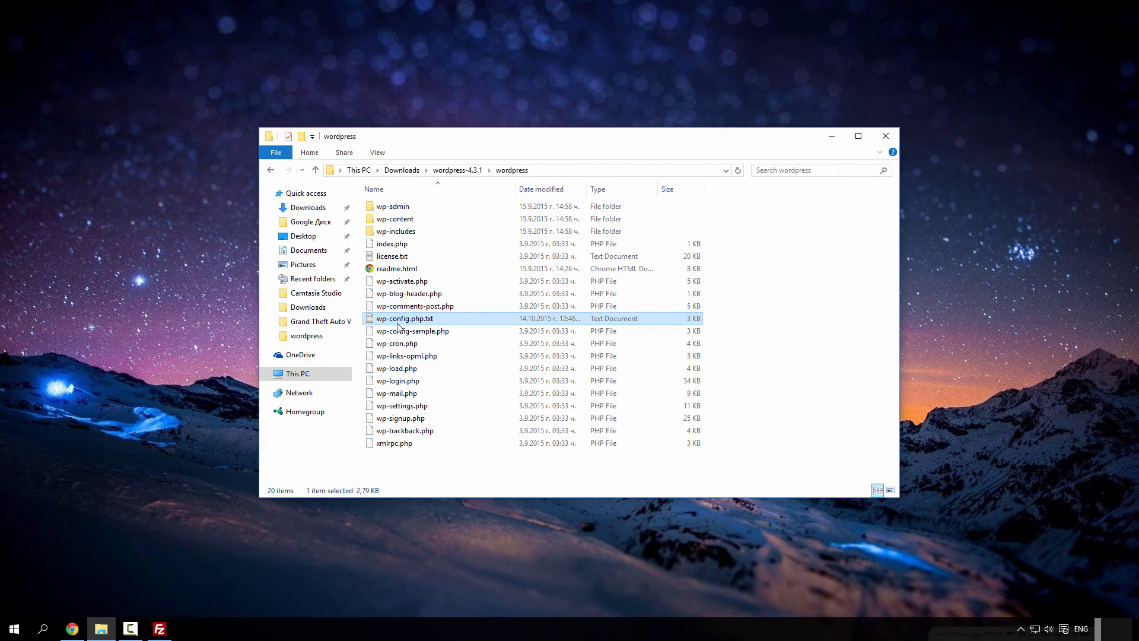
pyautogui.click(415, 305)
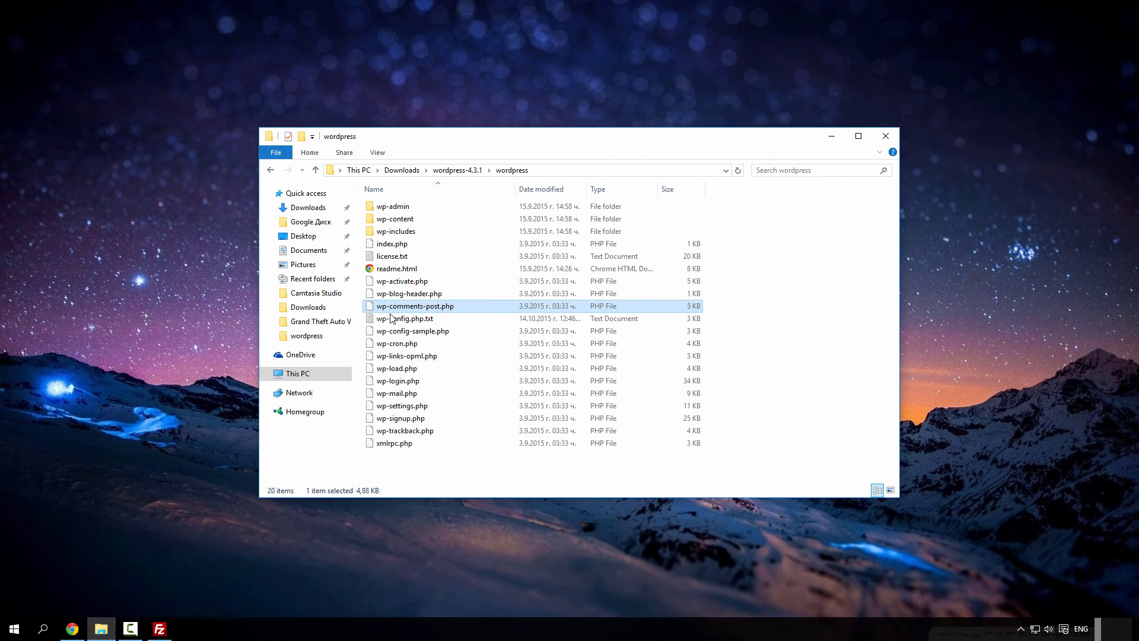
pyautogui.rightClick(406, 318)
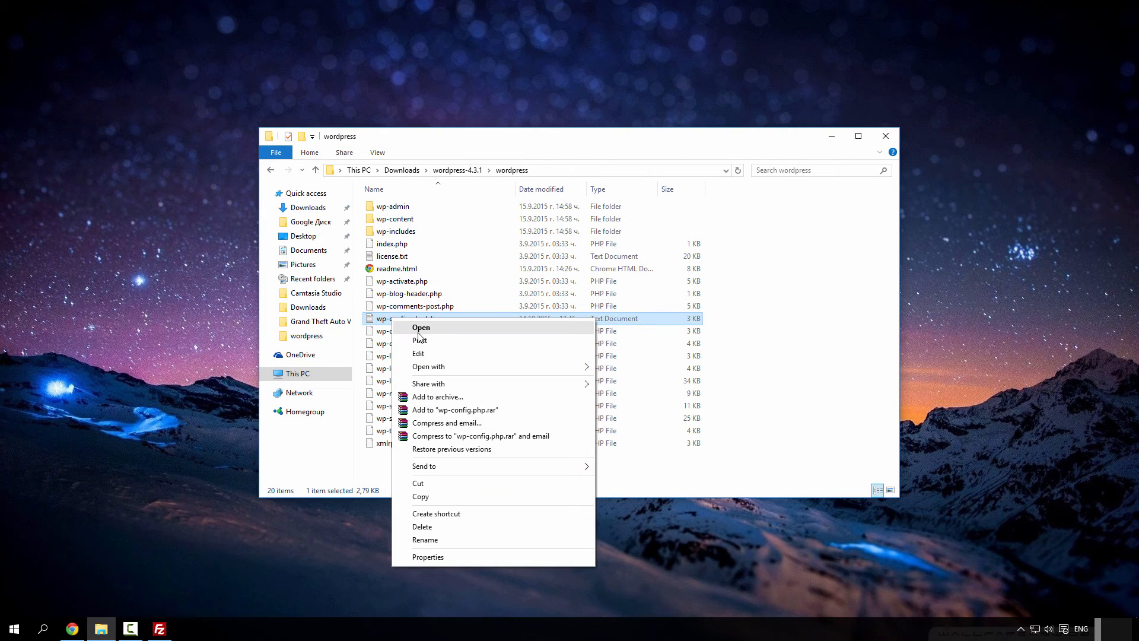
pyautogui.click(422, 327)
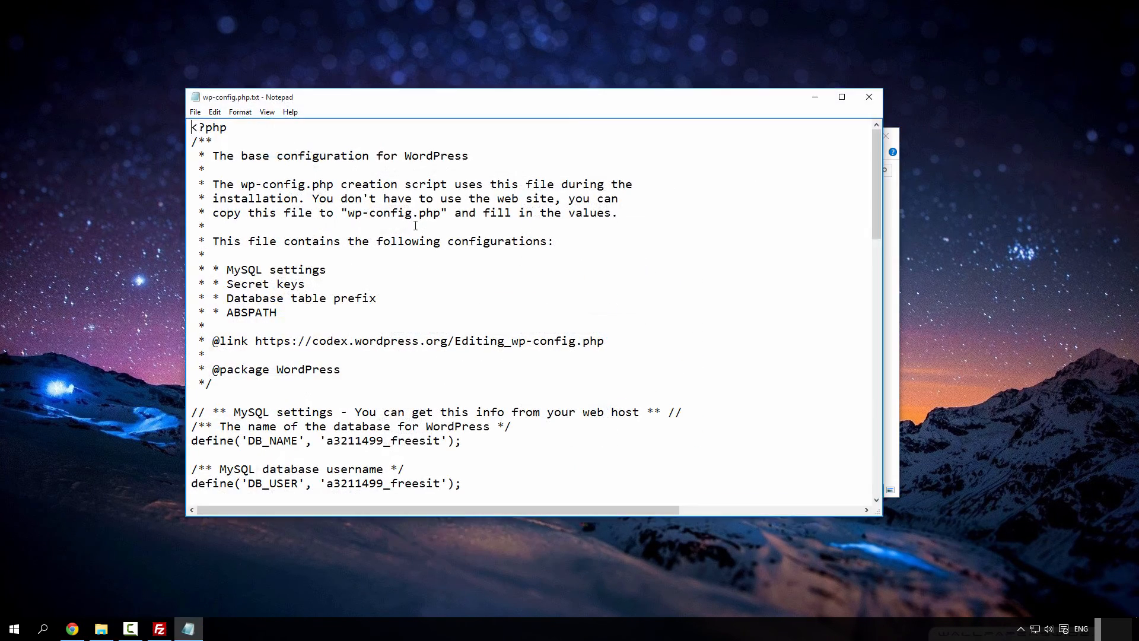
pyautogui.click(194, 112)
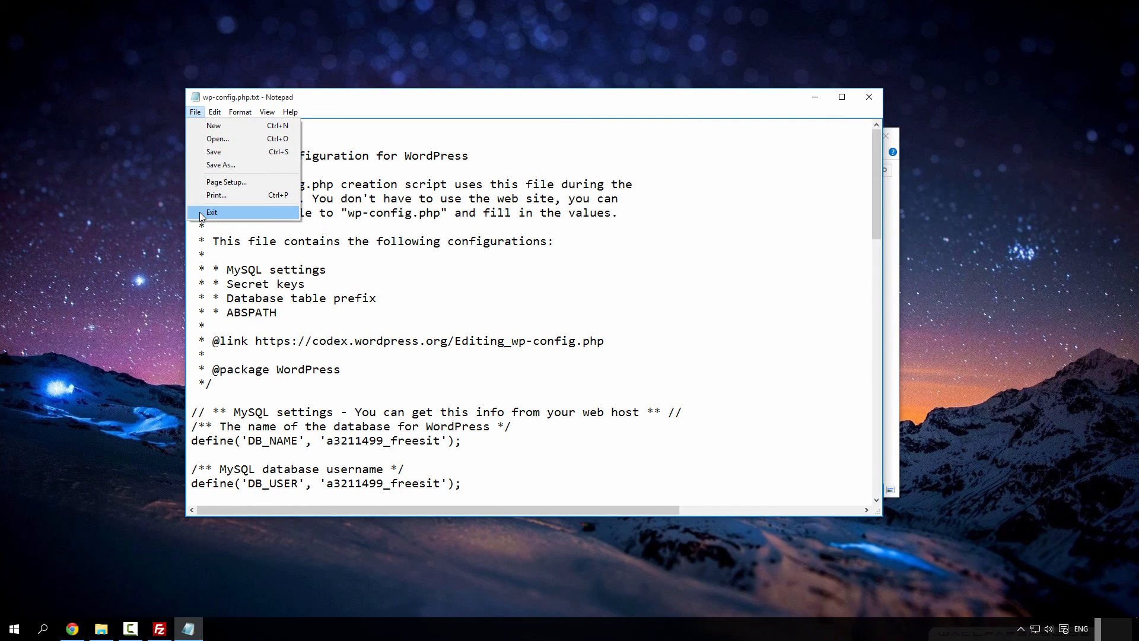
pyautogui.moveTo(351, 333)
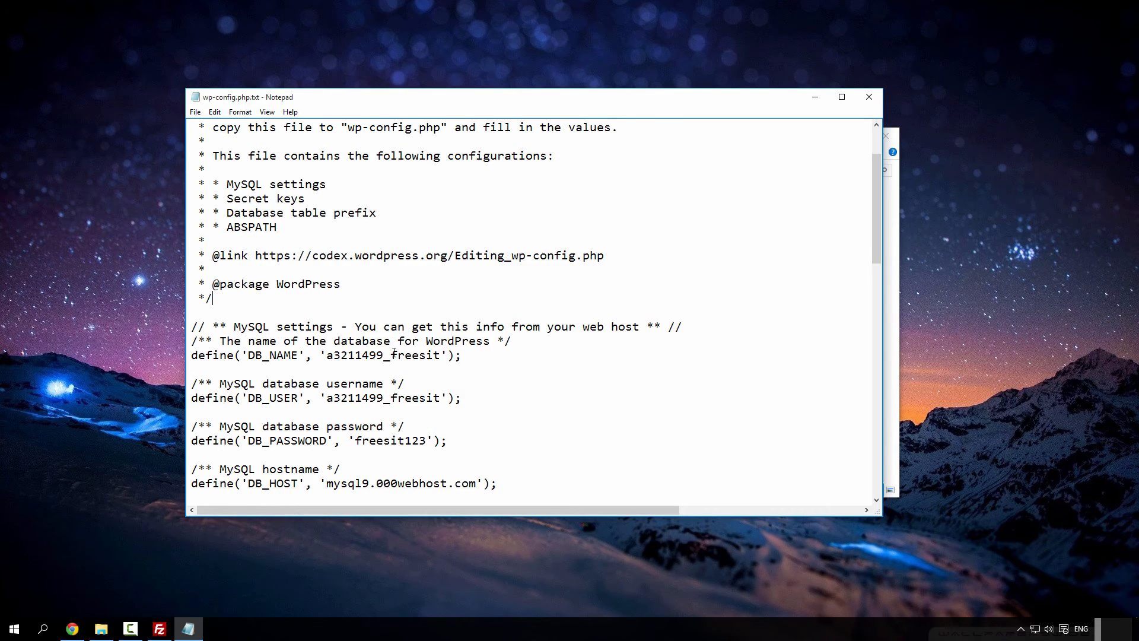
pyautogui.scroll(-3)
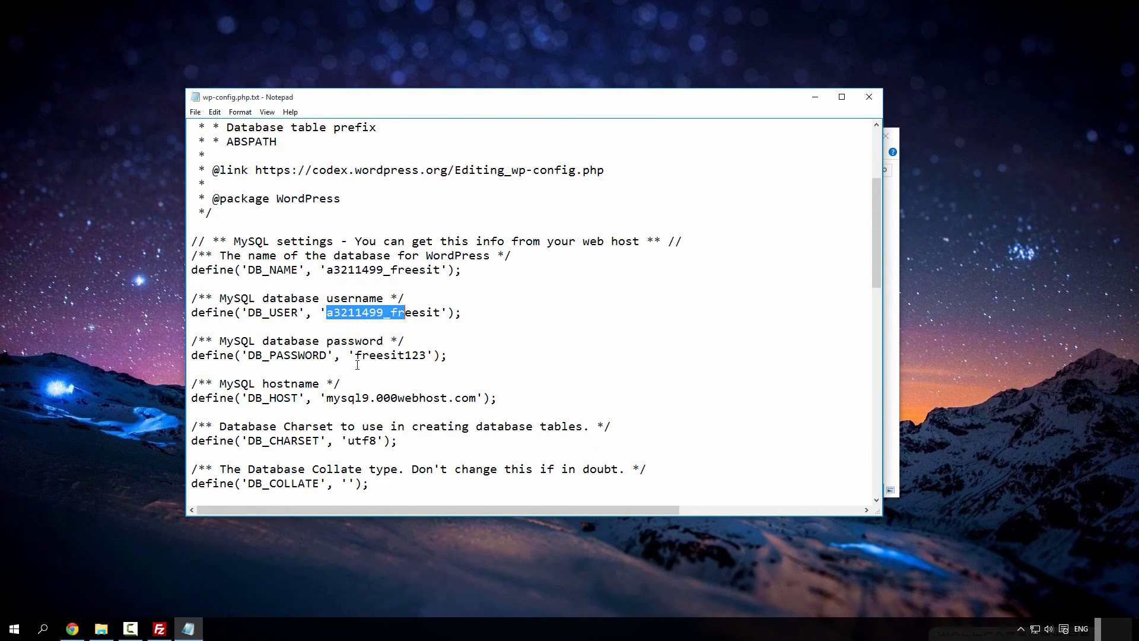
pyautogui.doubleClick(396, 398)
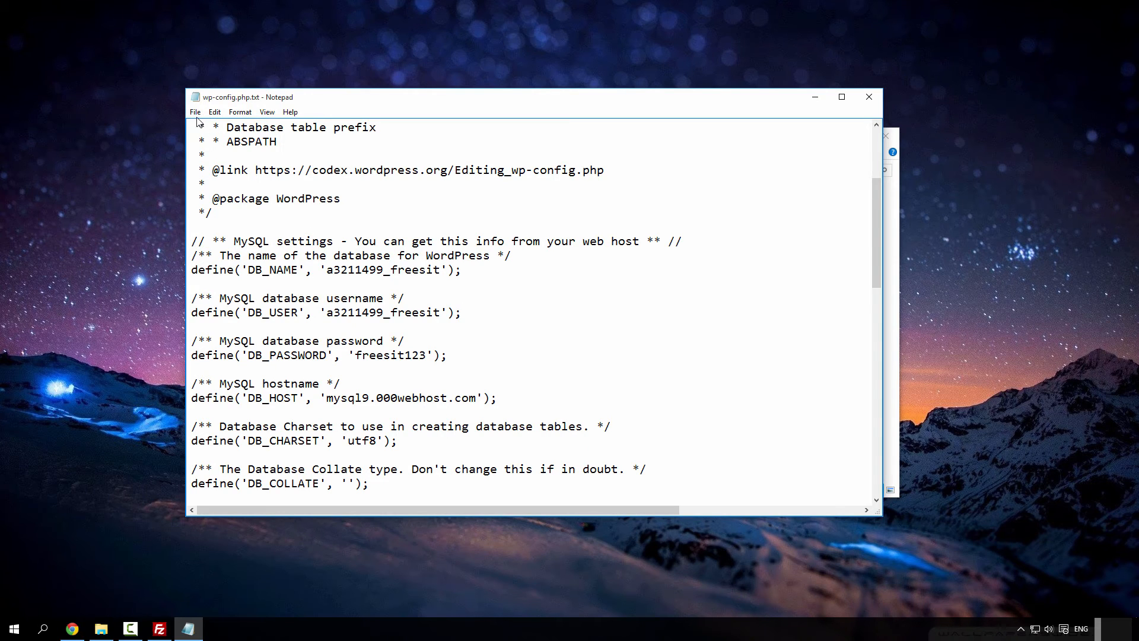
# Save the Notepad config as wp-config.php with the All Files (*.*) type
pyautogui.click(194, 112)
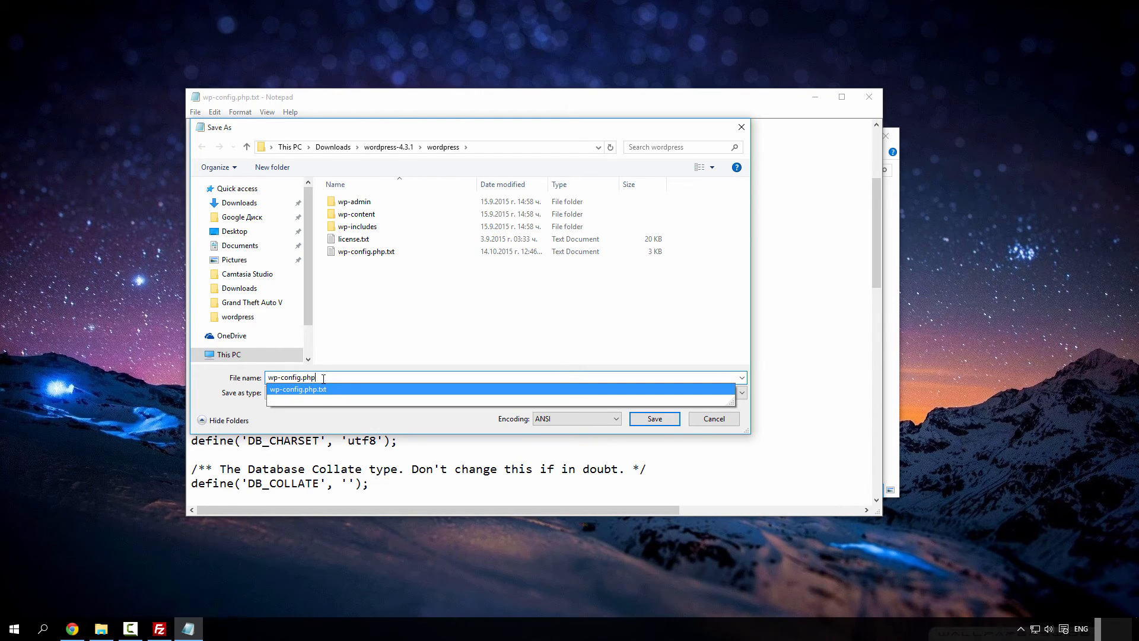
pyautogui.click(740, 393)
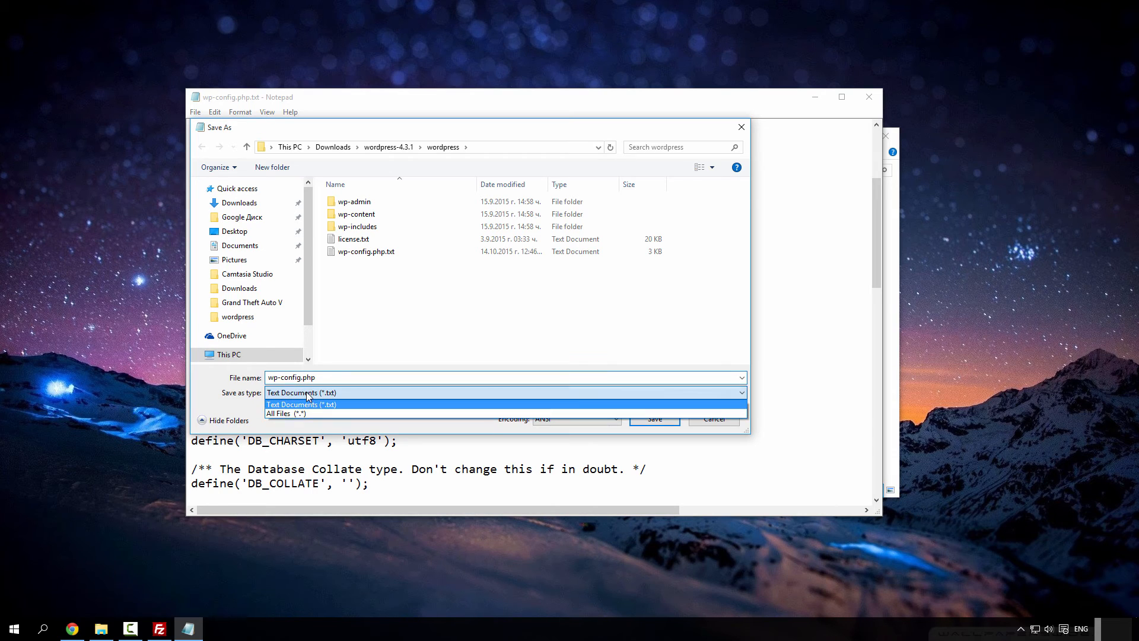
pyautogui.moveTo(308, 414)
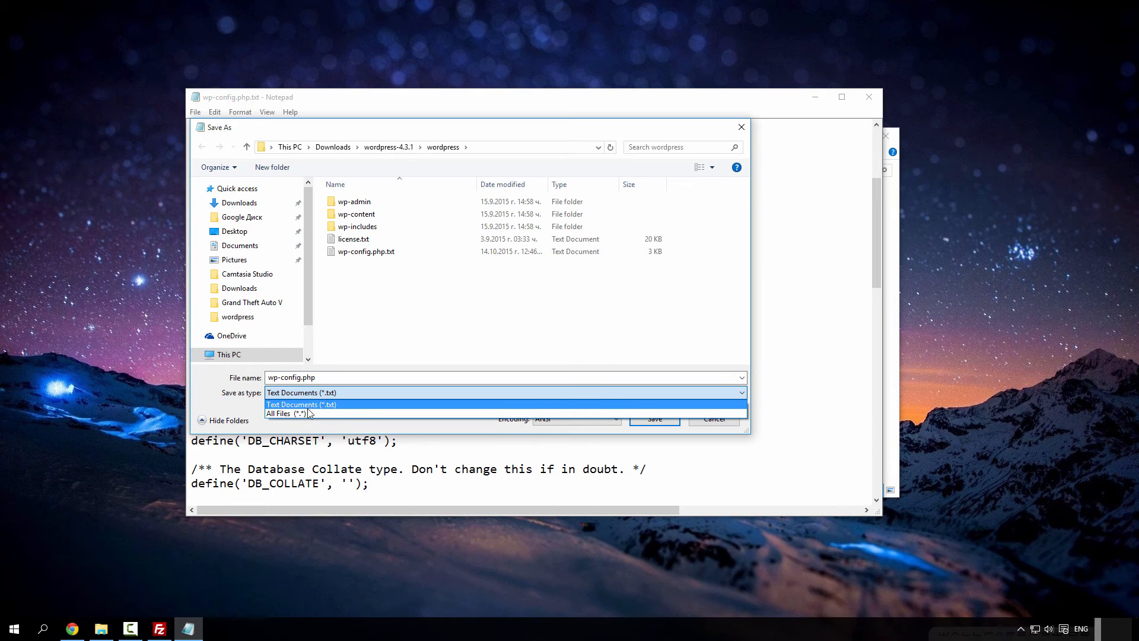
pyautogui.click(288, 413)
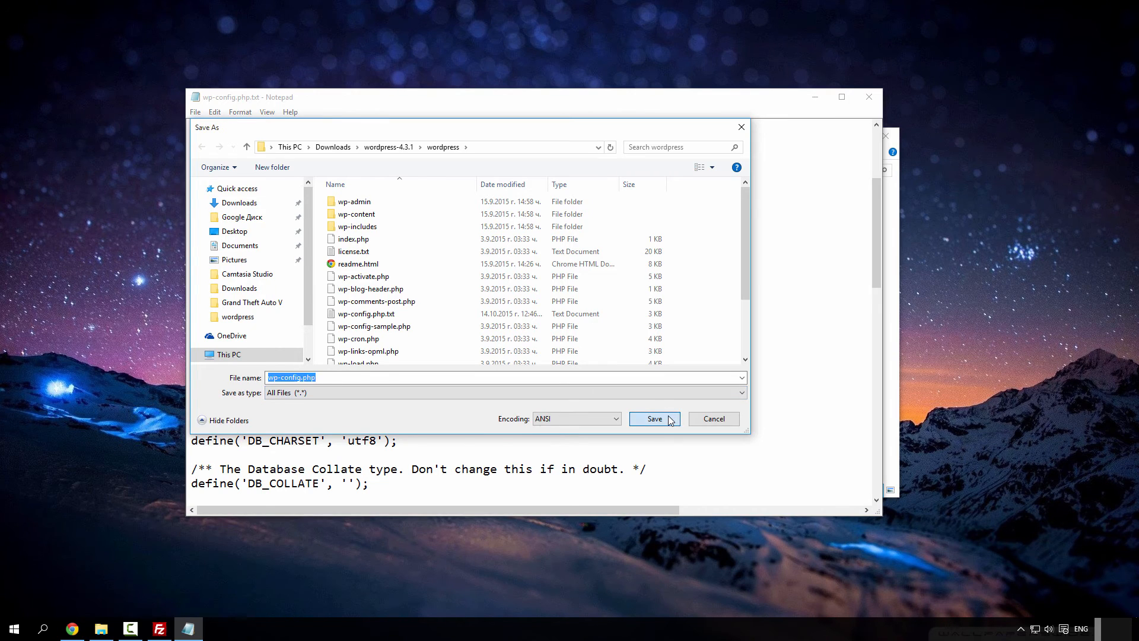
pyautogui.click(653, 419)
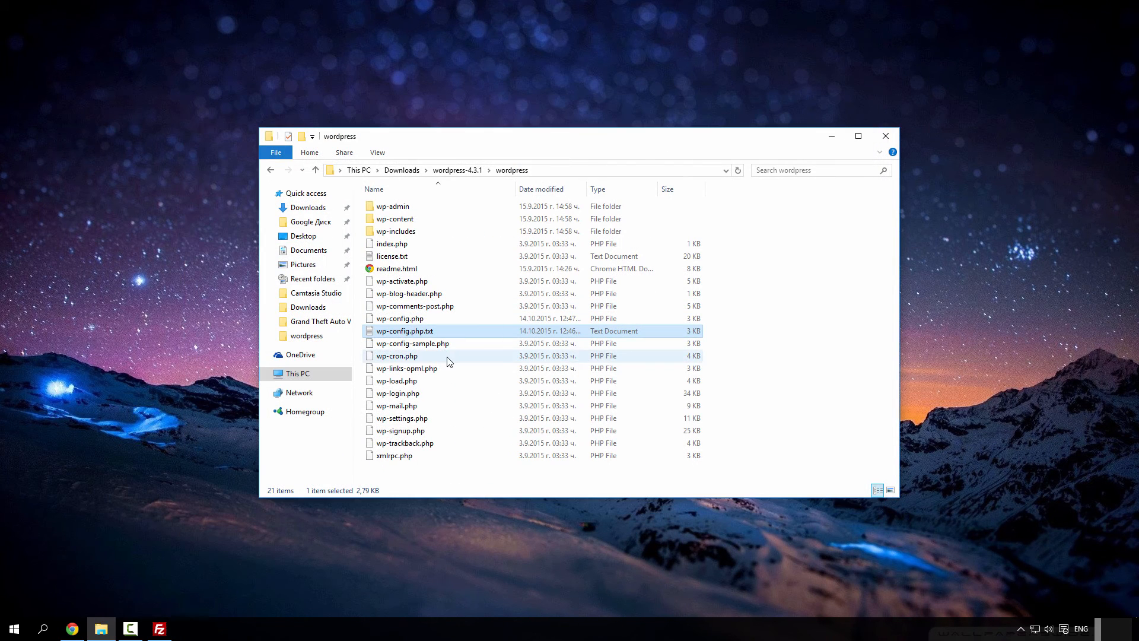
pyautogui.moveTo(405, 331)
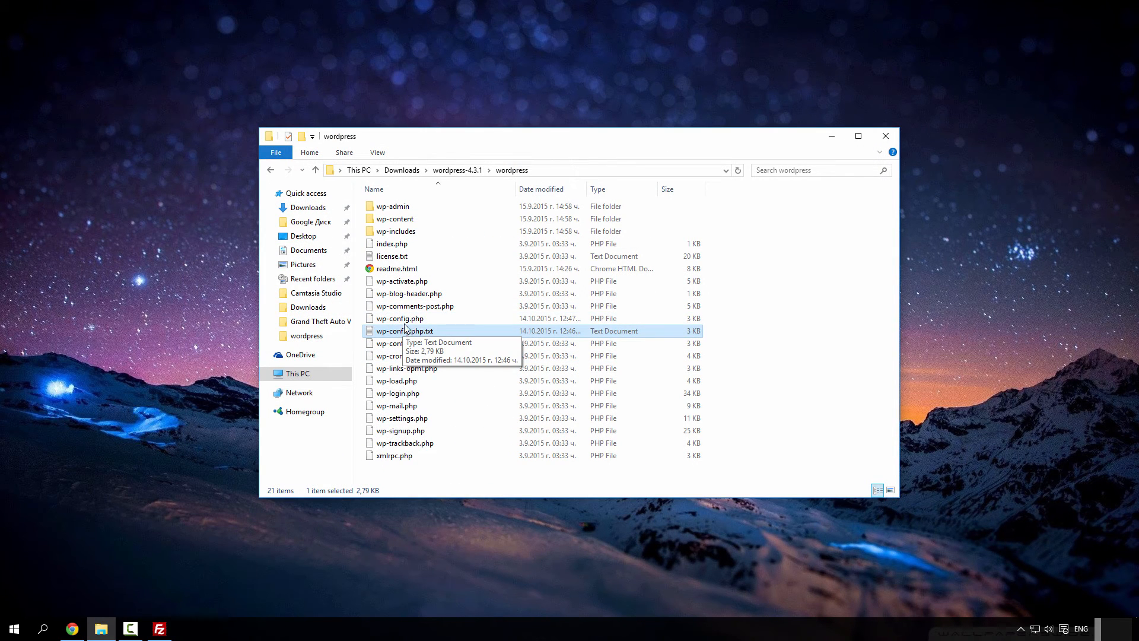
# Delete the leftover wp-config.php.txt from the wordpress folder and close File Explorer
pyautogui.click(404, 331)
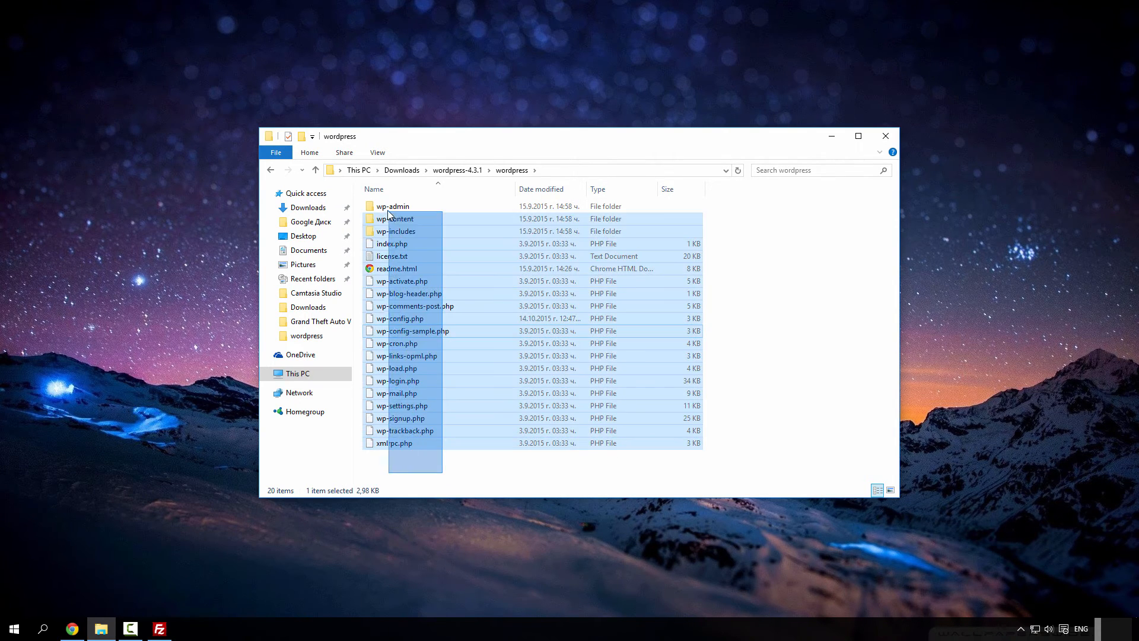
pyautogui.press('ctrl+a')
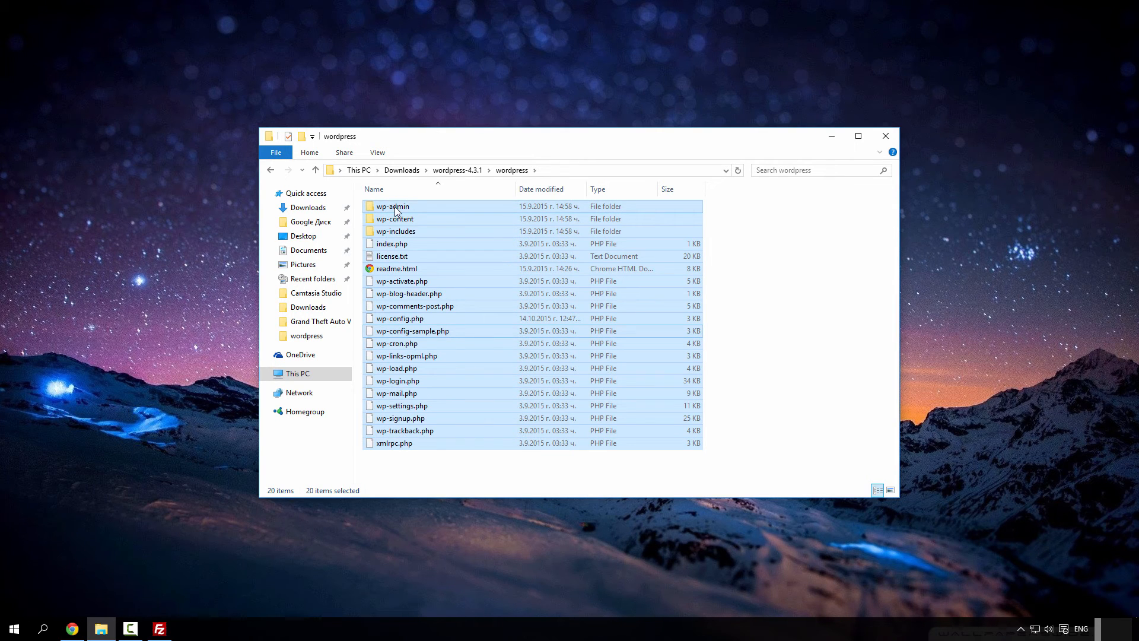
pyautogui.click(159, 628)
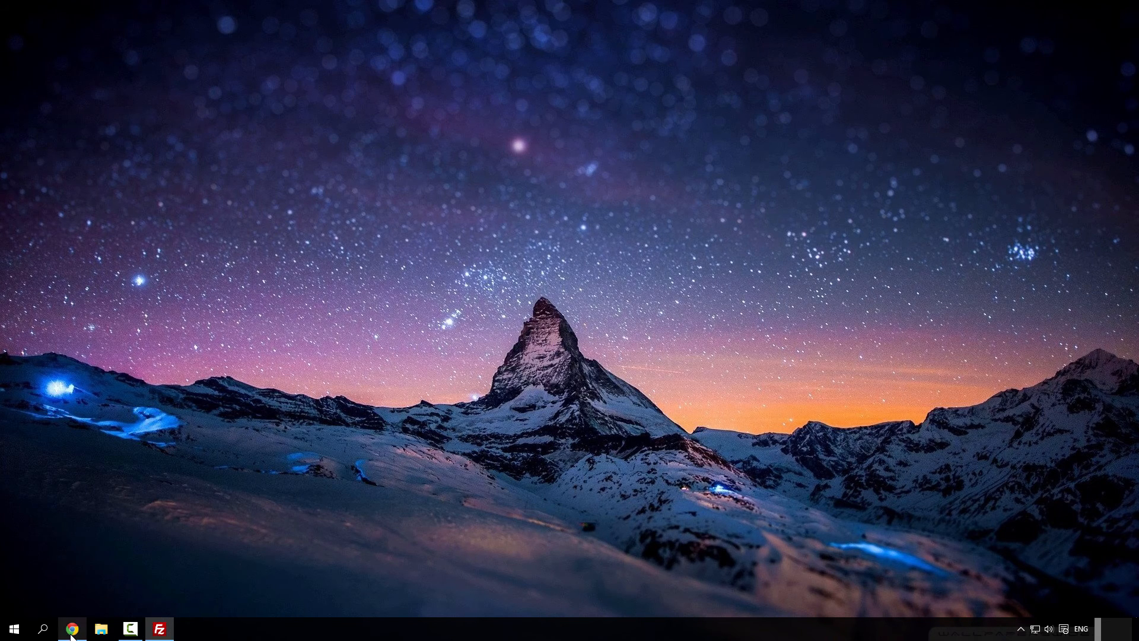
pyautogui.click(71, 627)
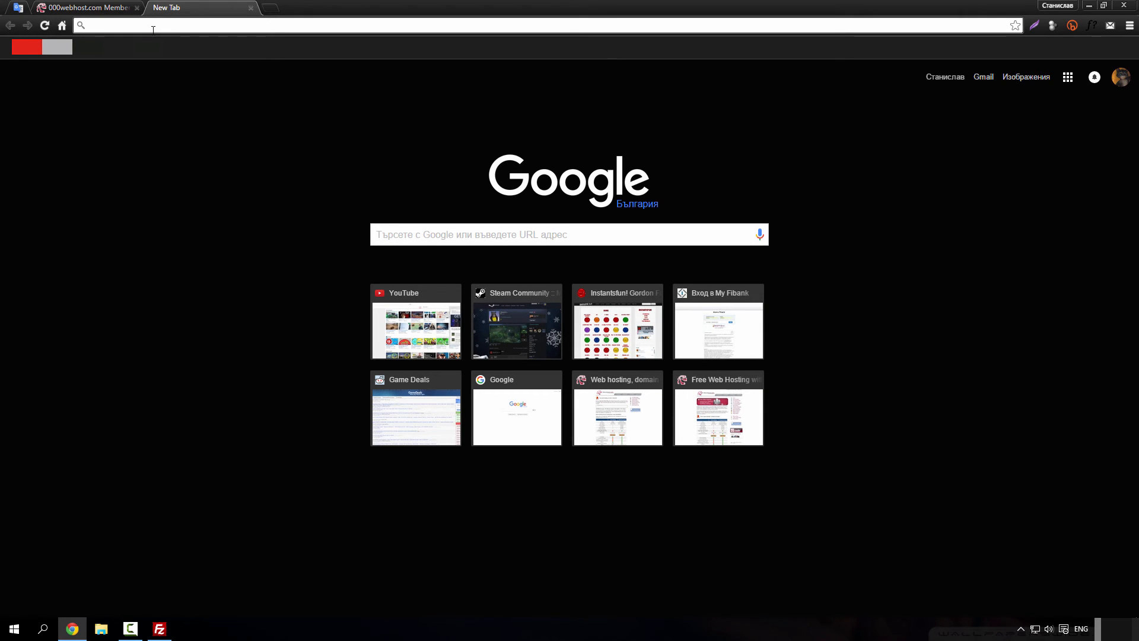
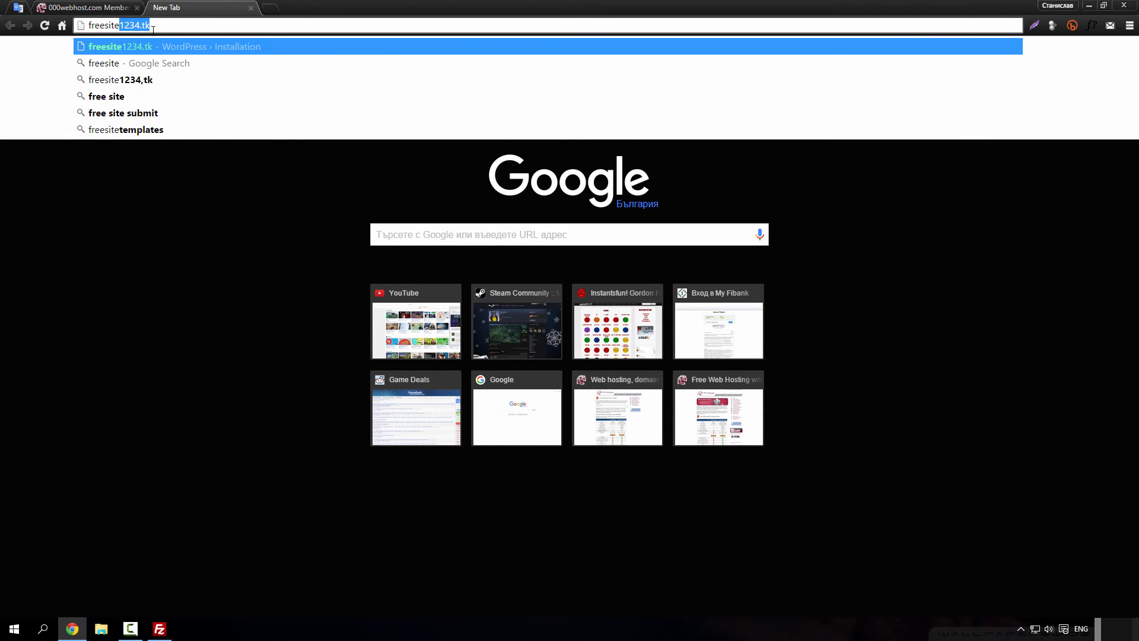
pyautogui.write('.php')
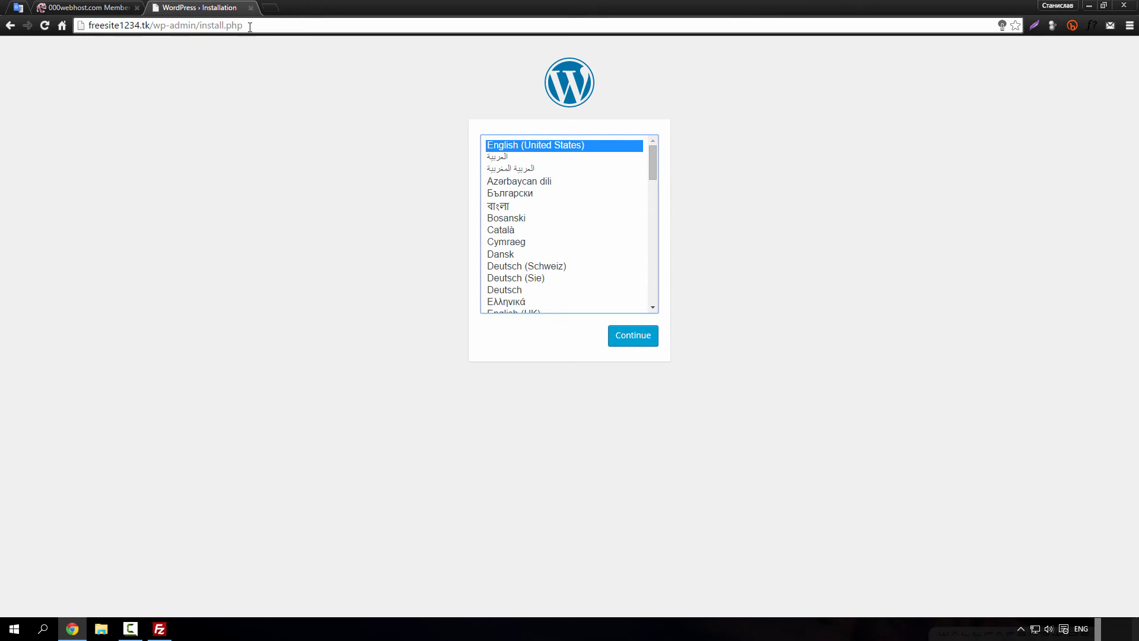
pyautogui.moveTo(263, 87)
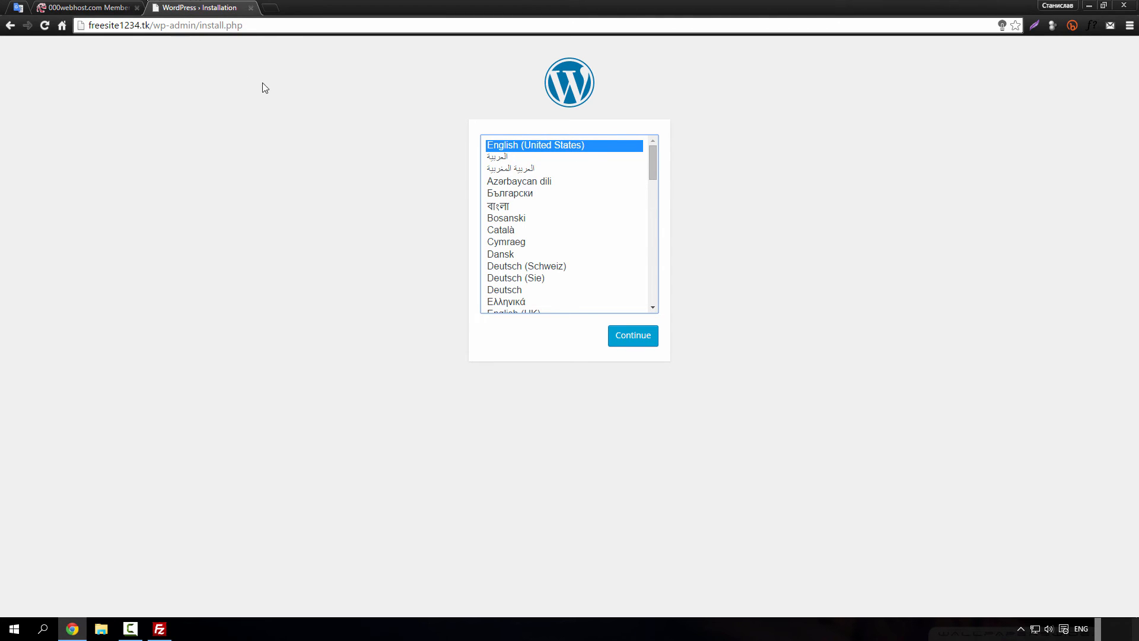
pyautogui.moveTo(327, 123)
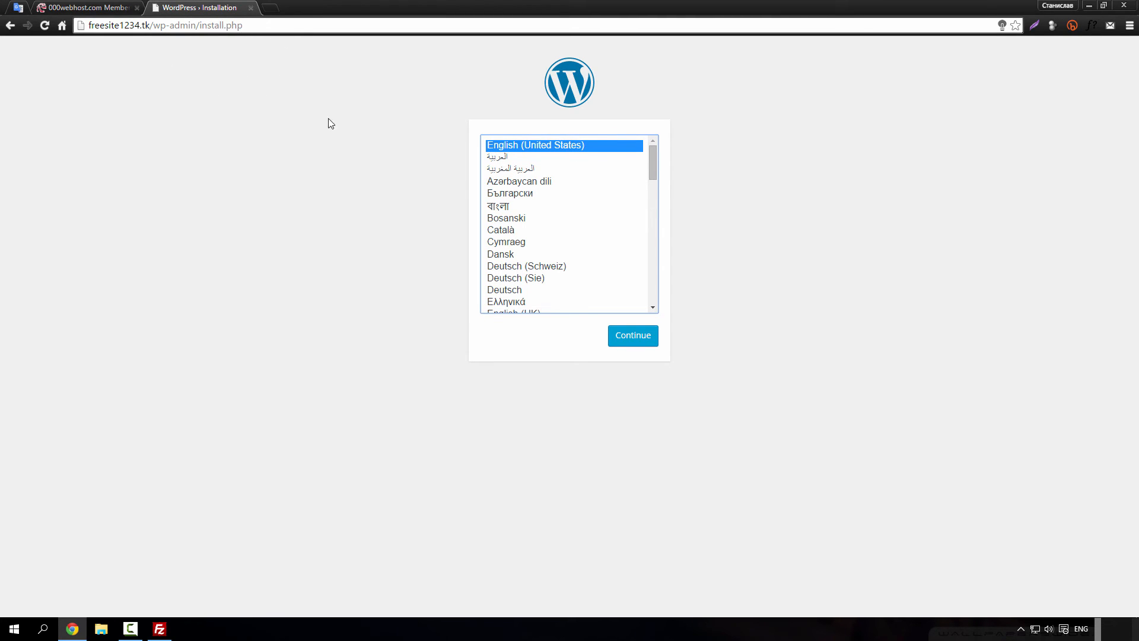
pyautogui.moveTo(263, 39)
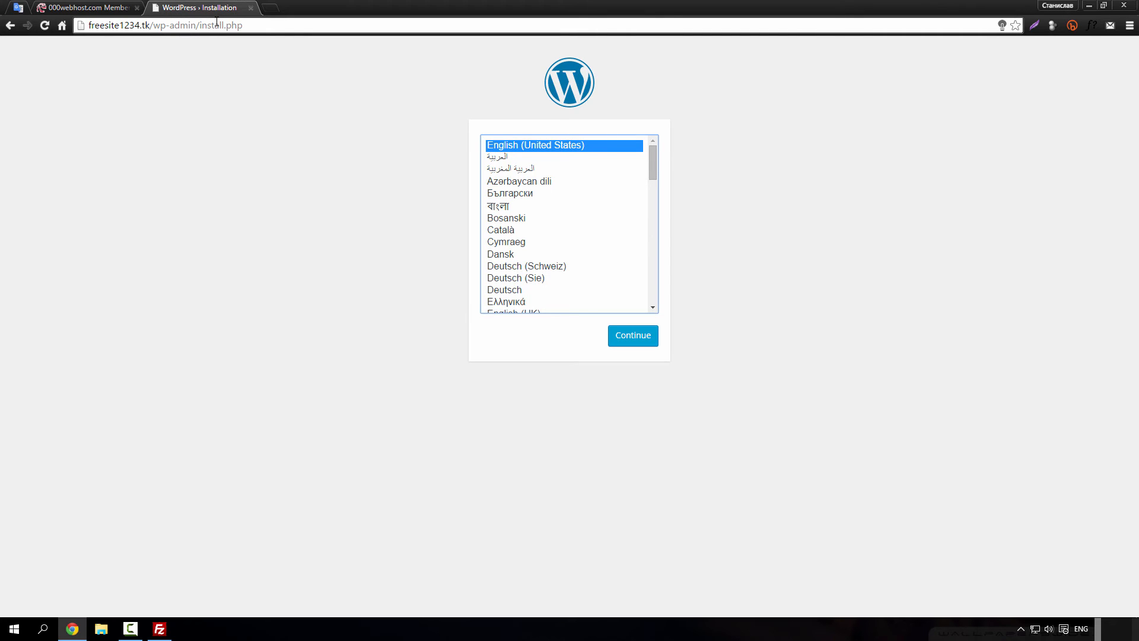
pyautogui.moveTo(198, 247)
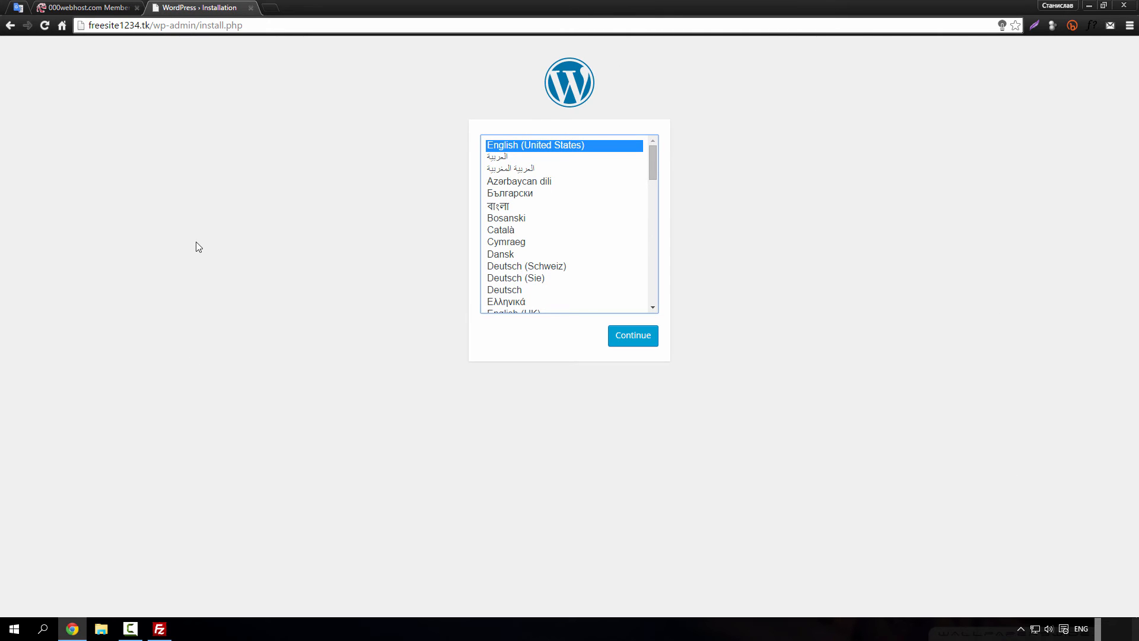
pyautogui.moveTo(575, 121)
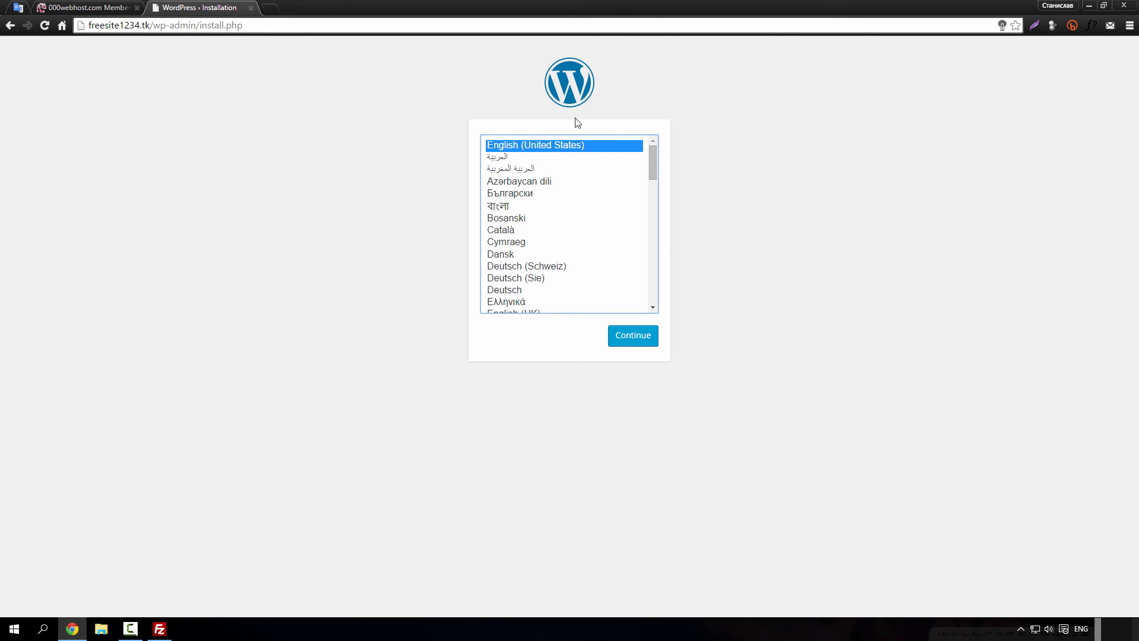
pyautogui.moveTo(232, 78)
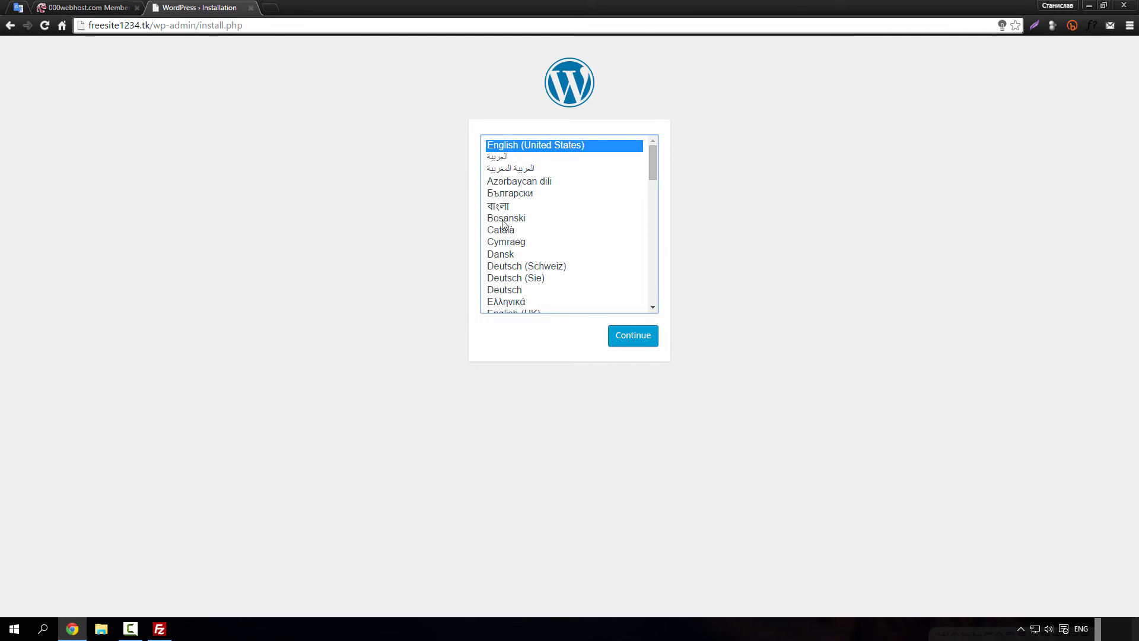
pyautogui.click(632, 335)
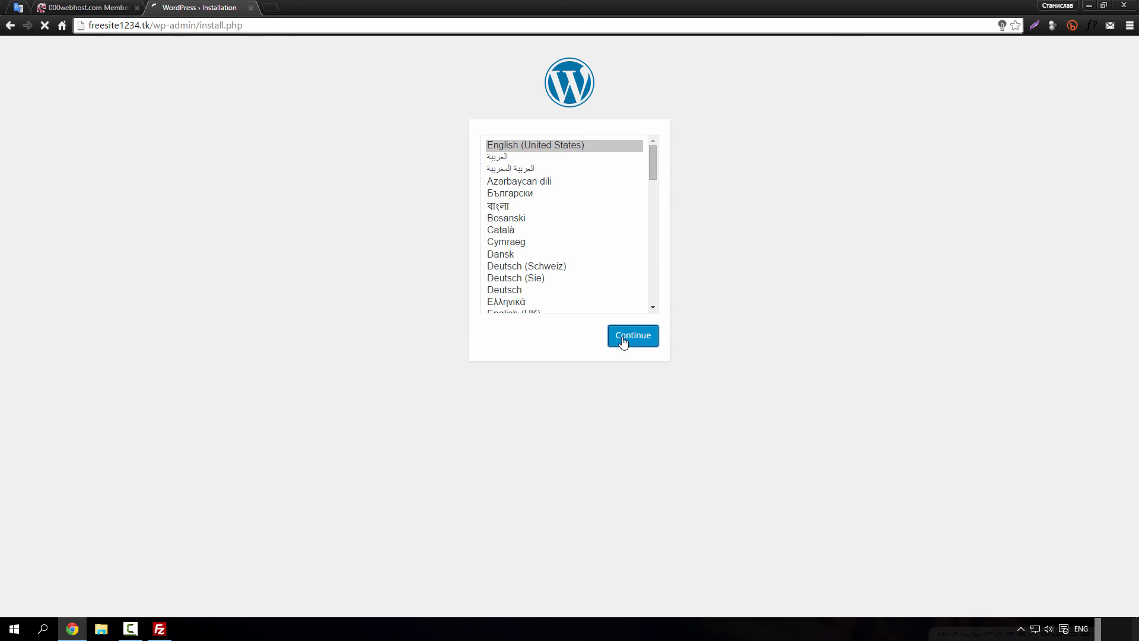
pyautogui.click(632, 335)
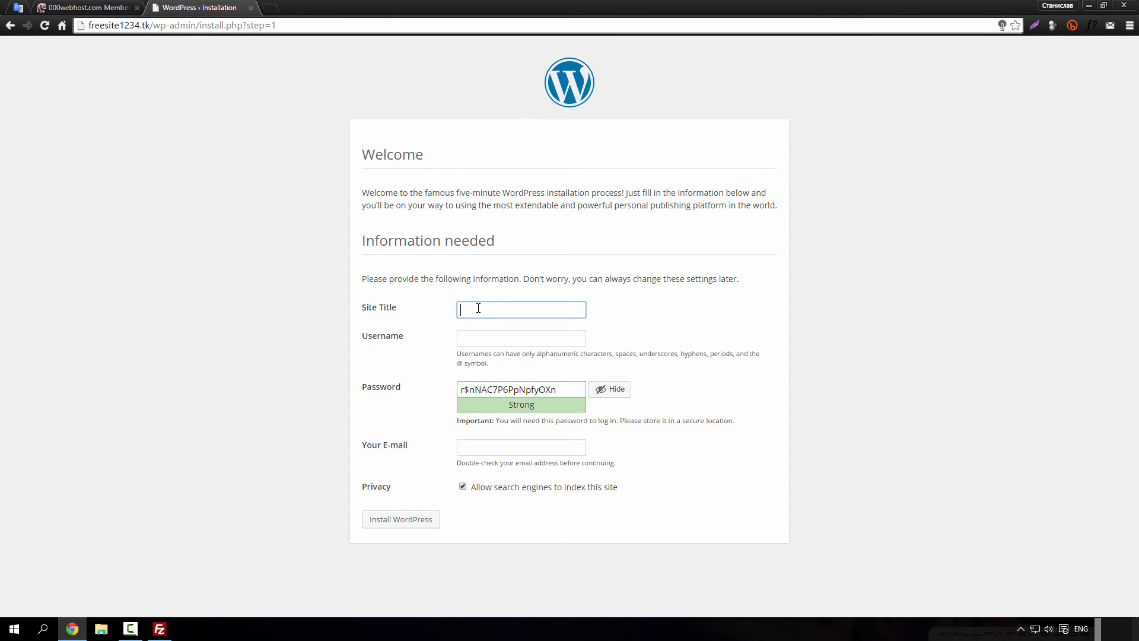
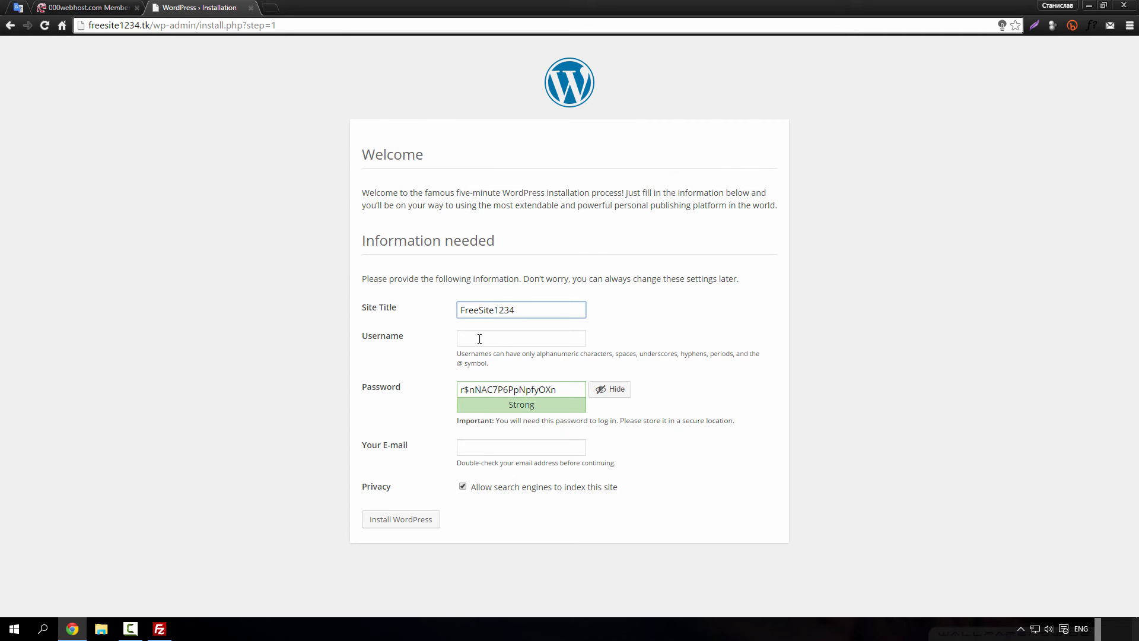
pyautogui.write('feruchio')
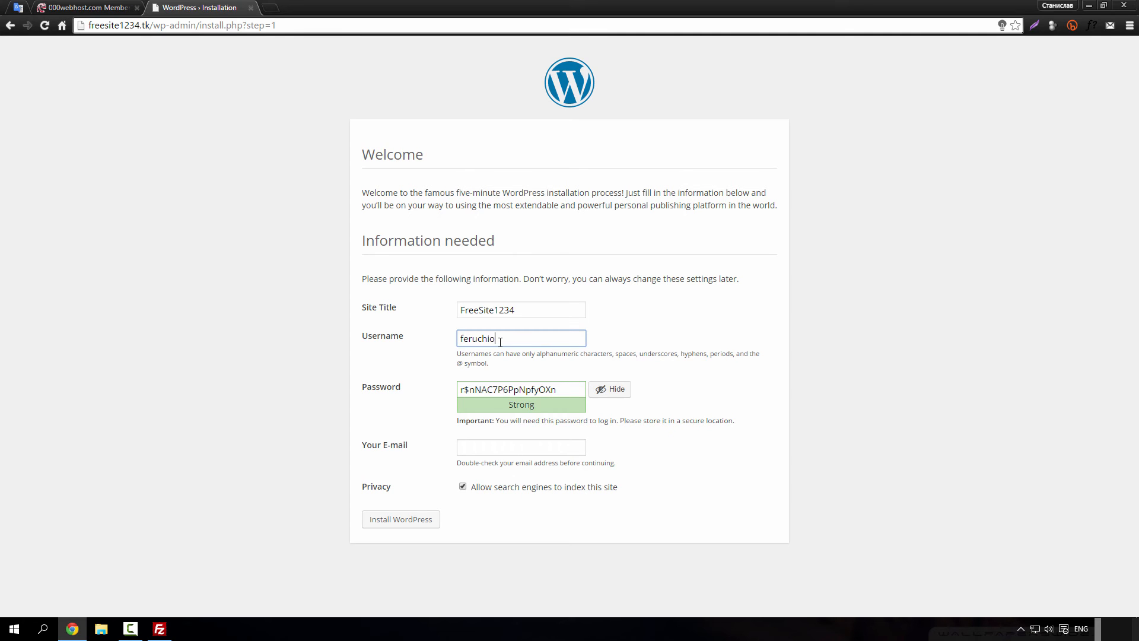
pyautogui.moveTo(562, 388)
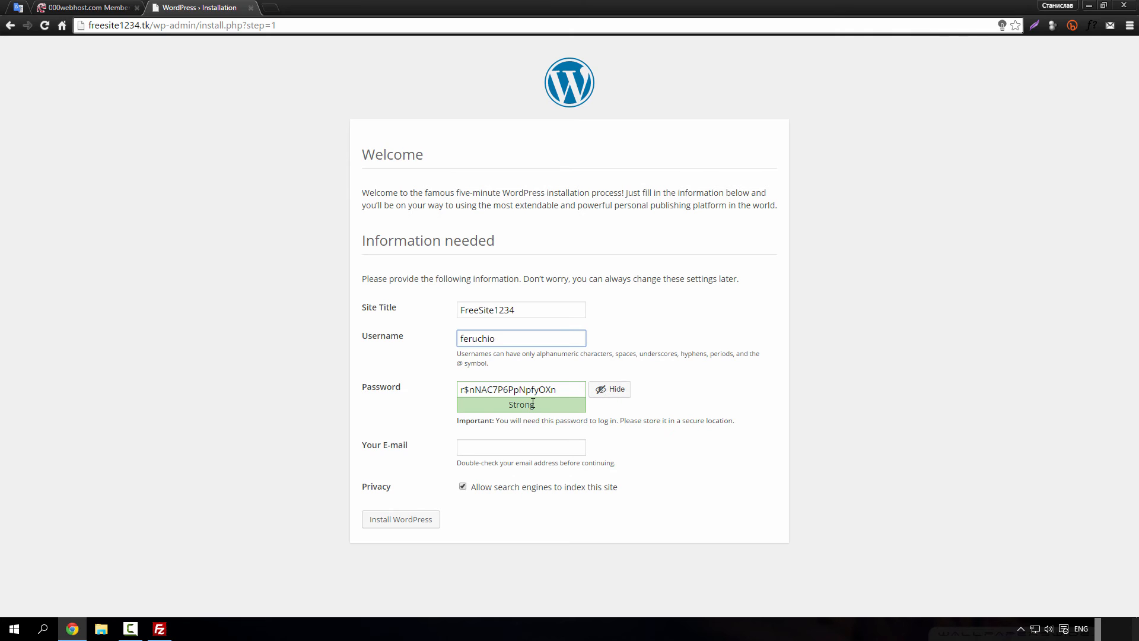
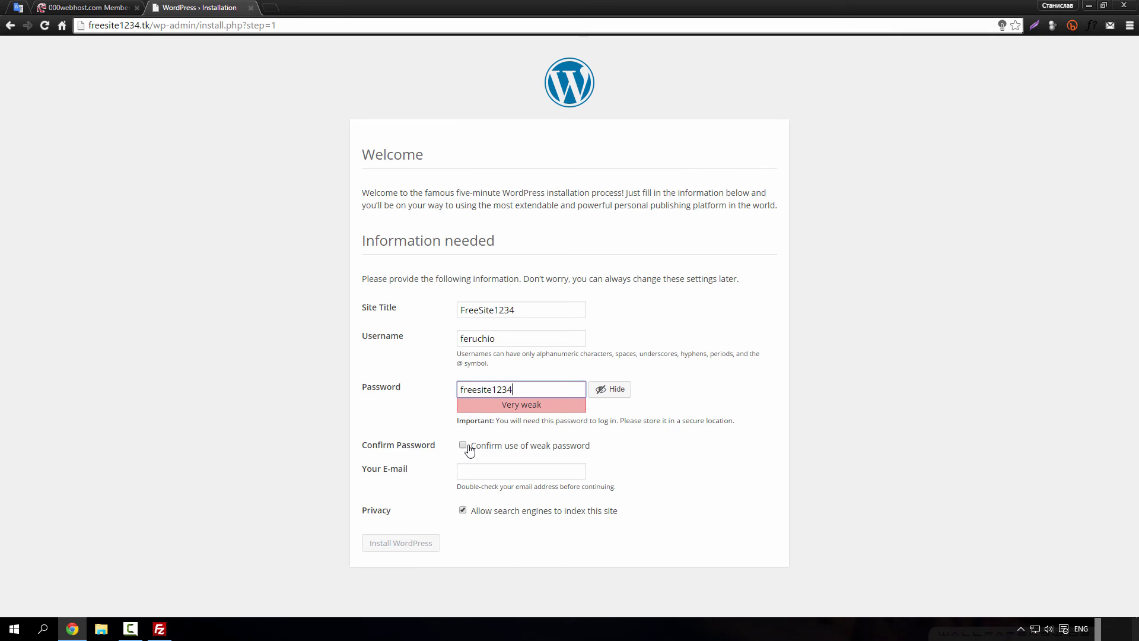
# Enter the admin e-mail, install WordPress, and decline Chrome's save-password prompt
pyautogui.click(462, 445)
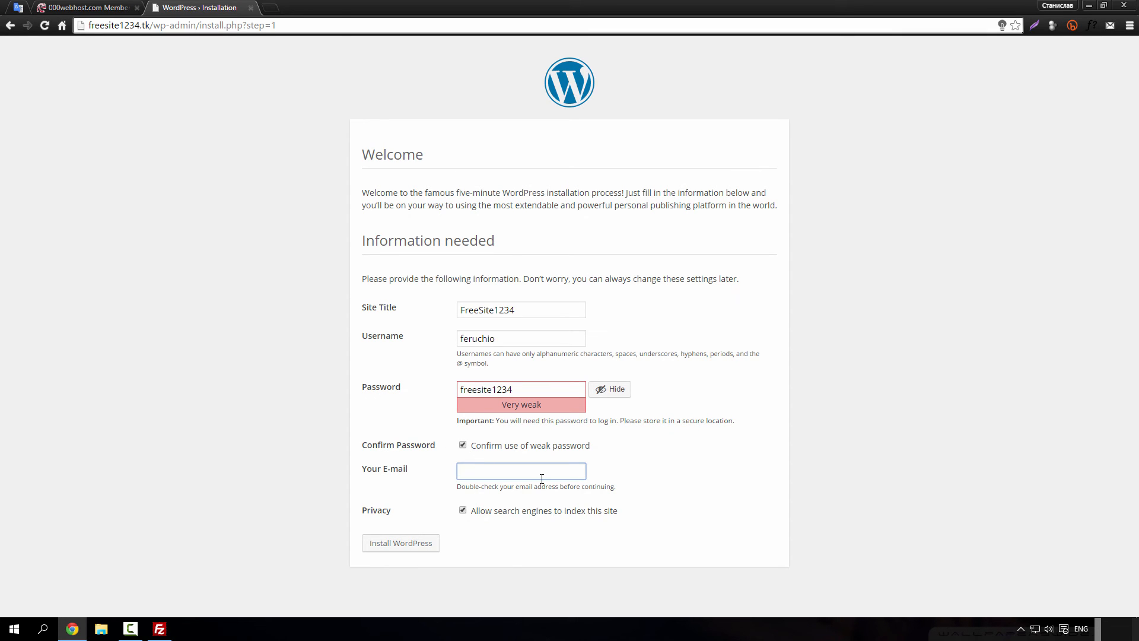
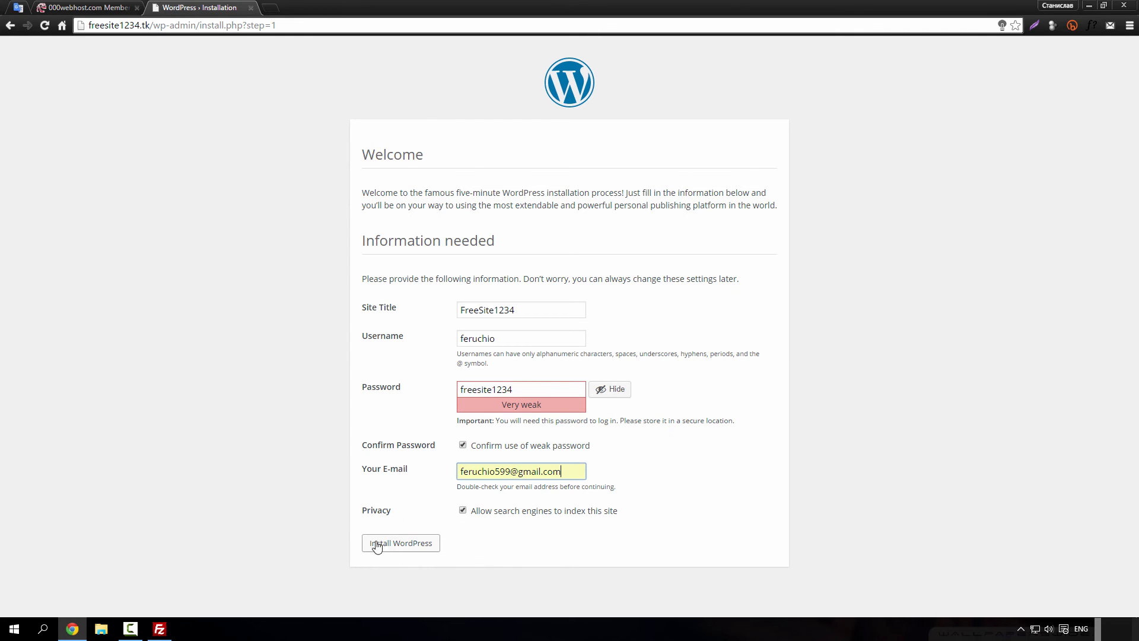
pyautogui.click(401, 543)
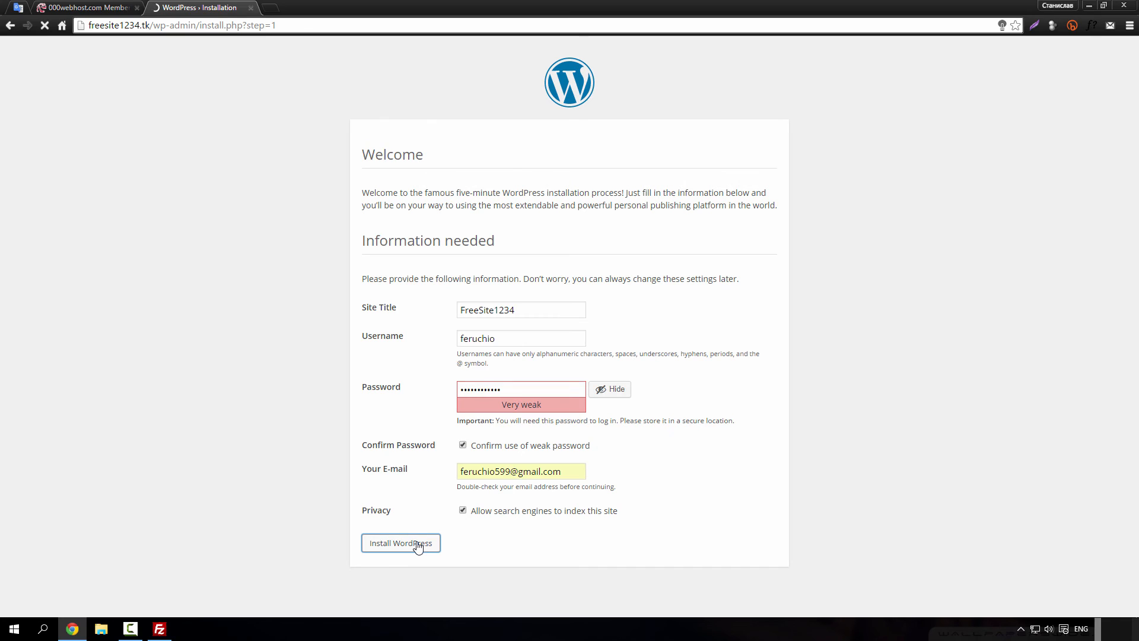
pyautogui.click(401, 543)
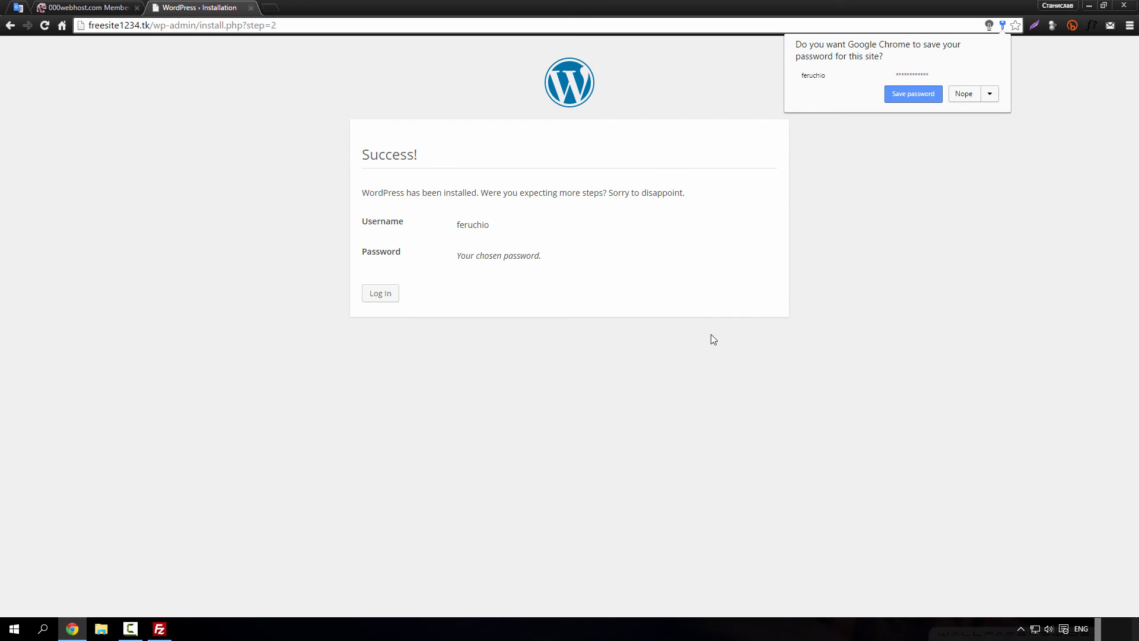
pyautogui.click(965, 93)
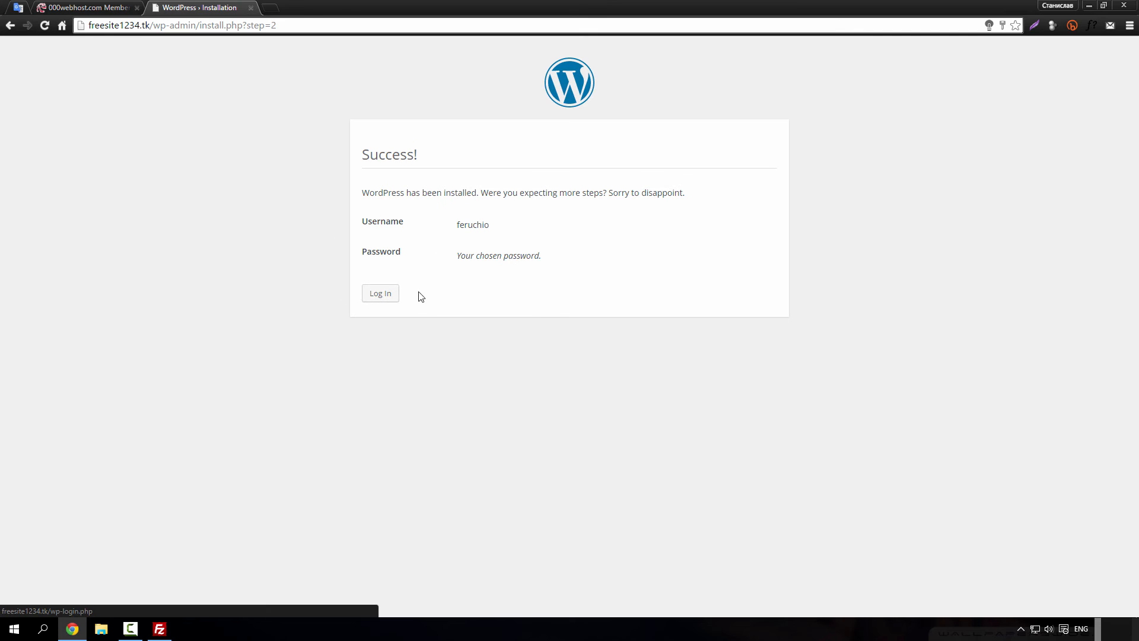
pyautogui.moveTo(205, 167)
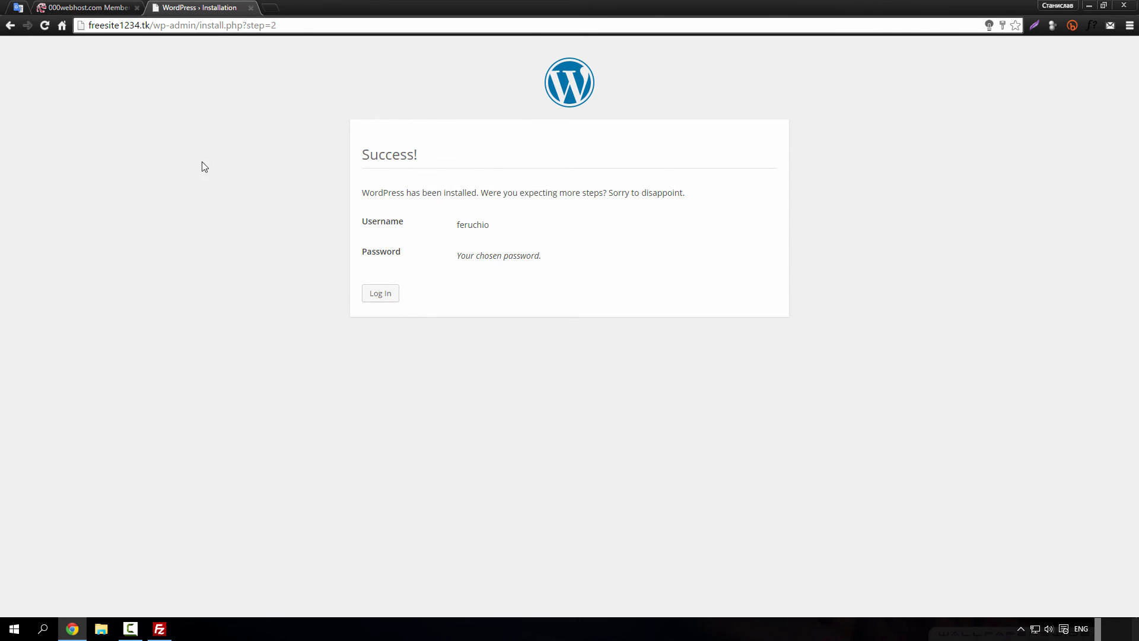
pyautogui.moveTo(405, 310)
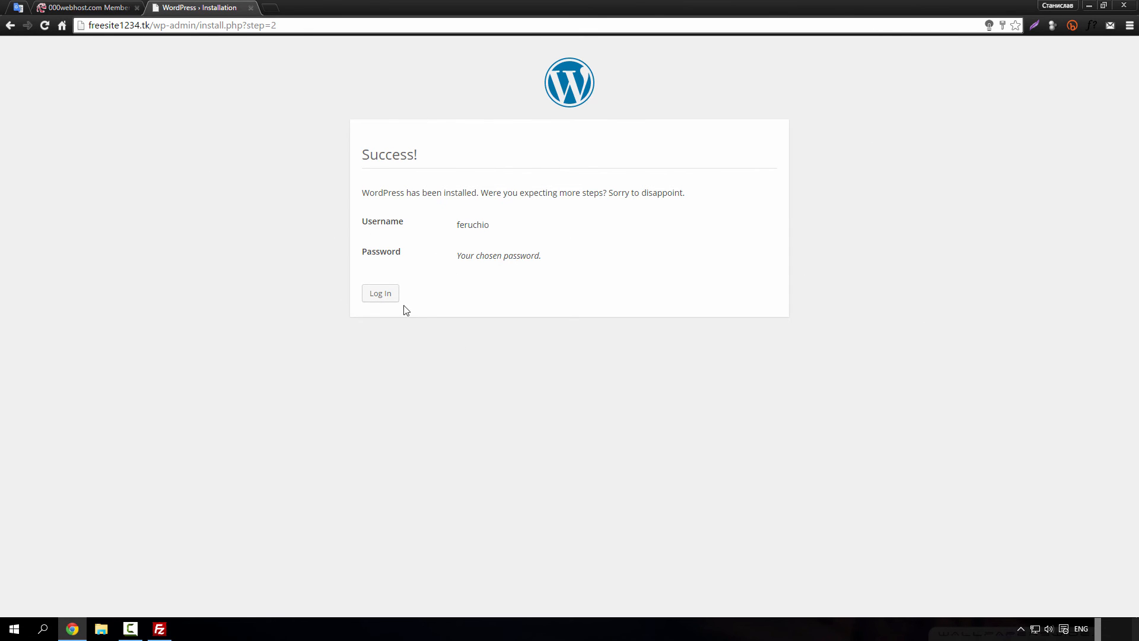
pyautogui.click(379, 293)
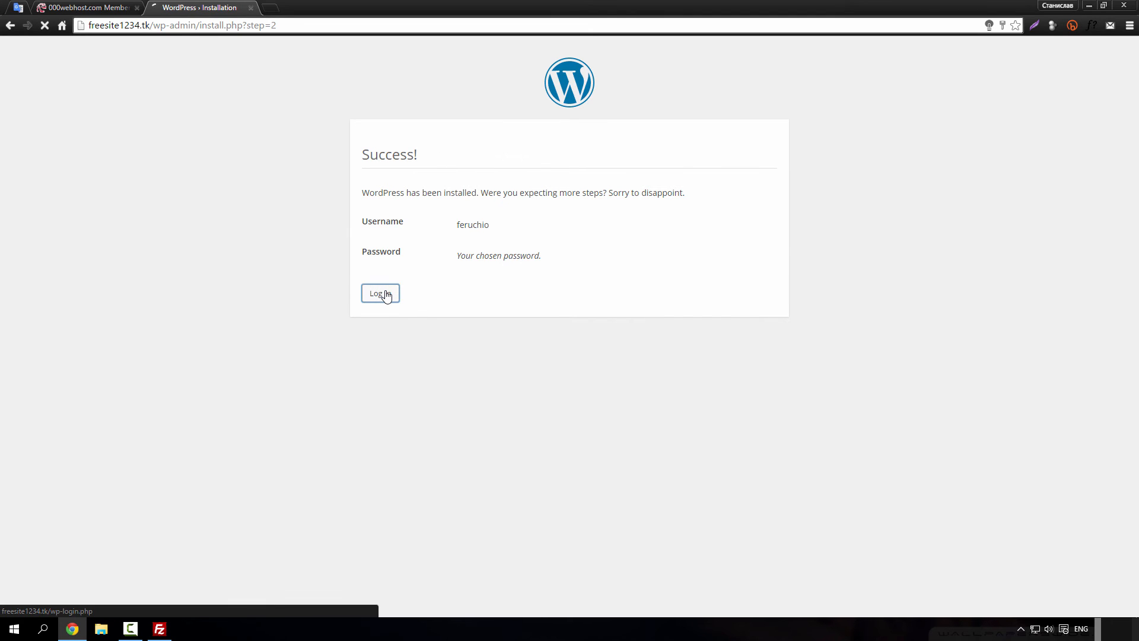
pyautogui.click(379, 292)
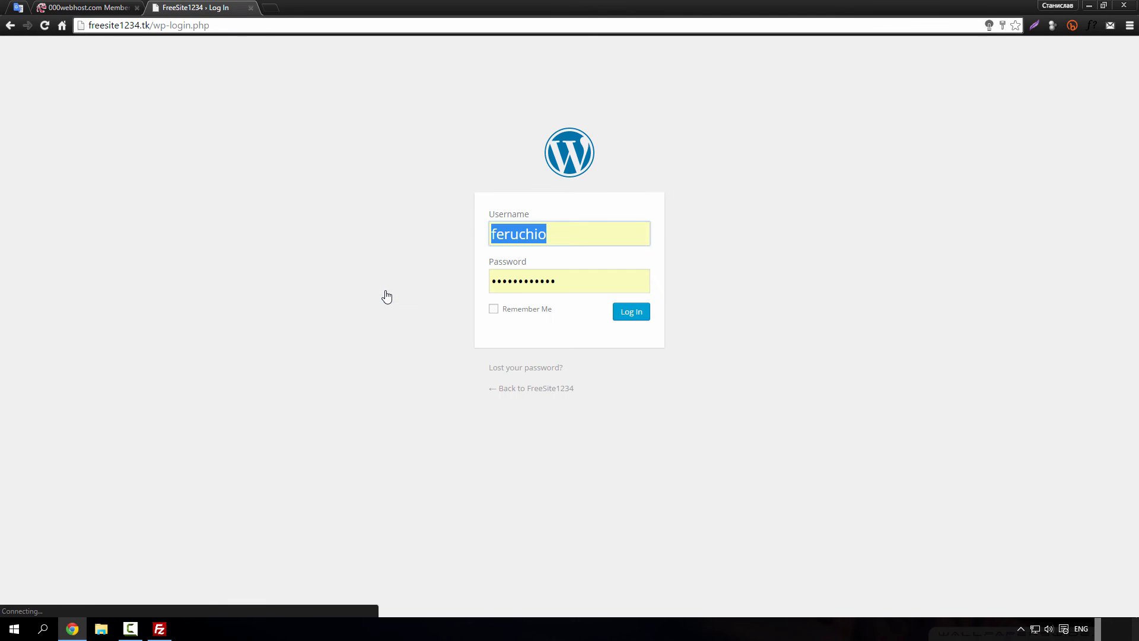
pyautogui.click(493, 308)
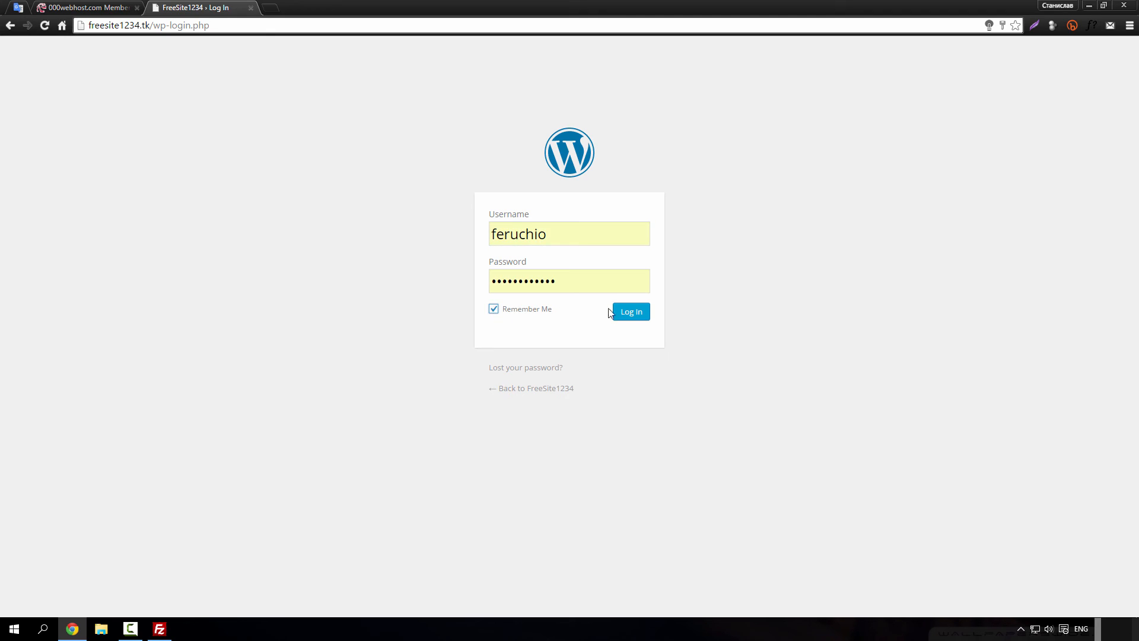
pyautogui.click(631, 311)
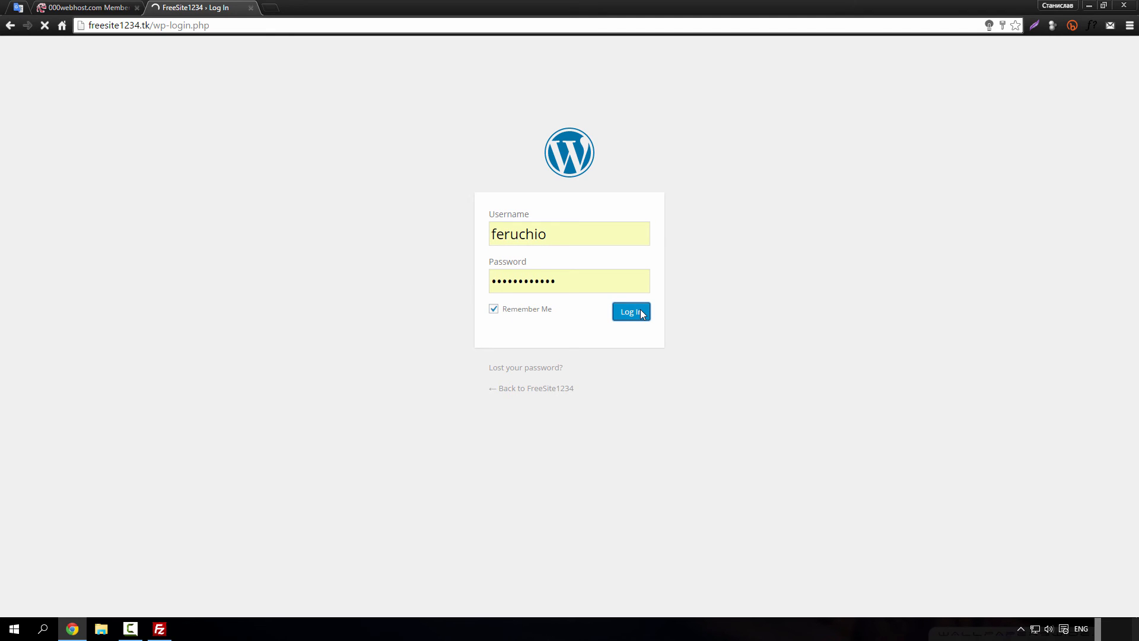
pyautogui.click(629, 311)
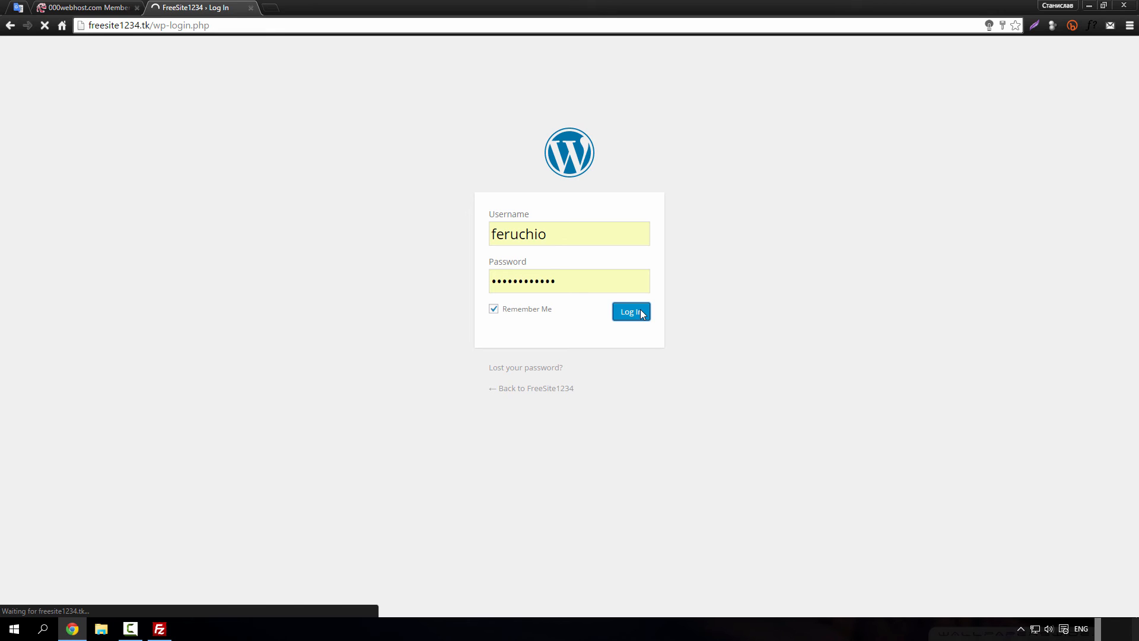
pyautogui.click(629, 311)
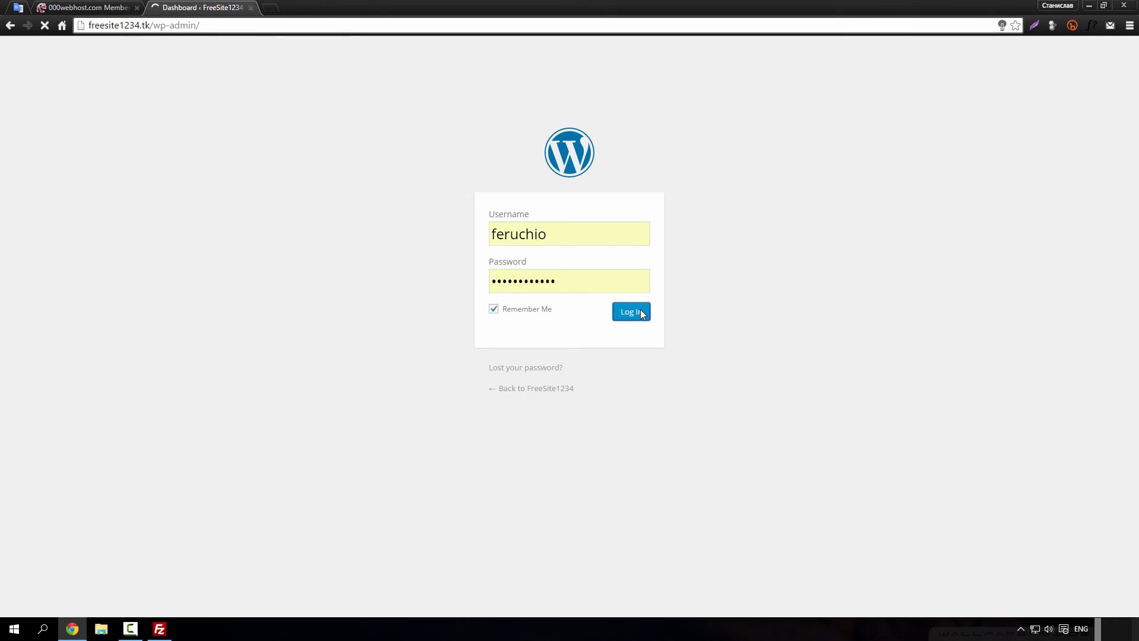
pyautogui.click(630, 311)
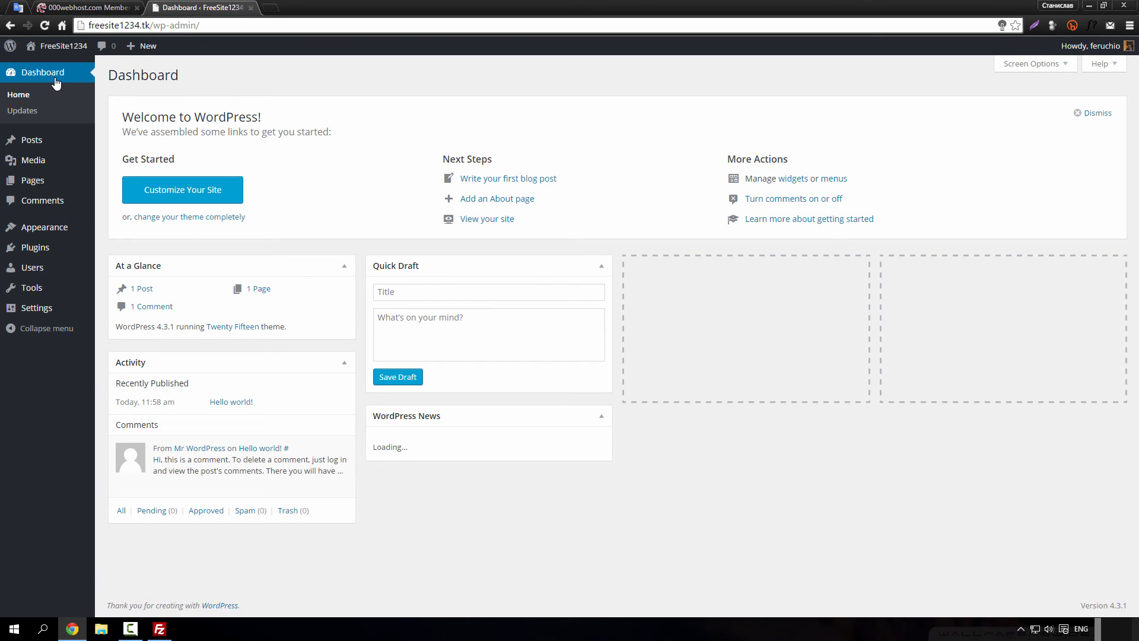
pyautogui.moveTo(54, 45)
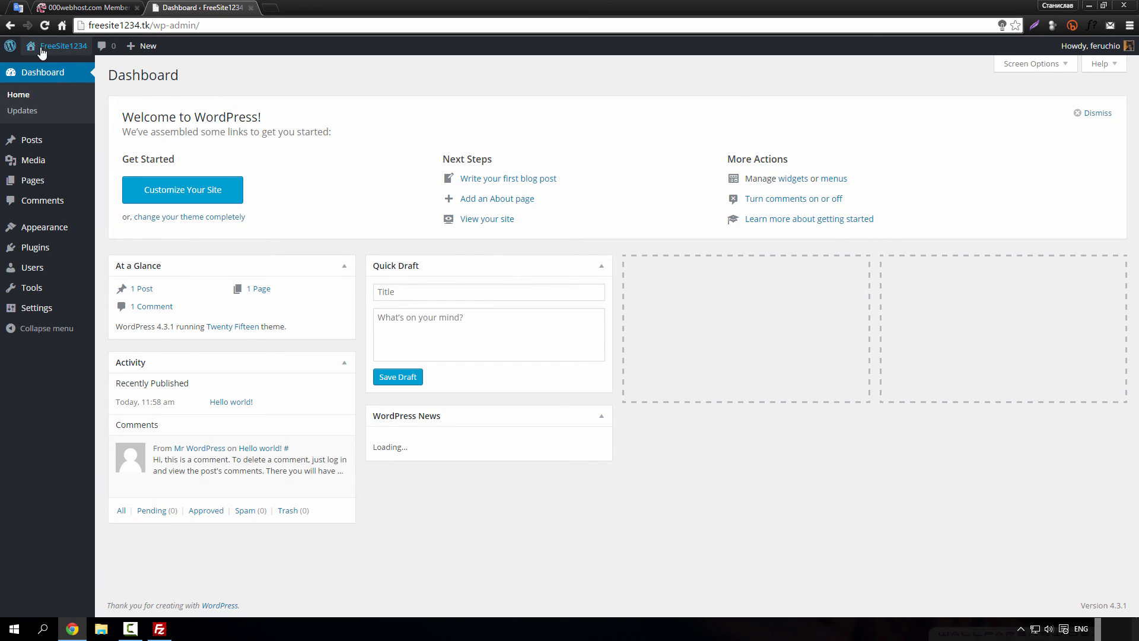
pyautogui.moveTo(515, 375)
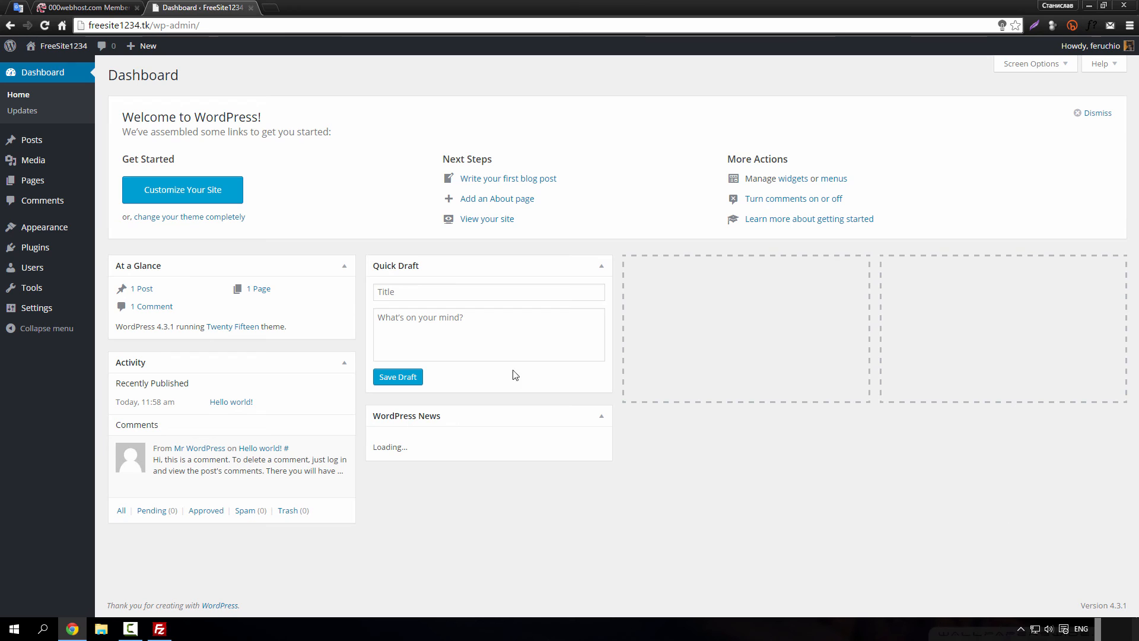
pyautogui.moveTo(63, 46)
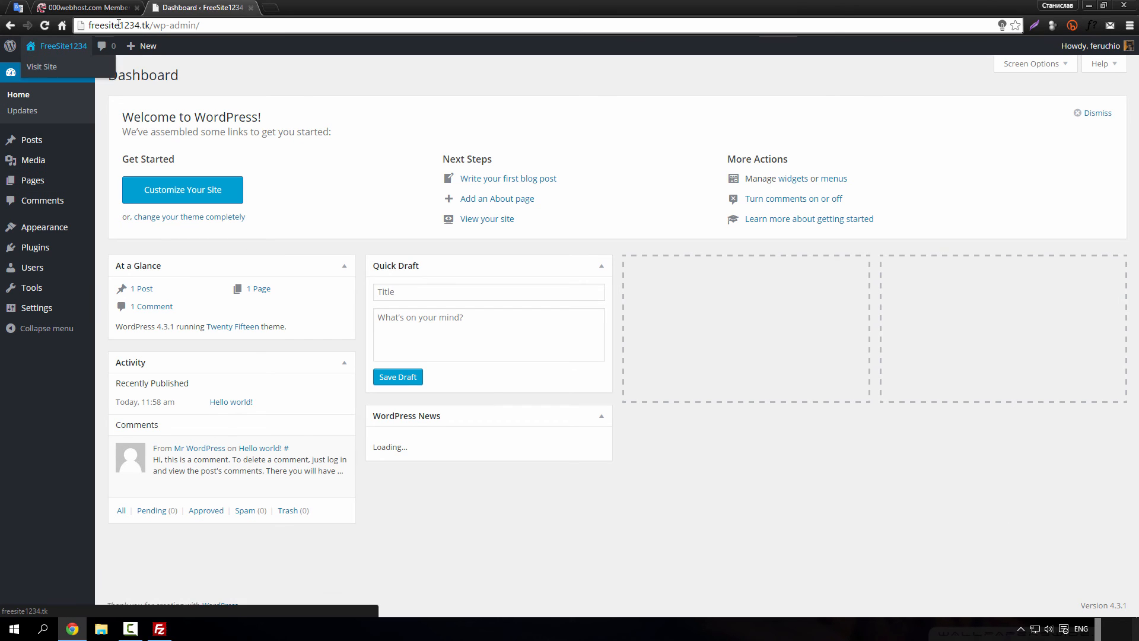
# Close the 000webhost tab and choose Visit Site from the admin bar
pyautogui.click(137, 7)
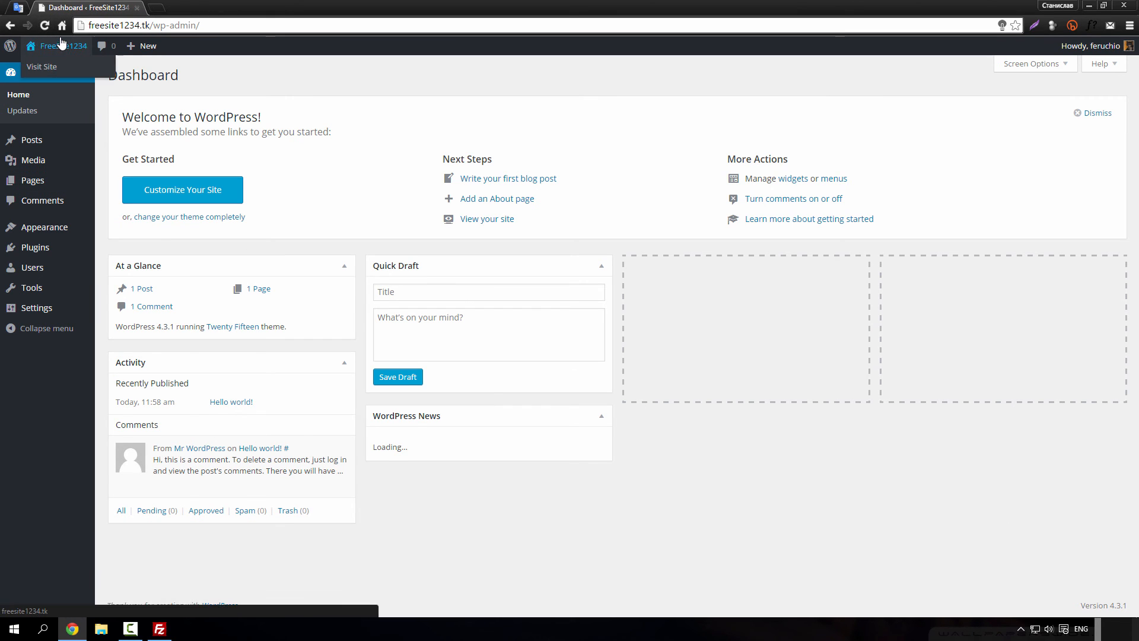
pyautogui.click(41, 68)
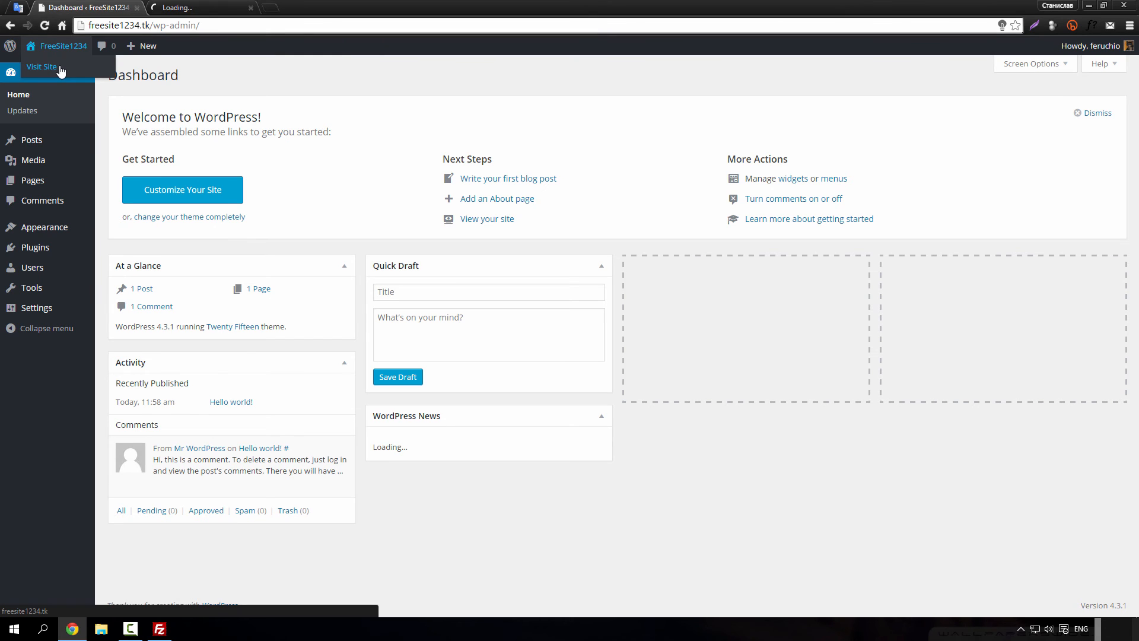
pyautogui.click(42, 67)
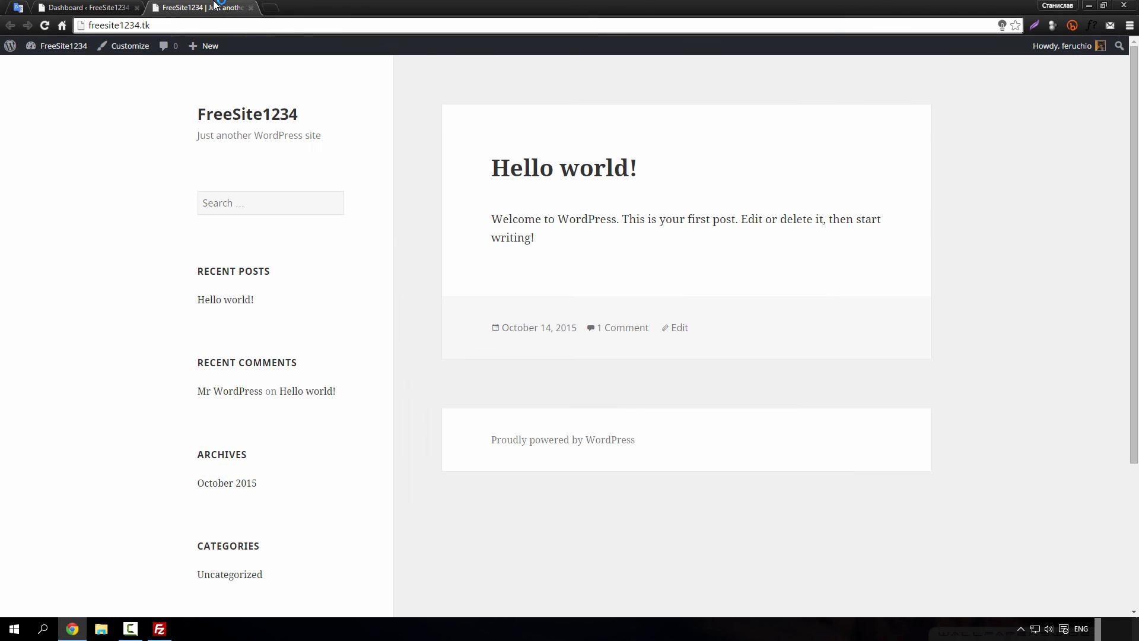
pyautogui.moveTo(1030, 188)
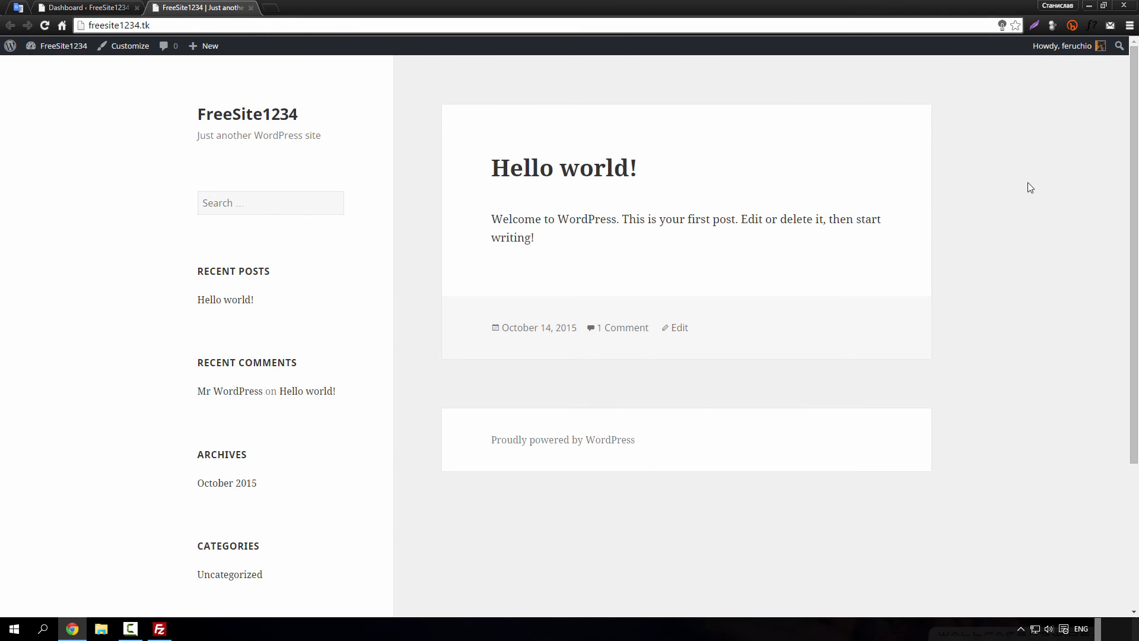
pyautogui.moveTo(677, 221)
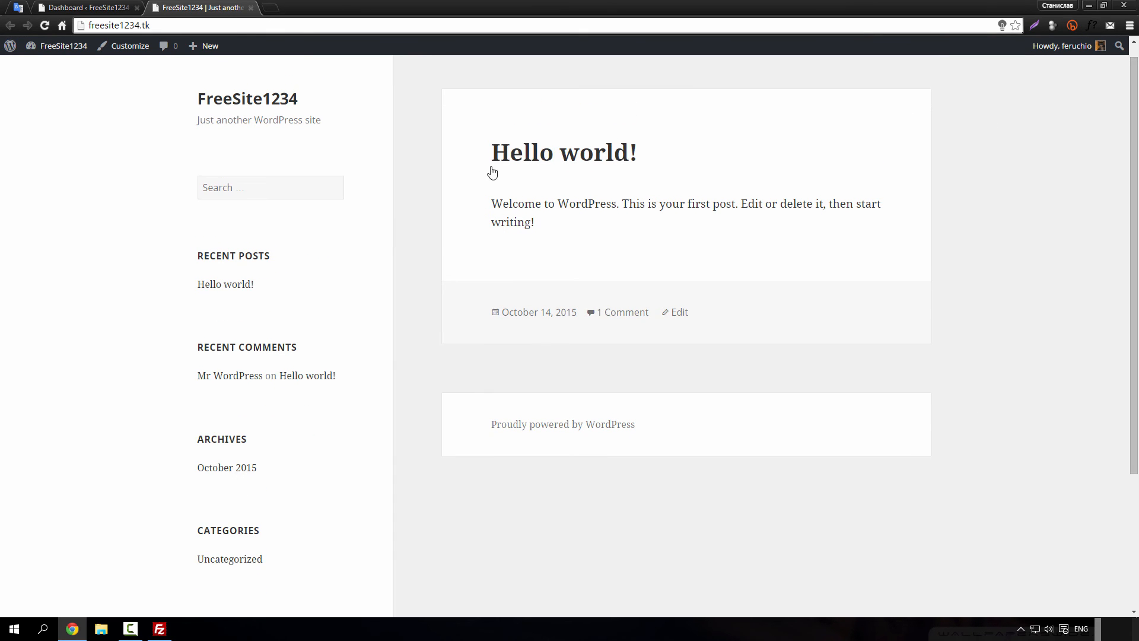
pyautogui.scroll(3)
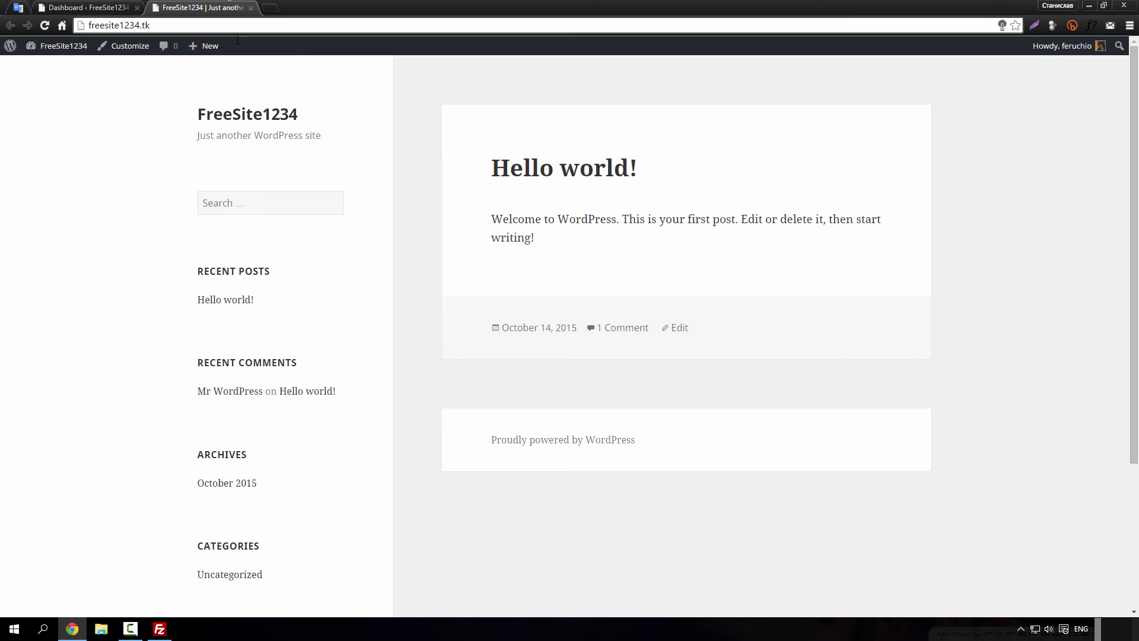
pyautogui.moveTo(975, 546)
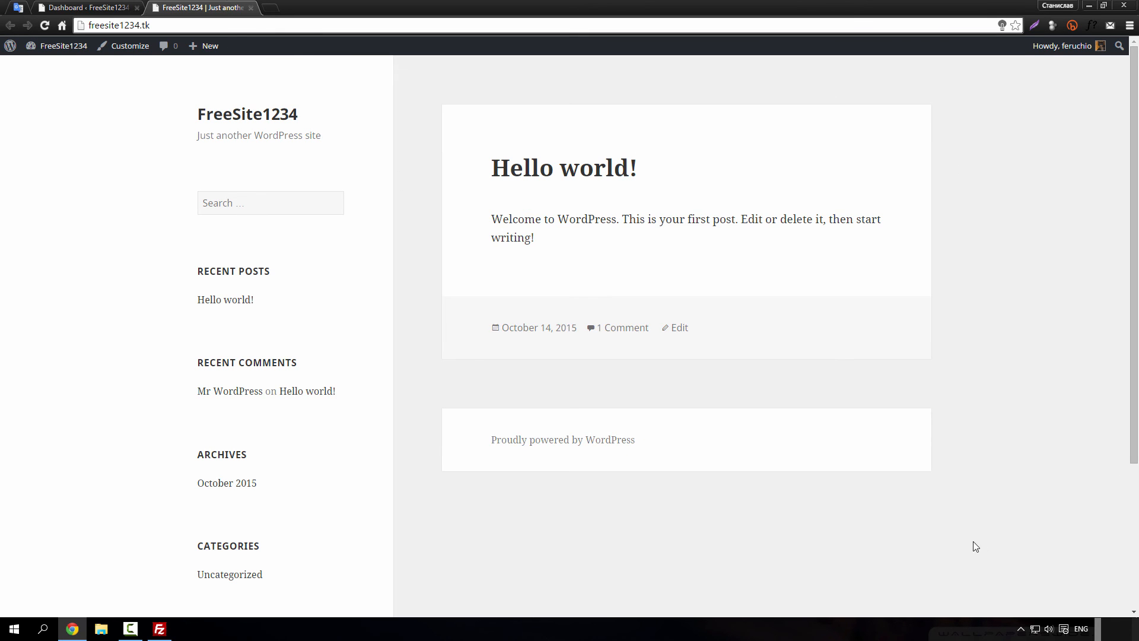
pyautogui.moveTo(1102, 430)
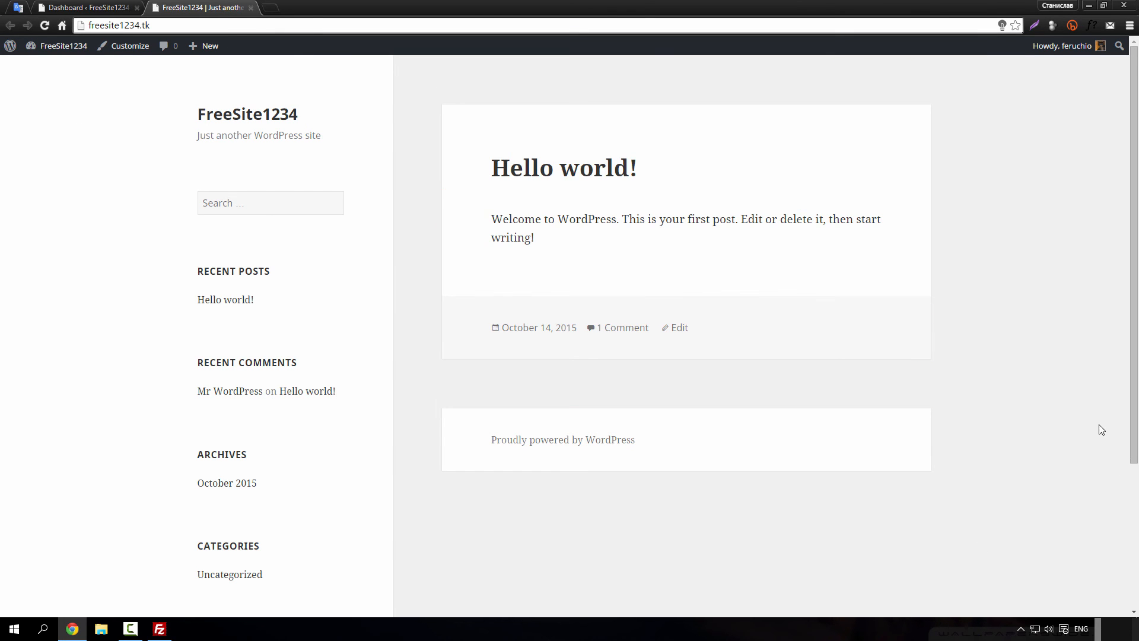
pyautogui.moveTo(295, 282)
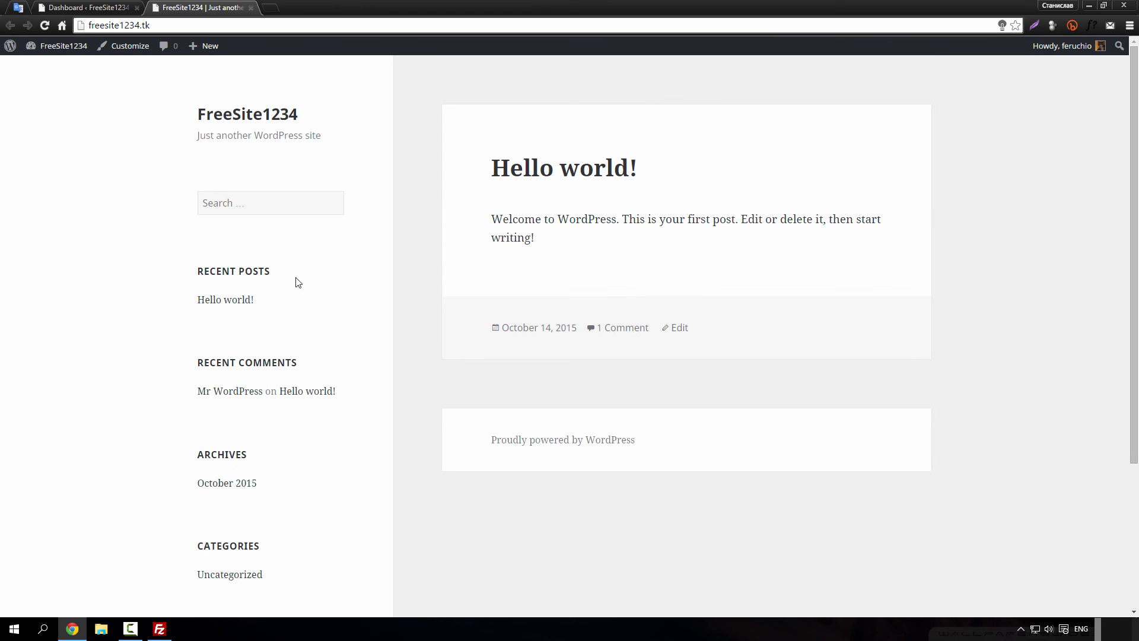
pyautogui.moveTo(271, 184)
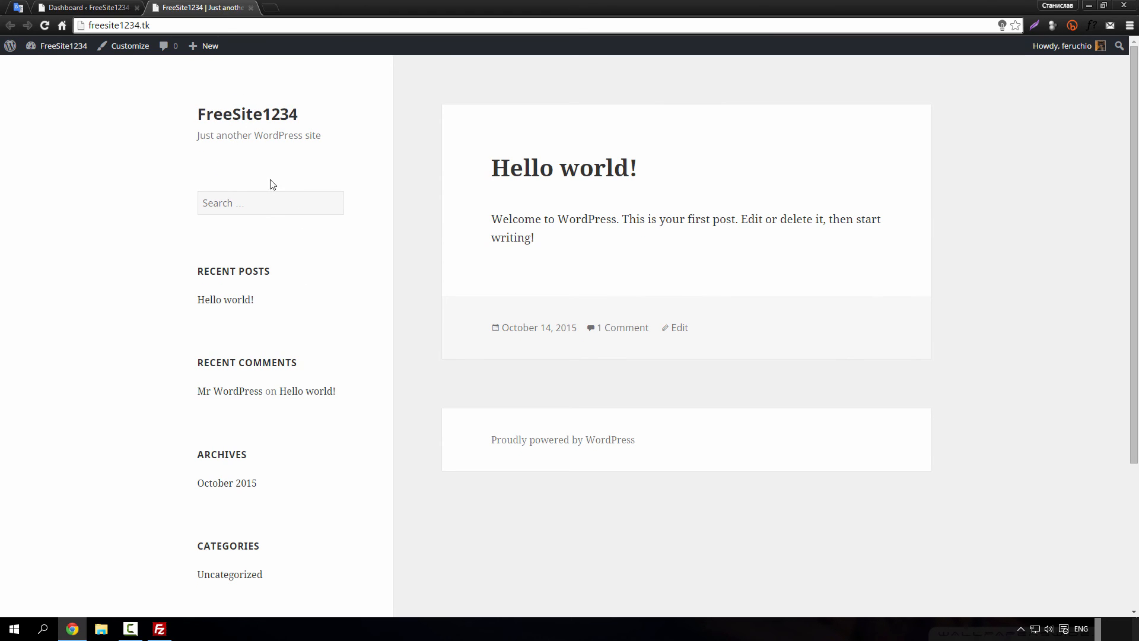
pyautogui.moveTo(272, 10)
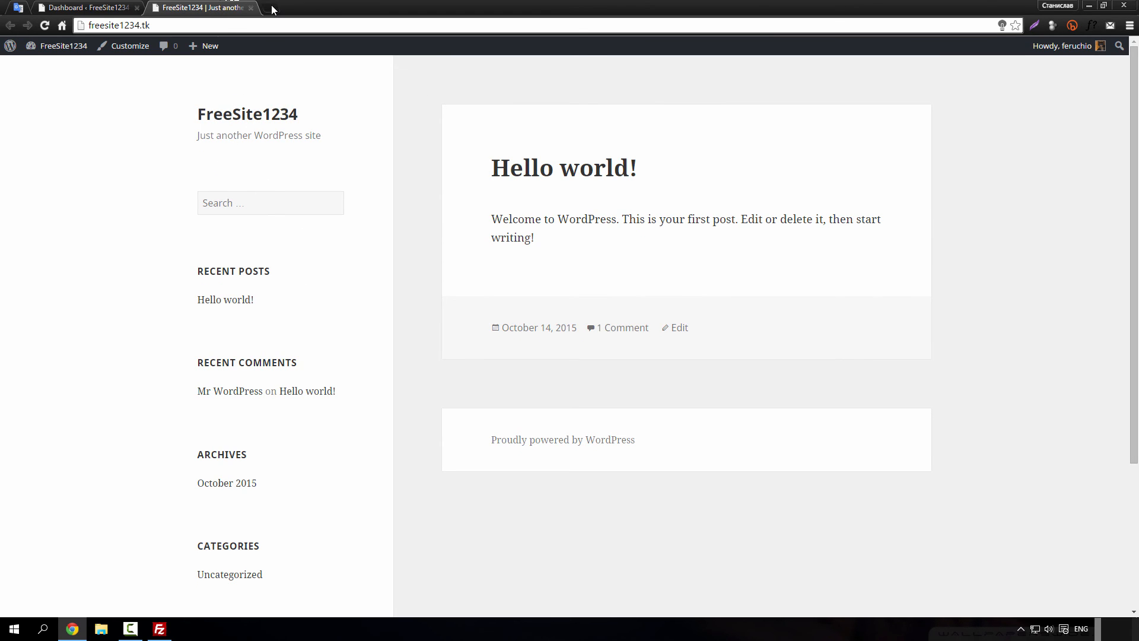
pyautogui.click(383, 7)
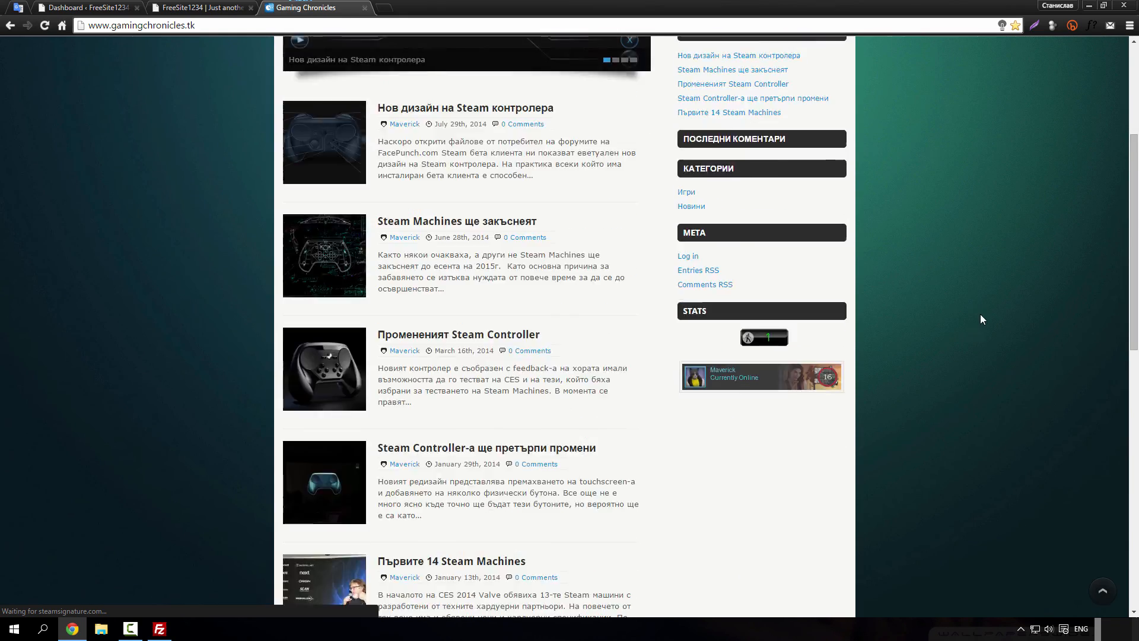
pyautogui.scroll(-3)
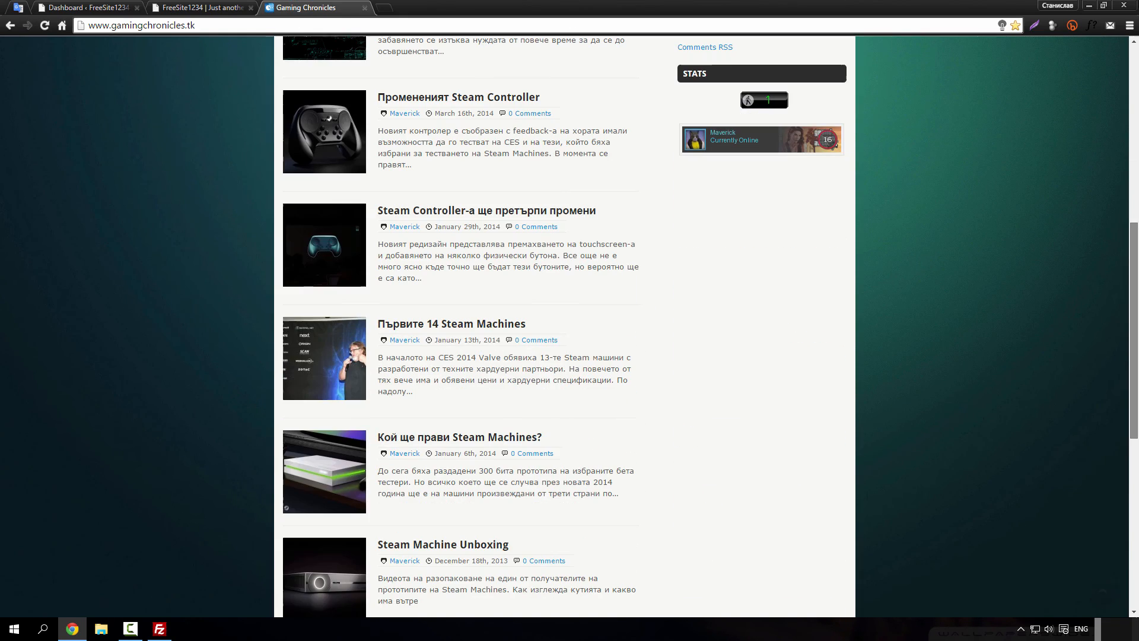
pyautogui.scroll(3)
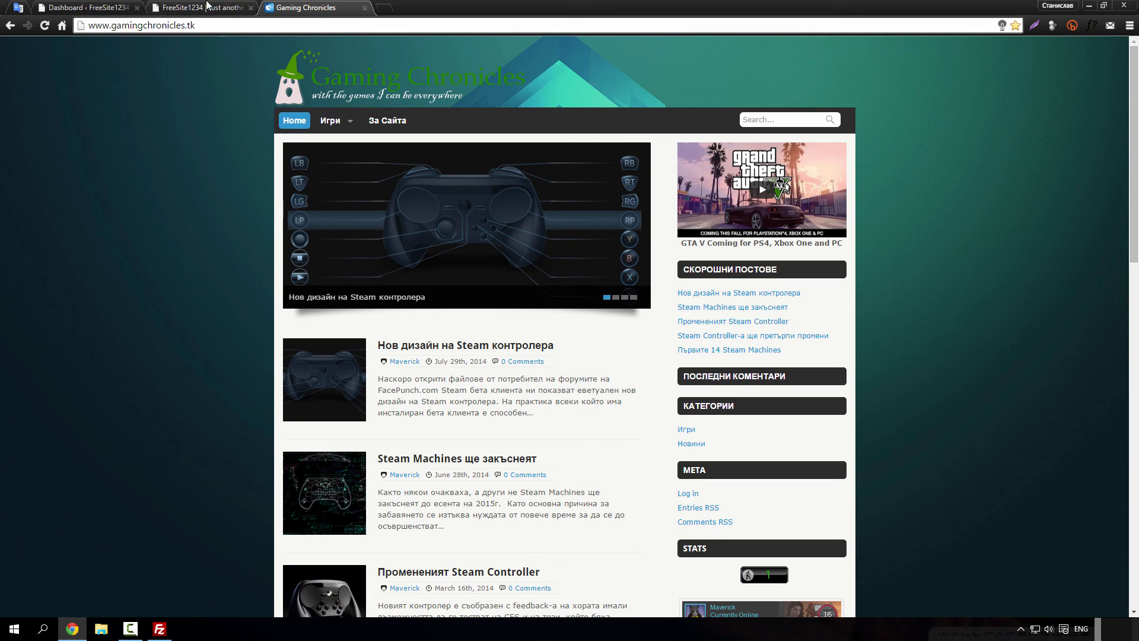
pyautogui.click(197, 7)
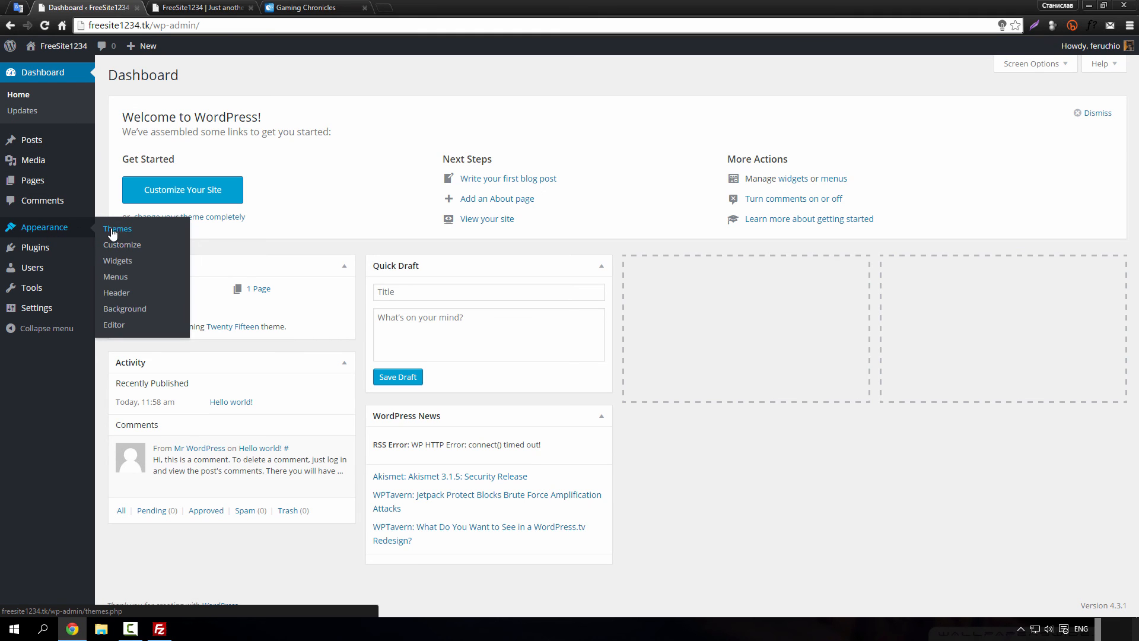
# Under Appearance > Themes, choose quik.zip from the computer as a new theme upload
pyautogui.click(117, 229)
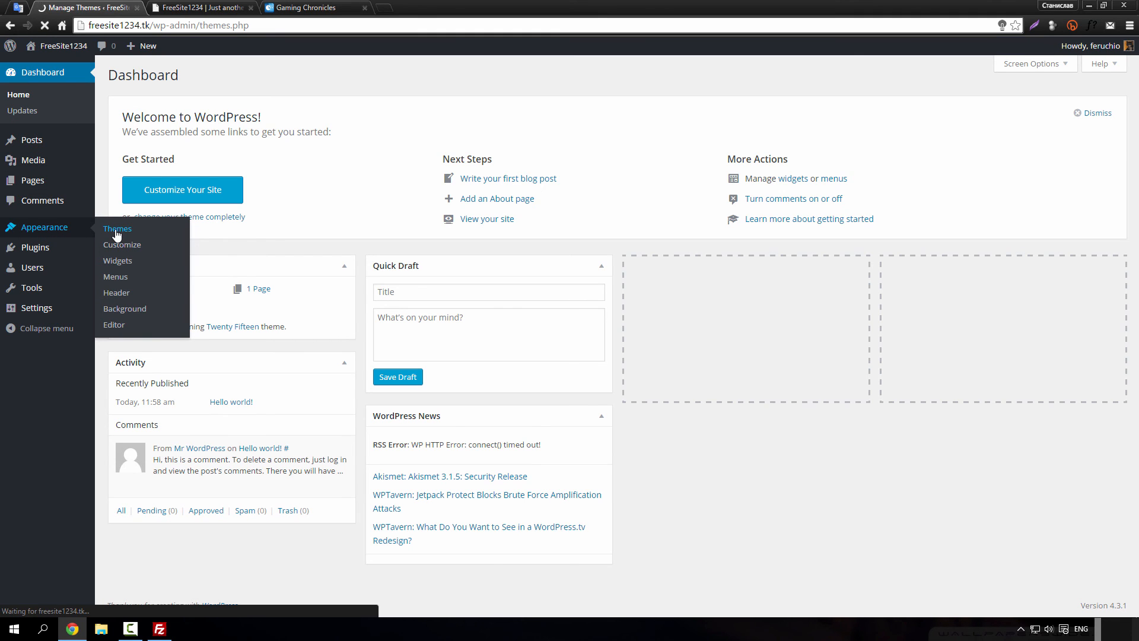
pyautogui.click(117, 228)
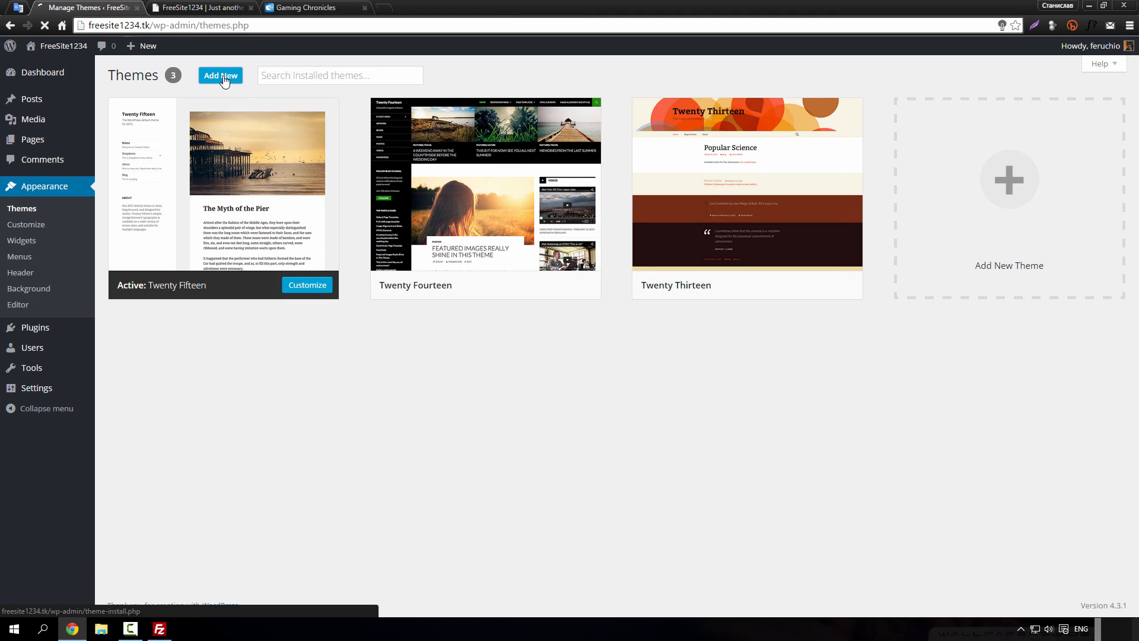
pyautogui.click(220, 75)
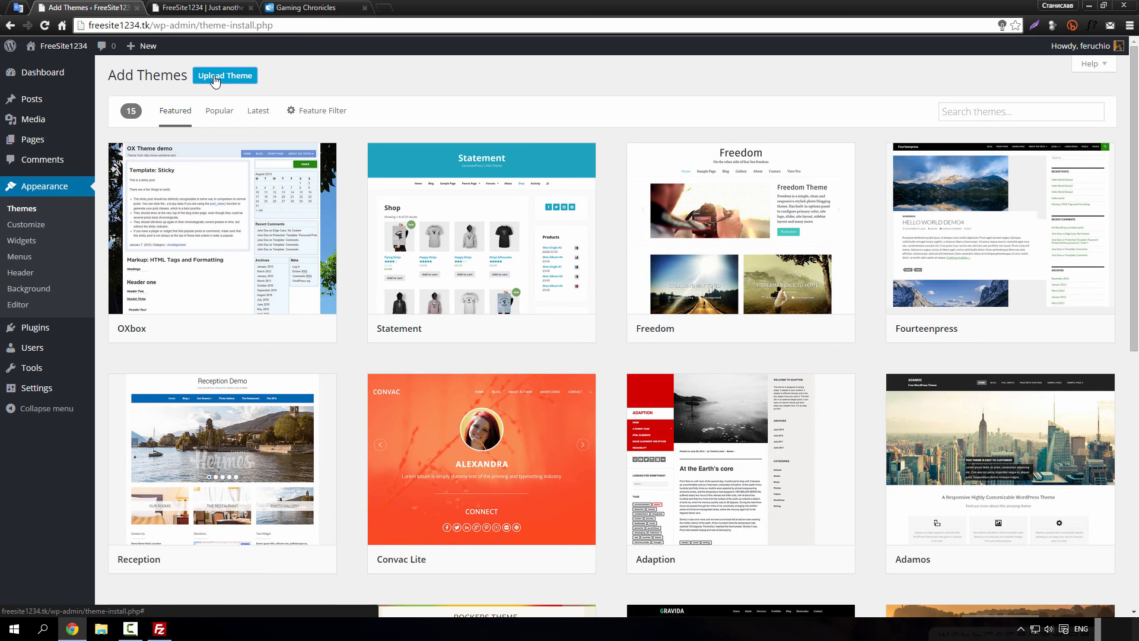
pyautogui.click(224, 75)
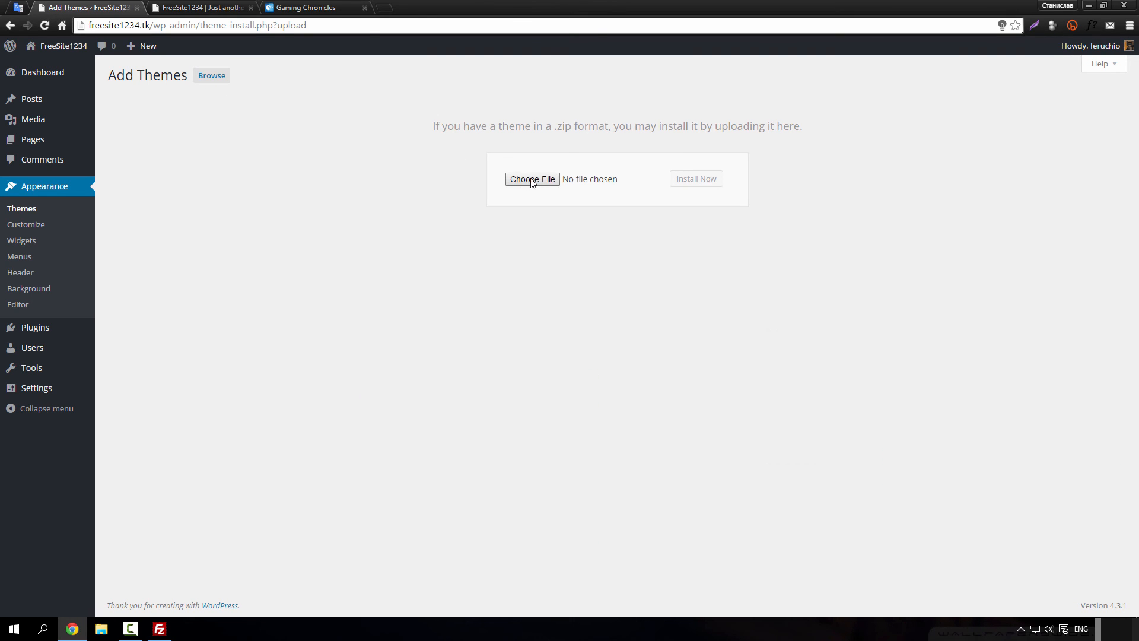
pyautogui.click(532, 179)
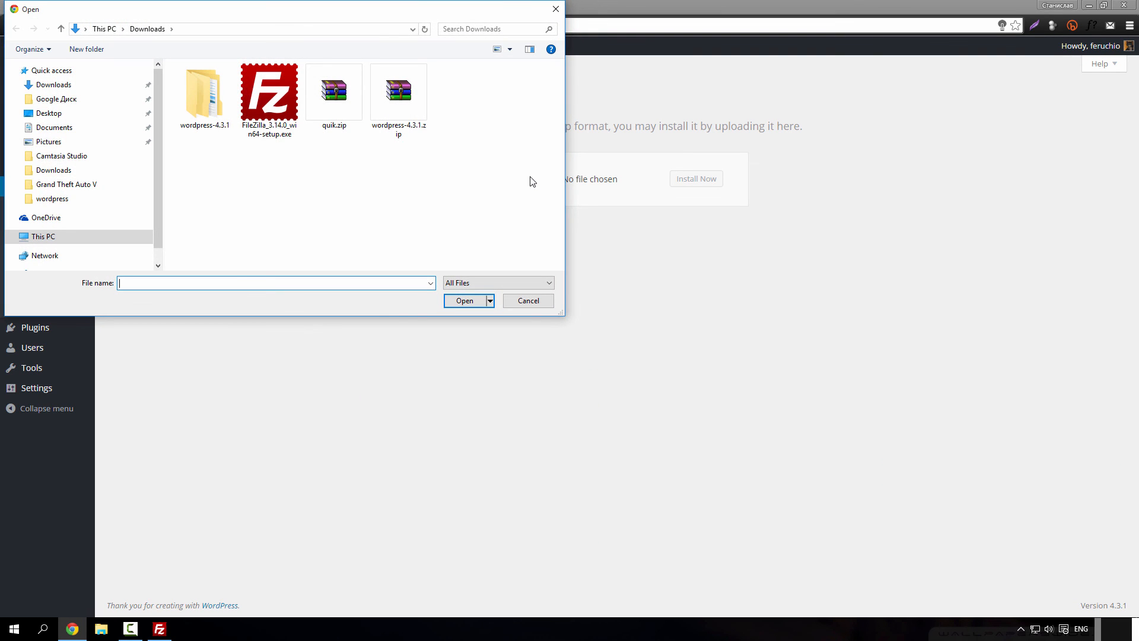
pyautogui.click(334, 91)
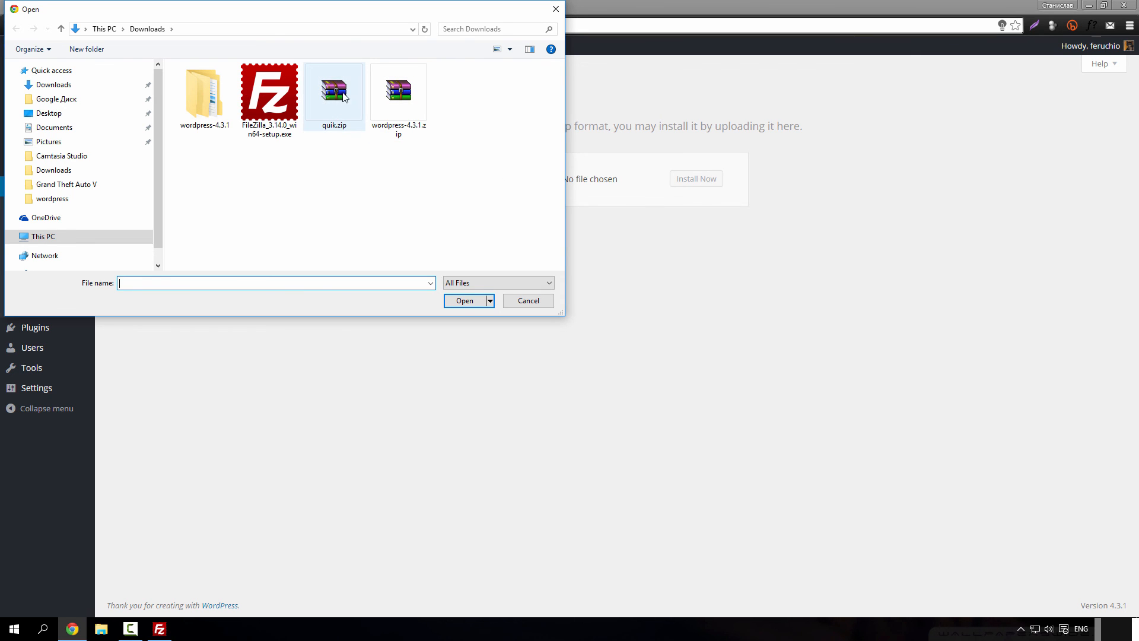
pyautogui.click(334, 92)
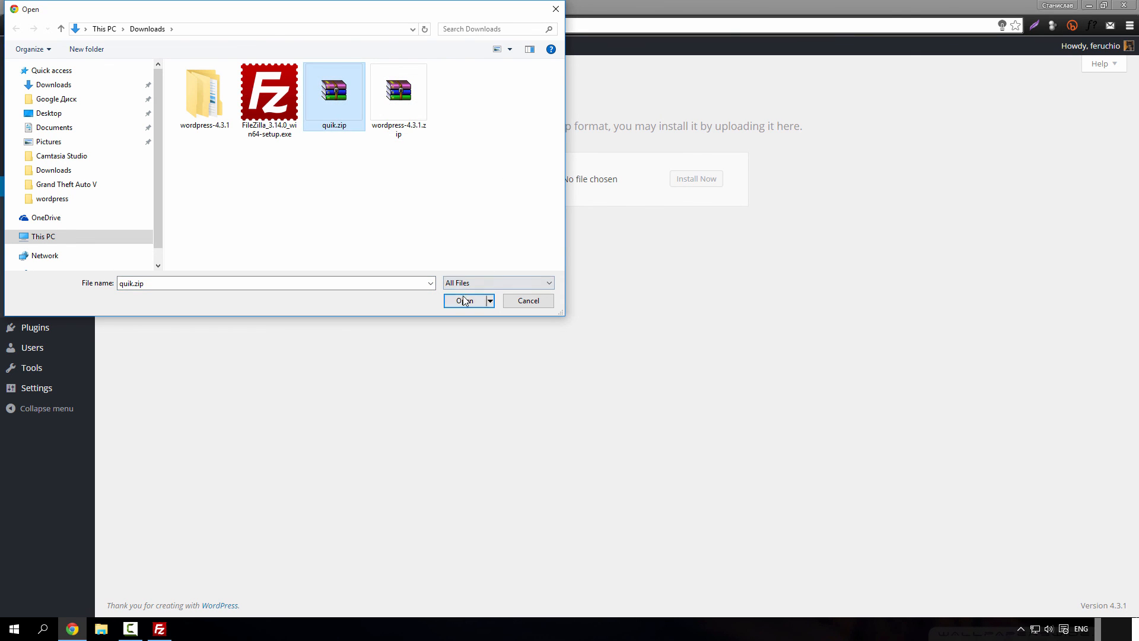
pyautogui.click(464, 301)
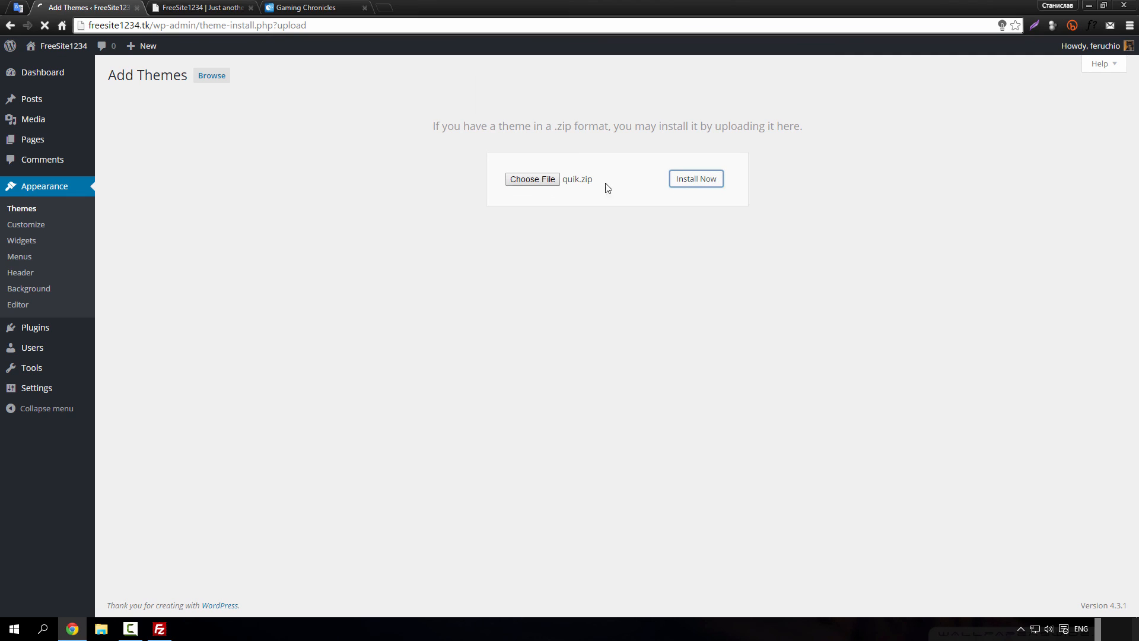
# Install the quik.zip theme and activate it for the site
pyautogui.click(695, 178)
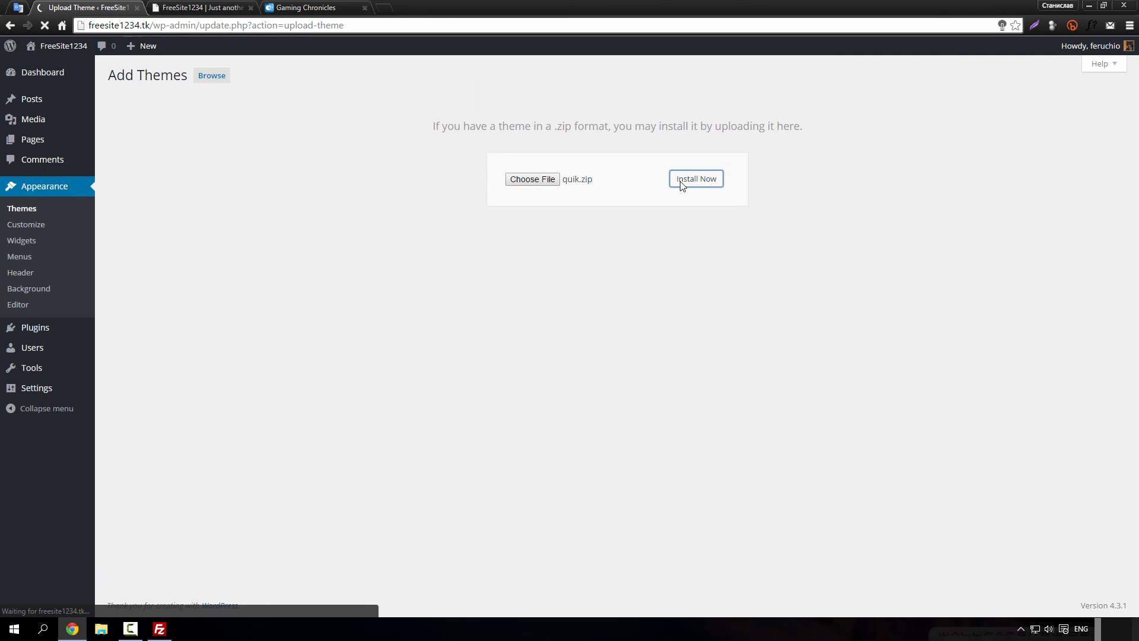
pyautogui.click(695, 179)
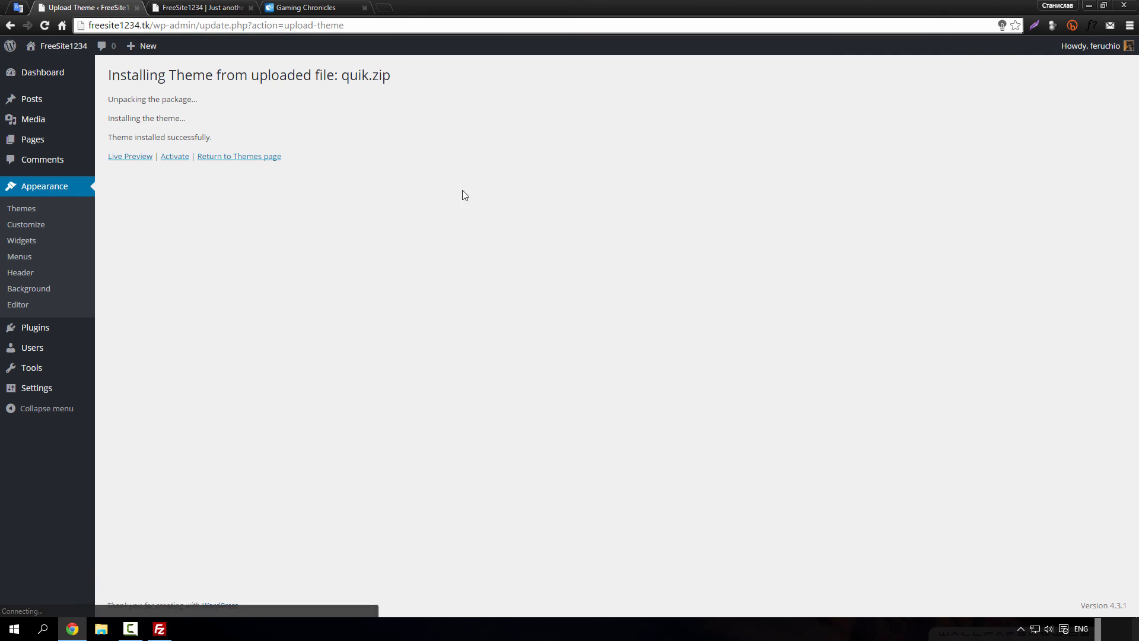
pyautogui.click(175, 156)
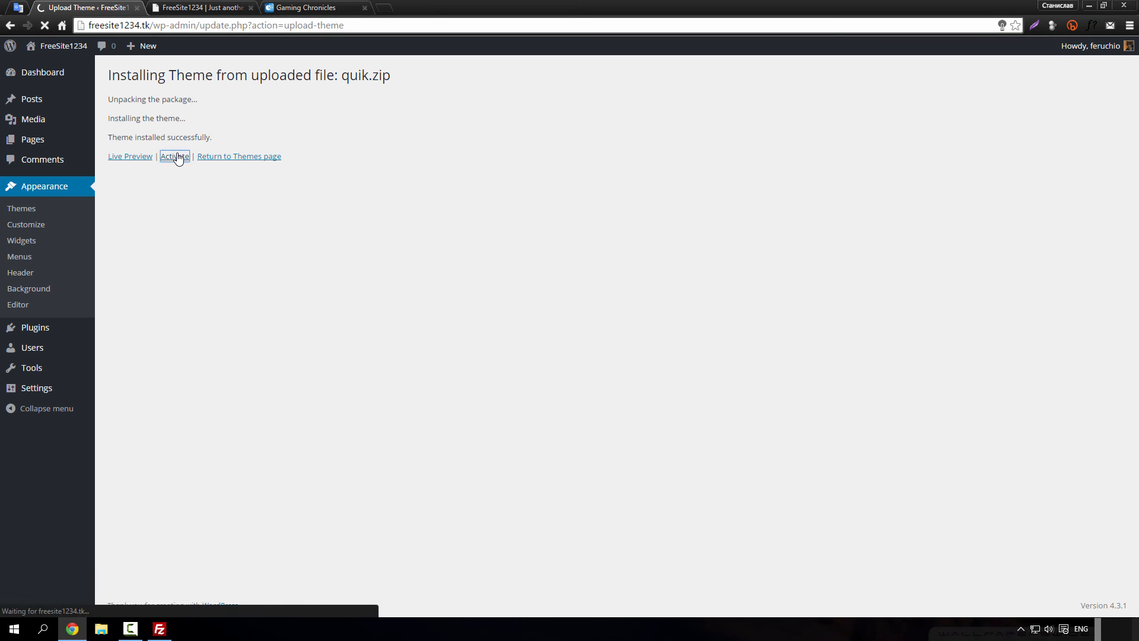
pyautogui.click(174, 156)
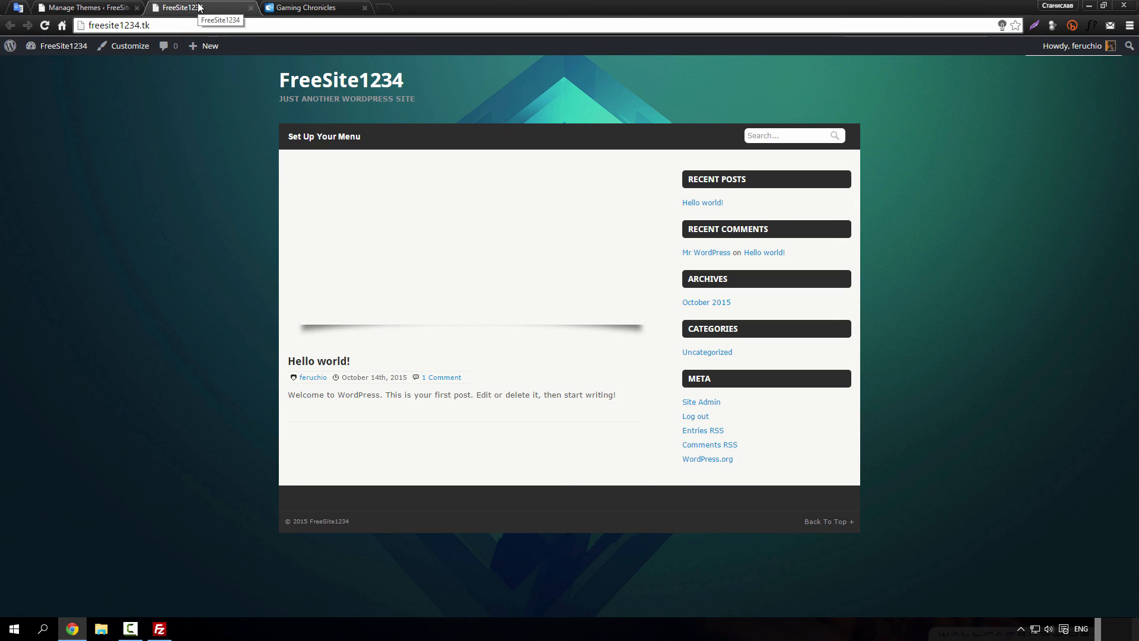
pyautogui.moveTo(752, 173)
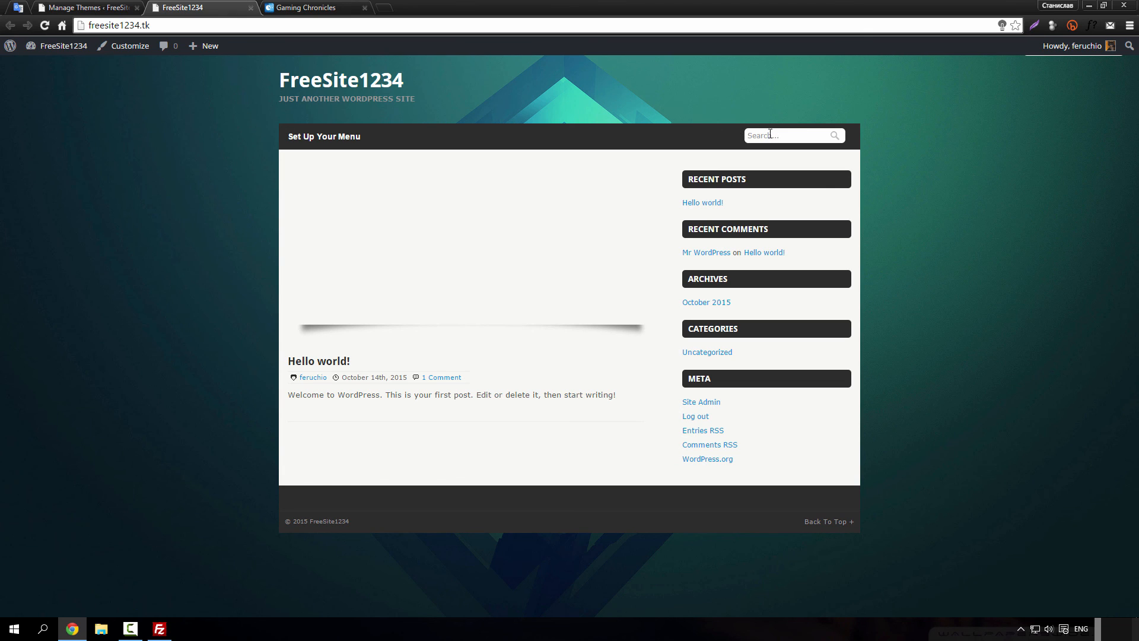
pyautogui.moveTo(324, 142)
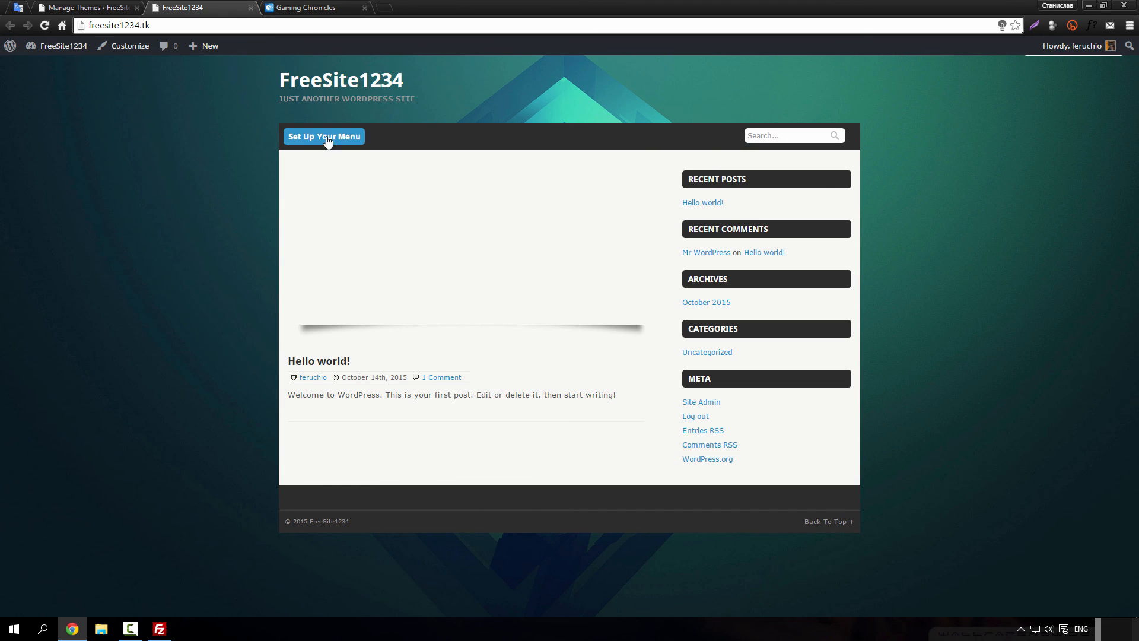
pyautogui.moveTo(273, 97)
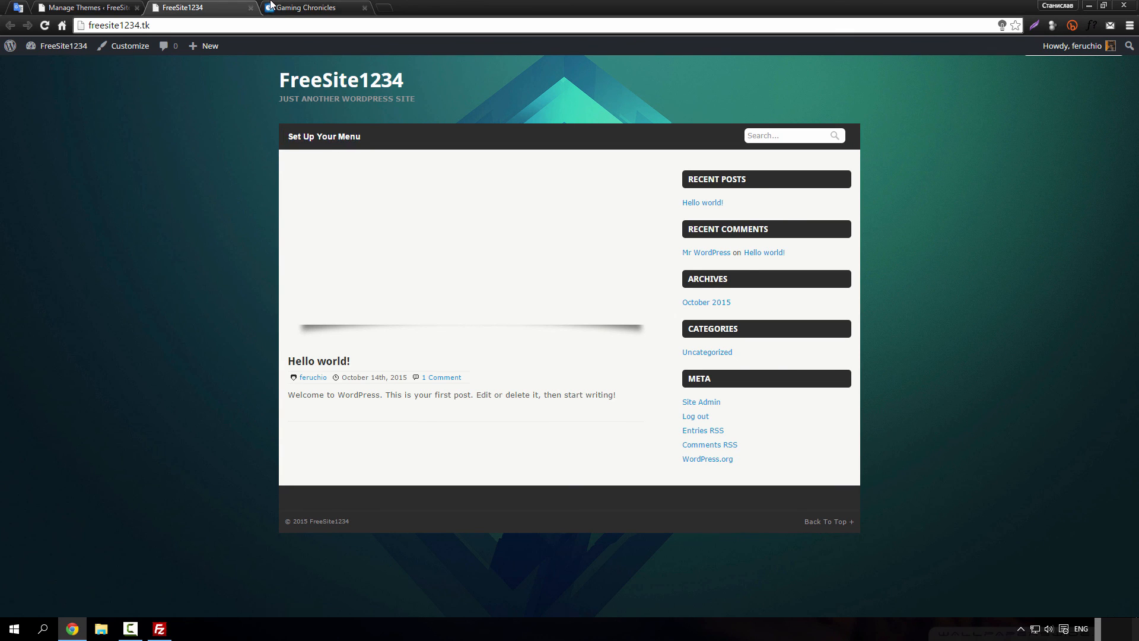
pyautogui.click(312, 7)
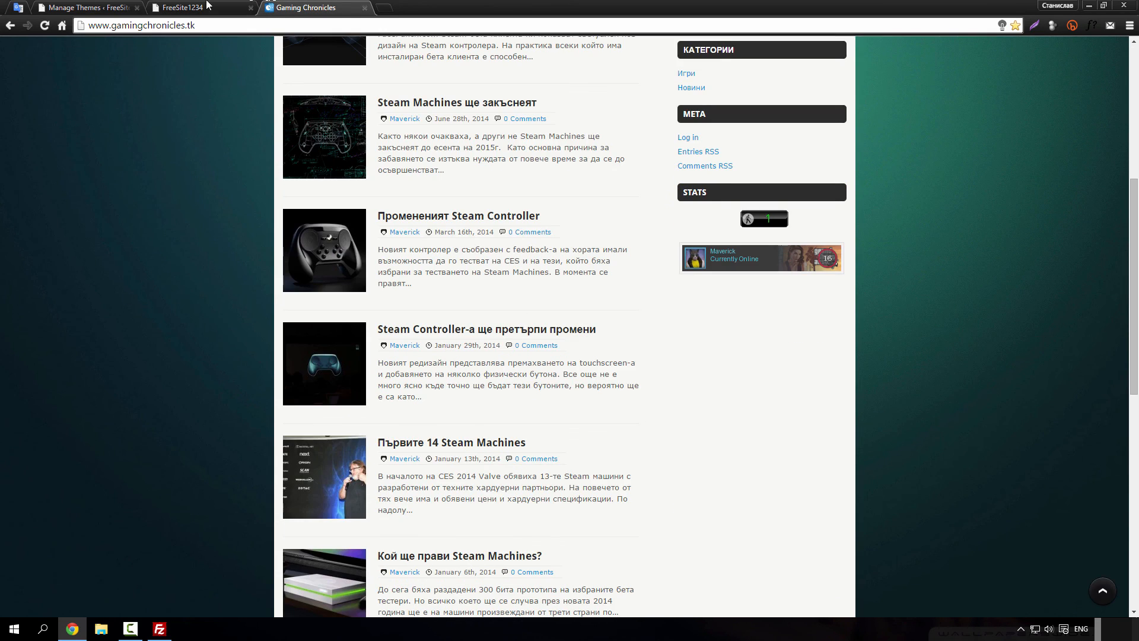
pyautogui.click(178, 8)
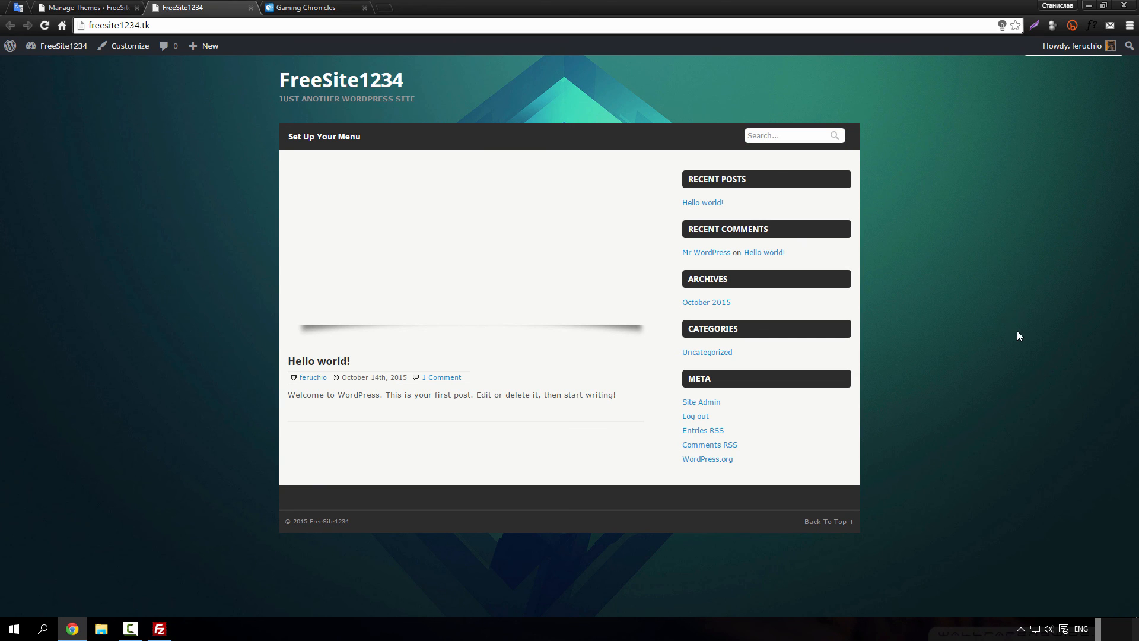
pyautogui.click(314, 7)
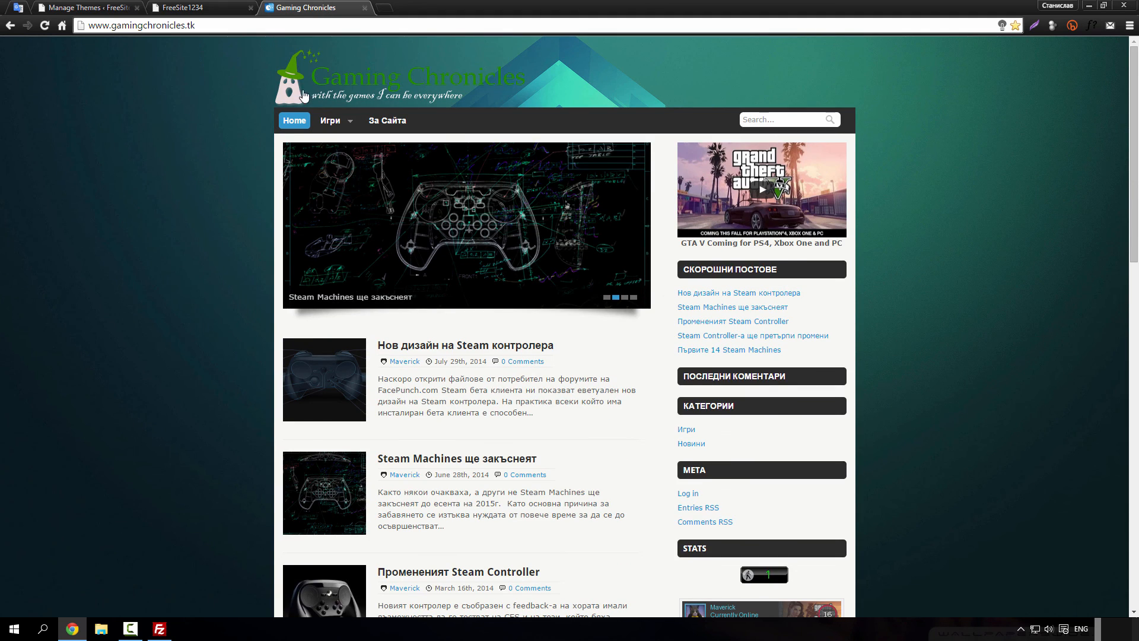
pyautogui.moveTo(195, 6)
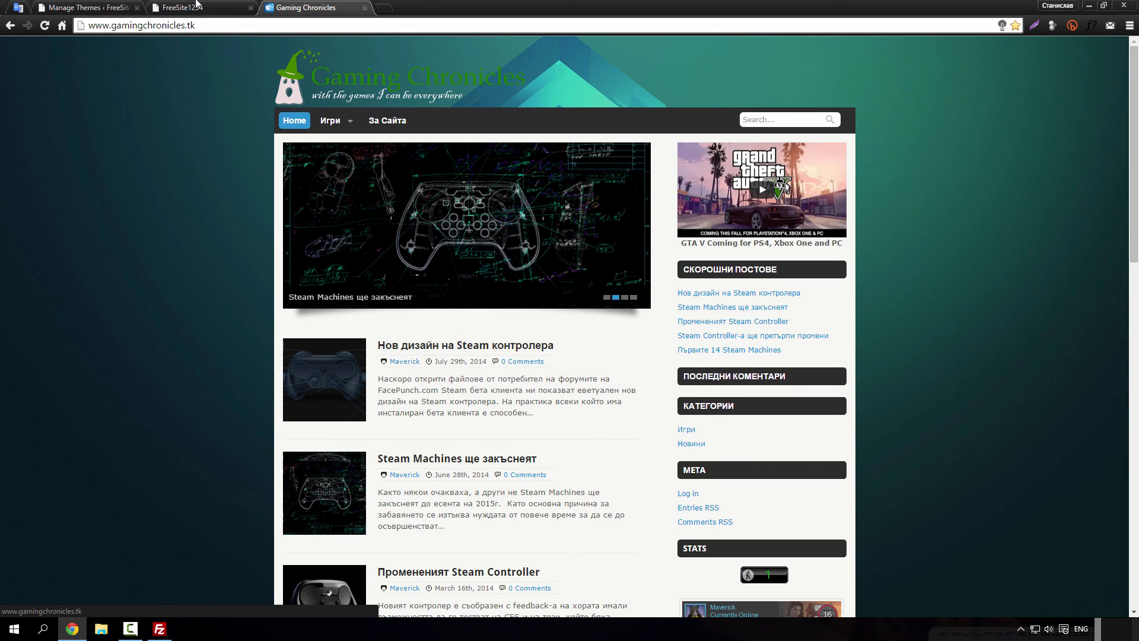
pyautogui.click(197, 8)
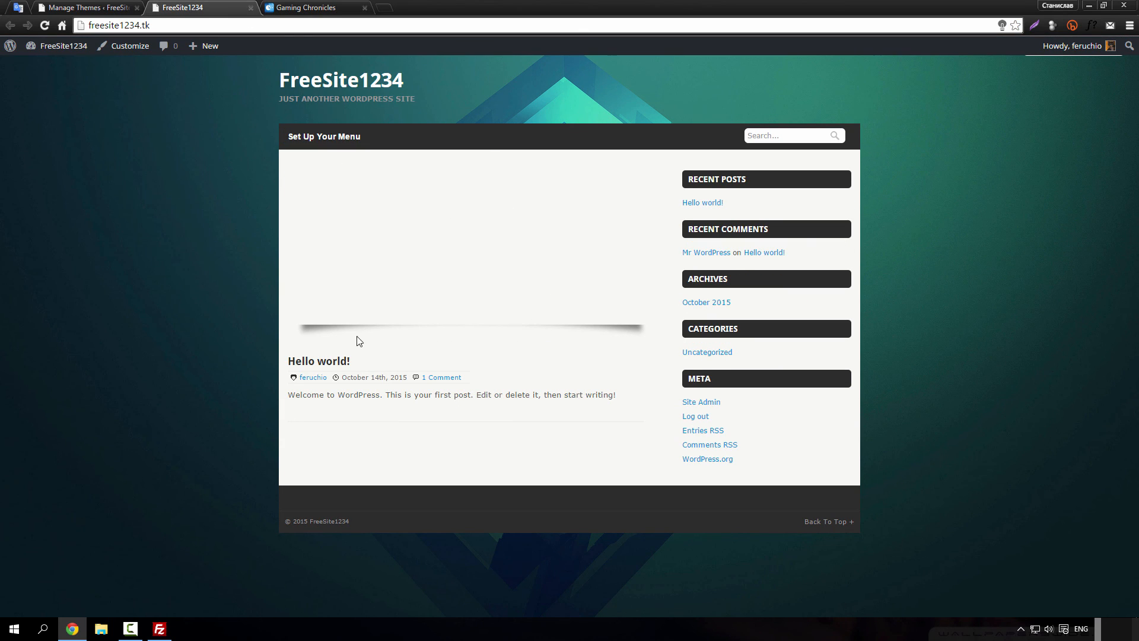
pyautogui.moveTo(548, 352)
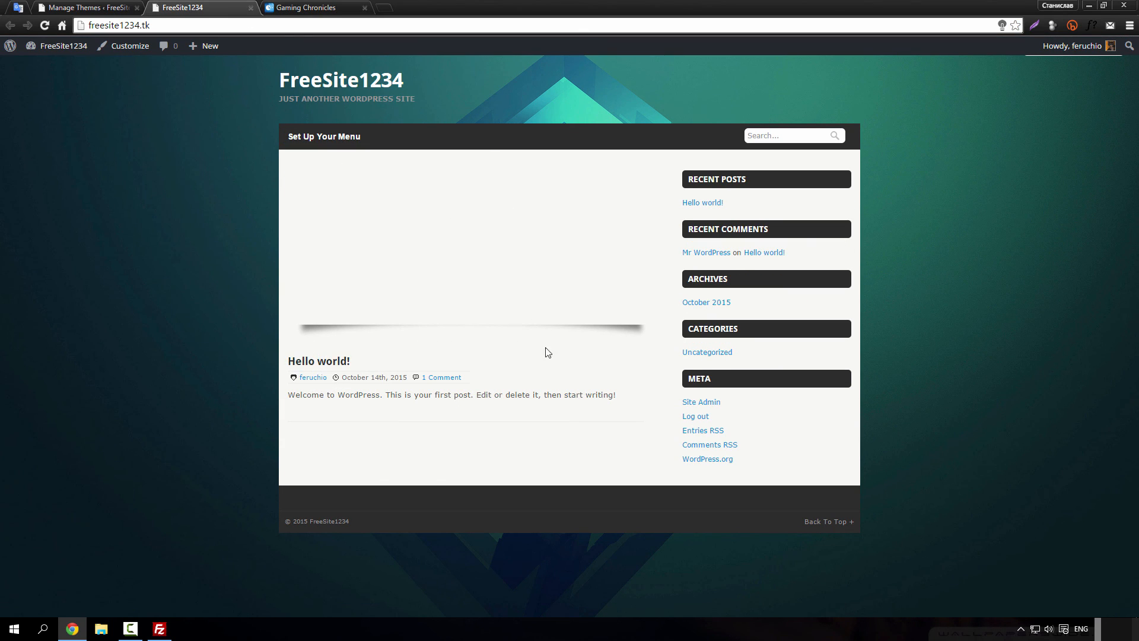
pyautogui.moveTo(161, 67)
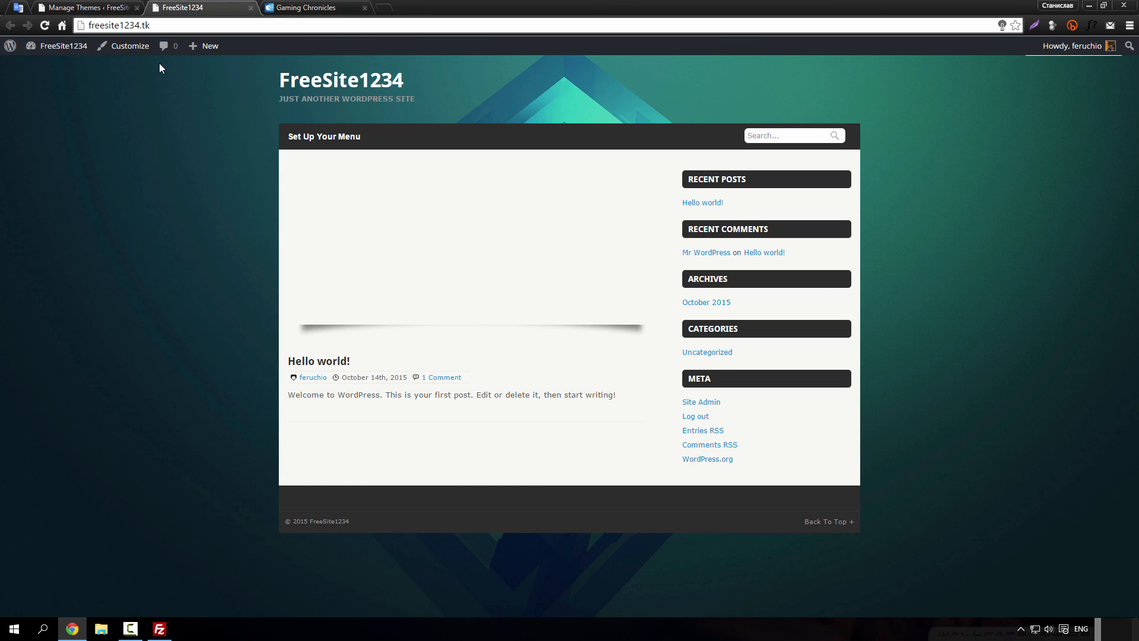
pyautogui.moveTo(233, 22)
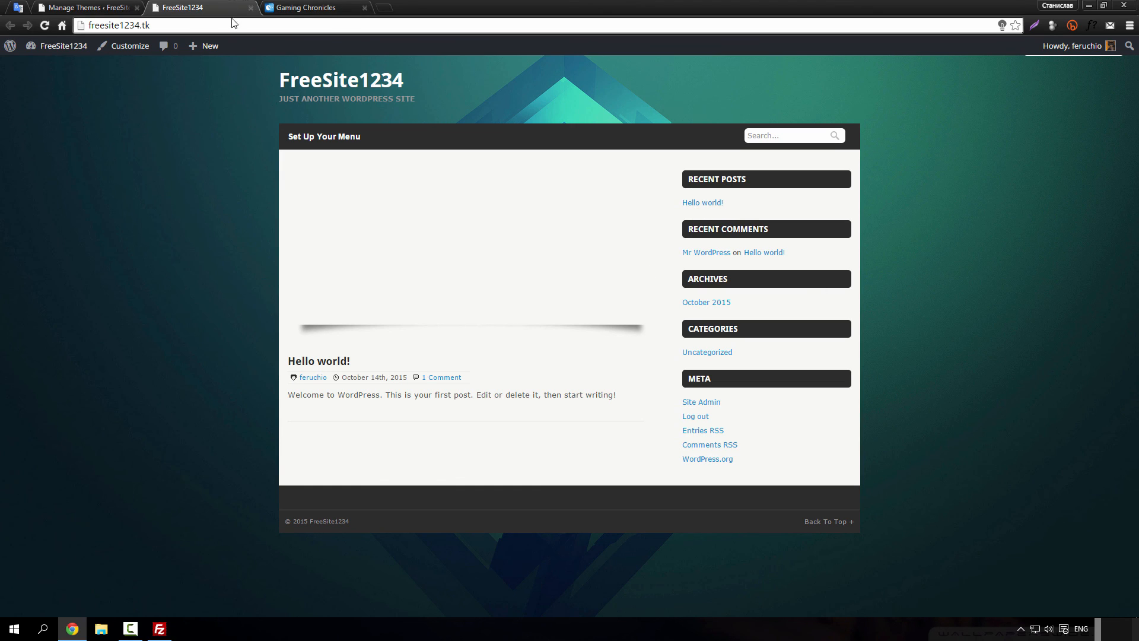
pyautogui.moveTo(870, 114)
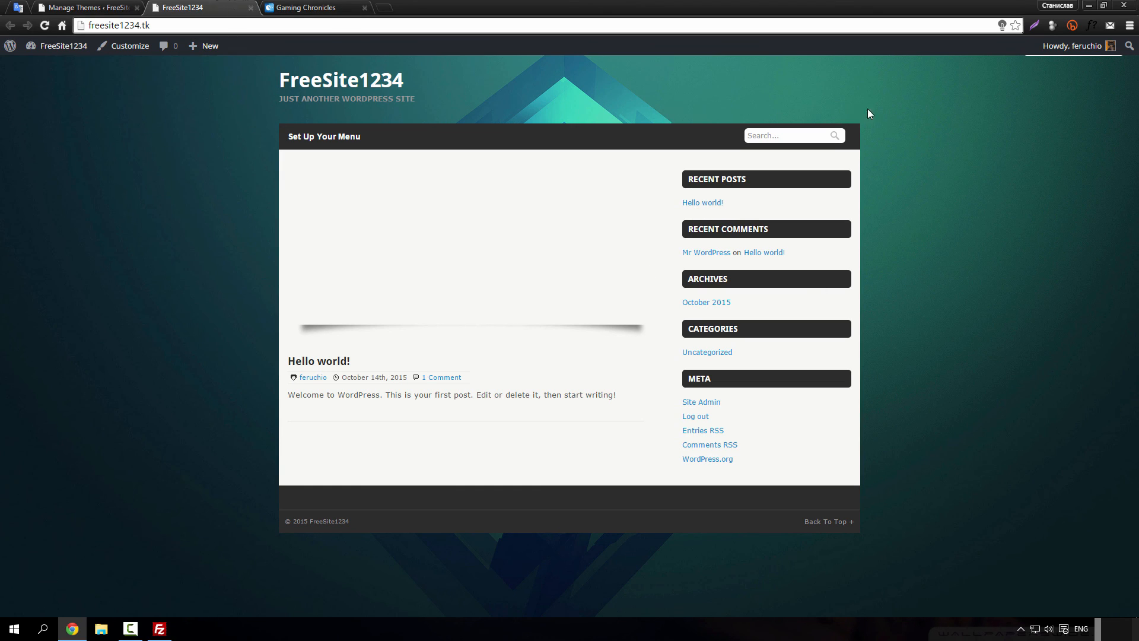
pyautogui.moveTo(724, 139)
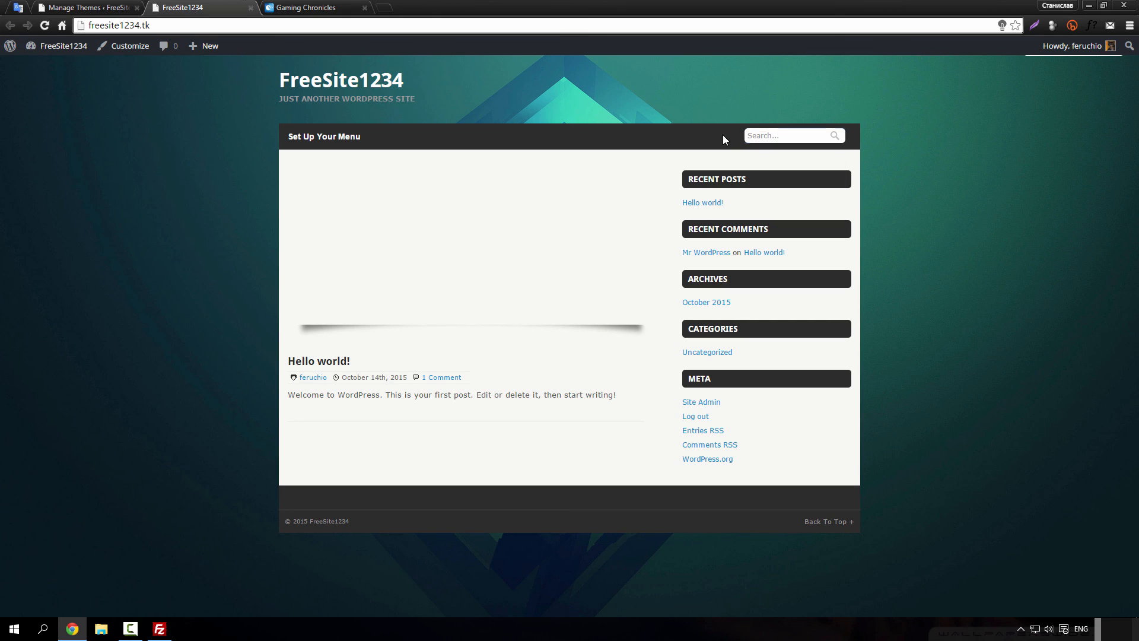
pyautogui.moveTo(847, 203)
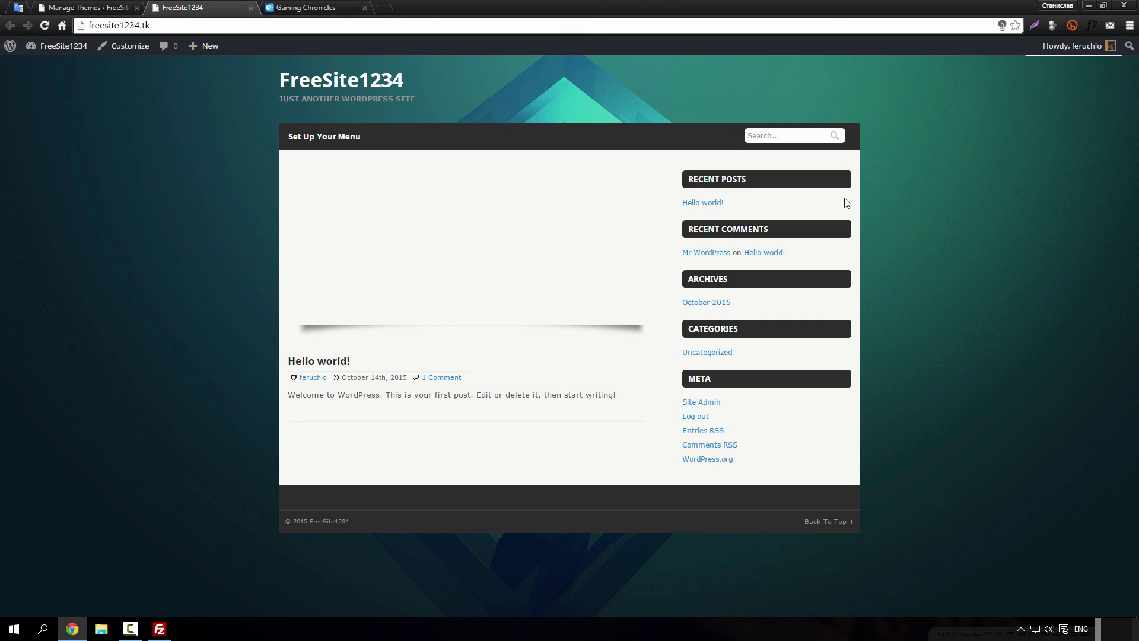
pyautogui.moveTo(1038, 296)
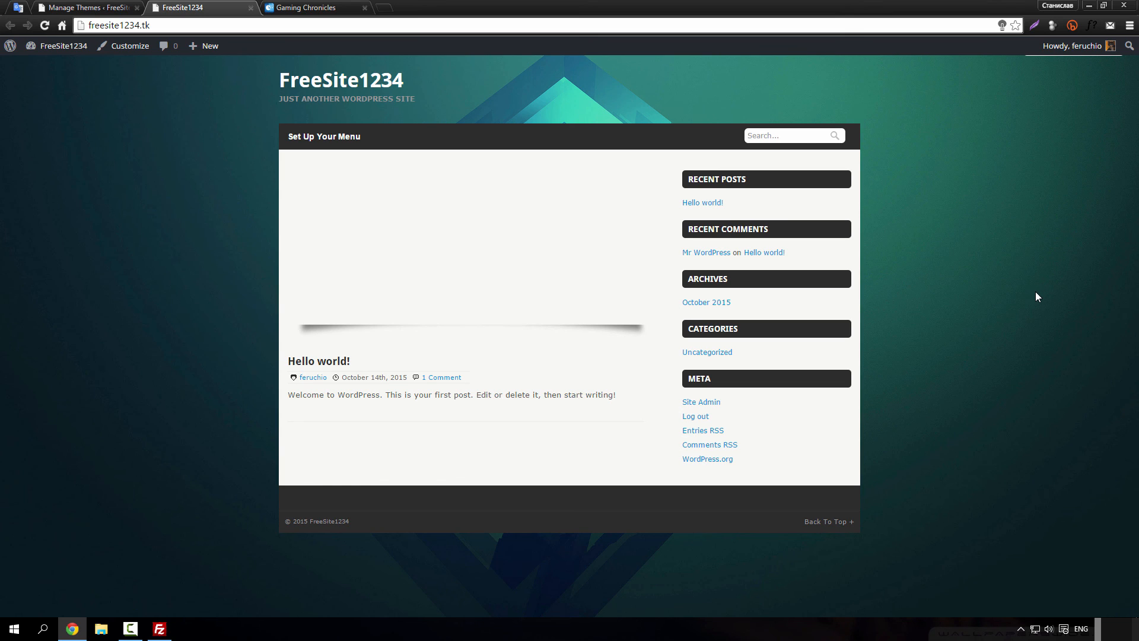
pyautogui.moveTo(589, 129)
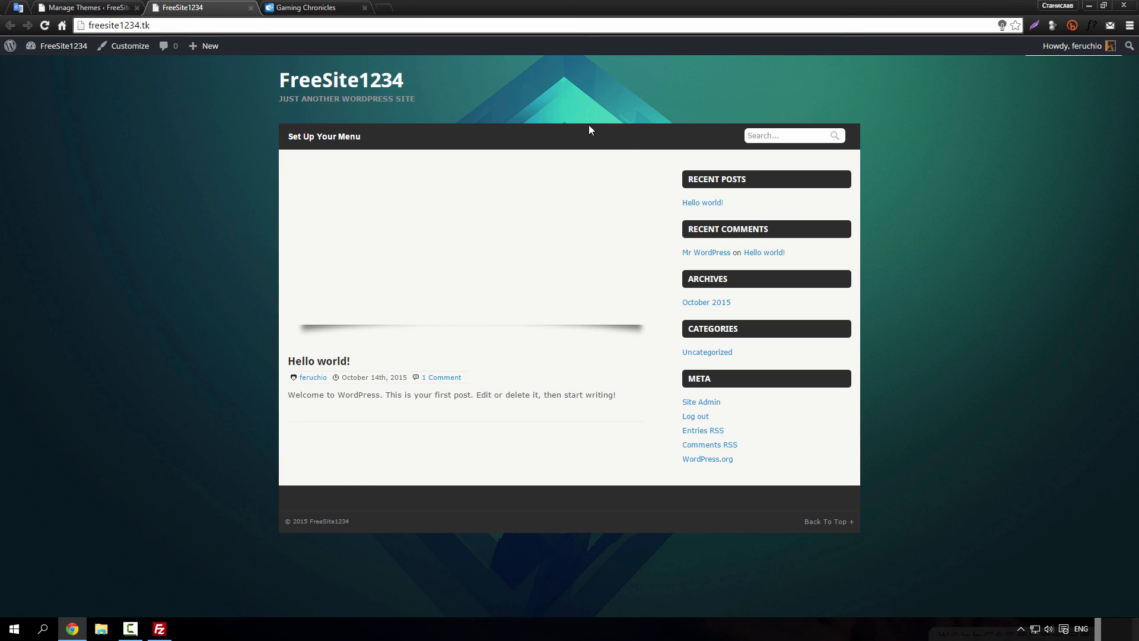